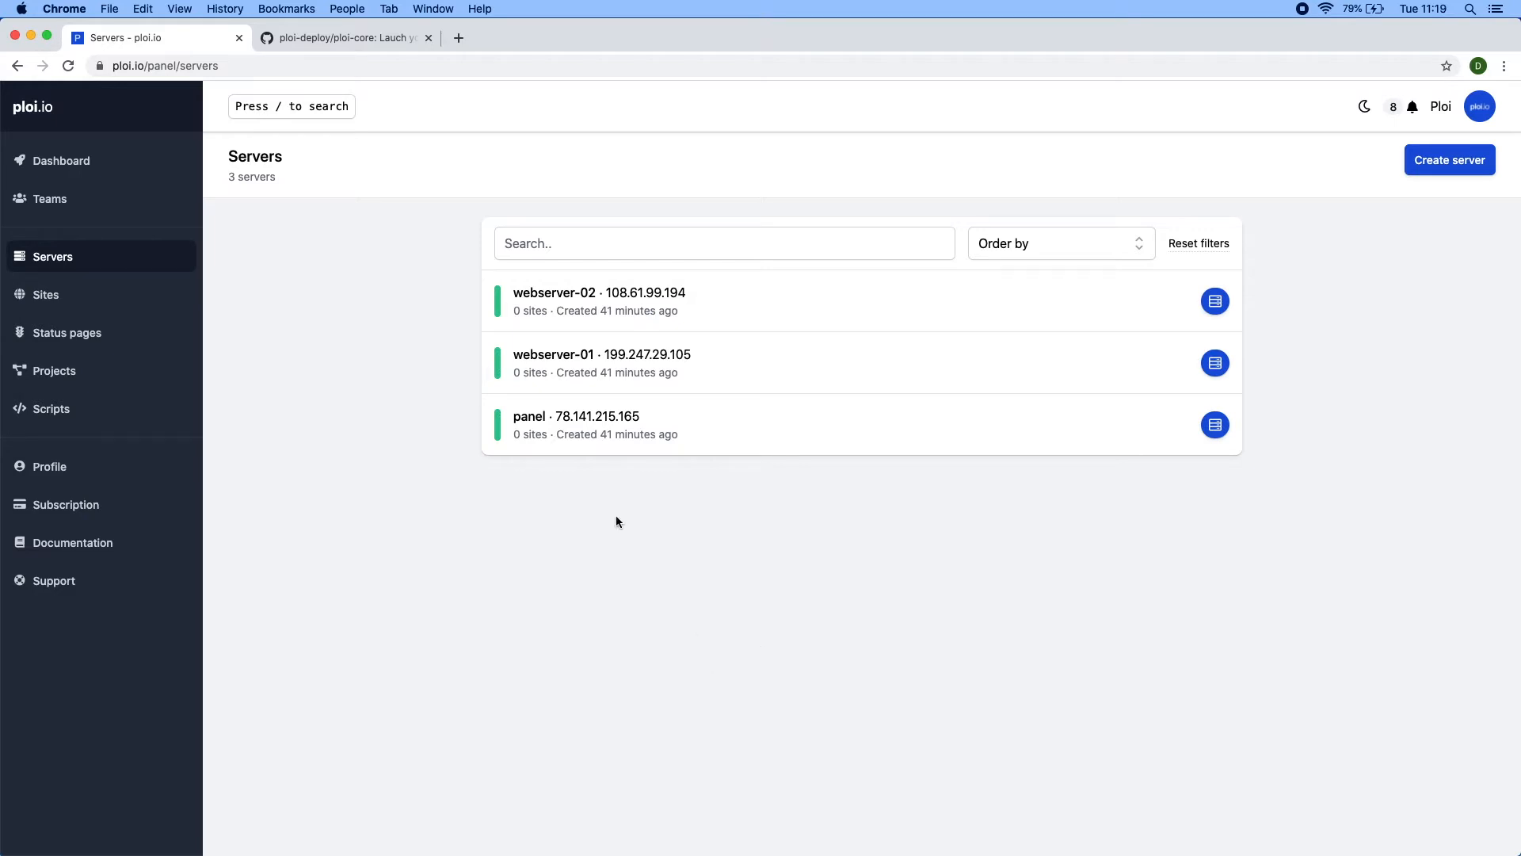
{"action": "mouse_move", "coordinate": [556, 370]}
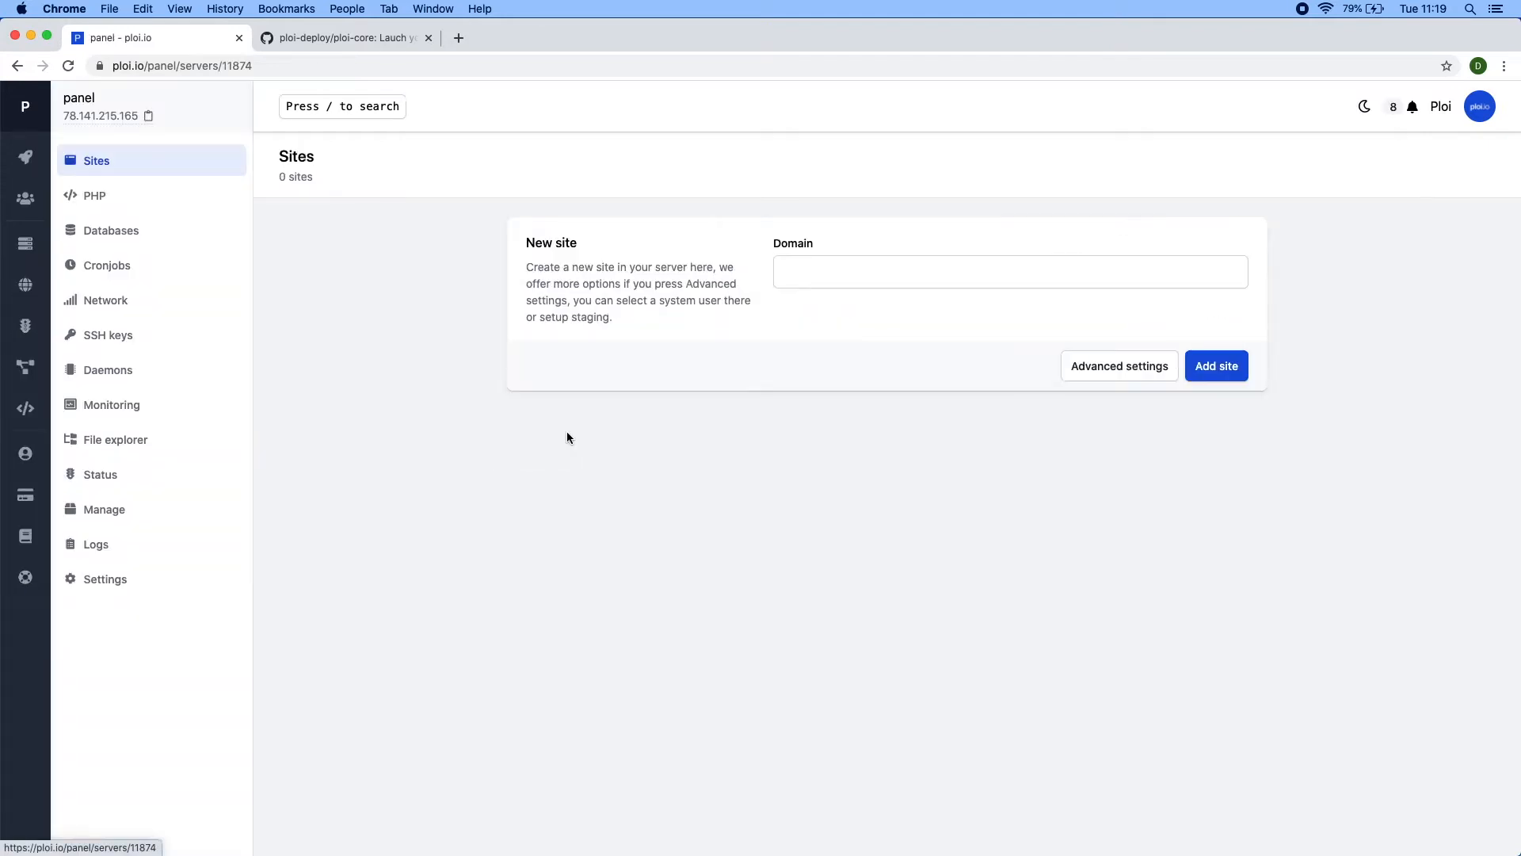
Step: Add the sites examplehosting.com and panel.examplehosting.com to the panel server
{"action": "left_click", "coordinate": [1009, 271]}
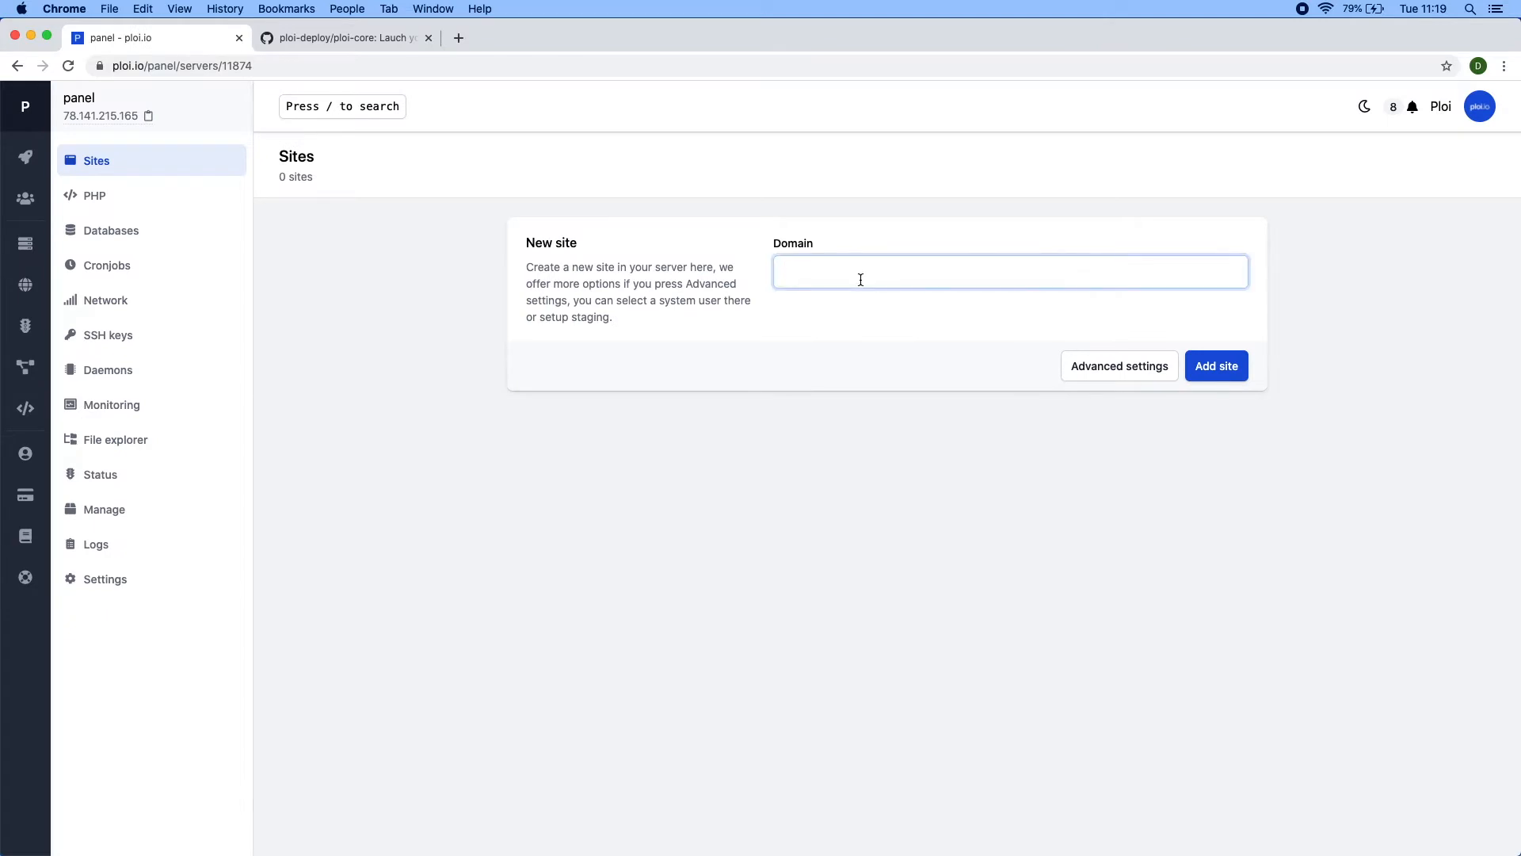
{"action": "type", "text": "examplehosting"}
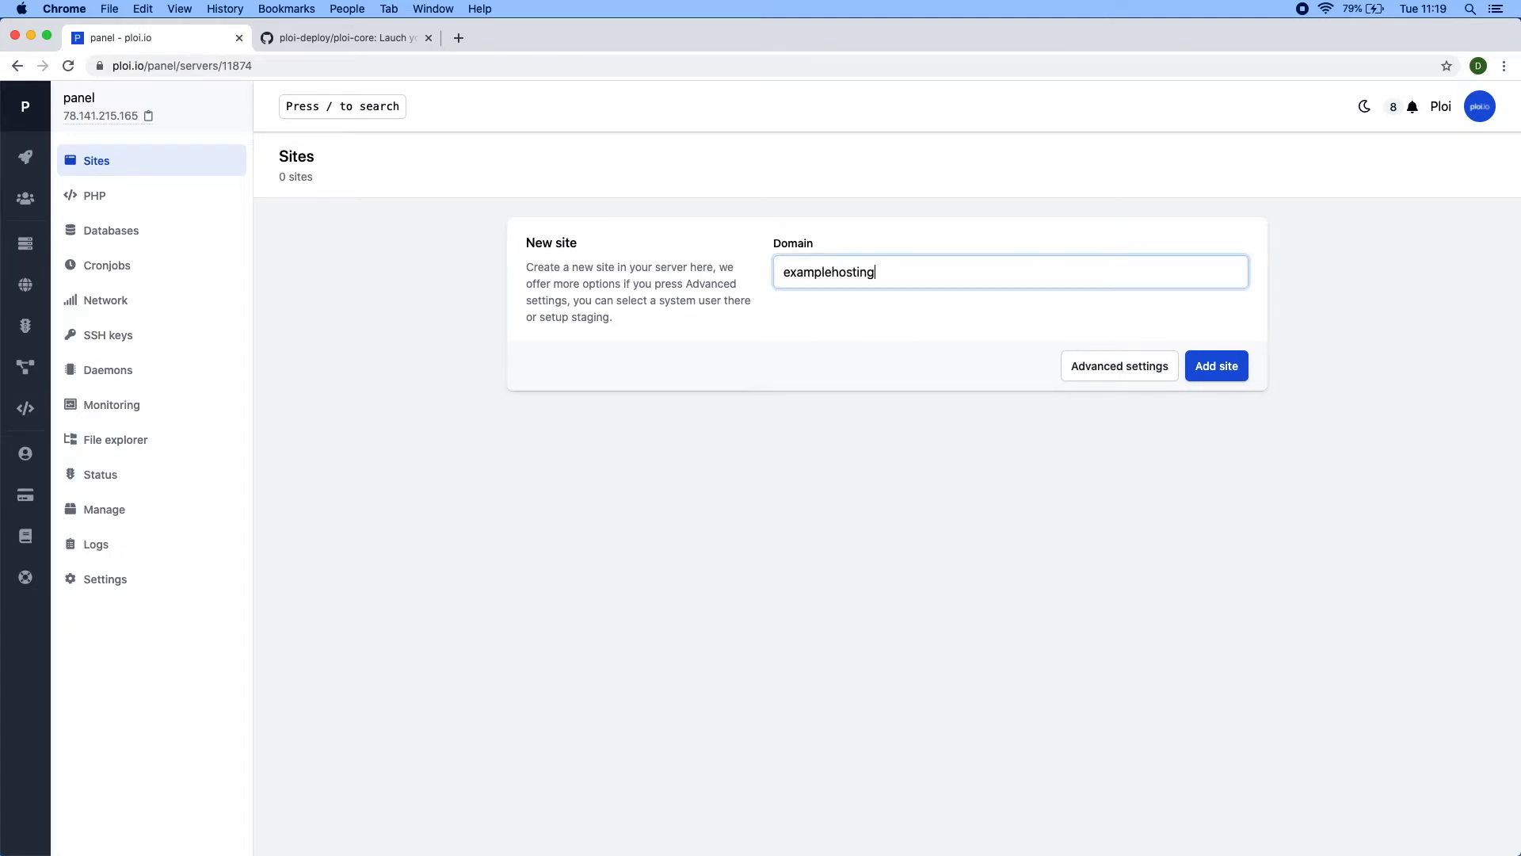
{"action": "left_click", "coordinate": [1215, 366]}
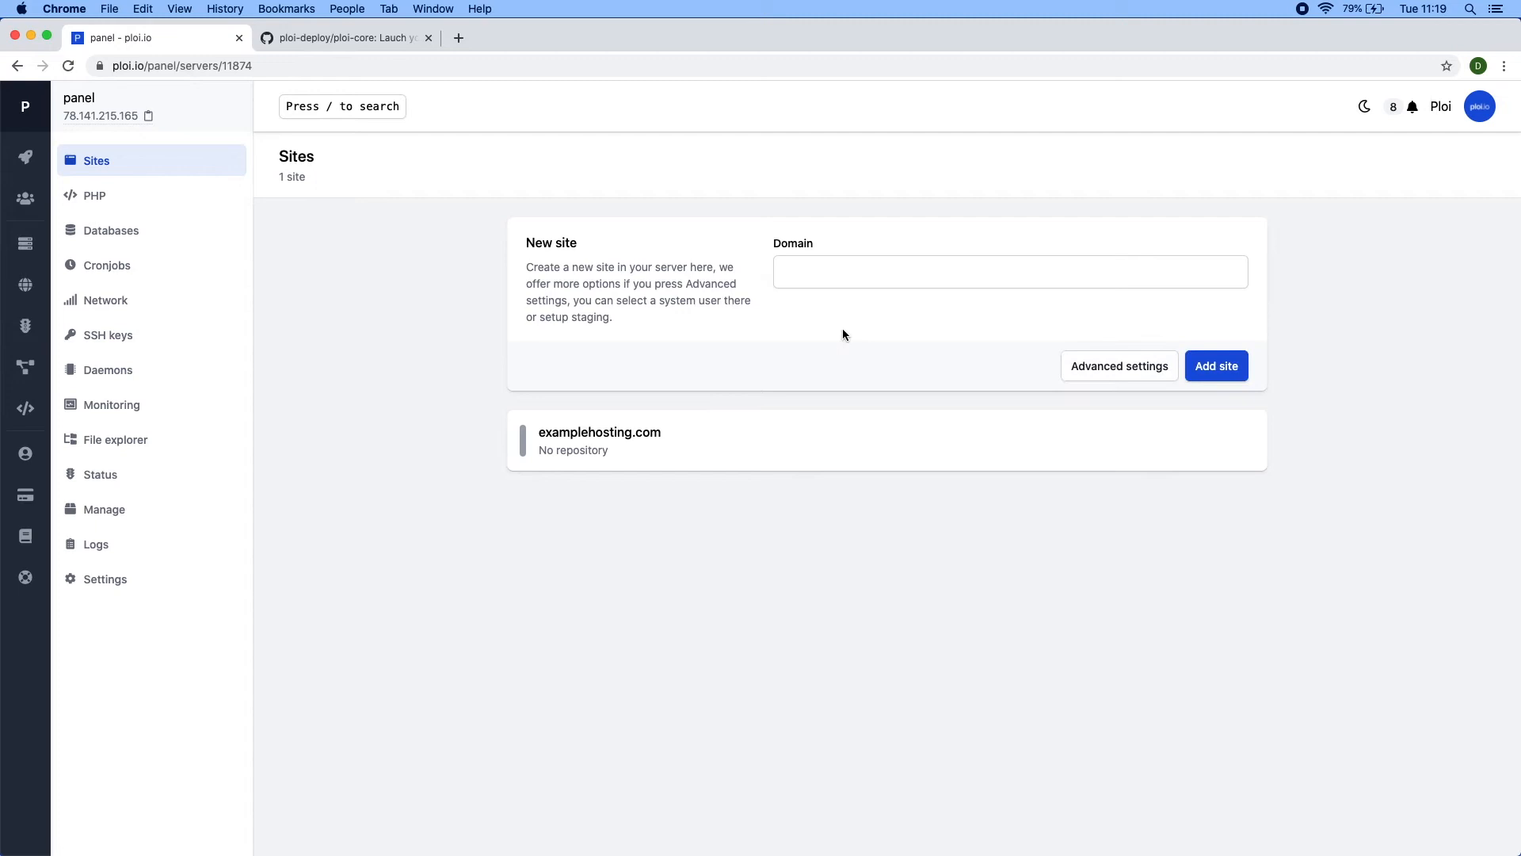
{"action": "type", "text": "panel.example."}
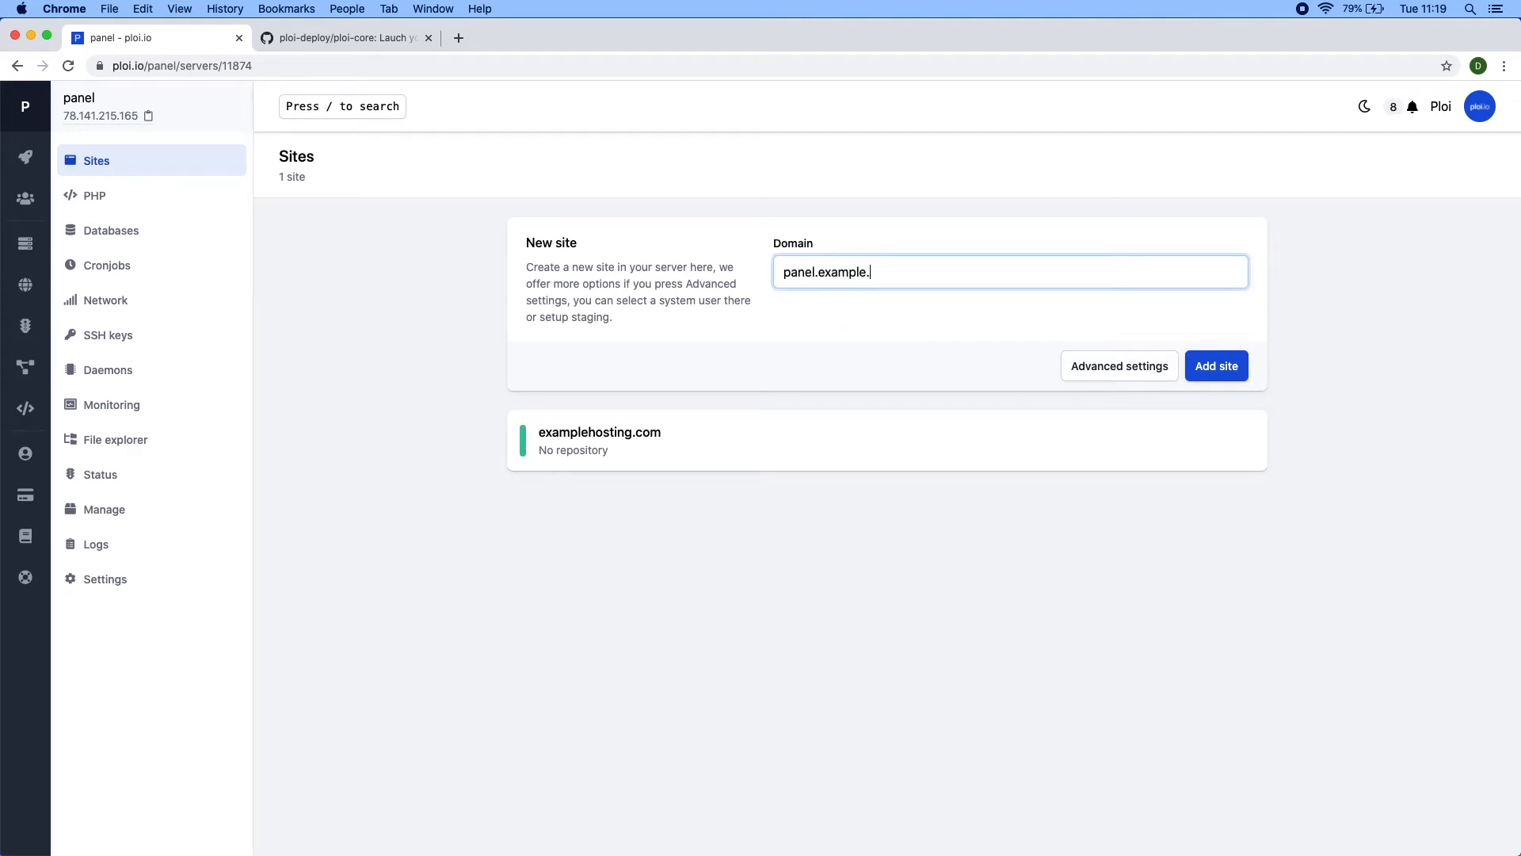
{"action": "left_click", "coordinate": [1216, 366]}
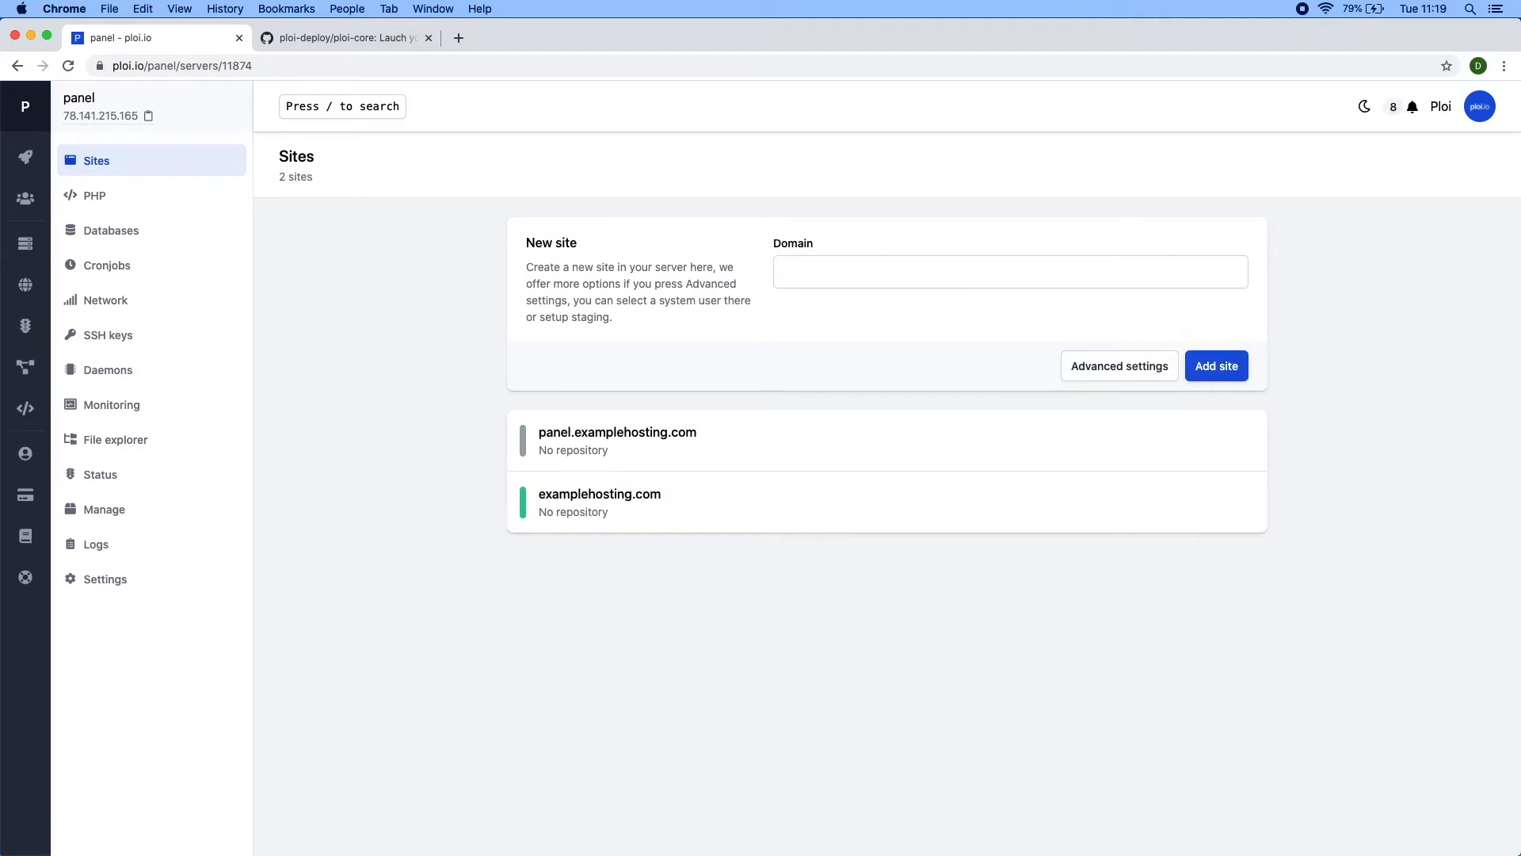
{"action": "mouse_move", "coordinate": [673, 423]}
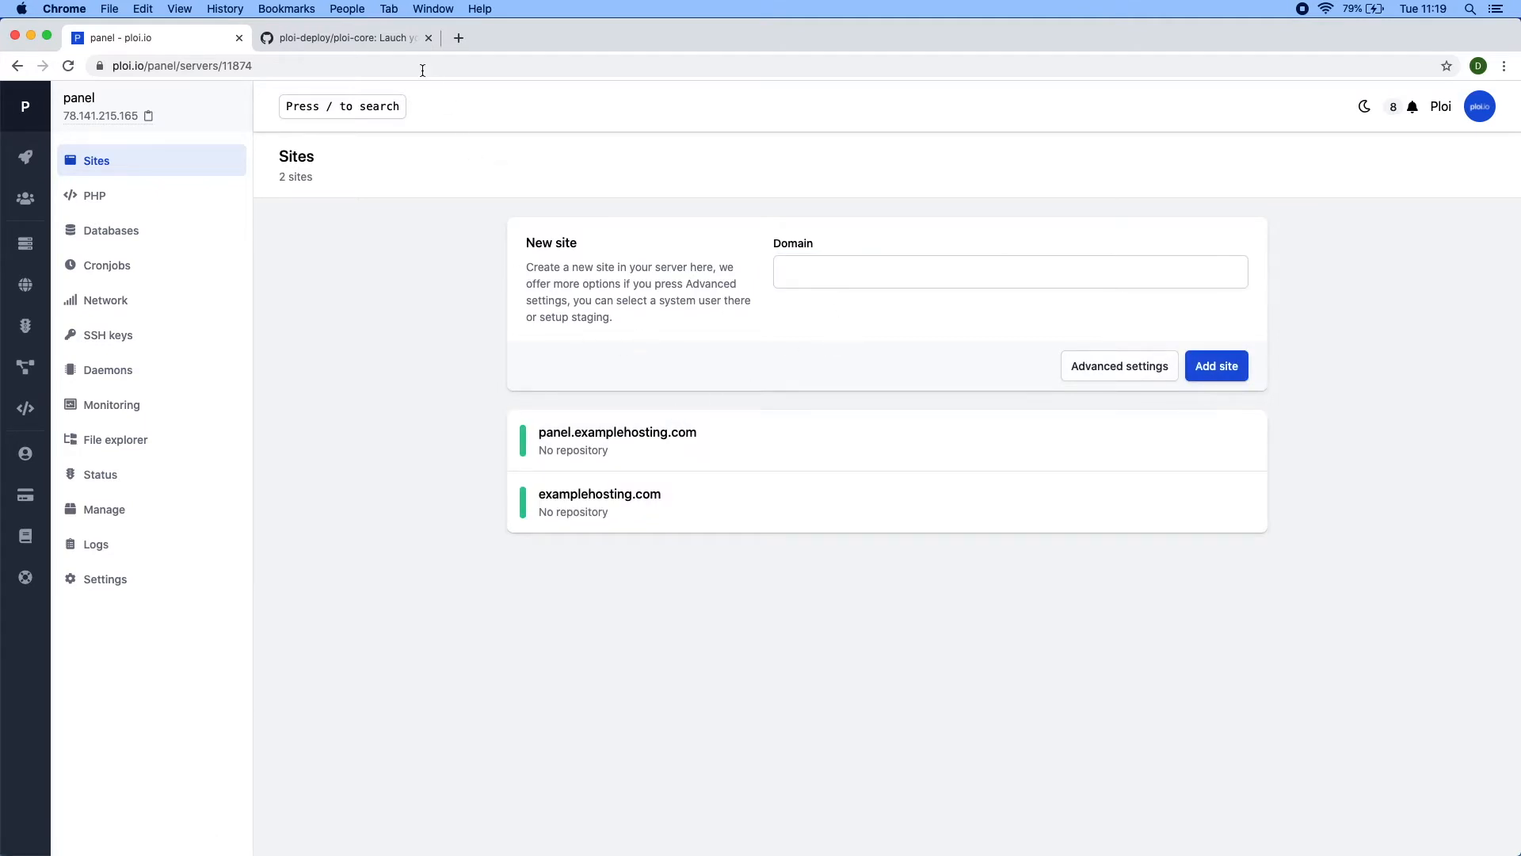
Step: Install the GitHub repository ploi-deploy/ploi-core on master with composer dependencies on panel.examplehosting.com
{"action": "left_click", "coordinate": [344, 38]}
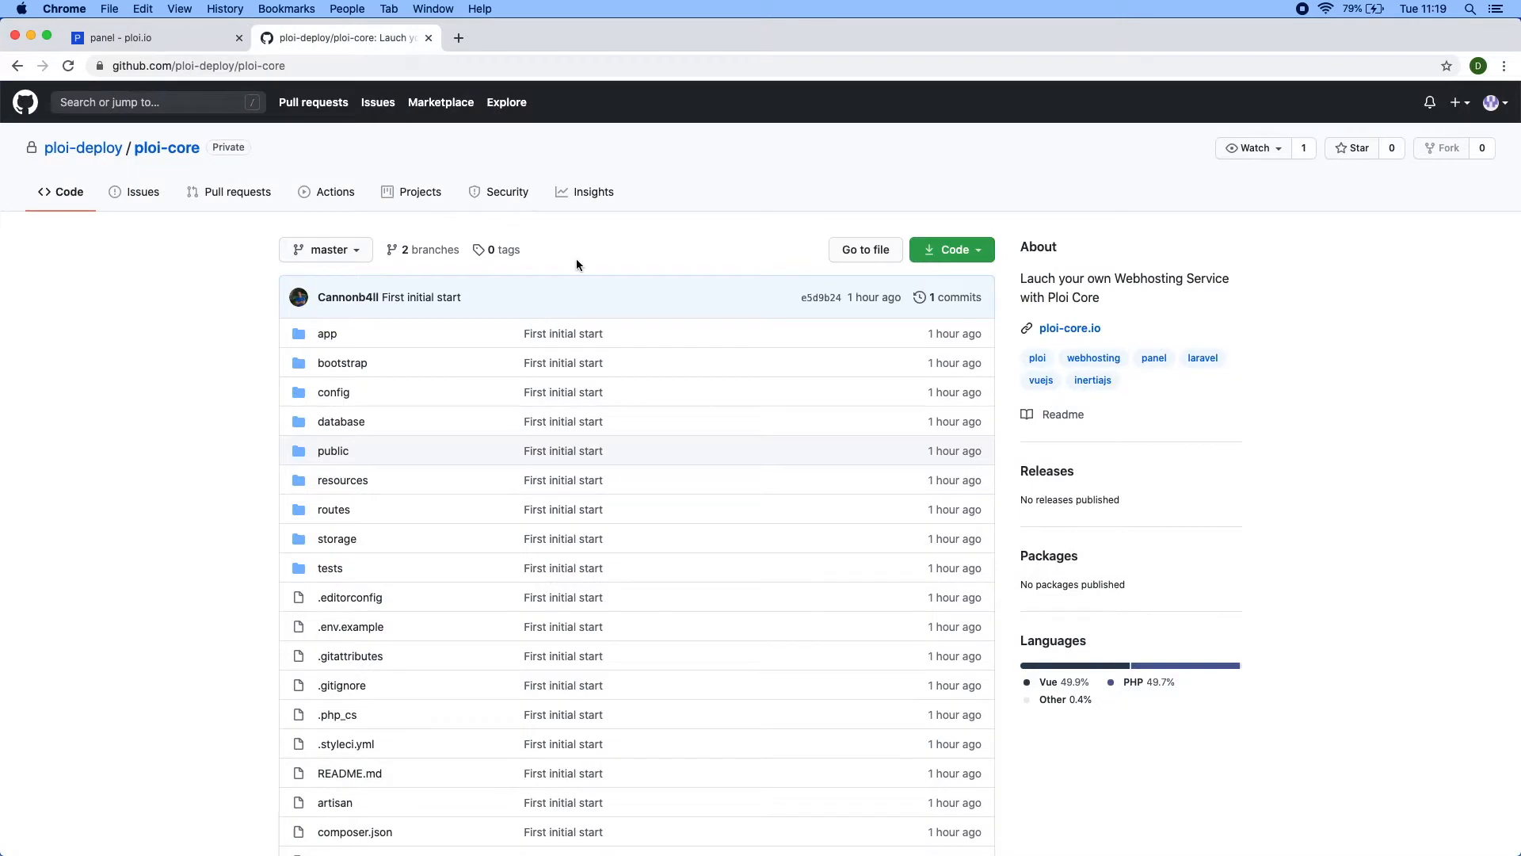
{"action": "mouse_move", "coordinate": [599, 287]}
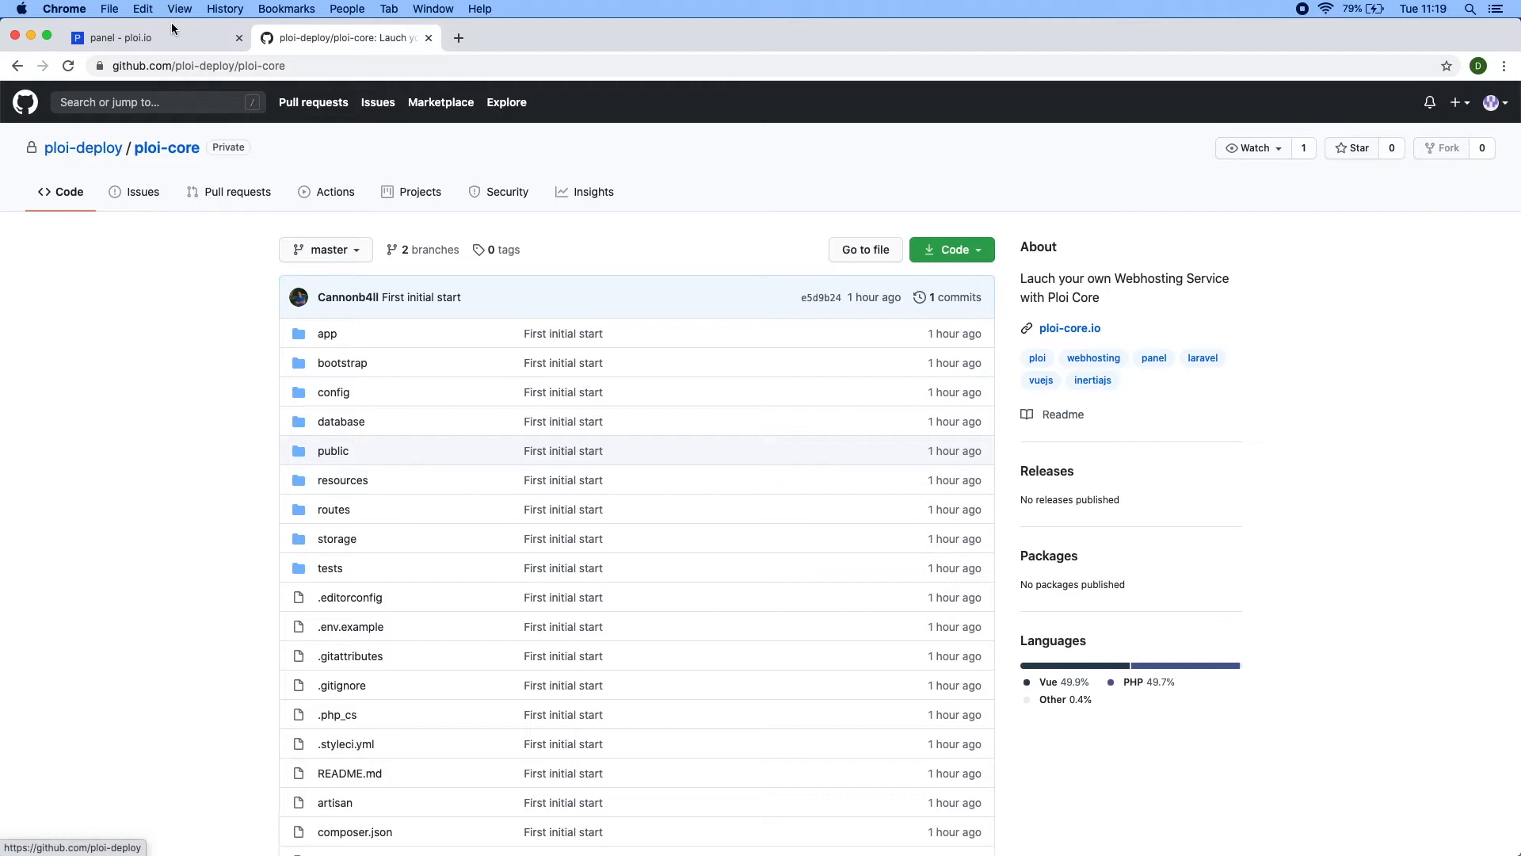
{"action": "left_click", "coordinate": [114, 36]}
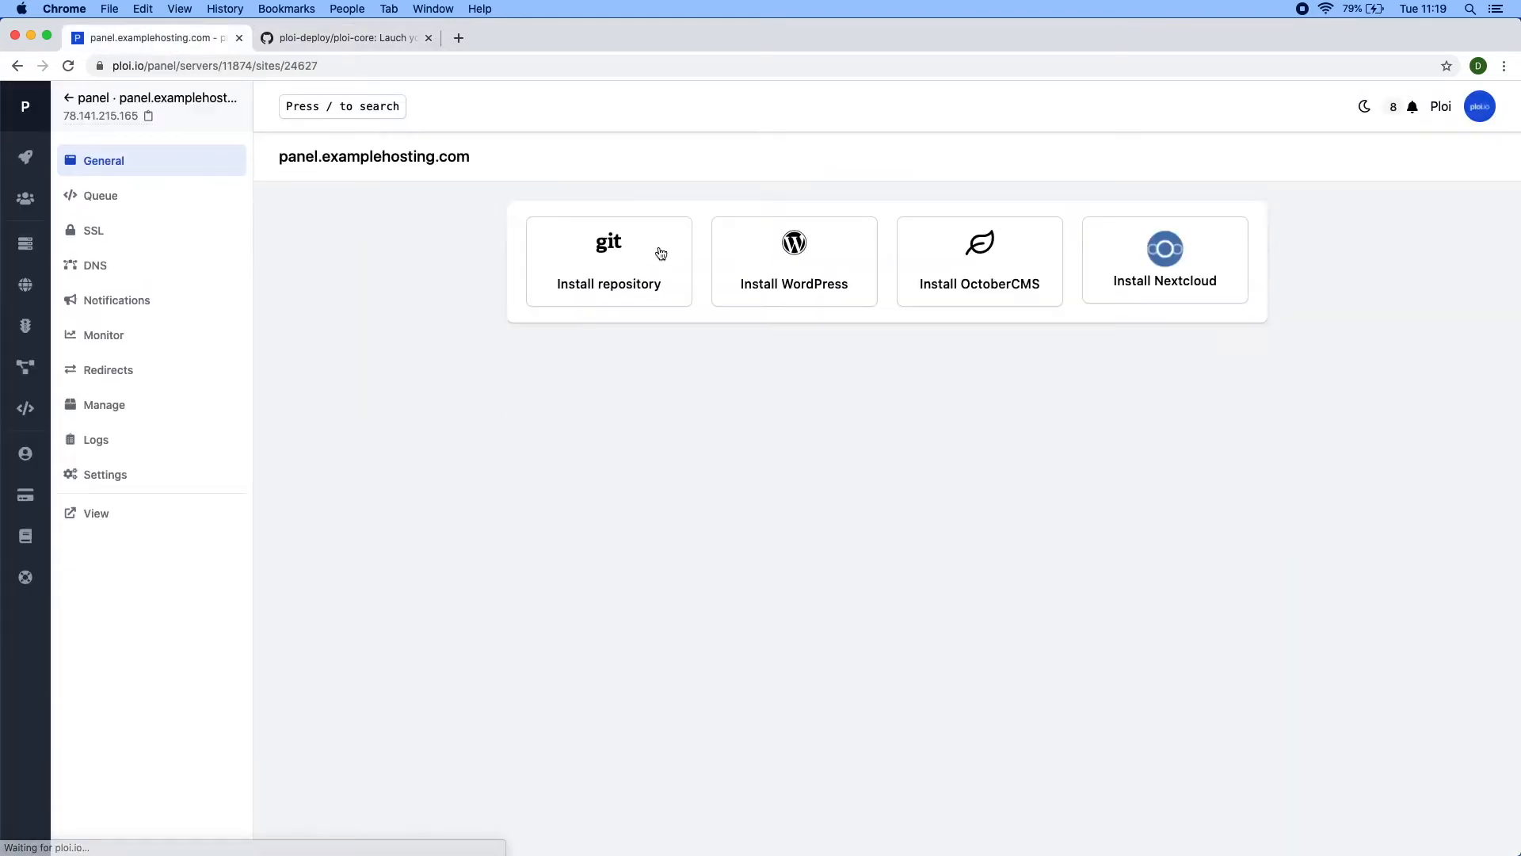
{"action": "left_click", "coordinate": [609, 260]}
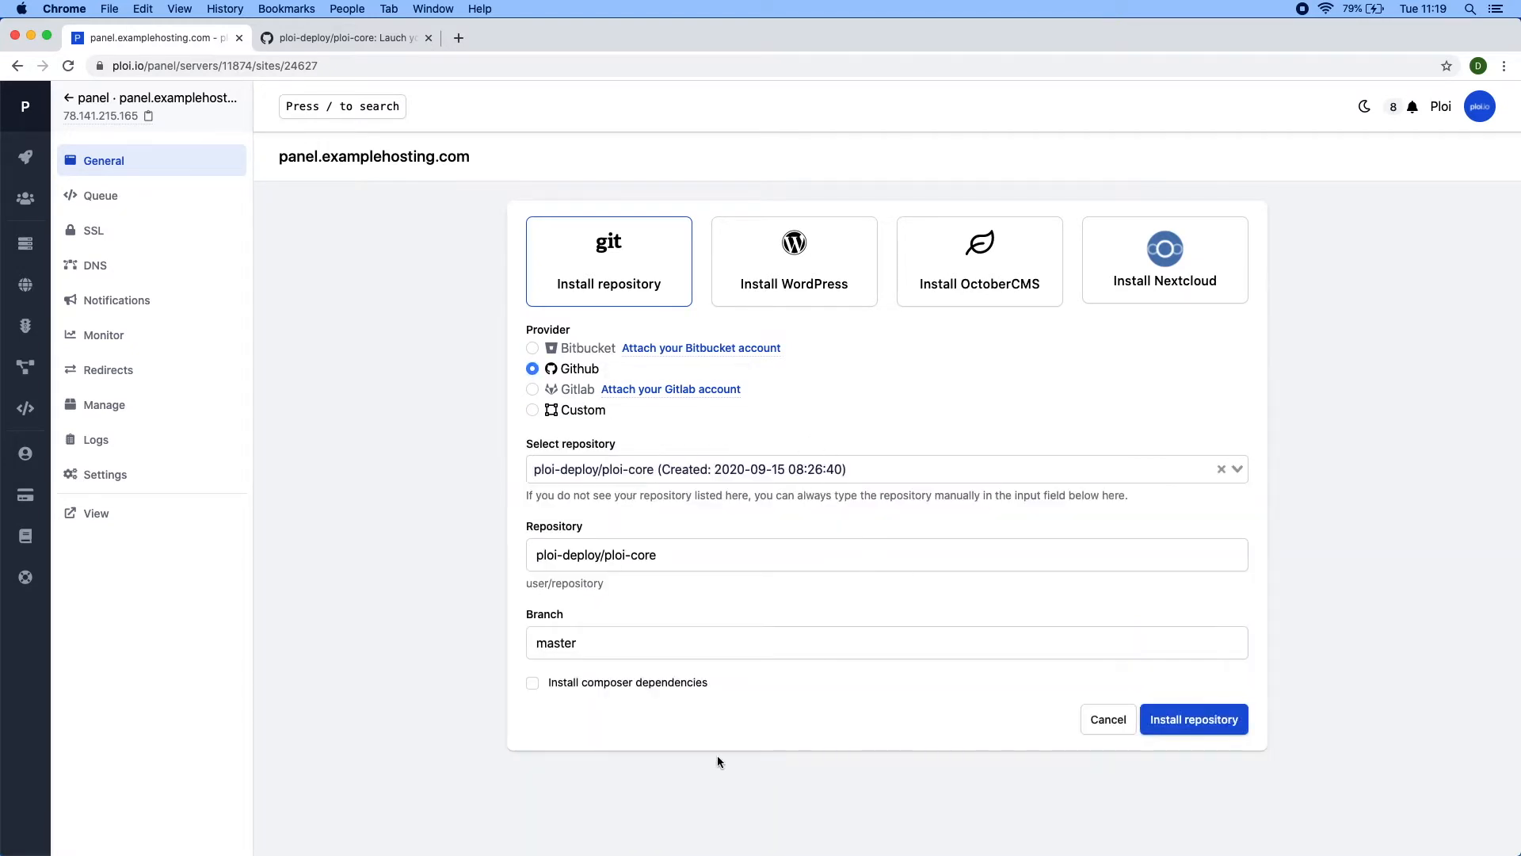
{"action": "left_click", "coordinate": [533, 681]}
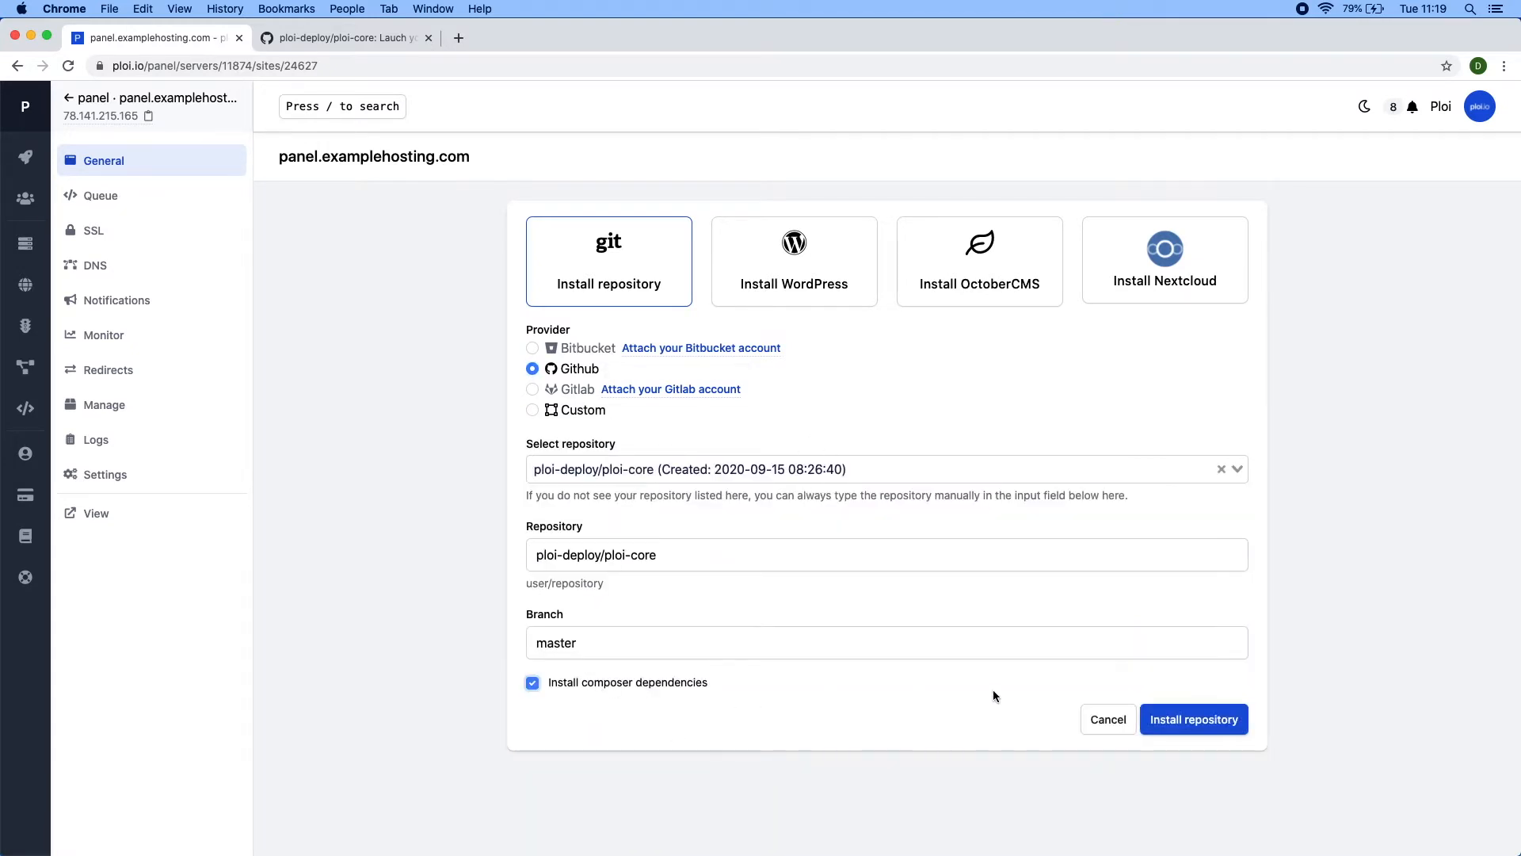
{"action": "left_click", "coordinate": [1193, 719]}
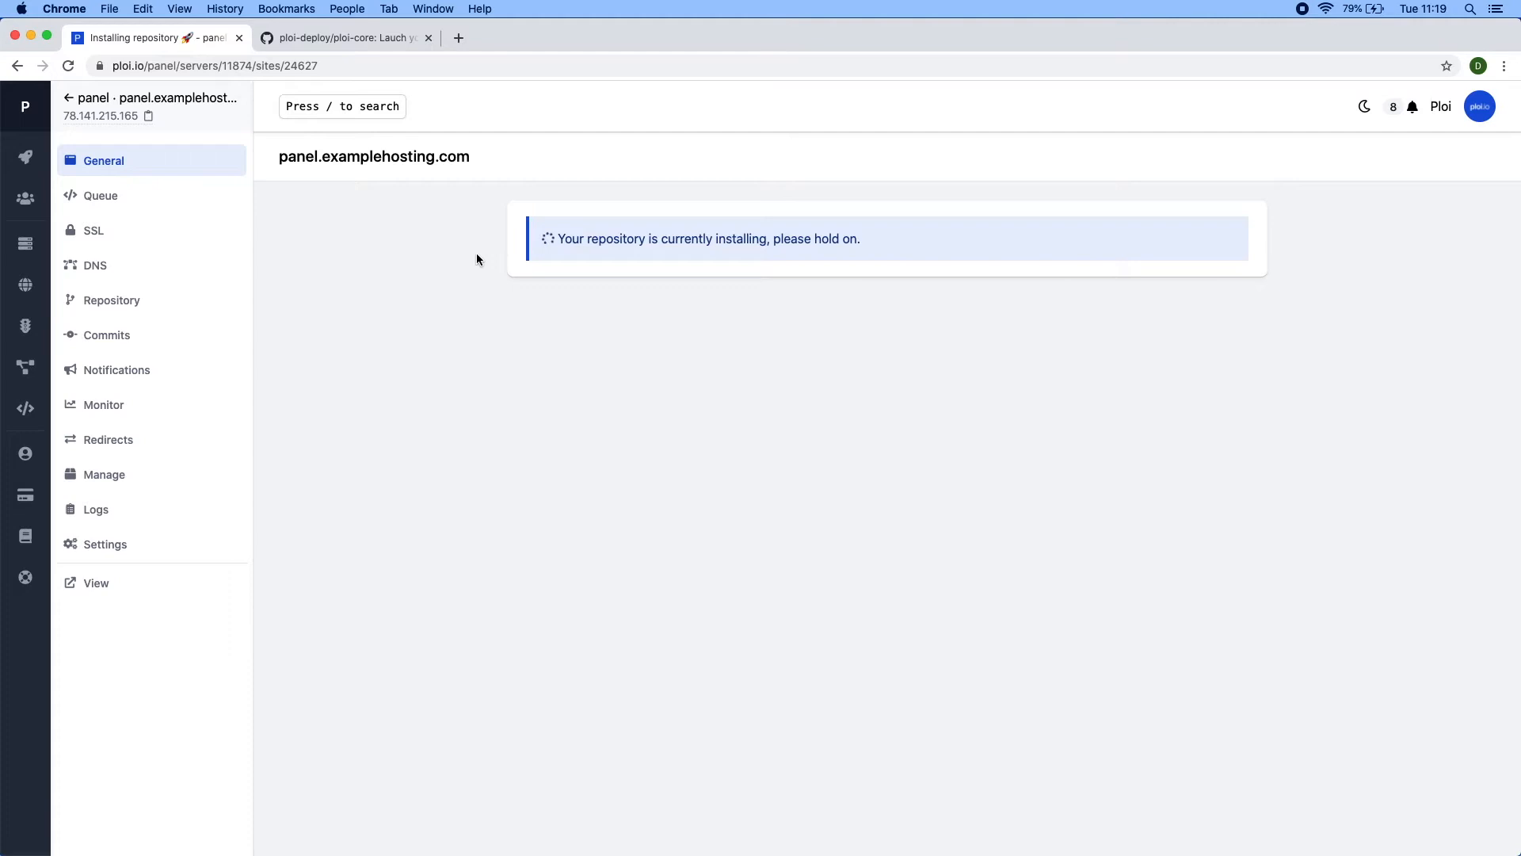
{"action": "mouse_move", "coordinate": [466, 279]}
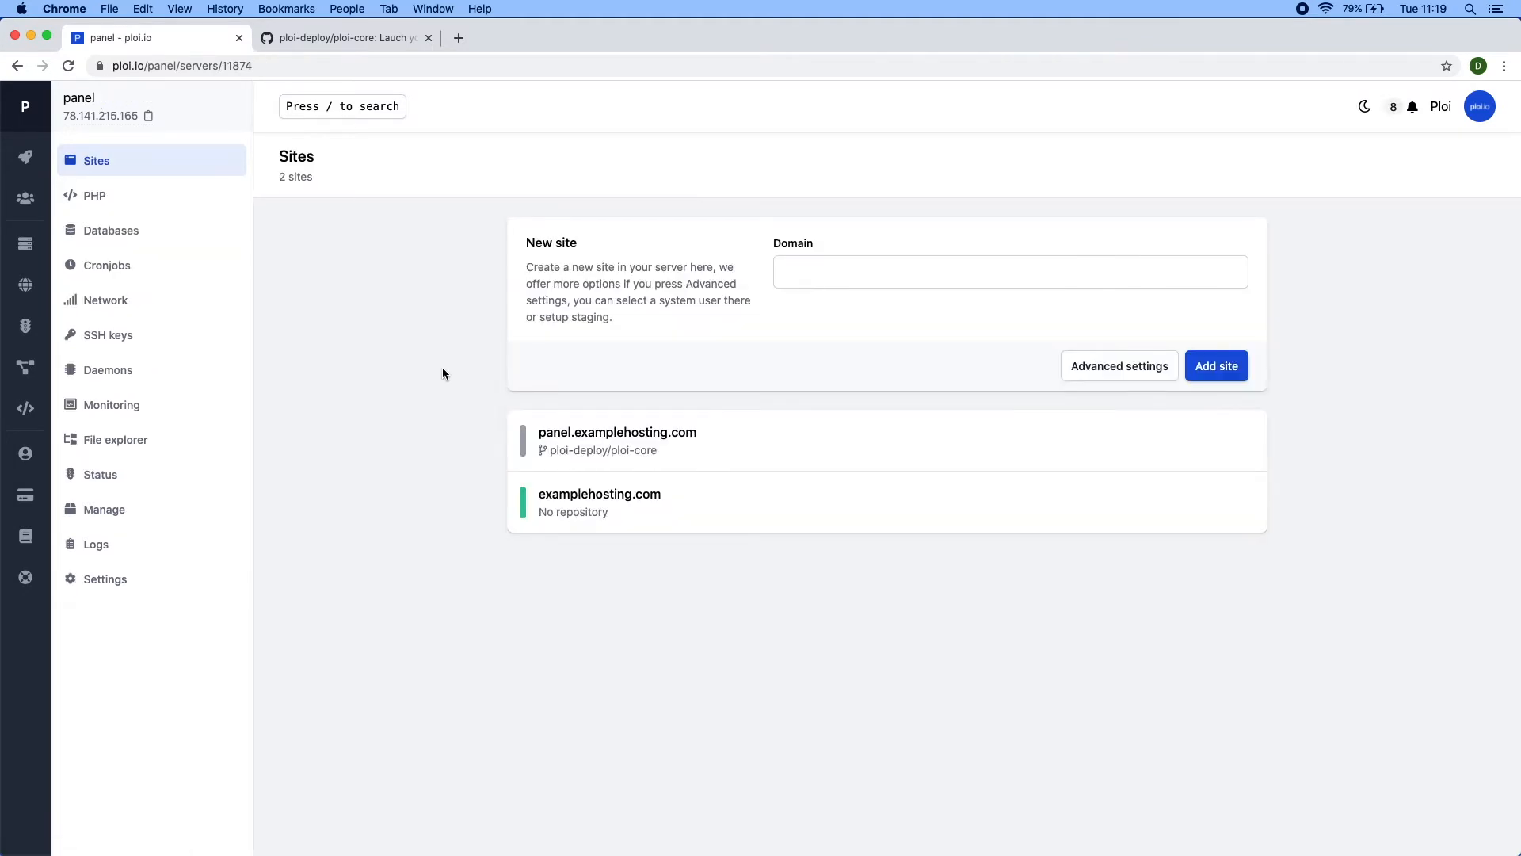
{"action": "left_click", "coordinate": [111, 229]}
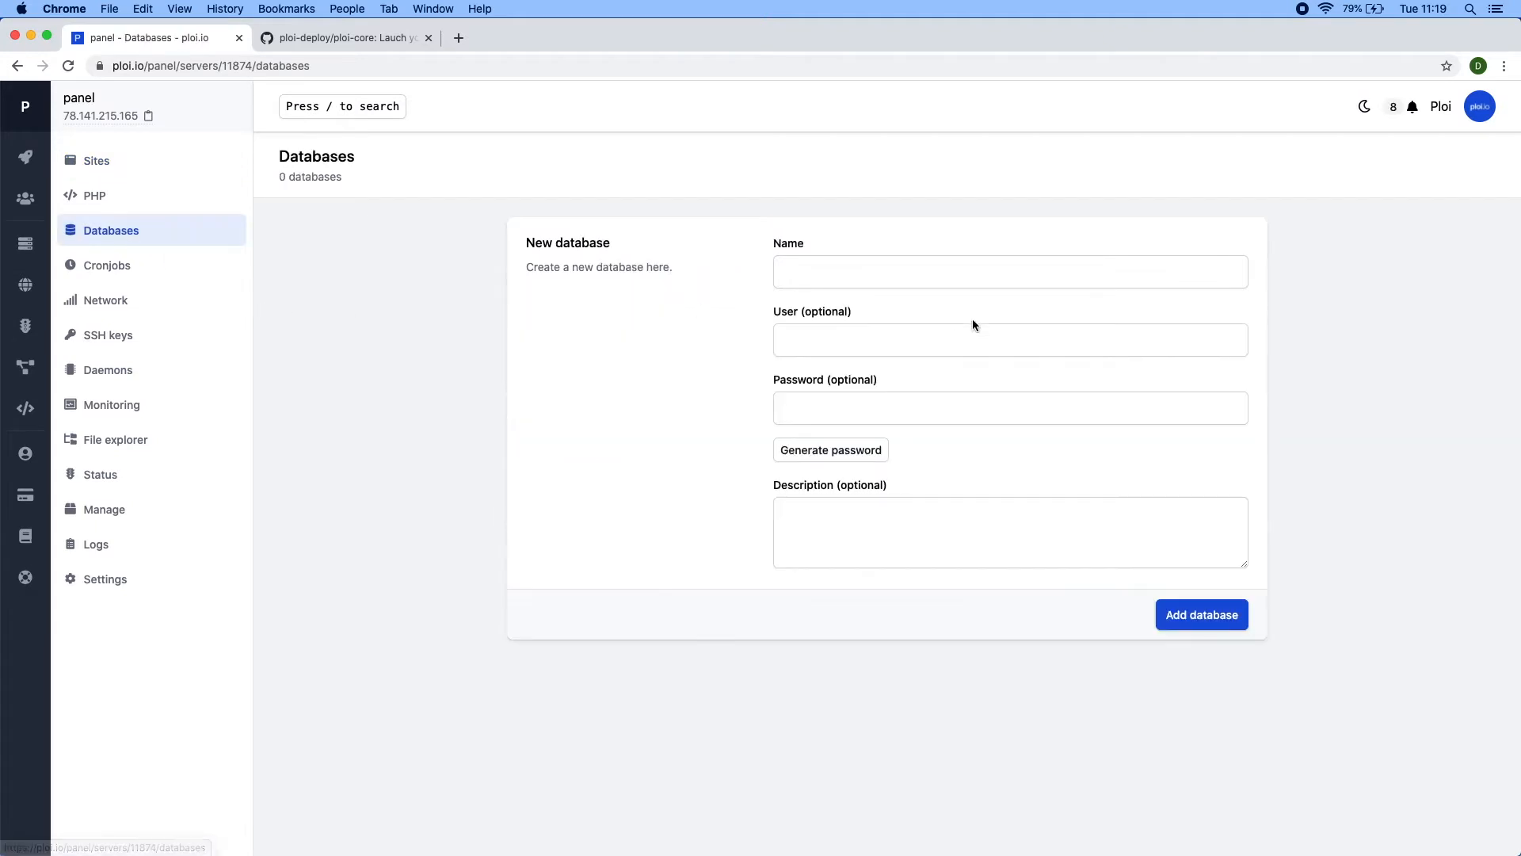
{"action": "type", "text": "p"}
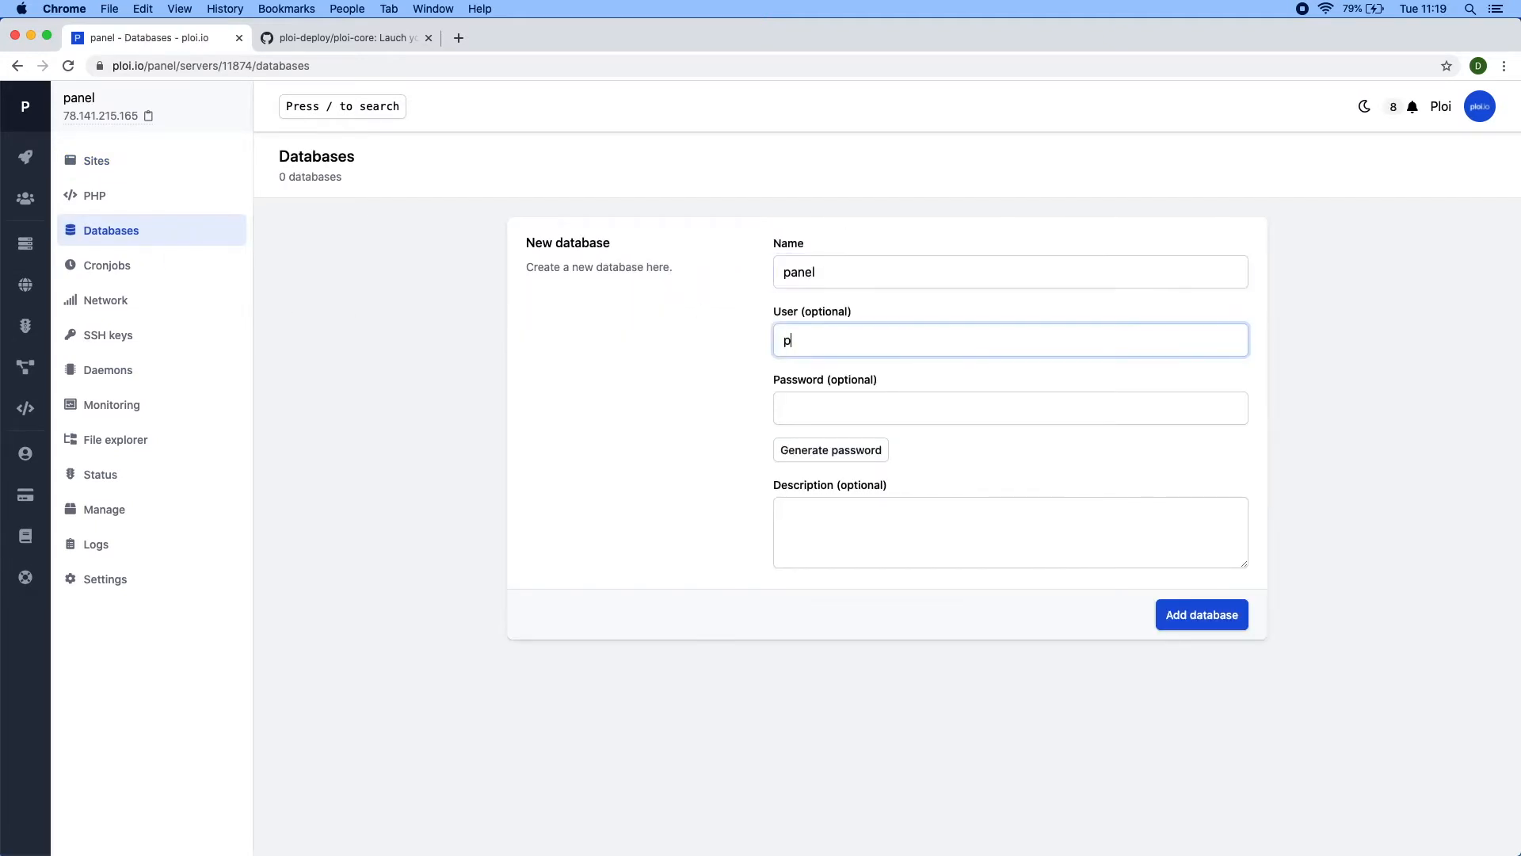
{"action": "type", "text": "anel"}
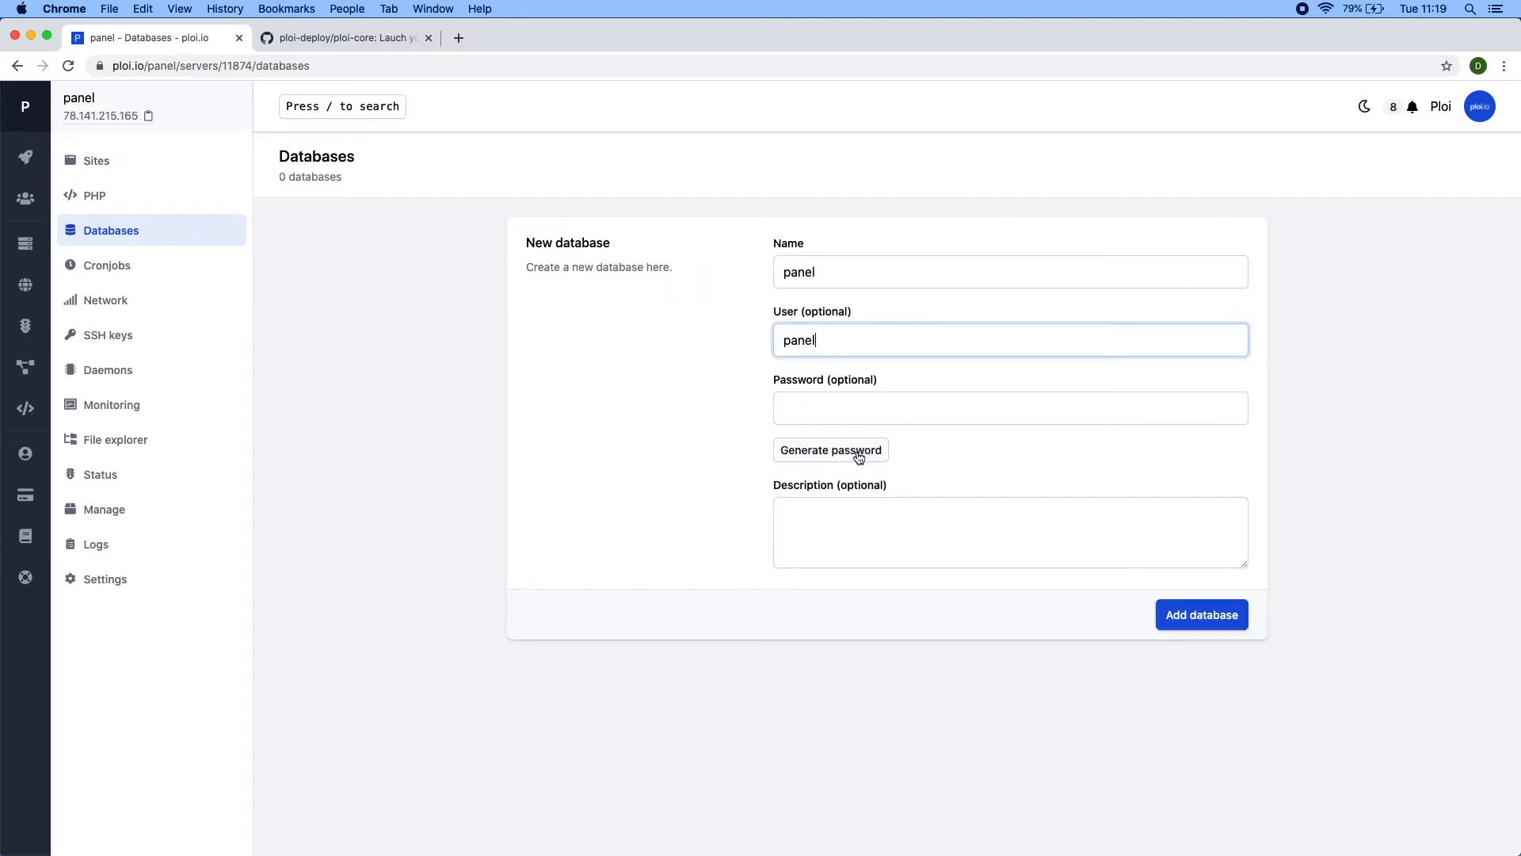
{"action": "type", "text": "test"}
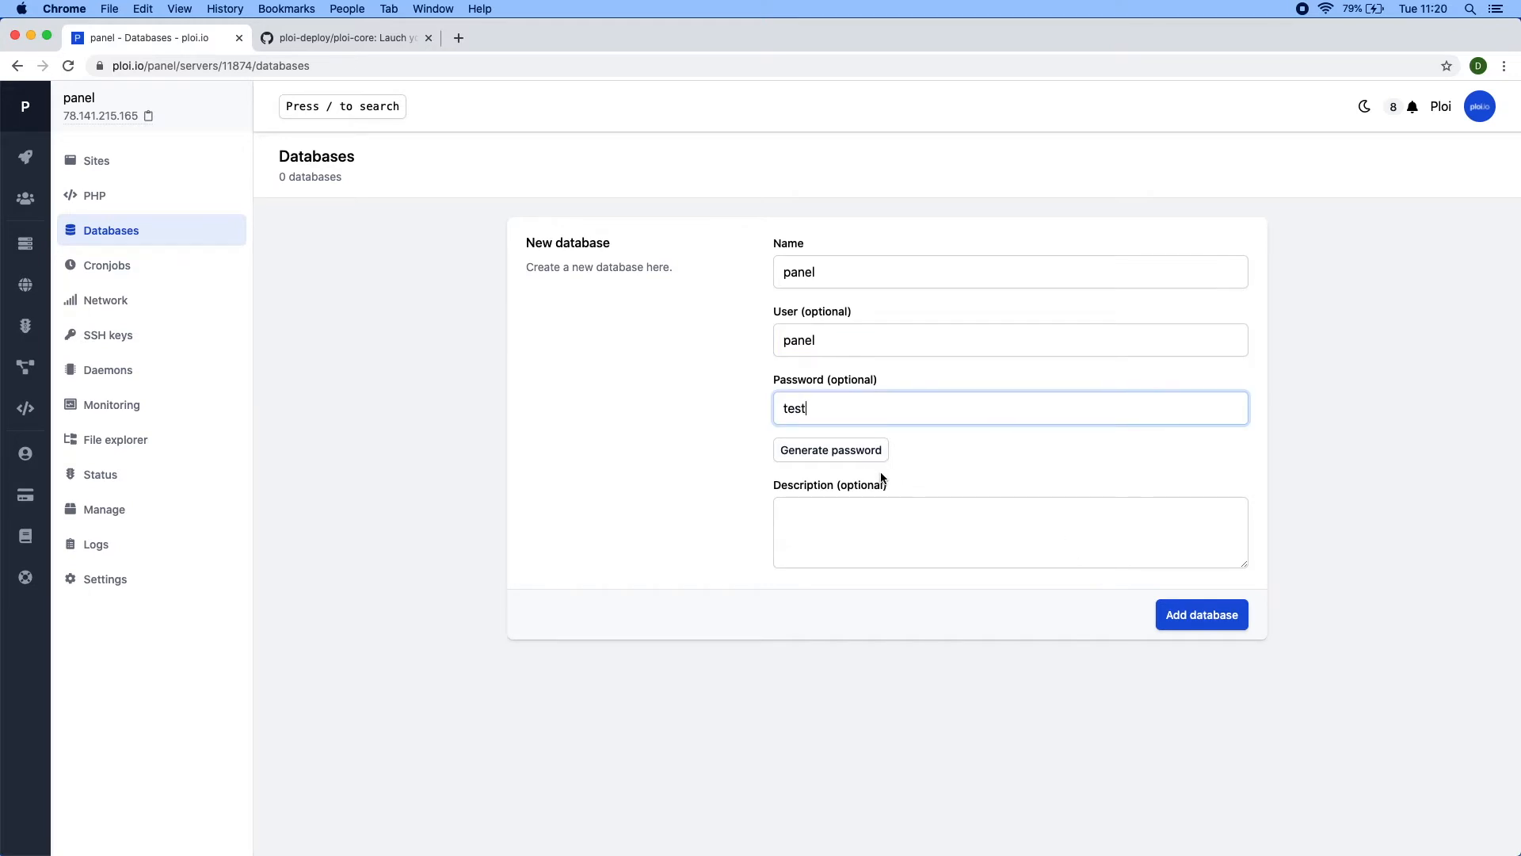
{"action": "mouse_move", "coordinate": [944, 490]}
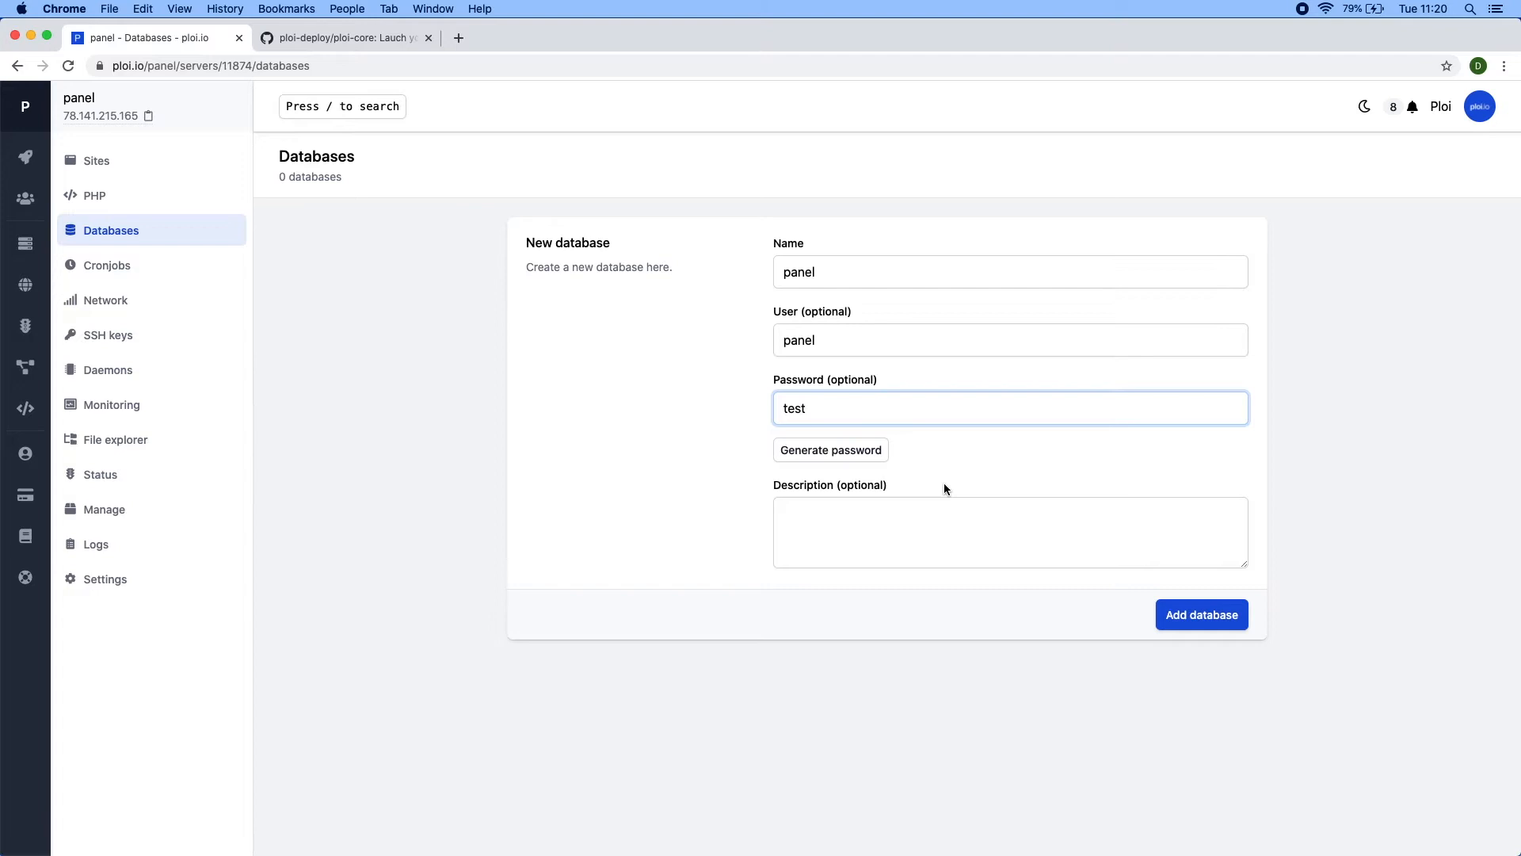
{"action": "left_click", "coordinate": [1201, 615]}
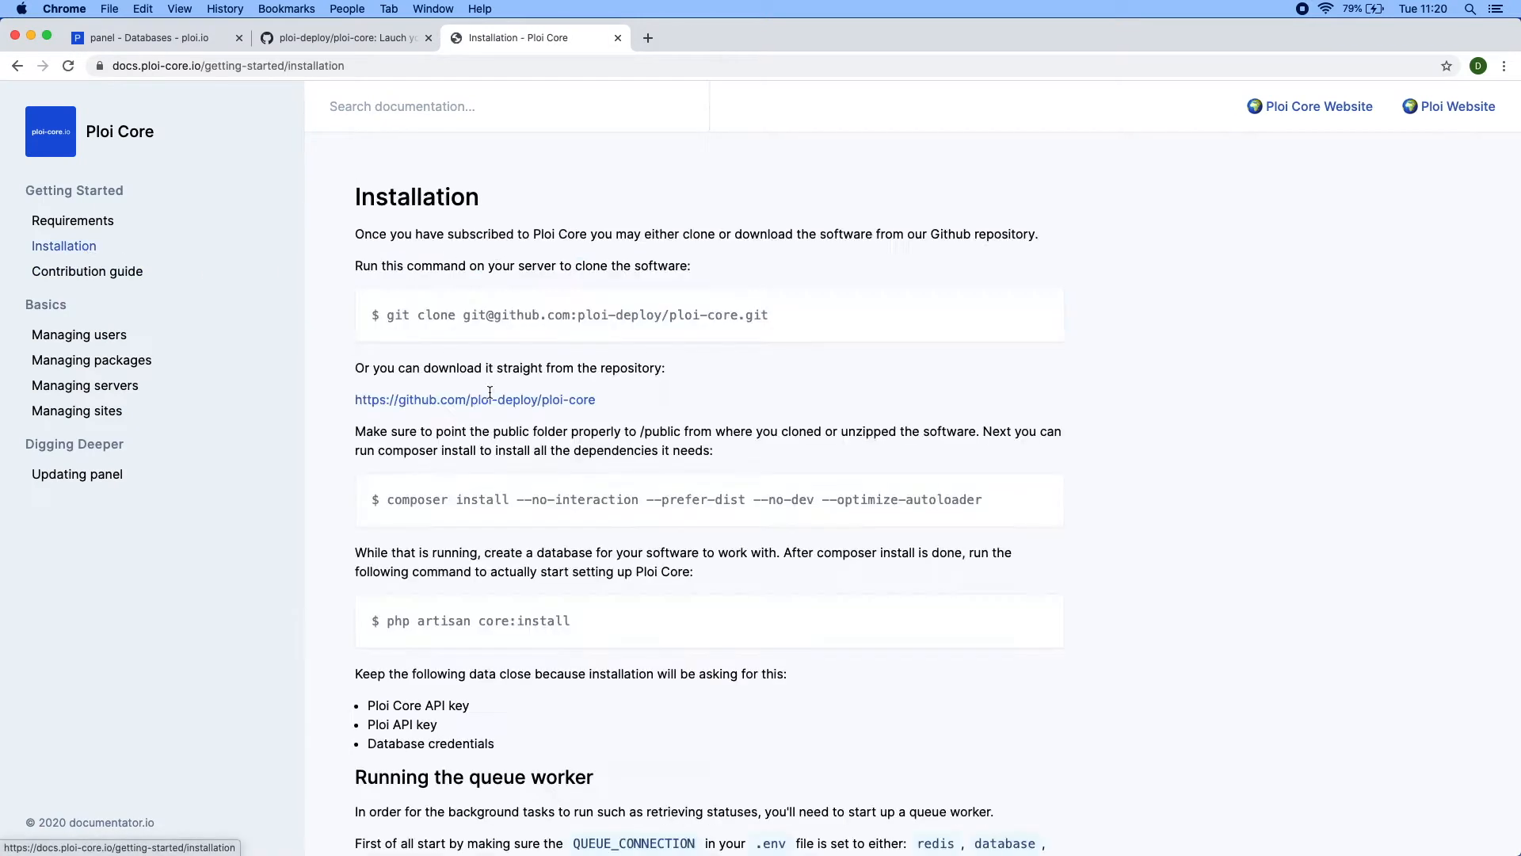
Step: Review the git clone address and php artisan core:install command in the Ploi Core docs, then return to the panel server's sites
{"action": "left_click_drag", "start_coordinate": [469, 314], "coordinate": [767, 314]}
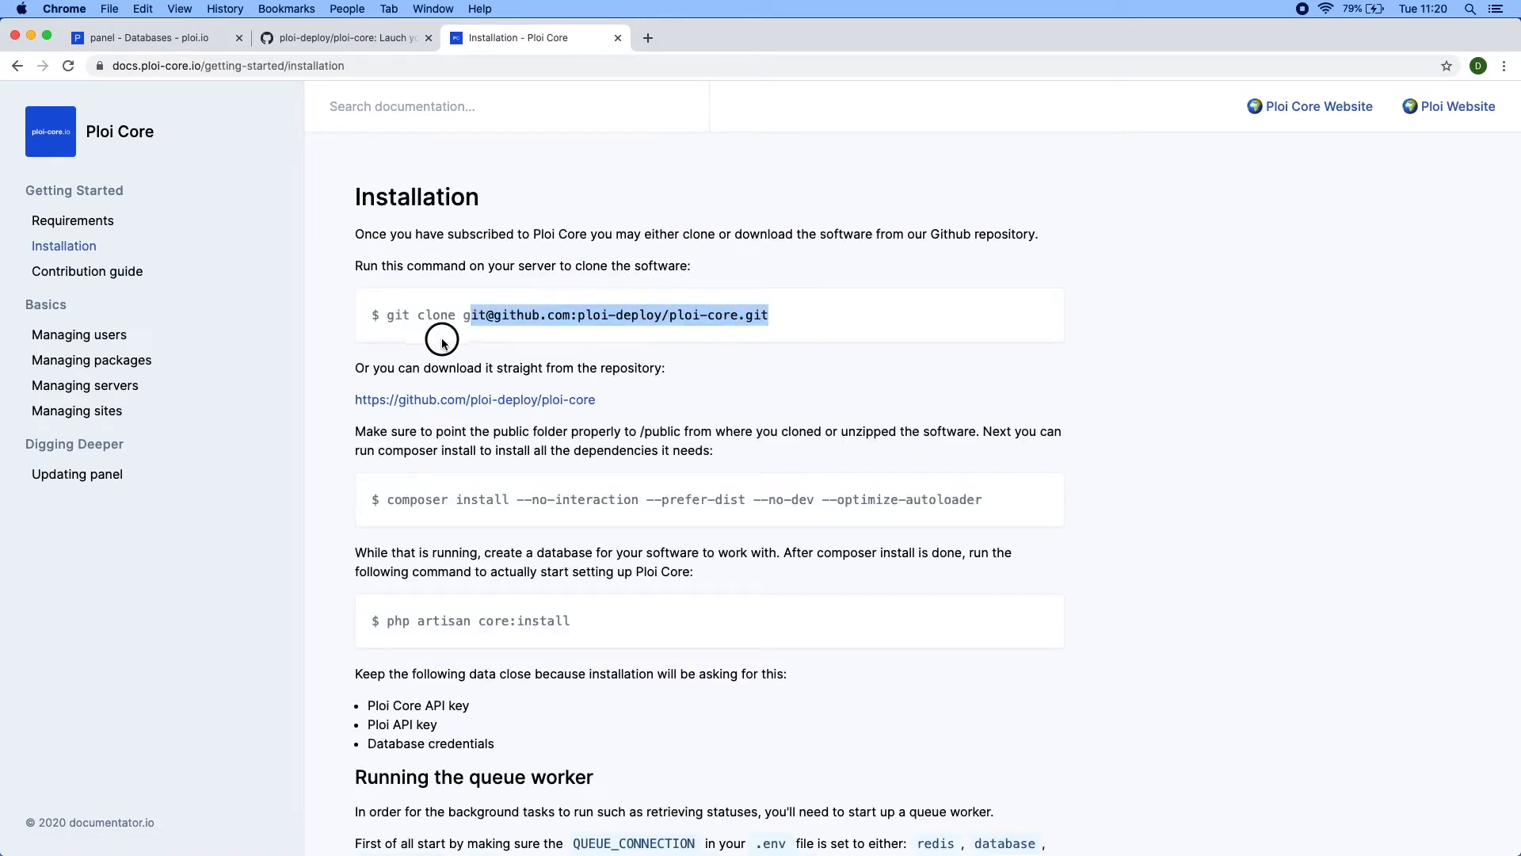
{"action": "left_click", "coordinate": [146, 38]}
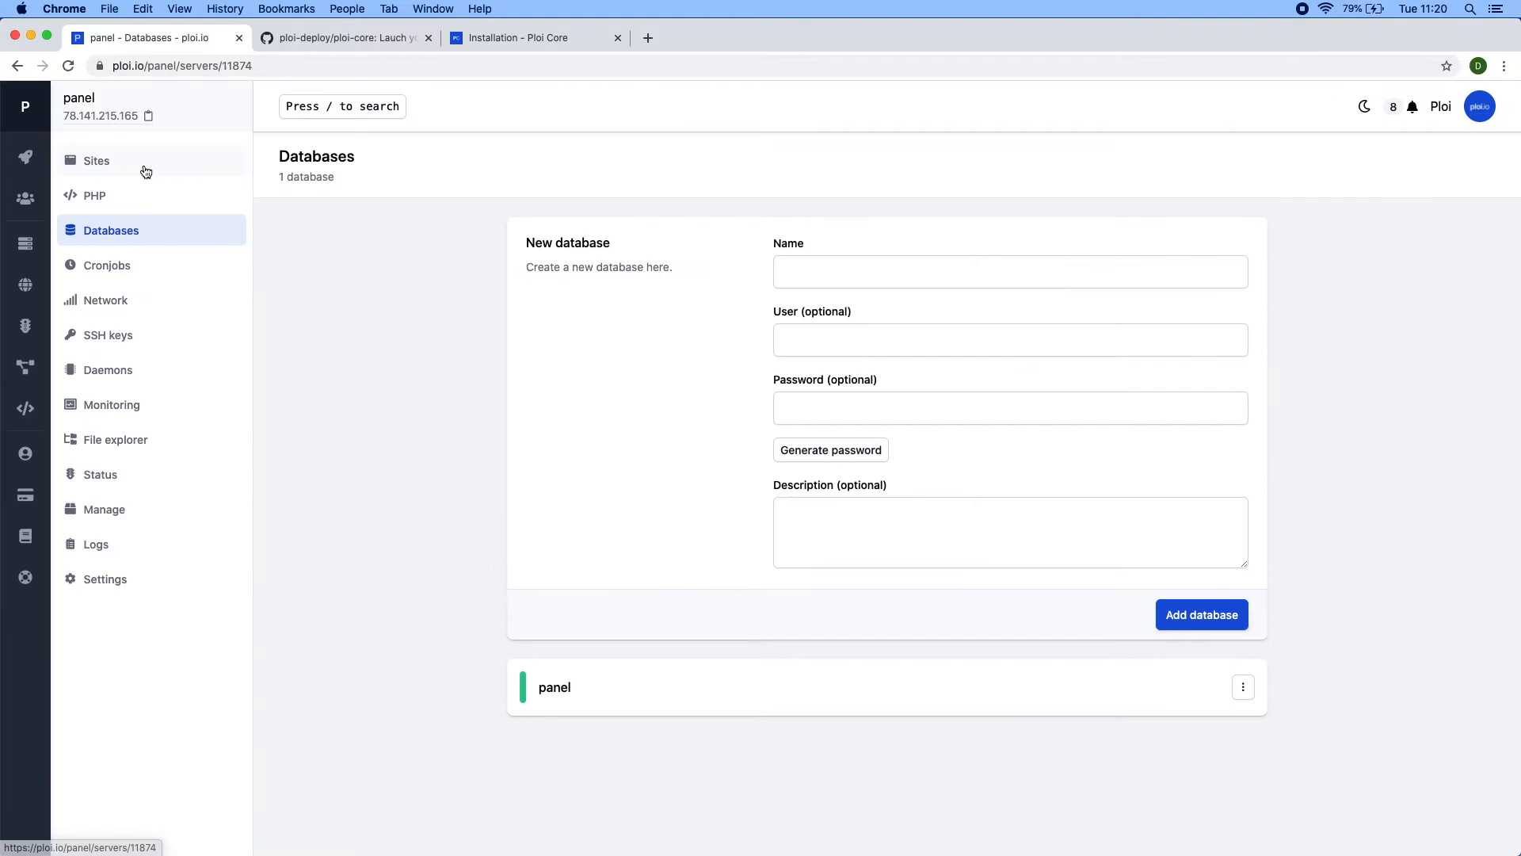
{"action": "left_click", "coordinate": [517, 38]}
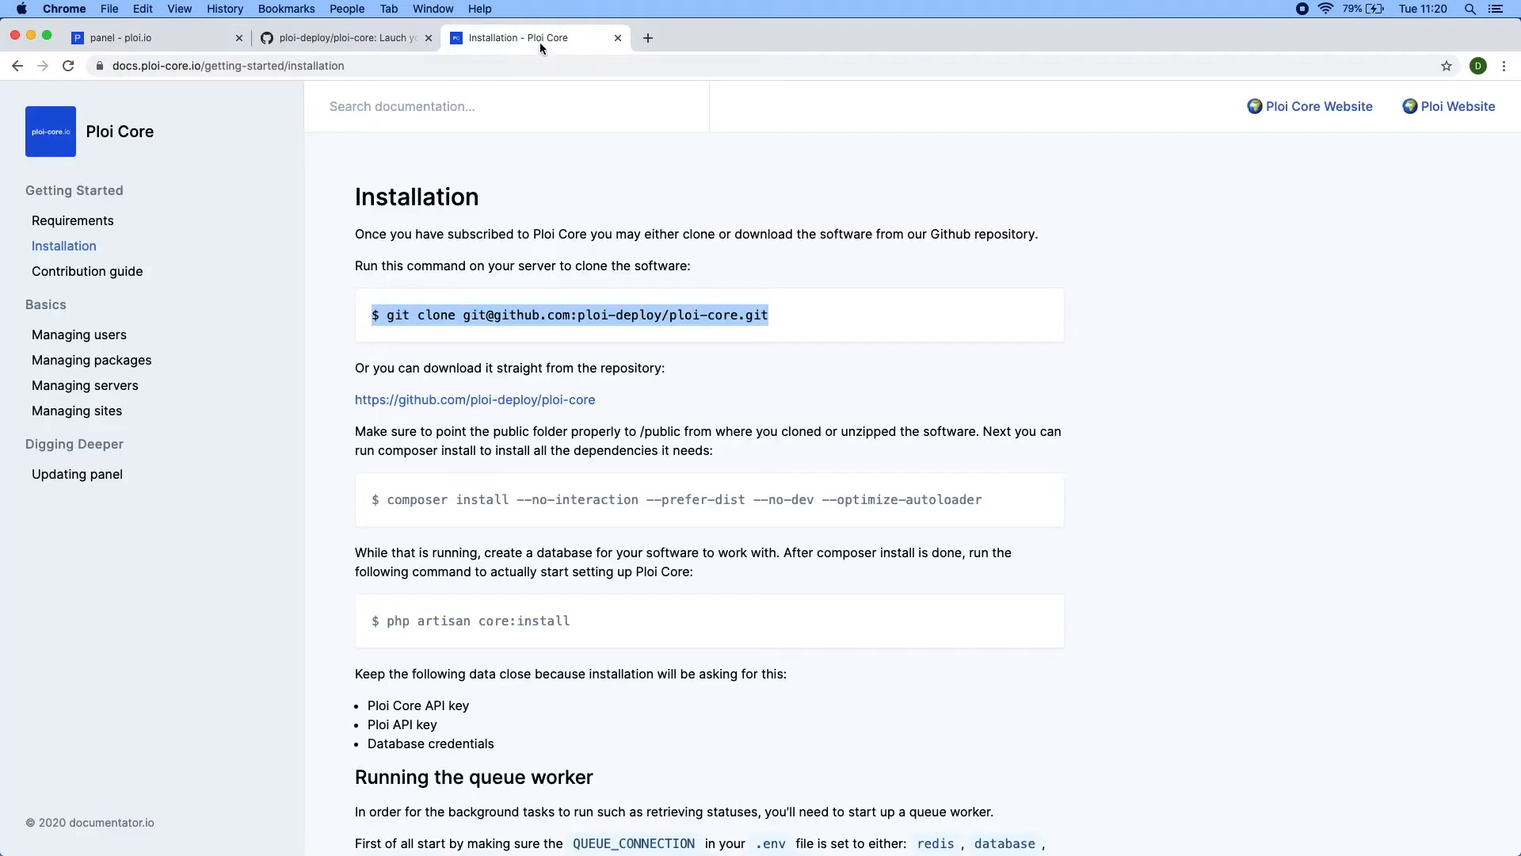
{"action": "scroll", "scroll_direction": "down", "scroll_amount": 3}
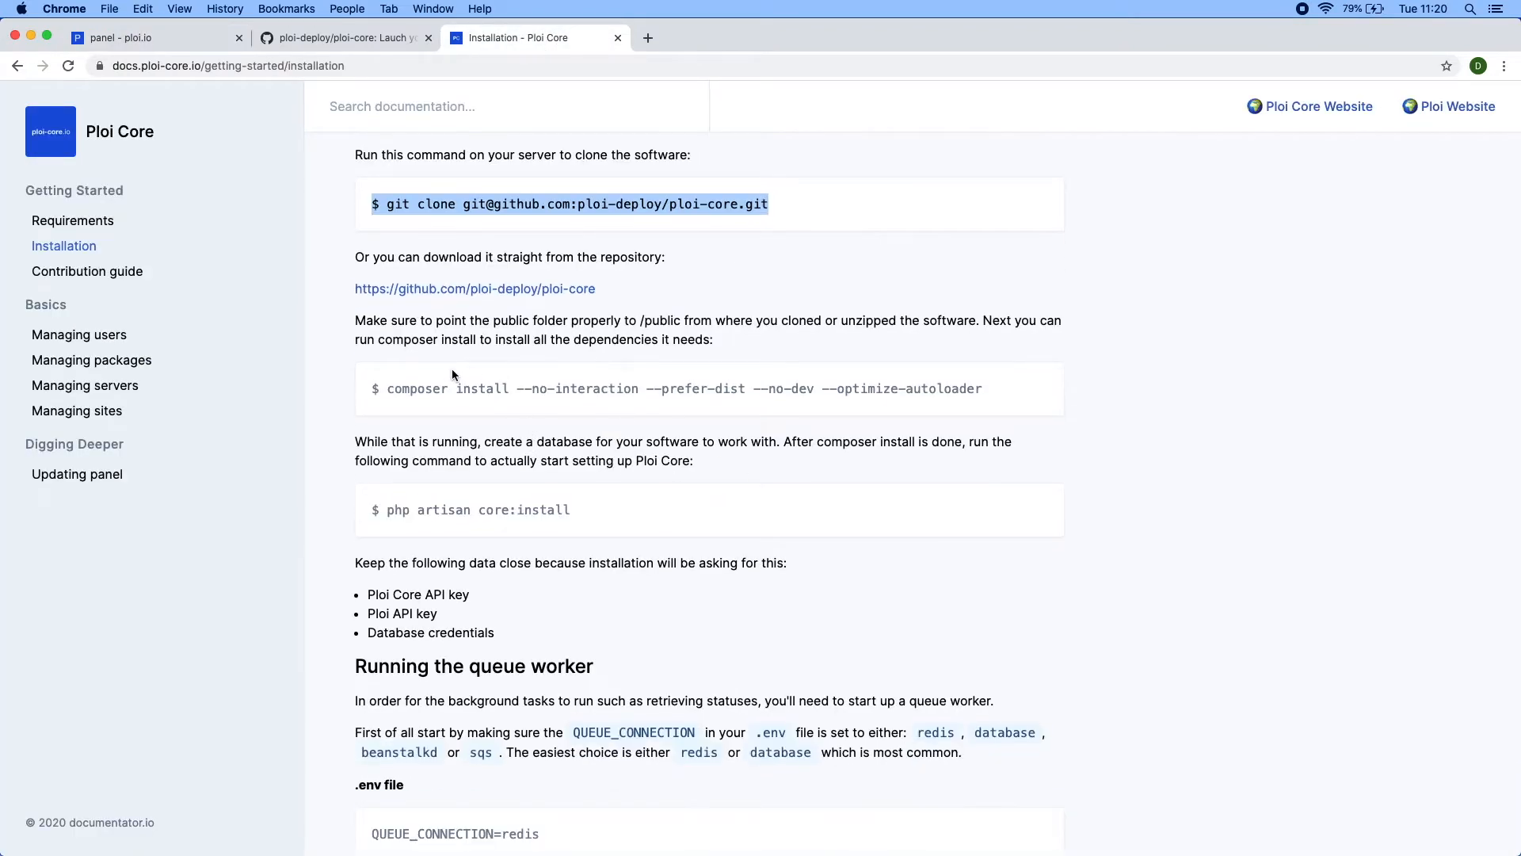
{"action": "scroll", "scroll_direction": "down", "scroll_amount": 3}
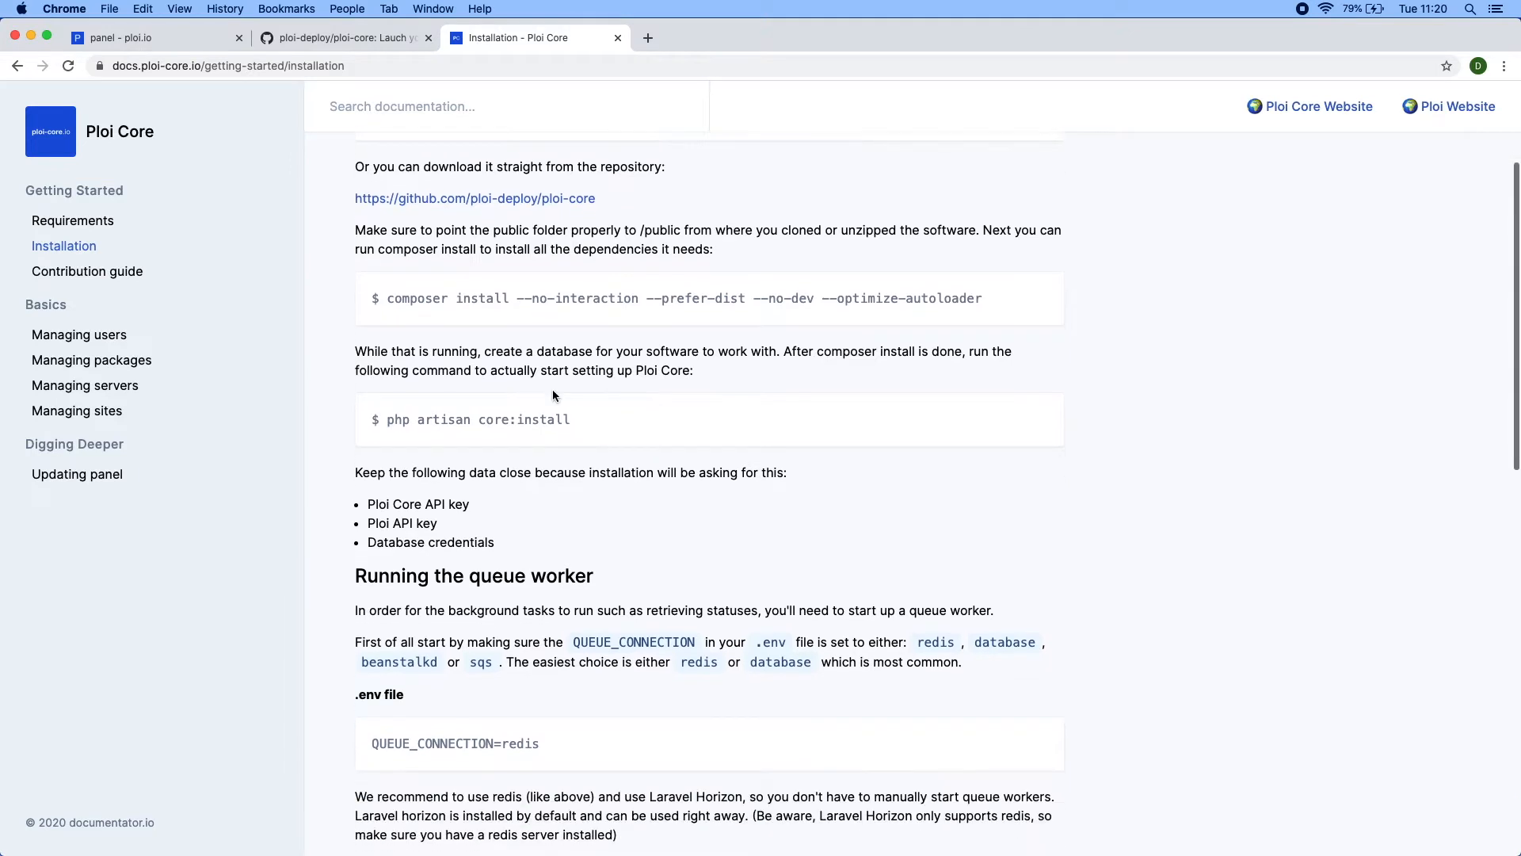
{"action": "double_click", "coordinate": [477, 418]}
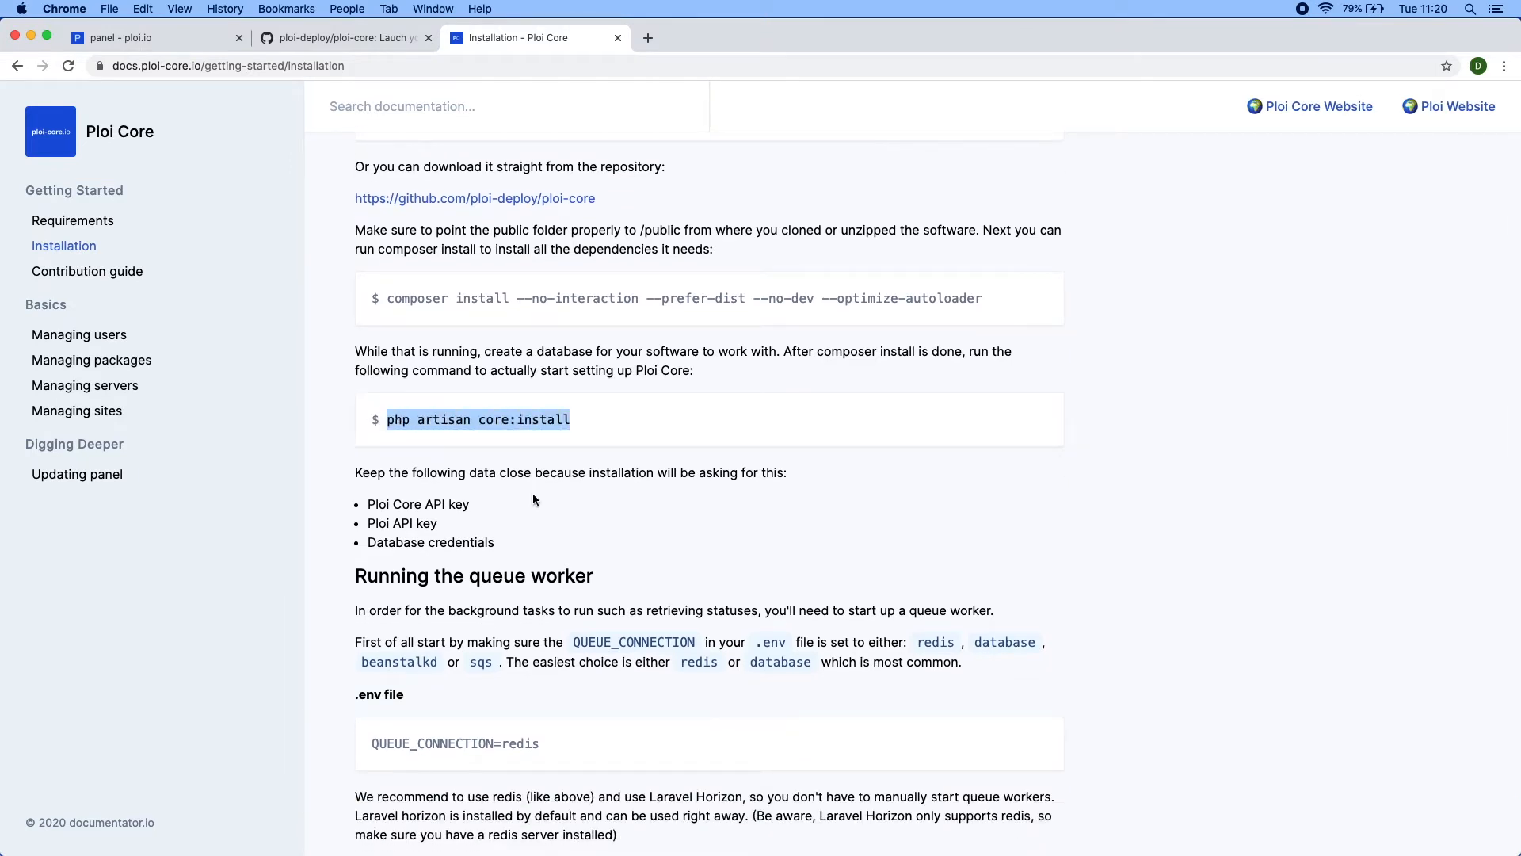
{"action": "mouse_move", "coordinate": [526, 524]}
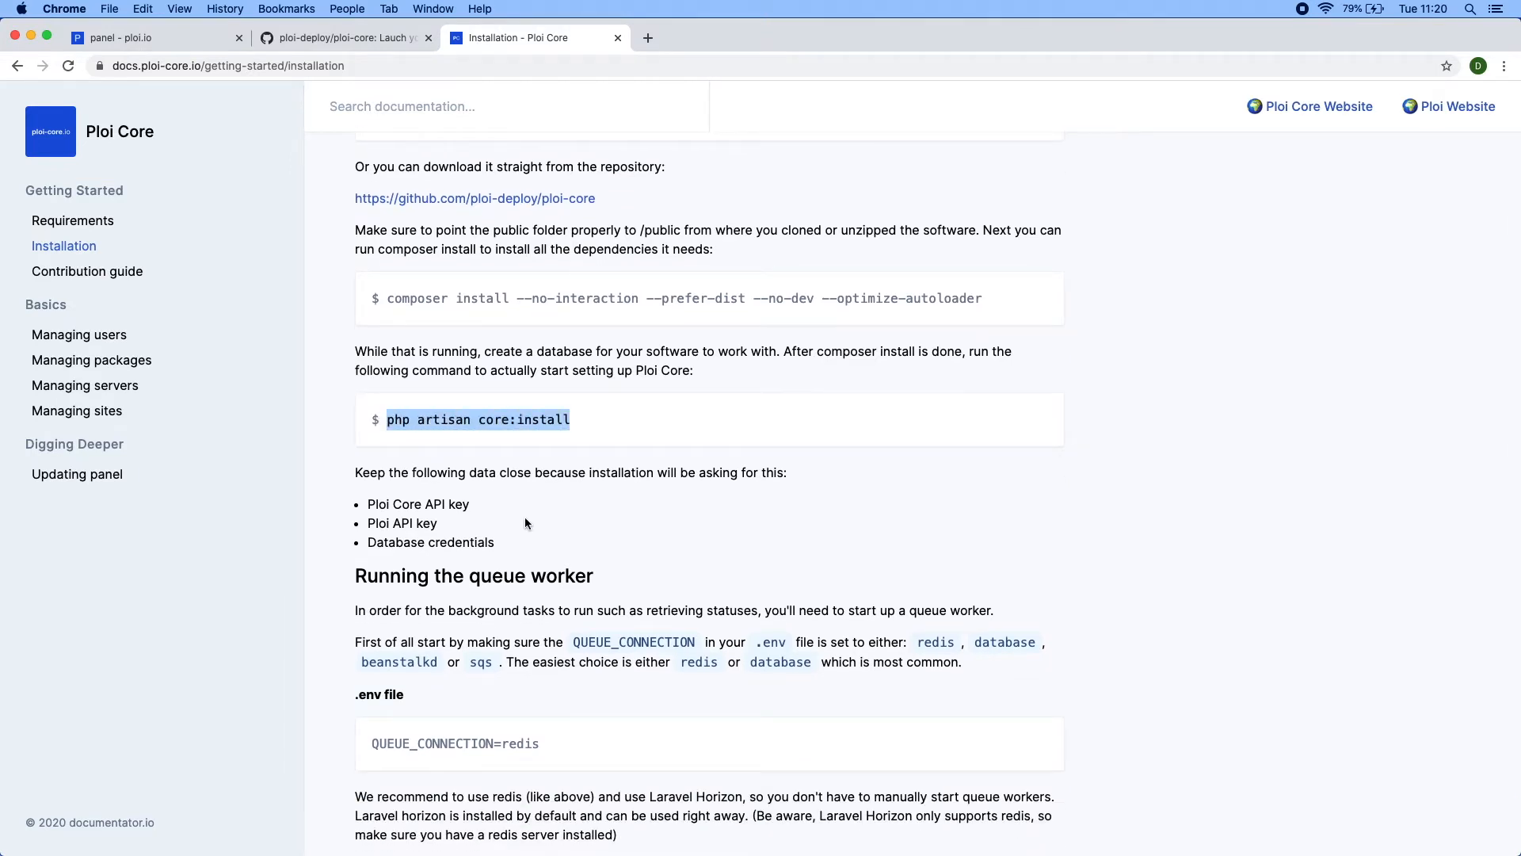
{"action": "mouse_move", "coordinate": [531, 512]}
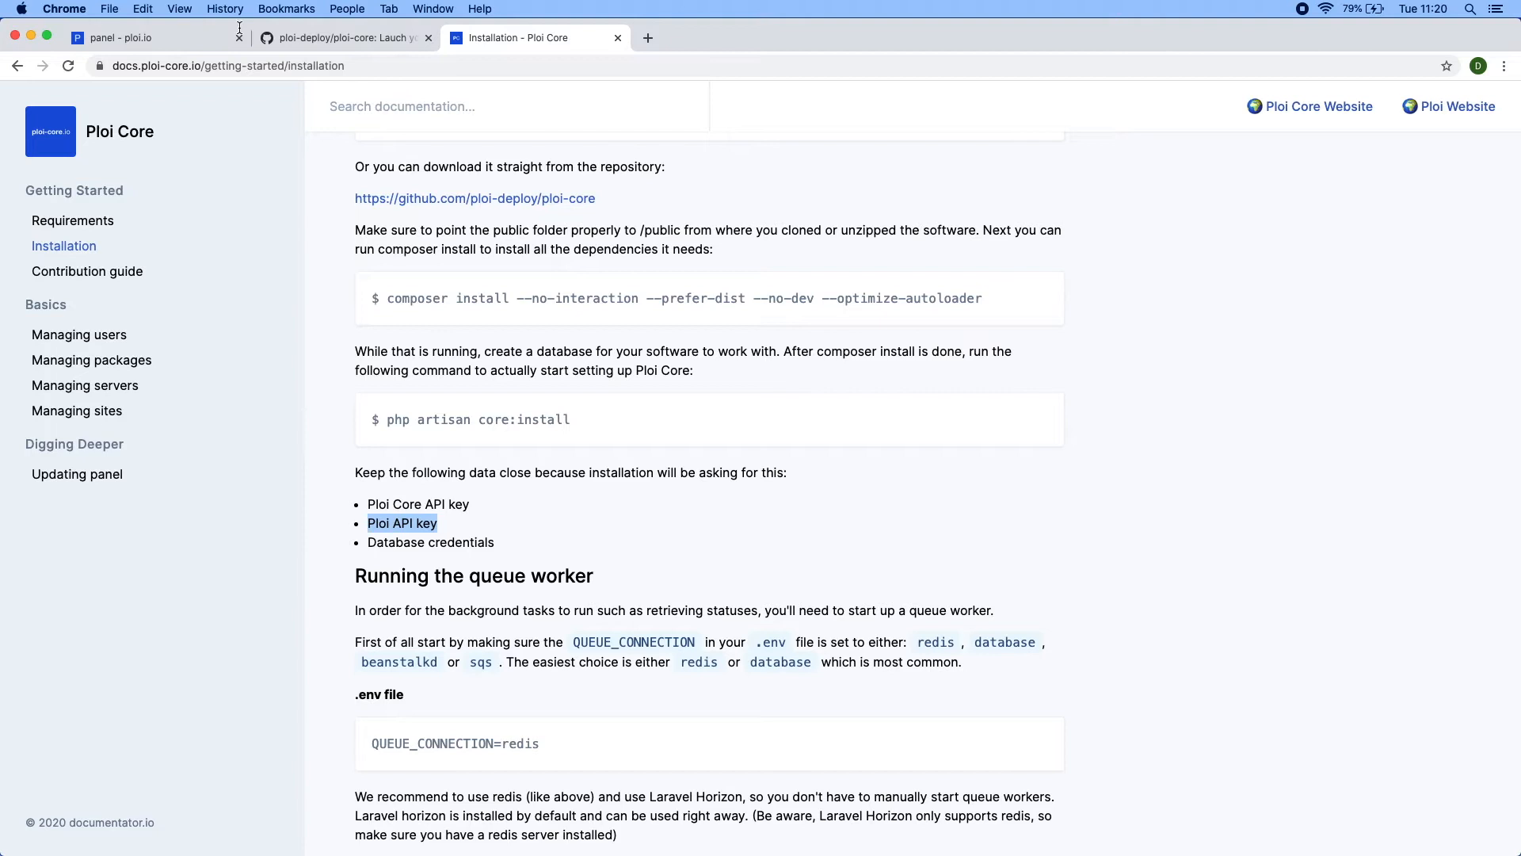
{"action": "left_click", "coordinate": [116, 38]}
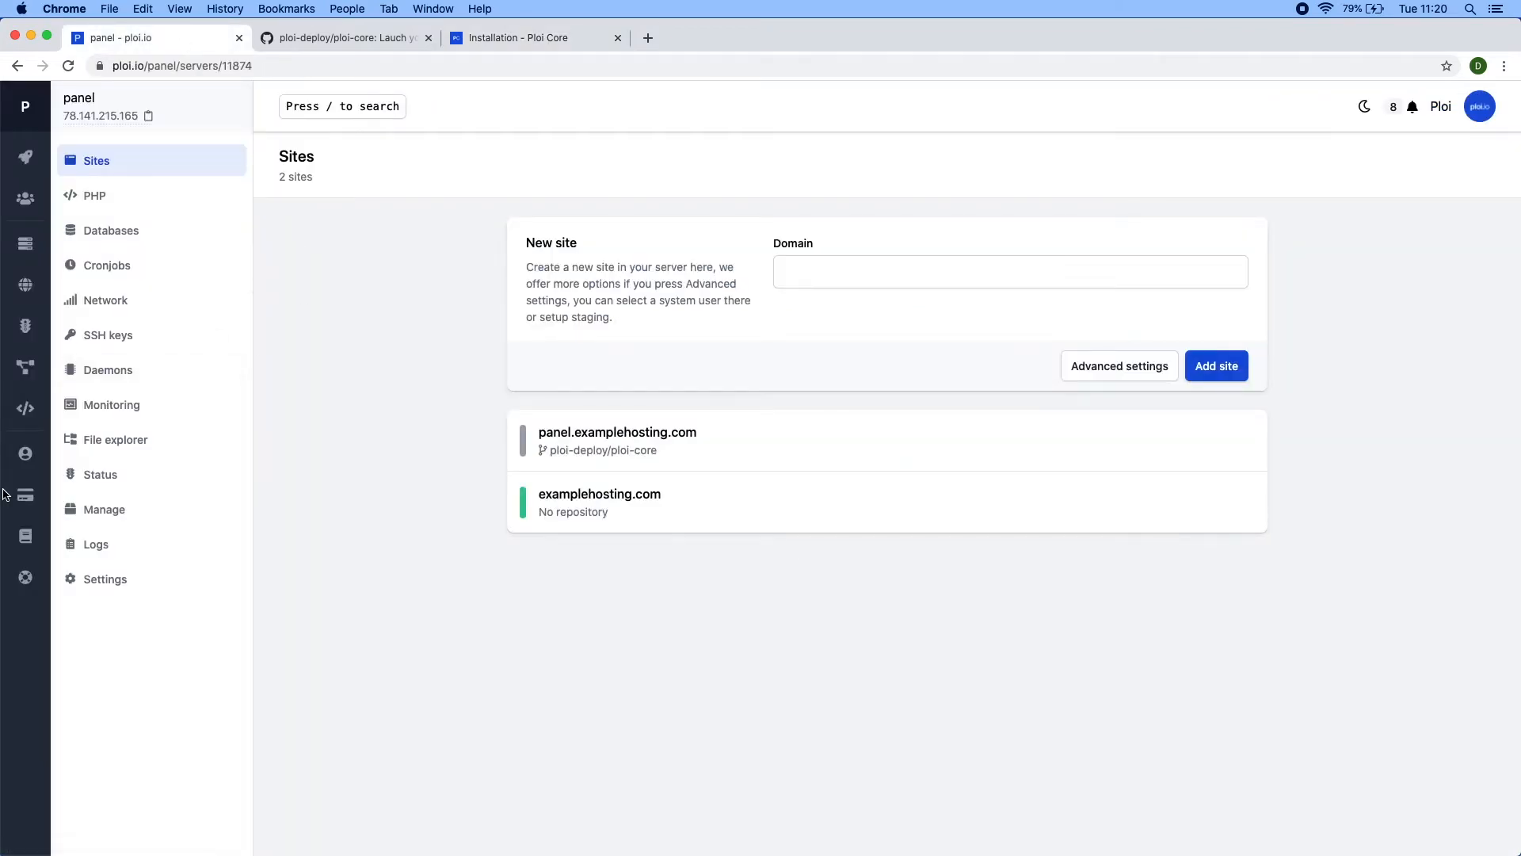
Step: Create a personal access token named Ploi Core Panel under Profile > API Keys and copy it
{"action": "left_click", "coordinate": [1480, 107]}
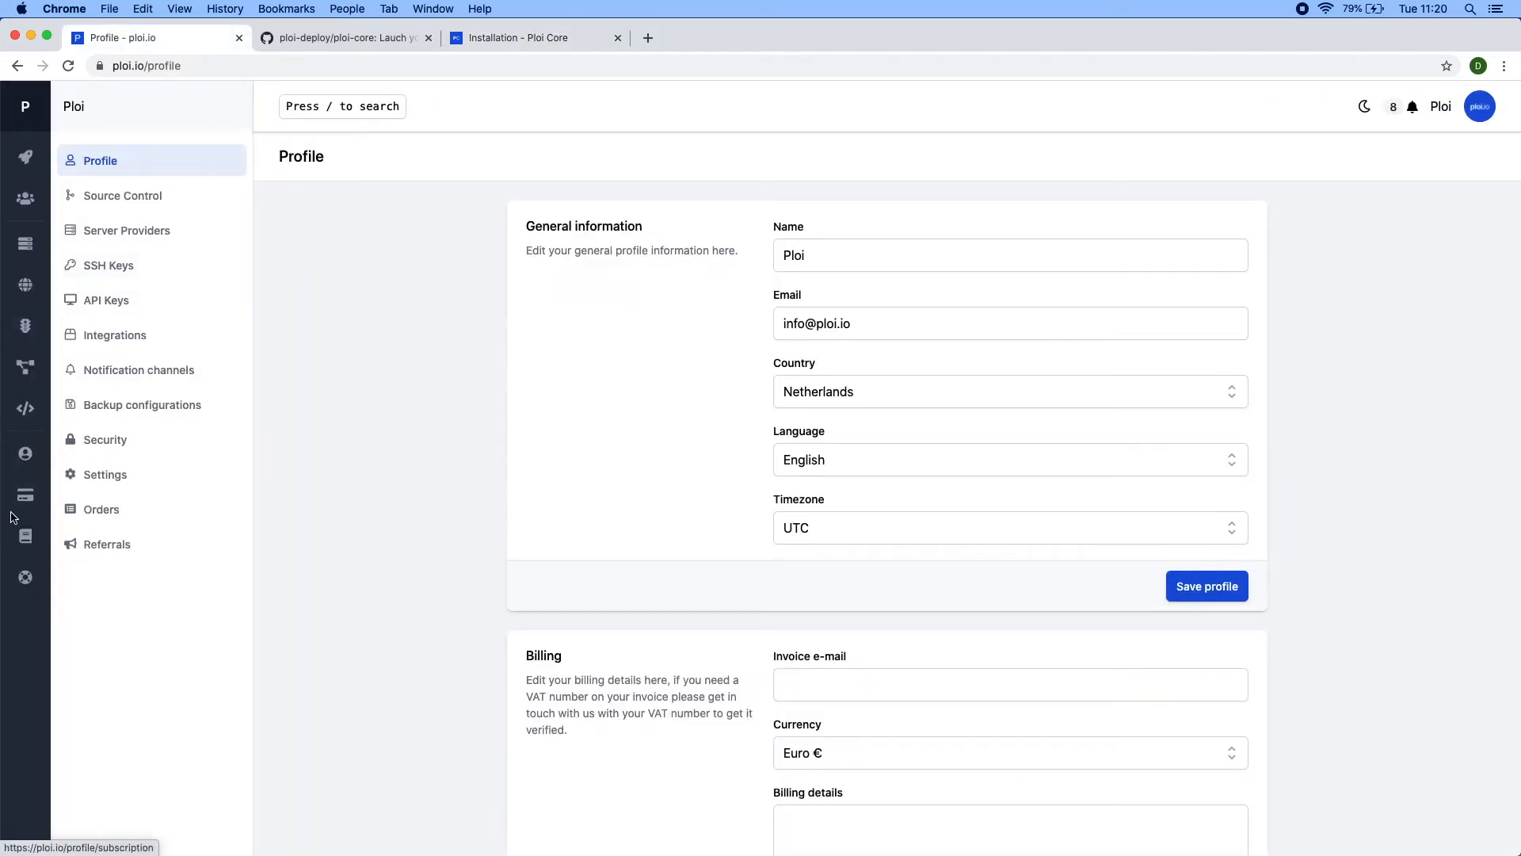
{"action": "left_click", "coordinate": [107, 299]}
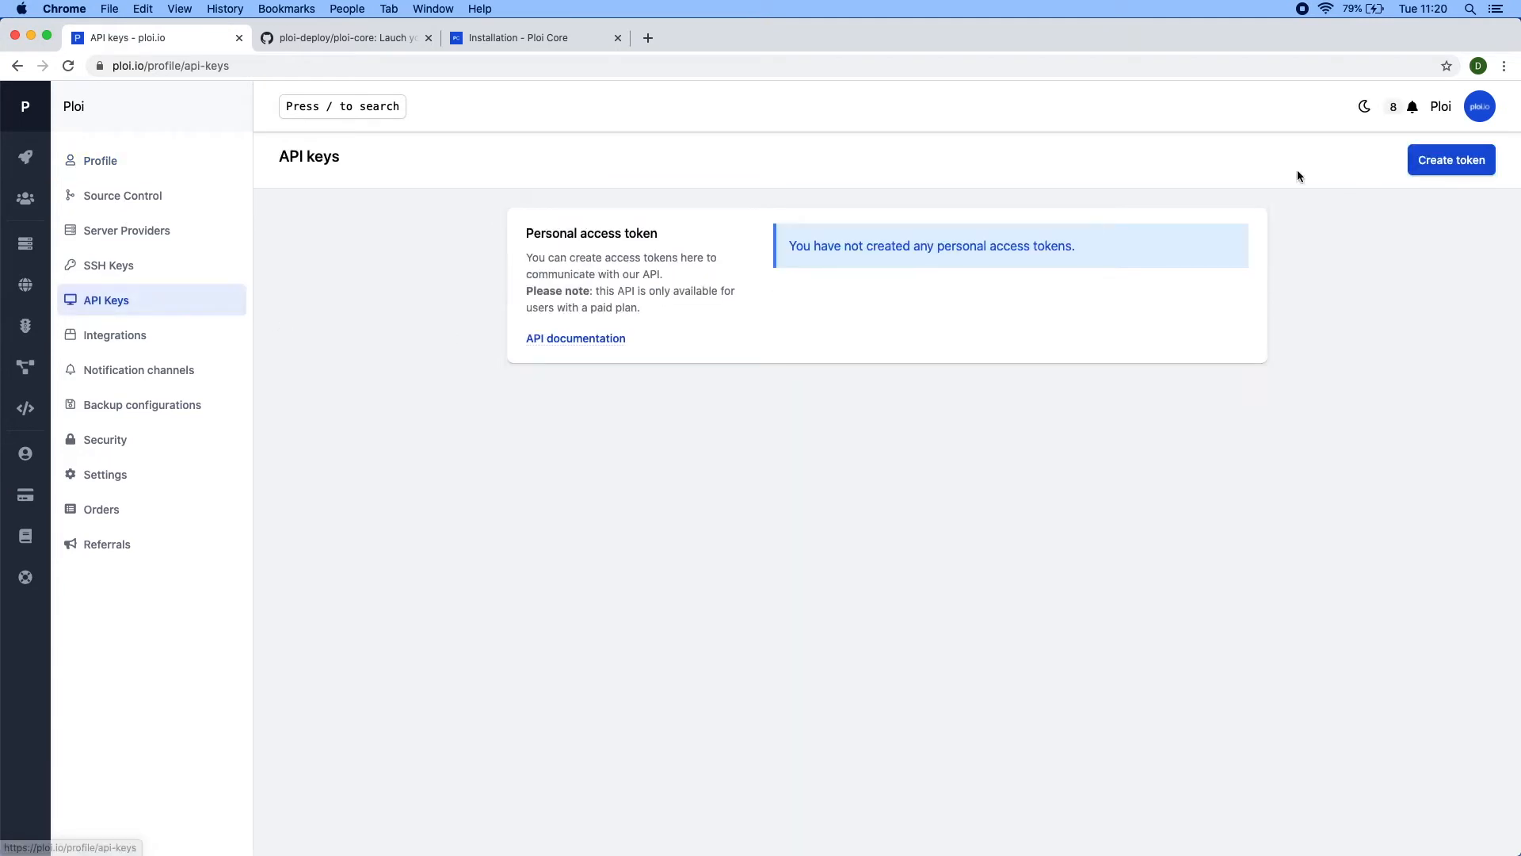
{"action": "left_click", "coordinate": [1450, 160]}
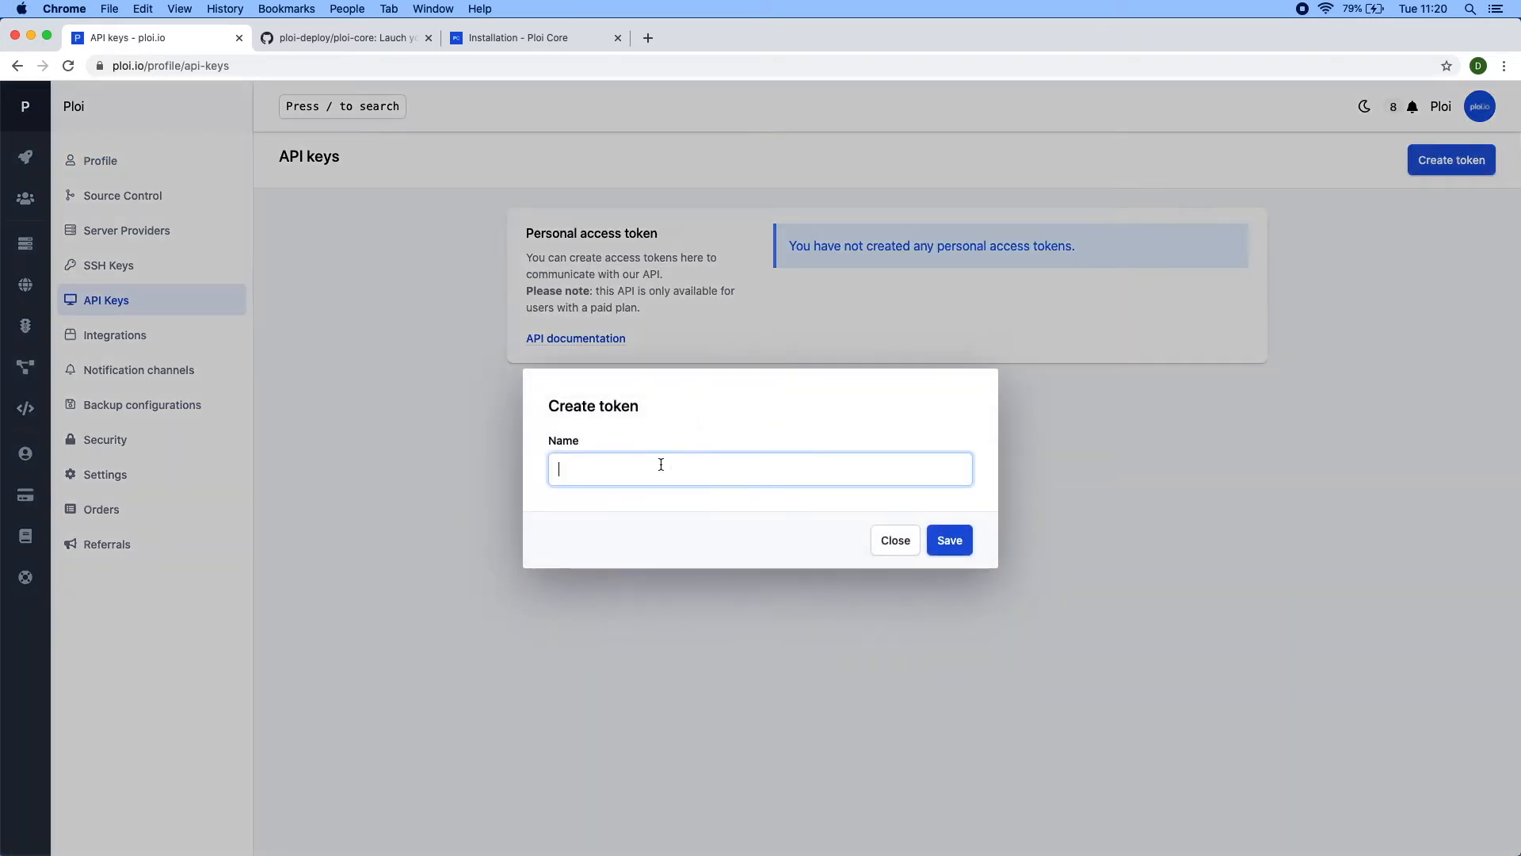
{"action": "type", "text": "P"}
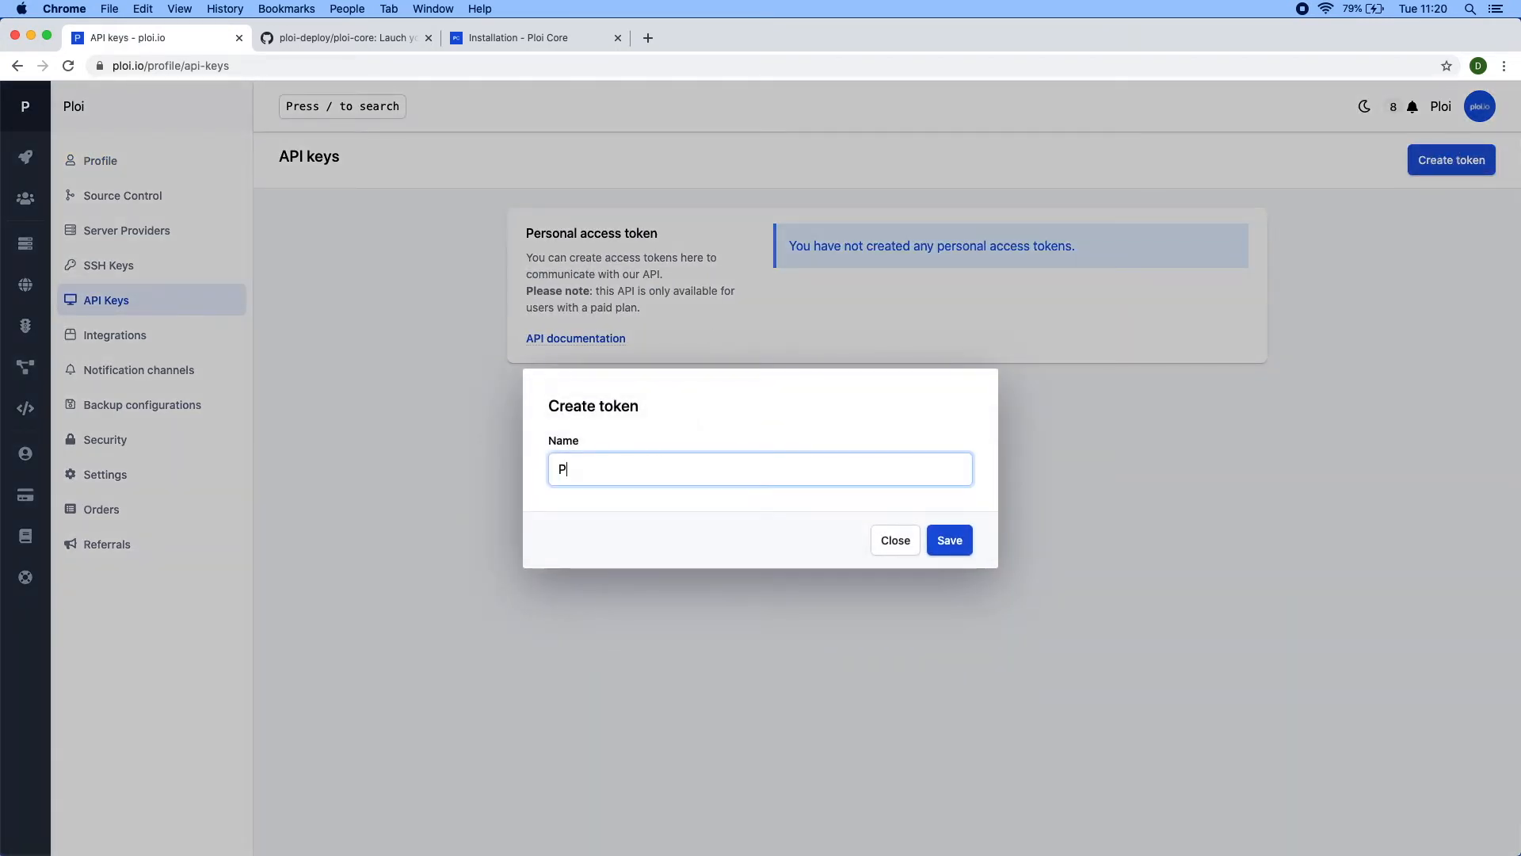
{"action": "type", "text": "loi Core Panel"}
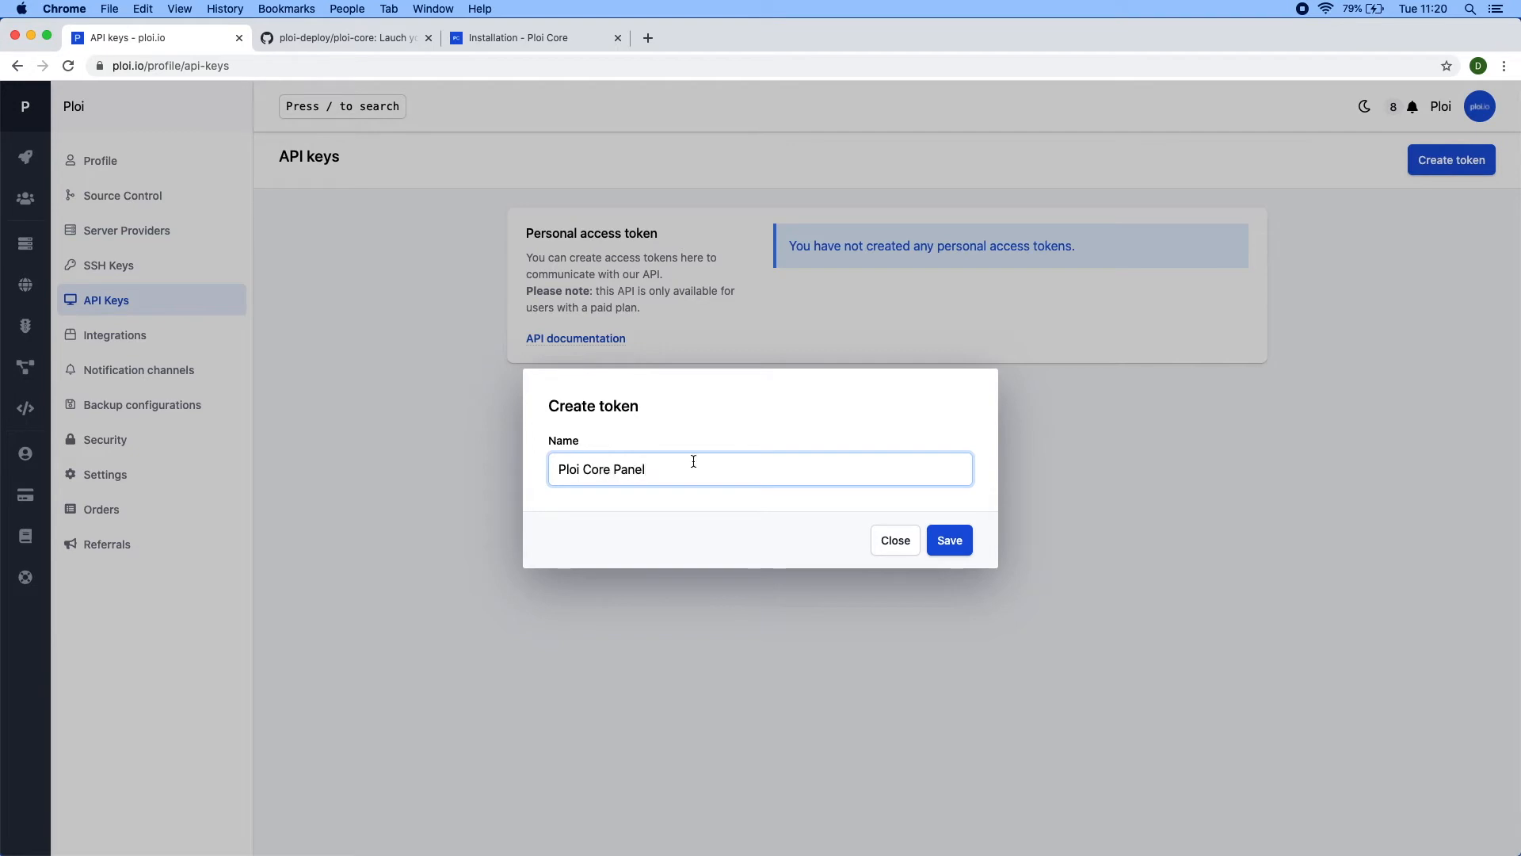
{"action": "left_click", "coordinate": [948, 539]}
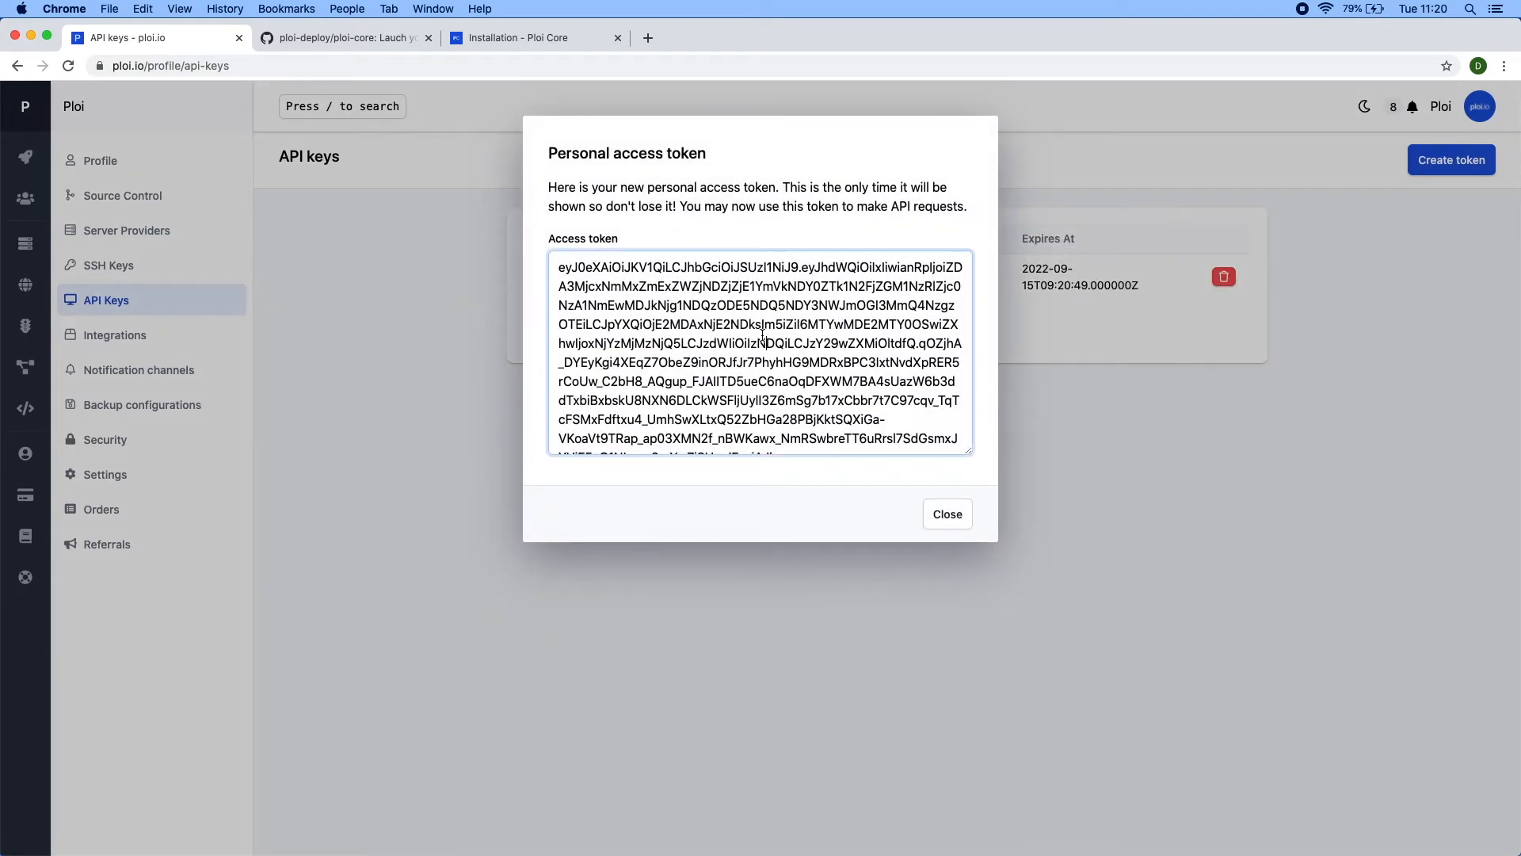
{"action": "left_click", "coordinate": [837, 37]}
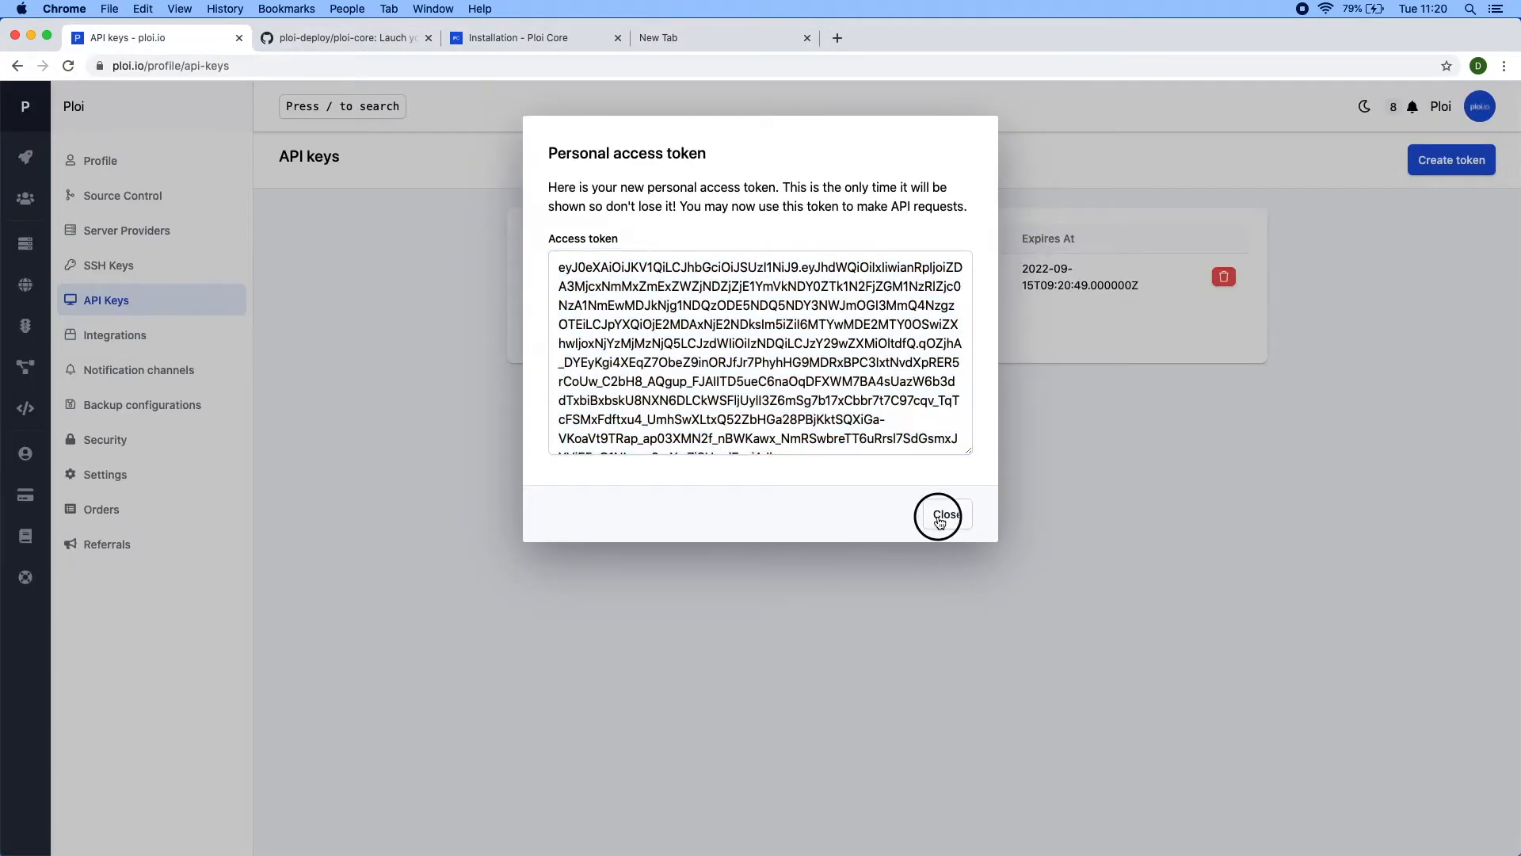
{"action": "left_click", "coordinate": [938, 513]}
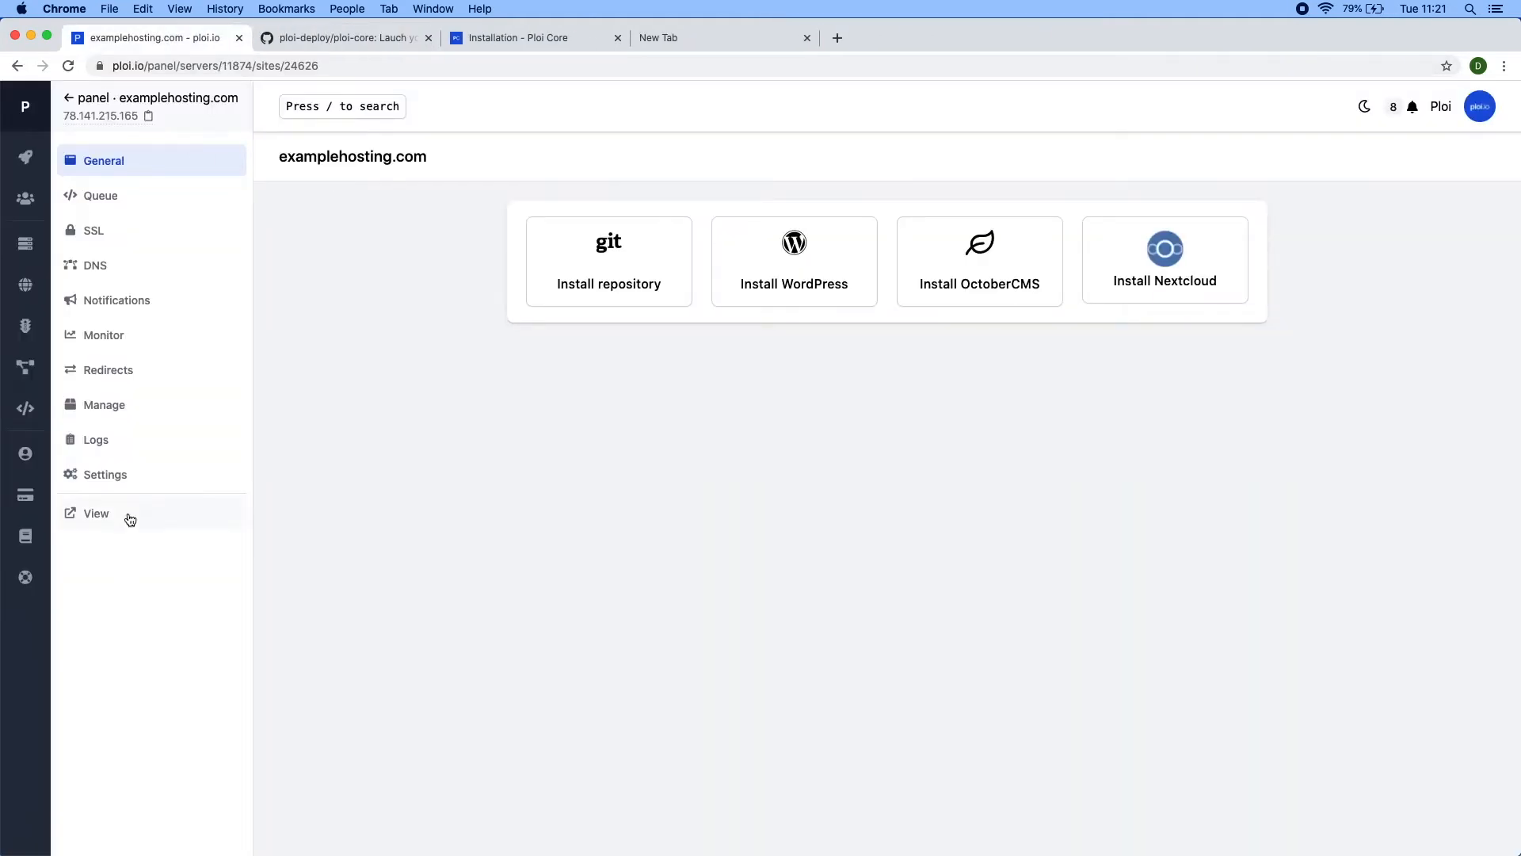
Step: Check examplehosting.com, then add the suggested Laravel Horizon command to panel.examplehosting.com's deploy script
{"action": "left_click", "coordinate": [97, 513]}
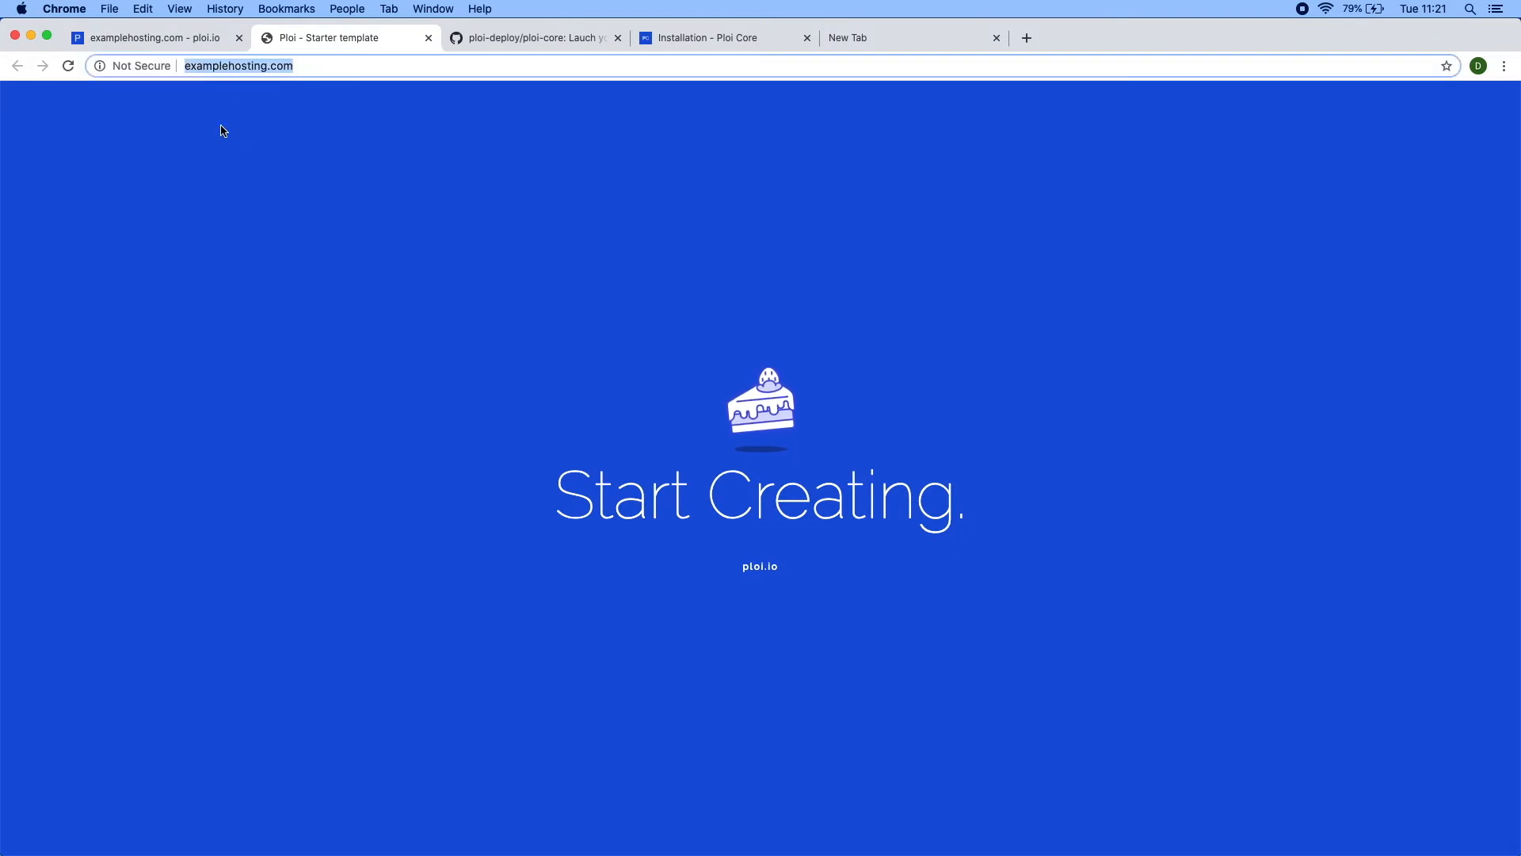
{"action": "mouse_move", "coordinate": [314, 214]}
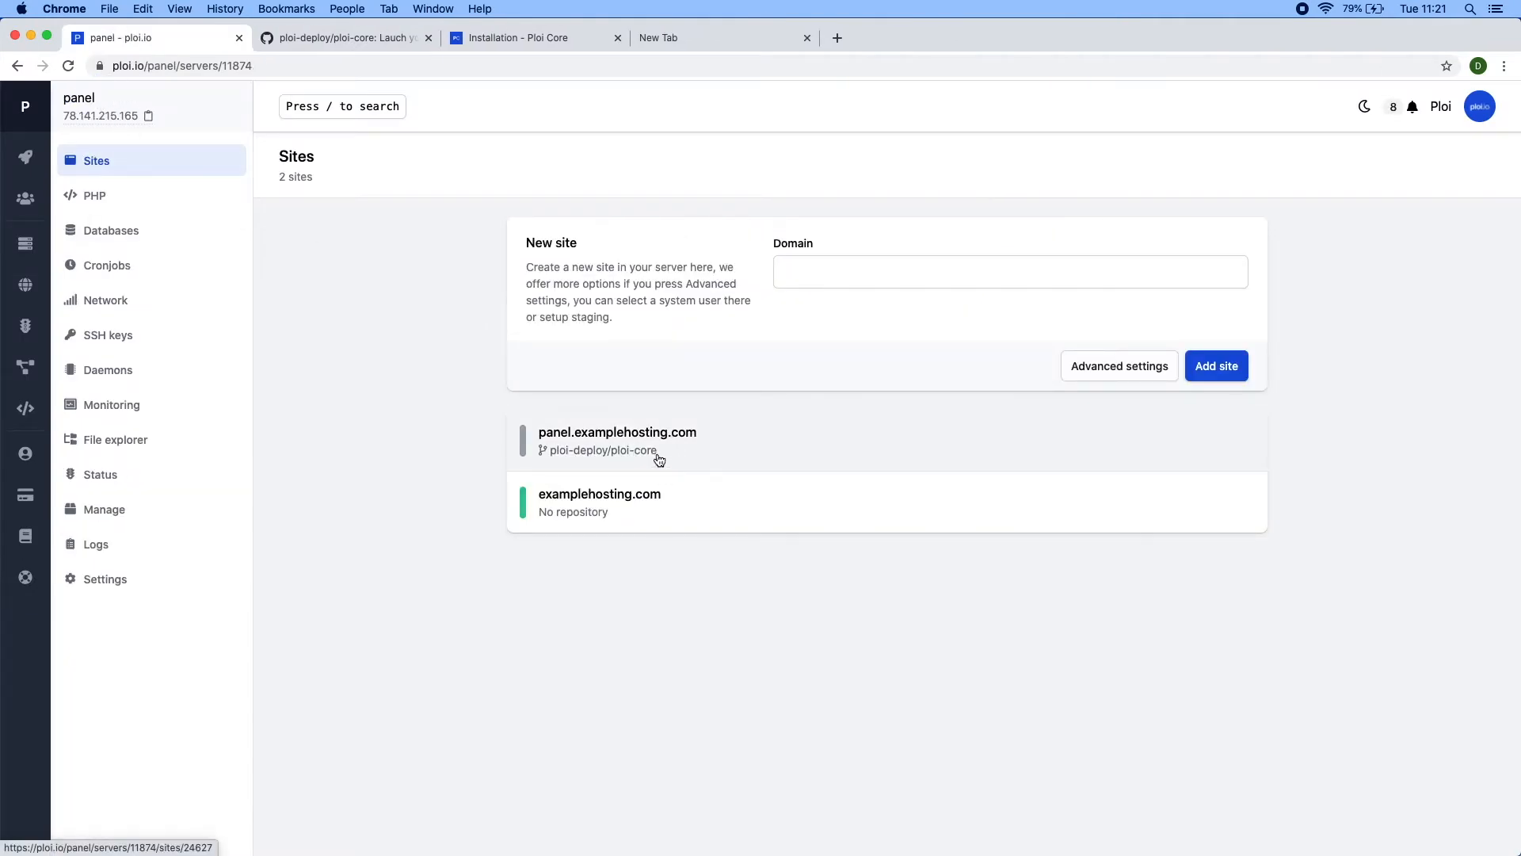
{"action": "left_click", "coordinate": [617, 431]}
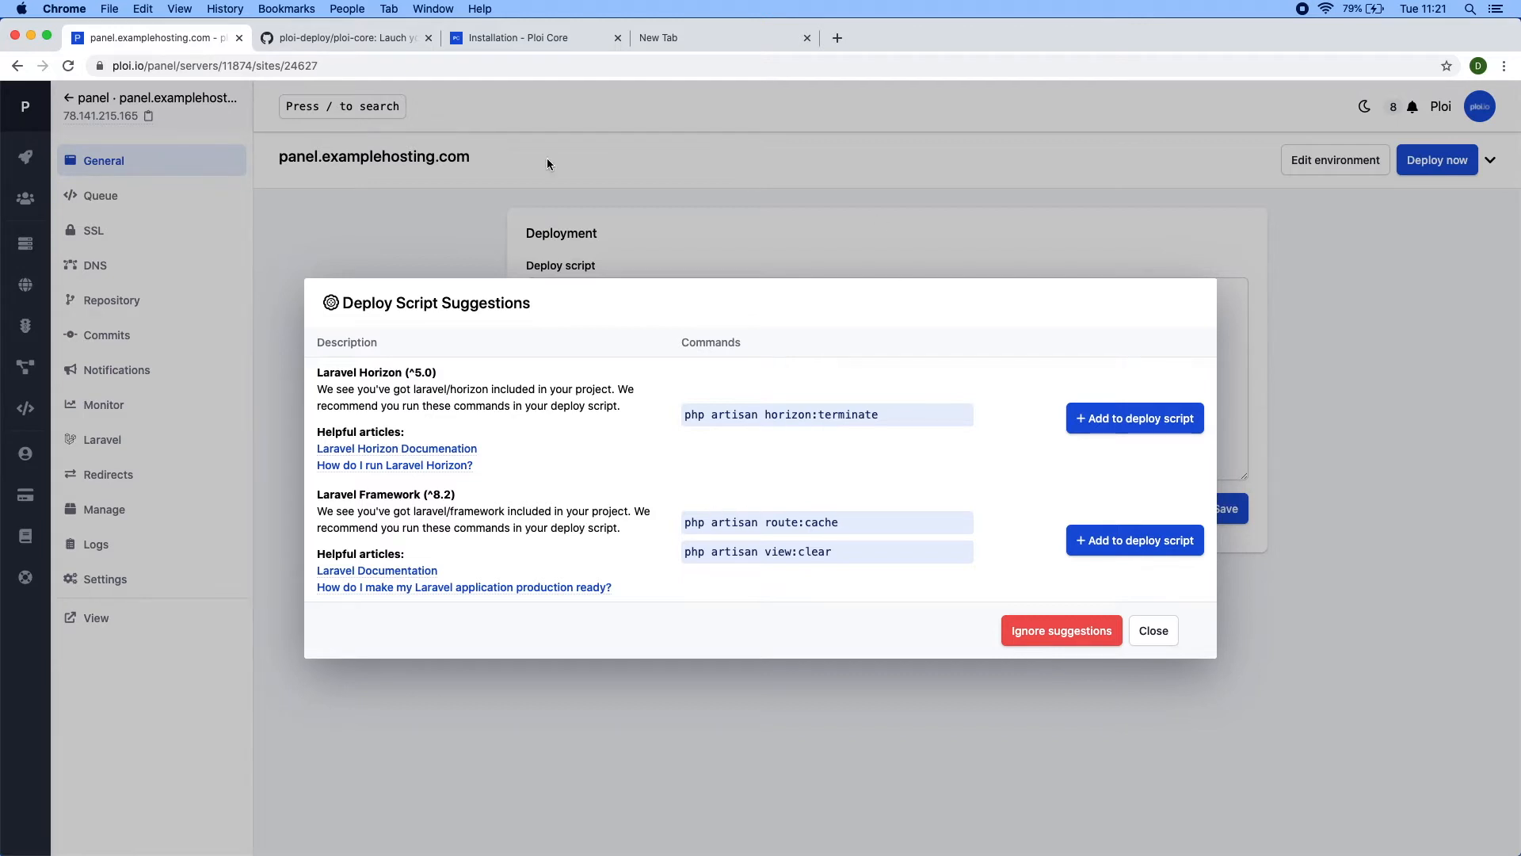
{"action": "mouse_move", "coordinate": [812, 495]}
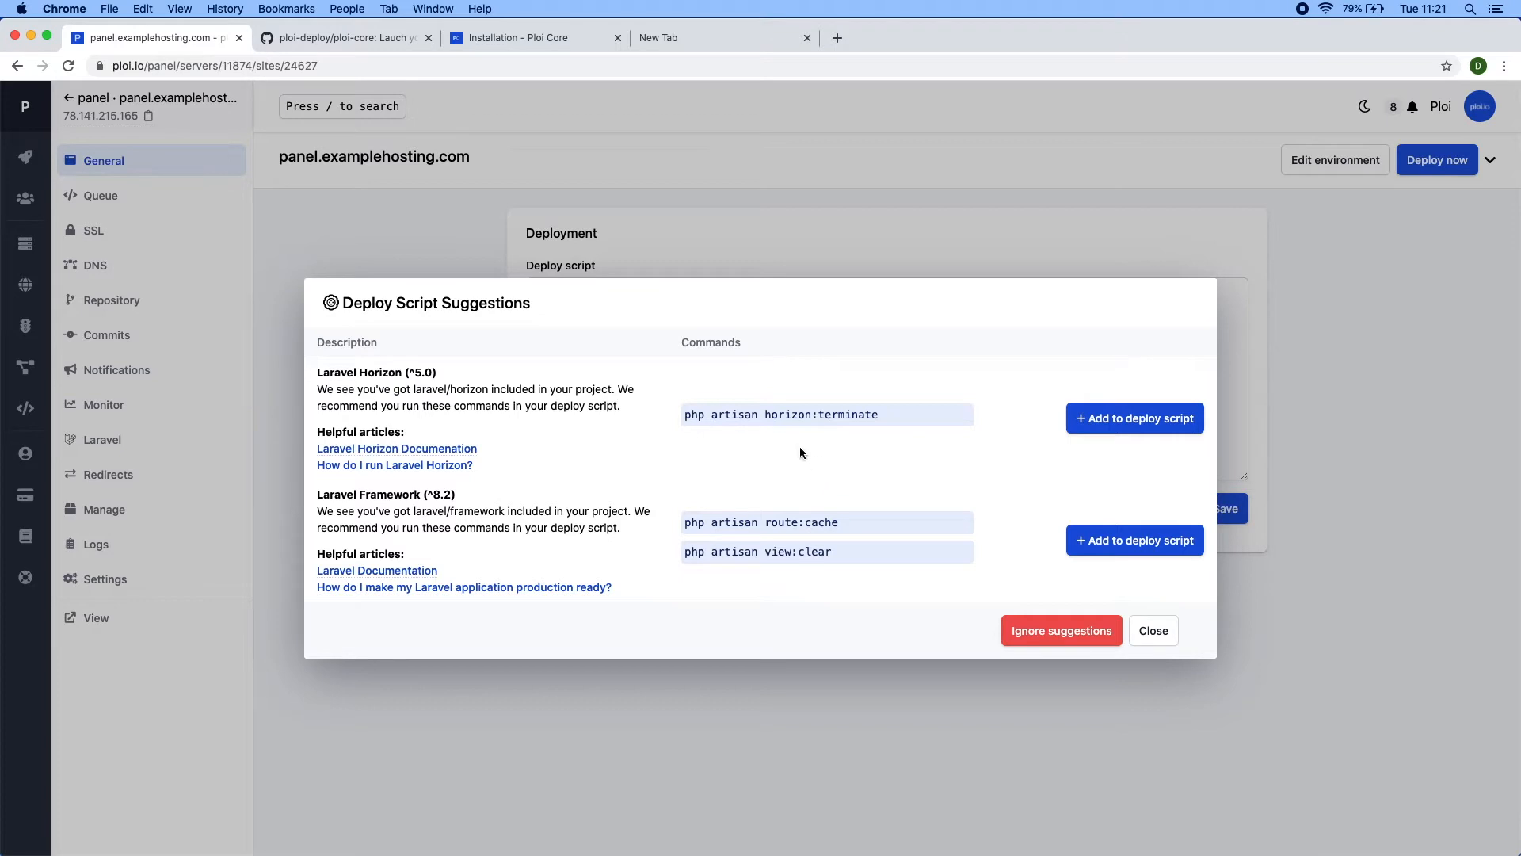
{"action": "left_click", "coordinate": [1152, 631]}
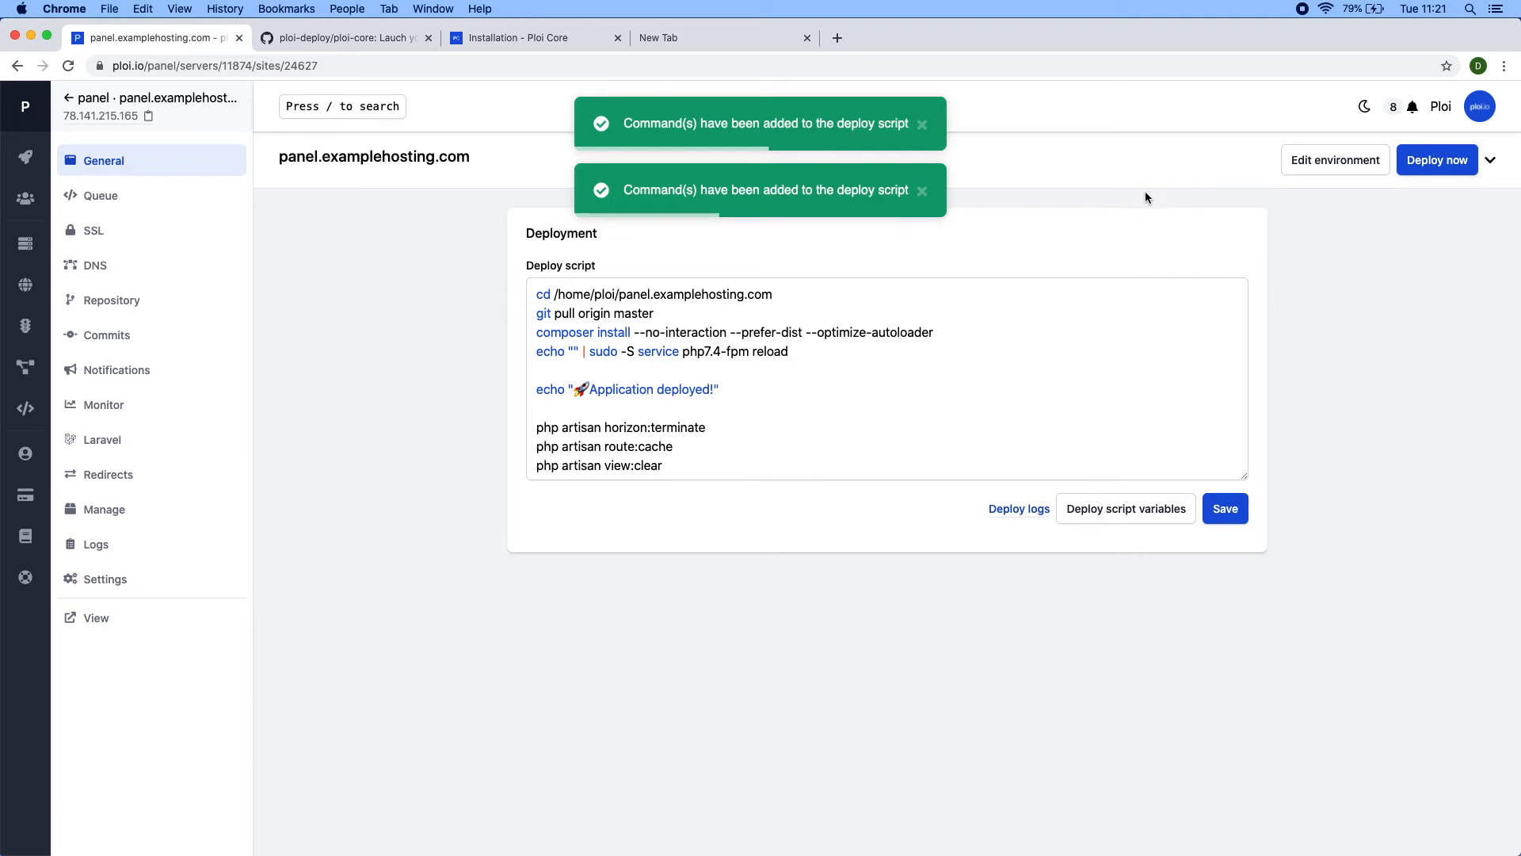
Step: Edit the environment file to DB_DATABASE=panel, APP_ENV=production, APP_DEBUG=false and save it
{"action": "left_click", "coordinate": [1334, 159]}
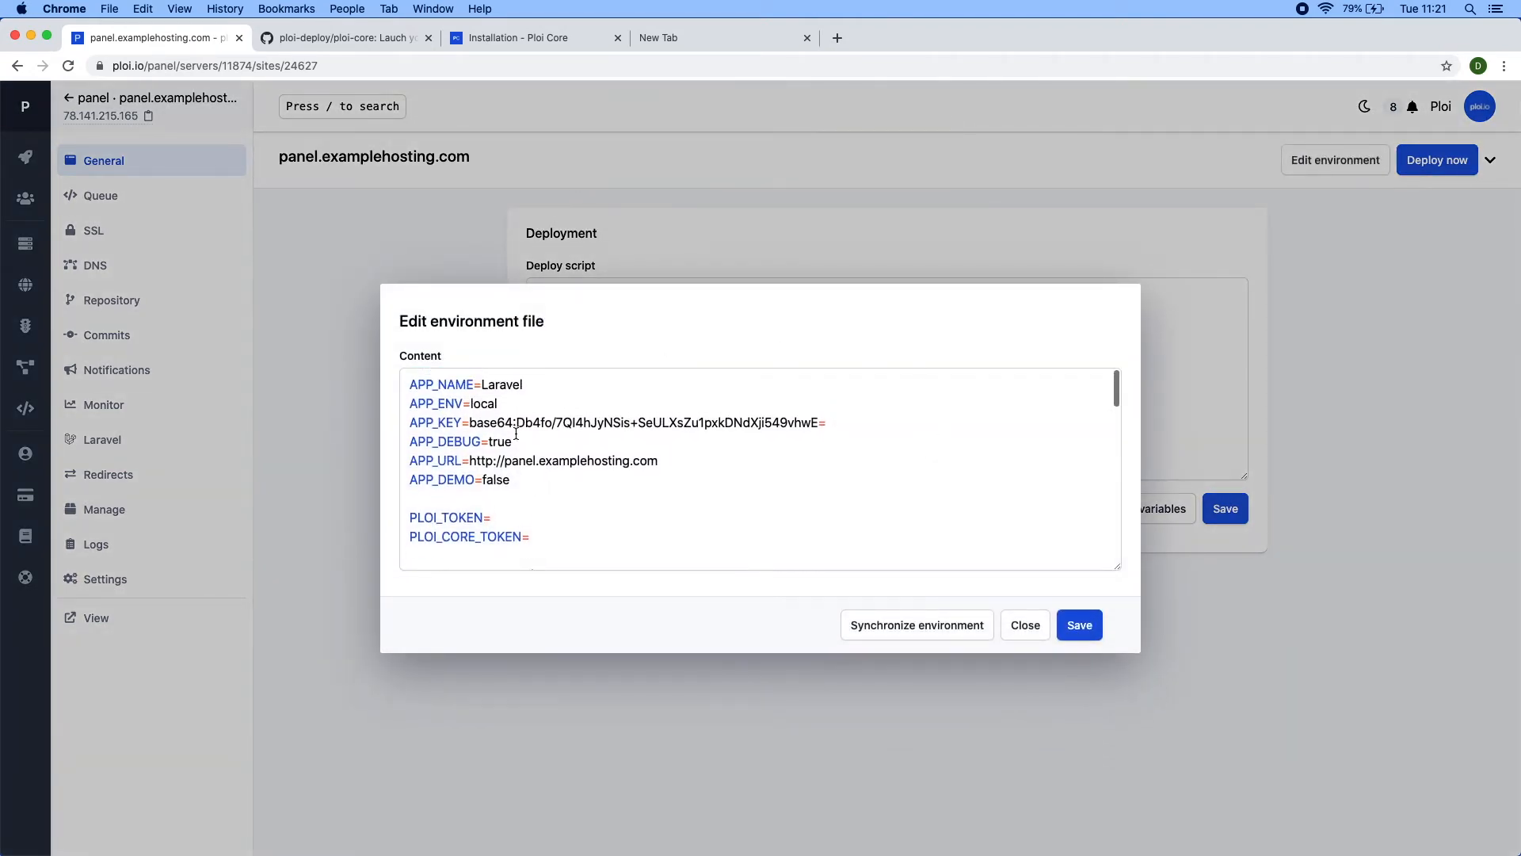
{"action": "scroll", "scroll_direction": "down", "scroll_amount": 3}
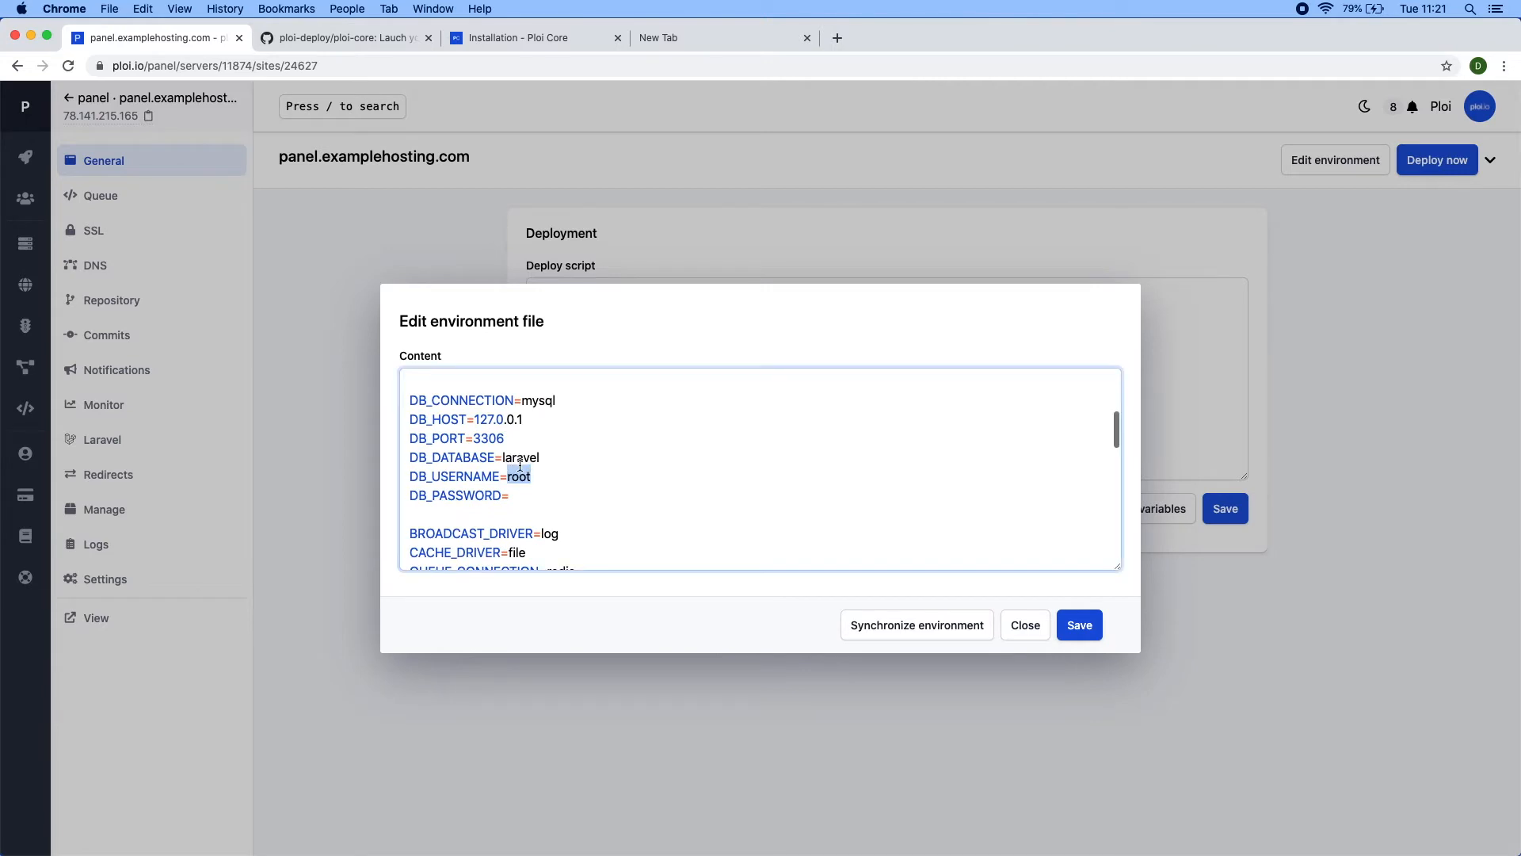
{"action": "type", "text": "panel"}
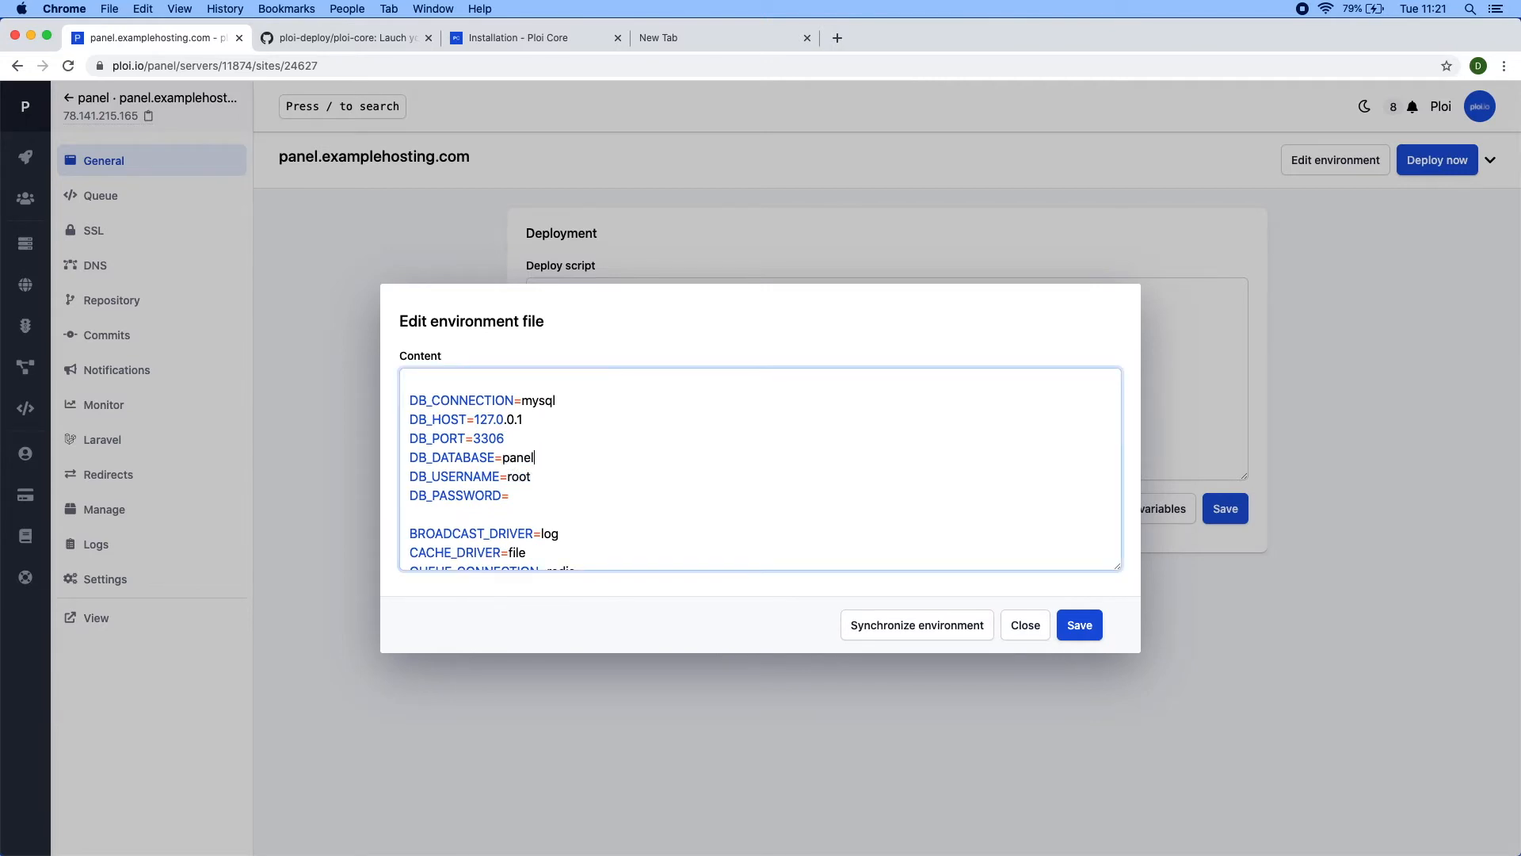
{"action": "type", "text": "pa"}
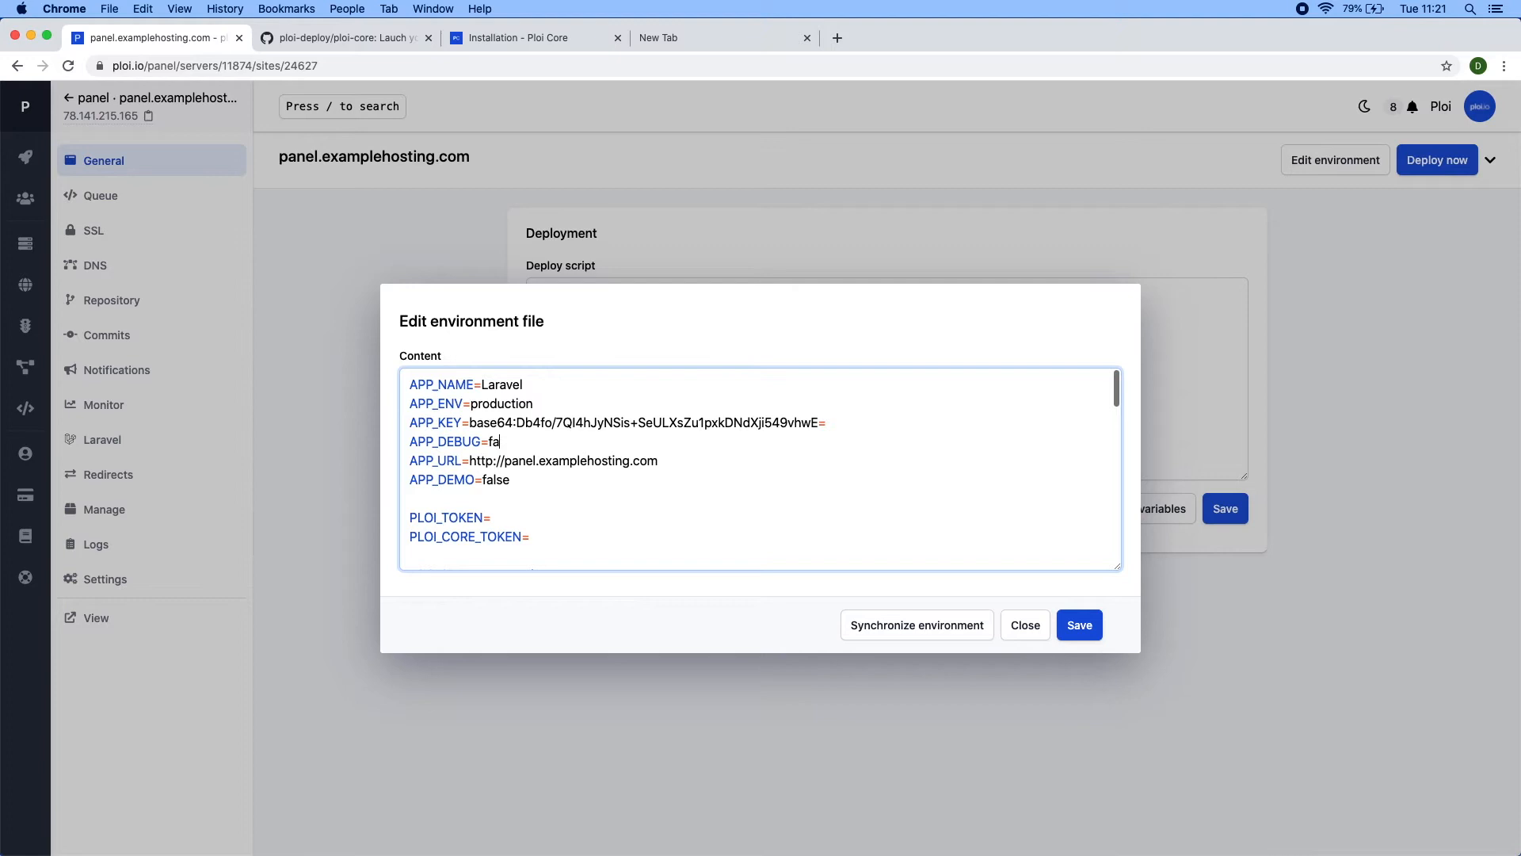
{"action": "type", "text": "lse"}
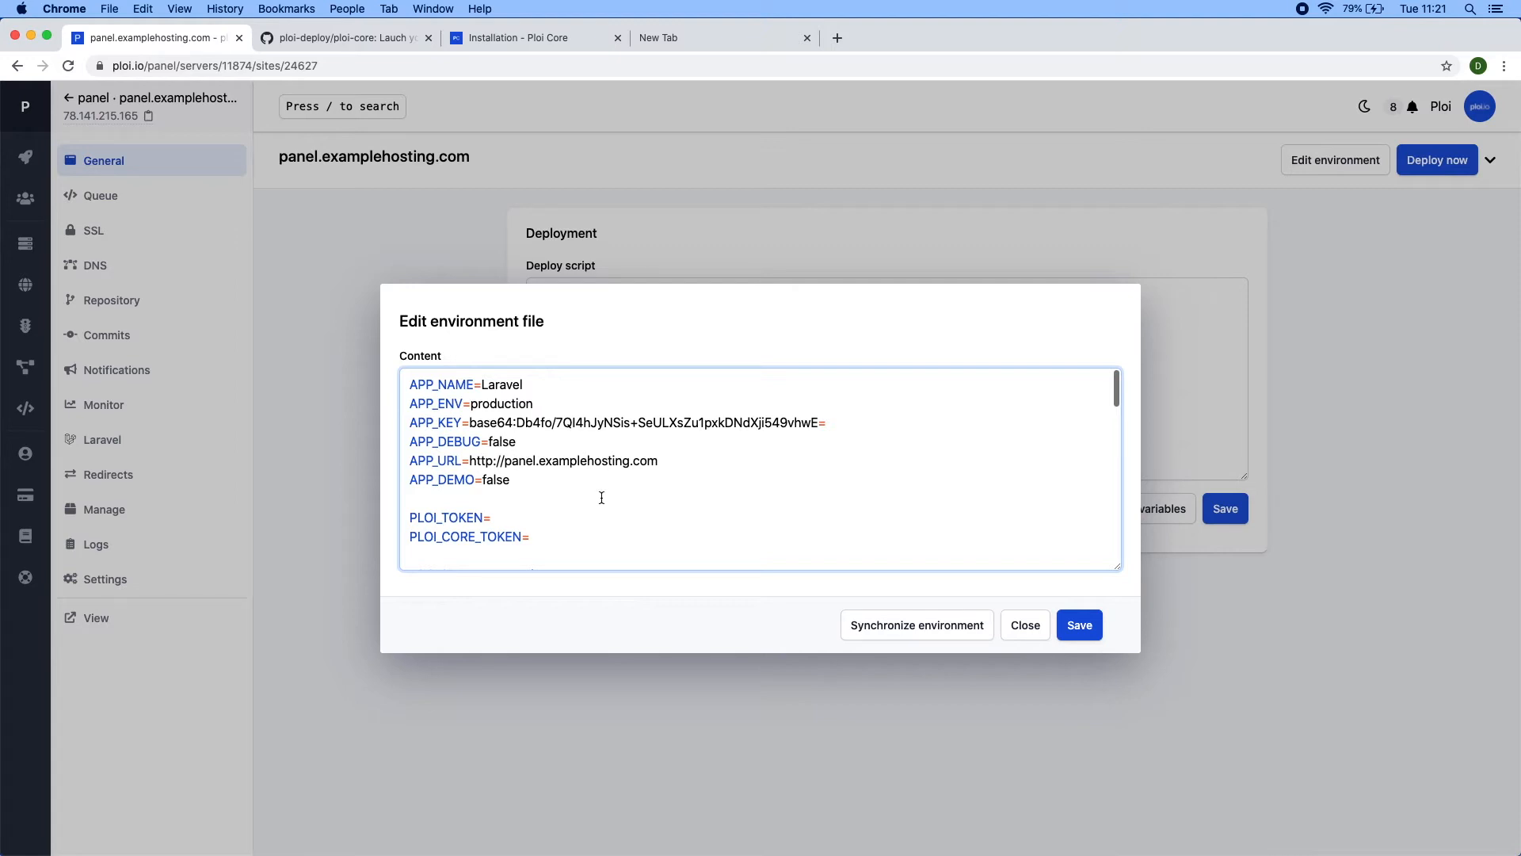
{"action": "scroll", "scroll_direction": "down", "scroll_amount": 3}
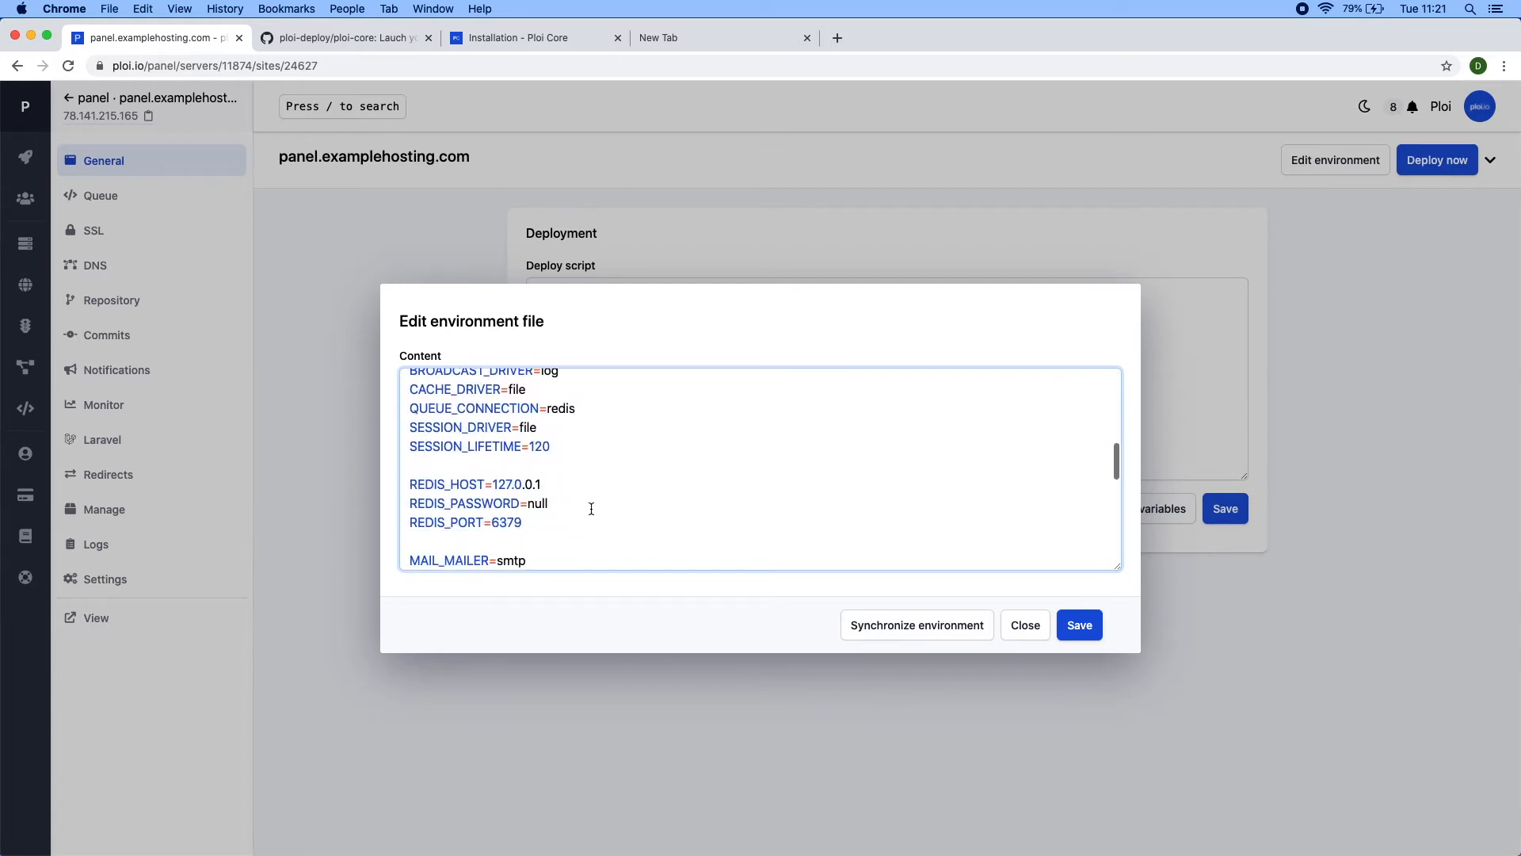
{"action": "scroll", "scroll_direction": "down", "scroll_amount": 3}
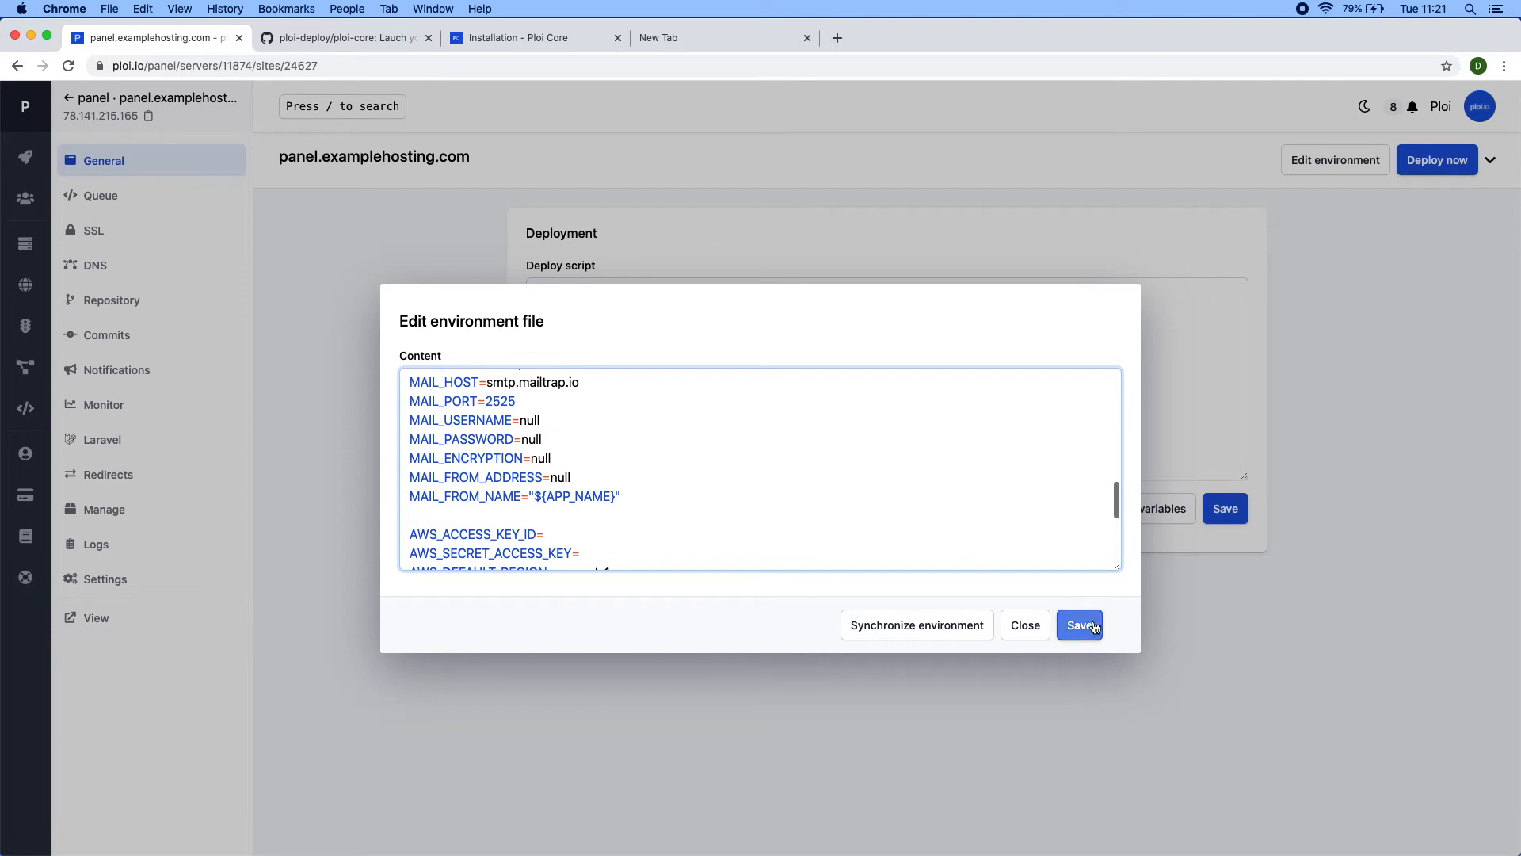
{"action": "left_click", "coordinate": [1079, 624]}
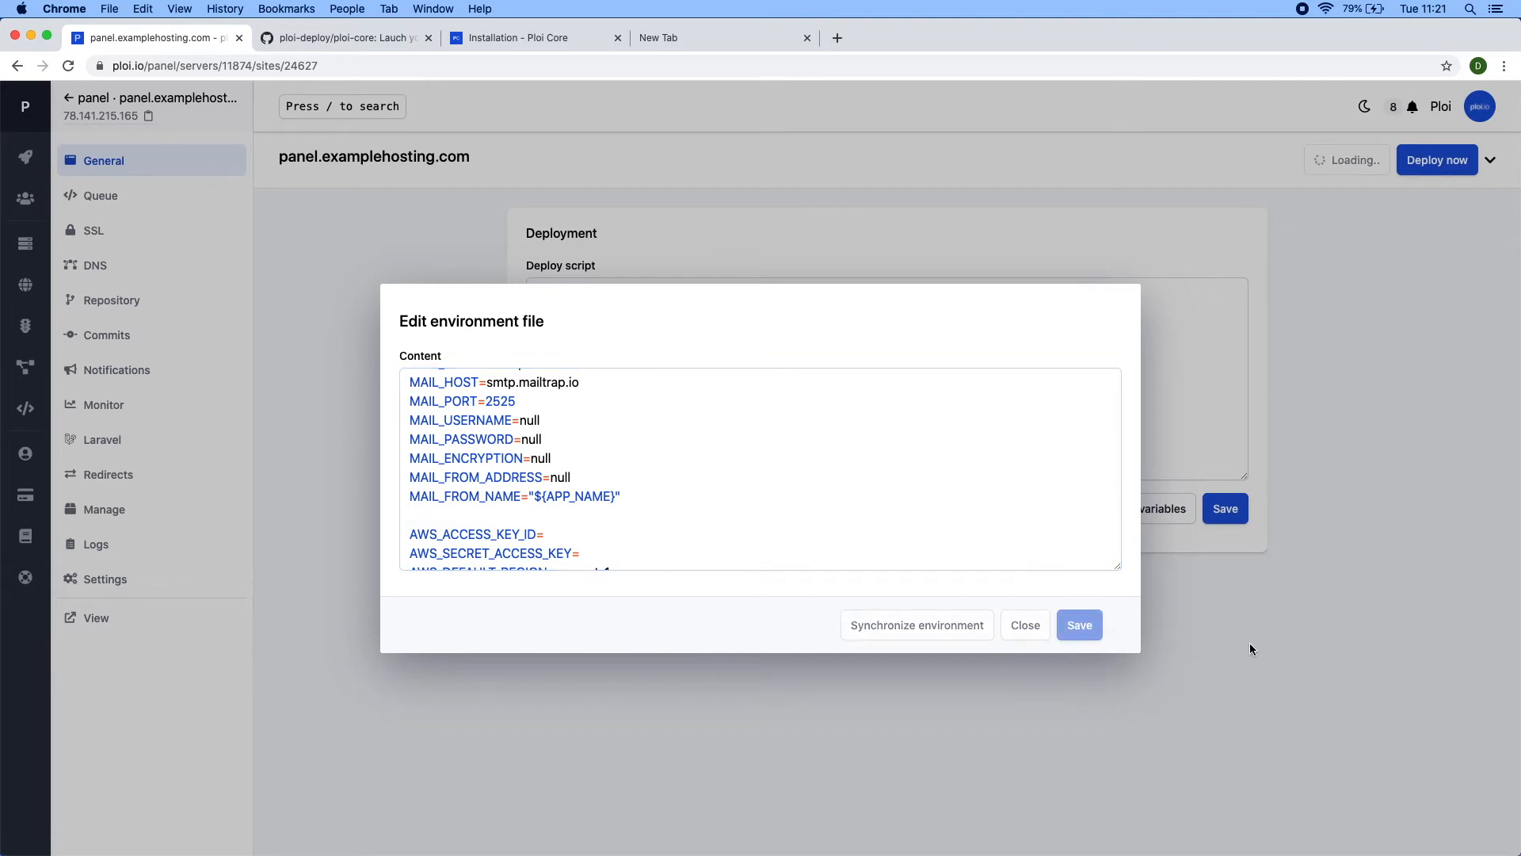
Step: View panel.examplehosting.com in the browser, which reports the installation is incomplete
{"action": "left_click", "coordinate": [1026, 624]}
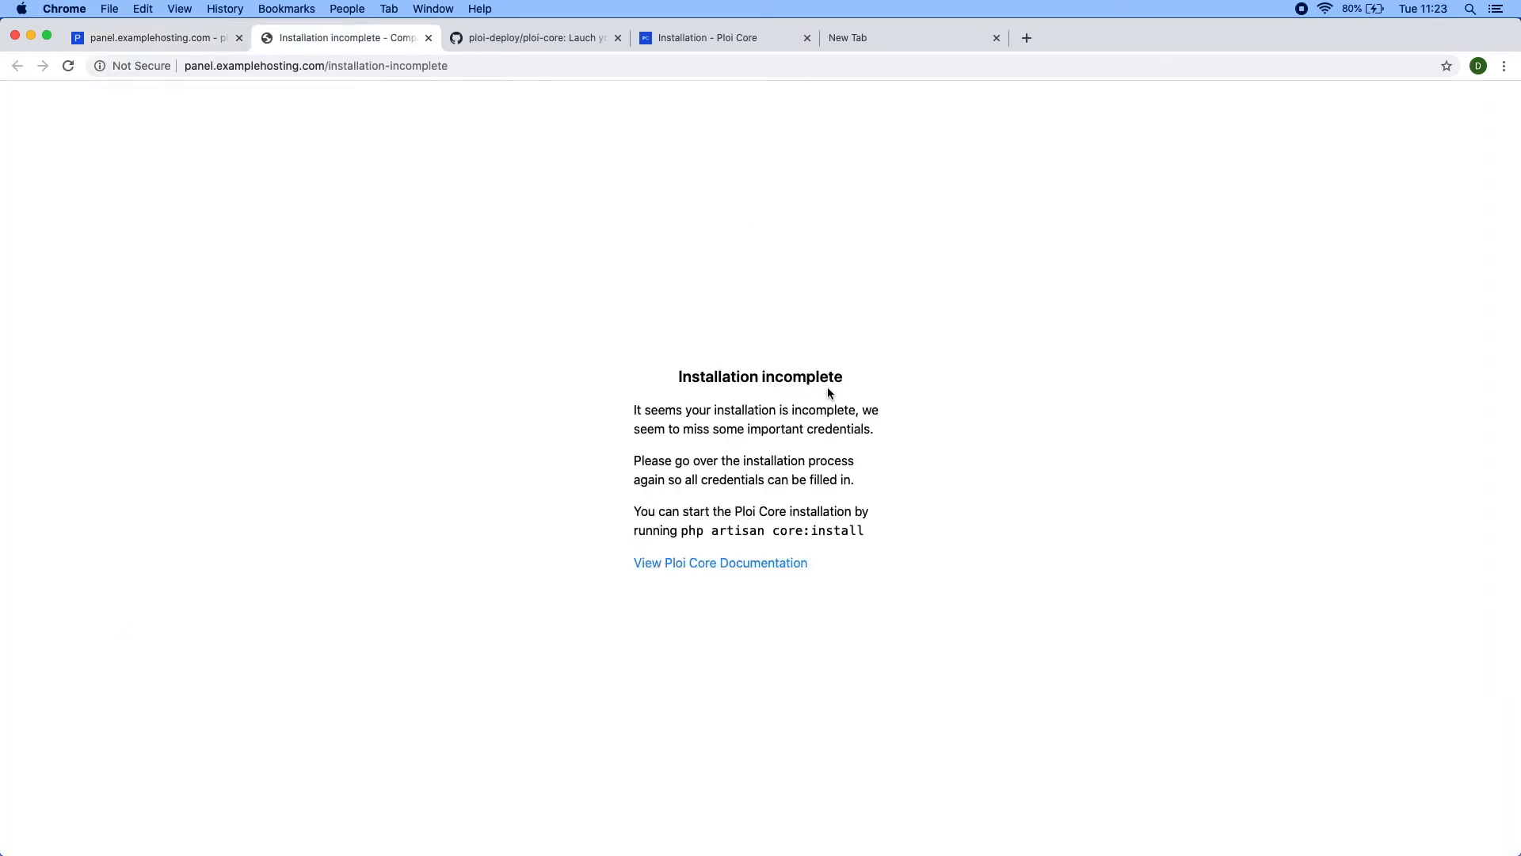
{"action": "mouse_move", "coordinate": [591, 418]}
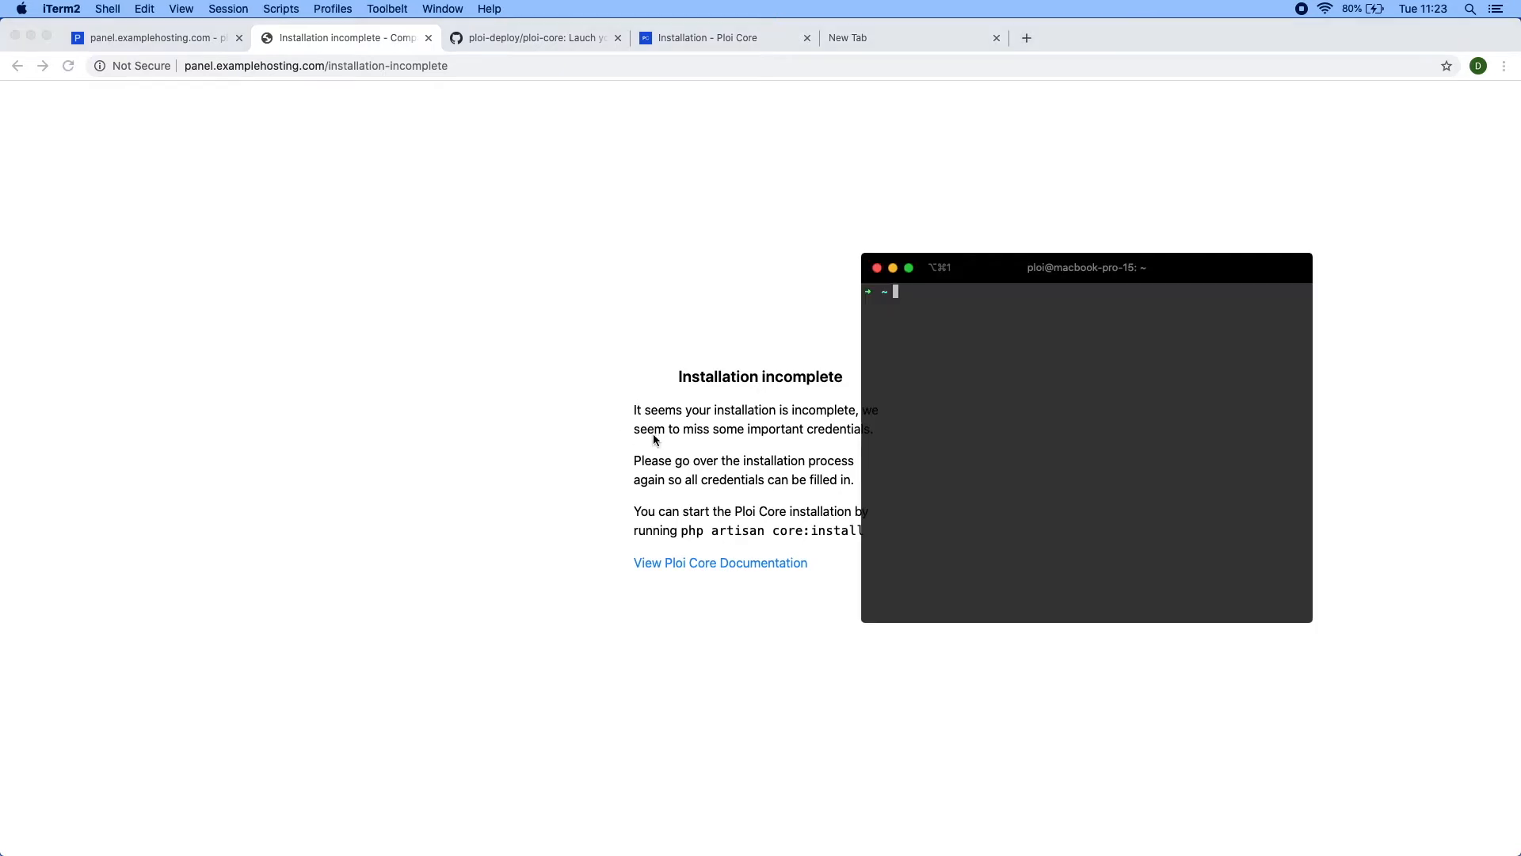
{"action": "left_click", "coordinate": [150, 37]}
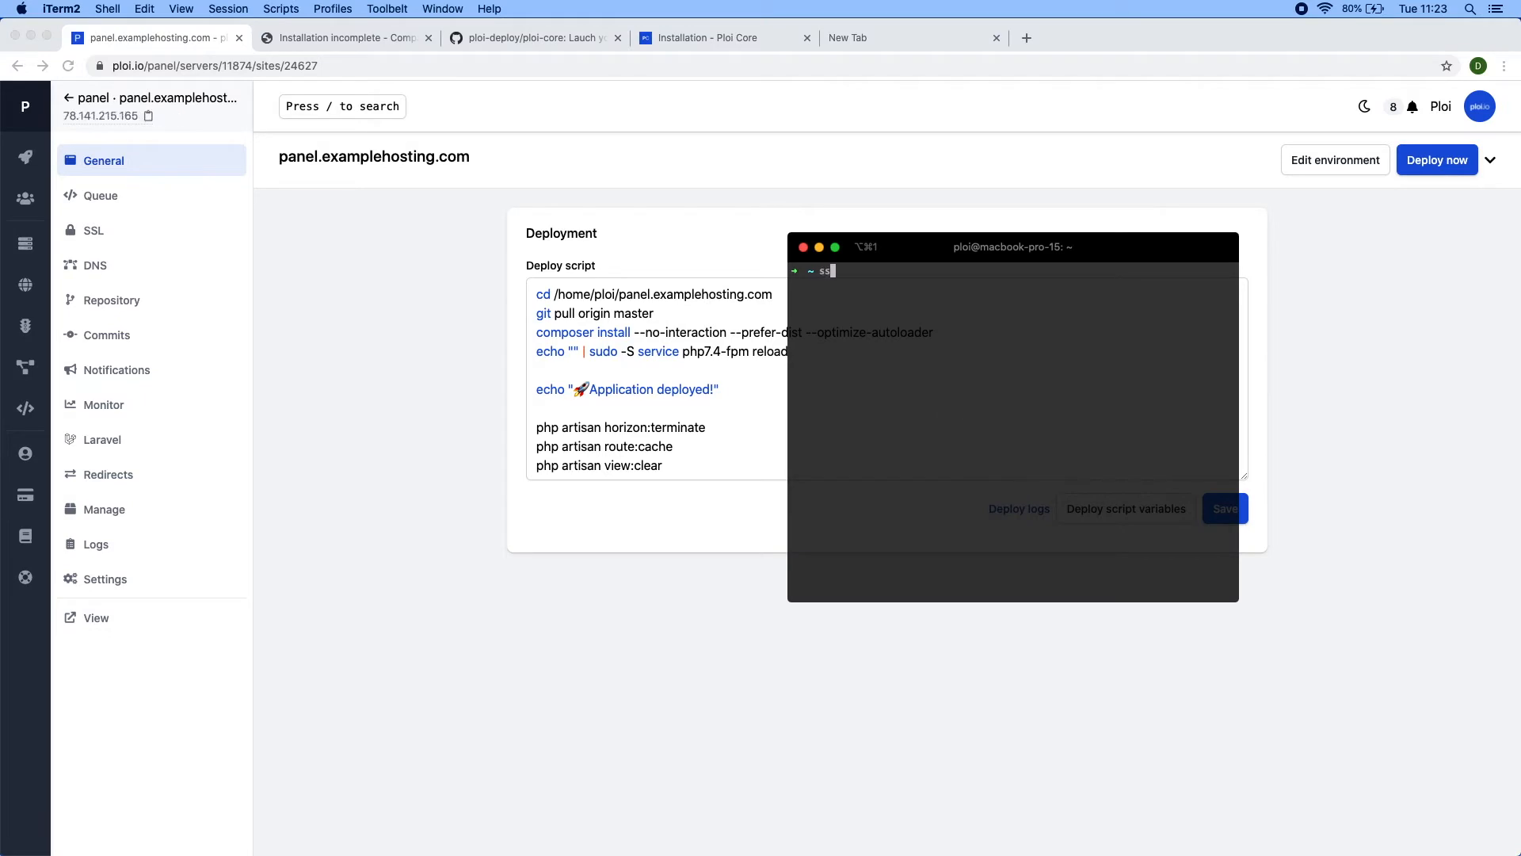
{"action": "type", "text": "sh ploi@78.141.215.165"}
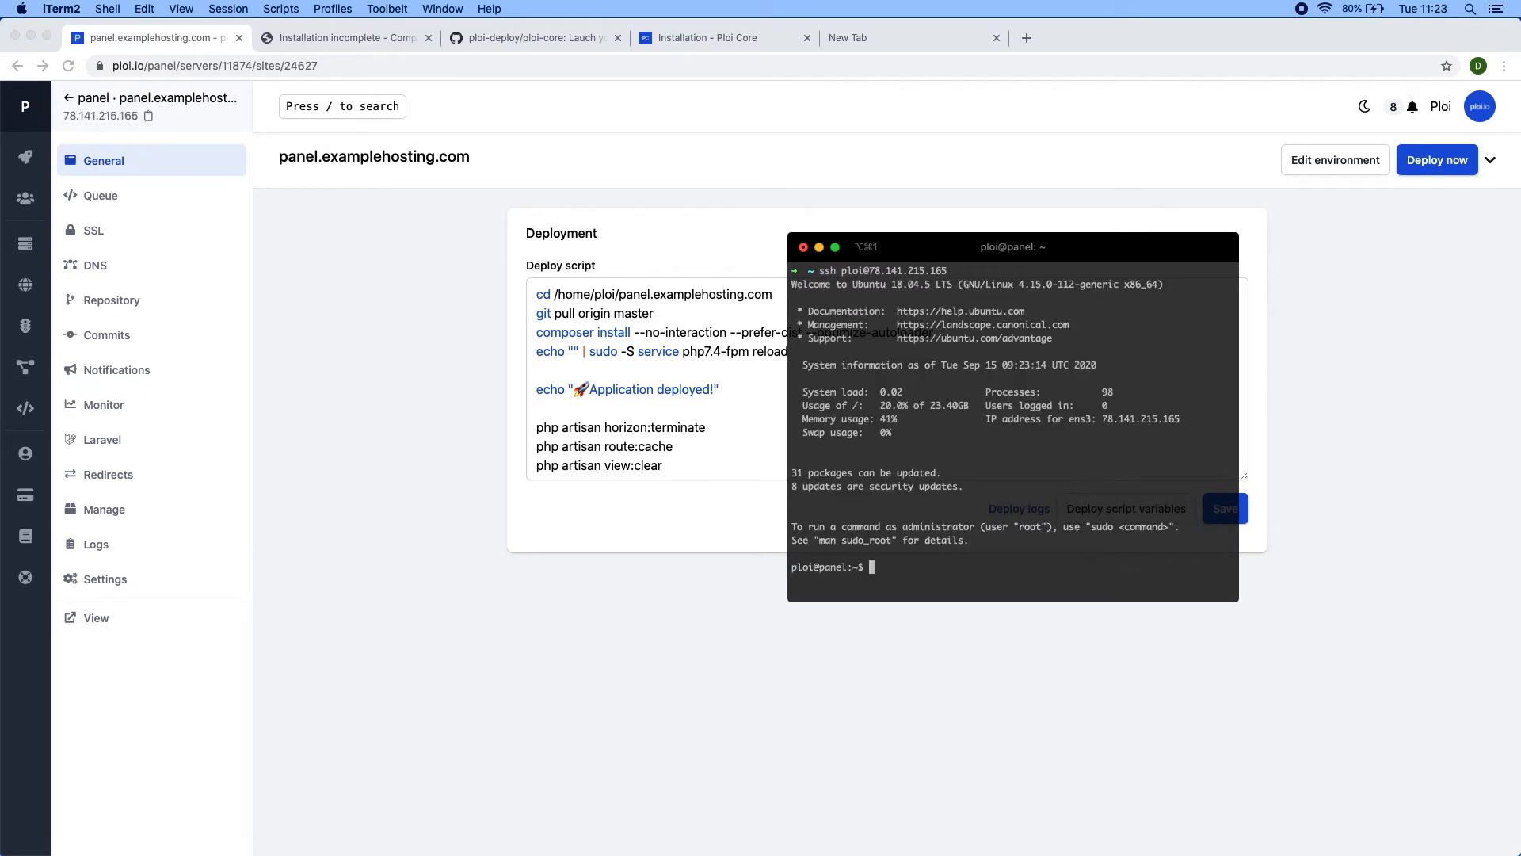
{"action": "type", "text": "cd panel.examplehosting.com/"}
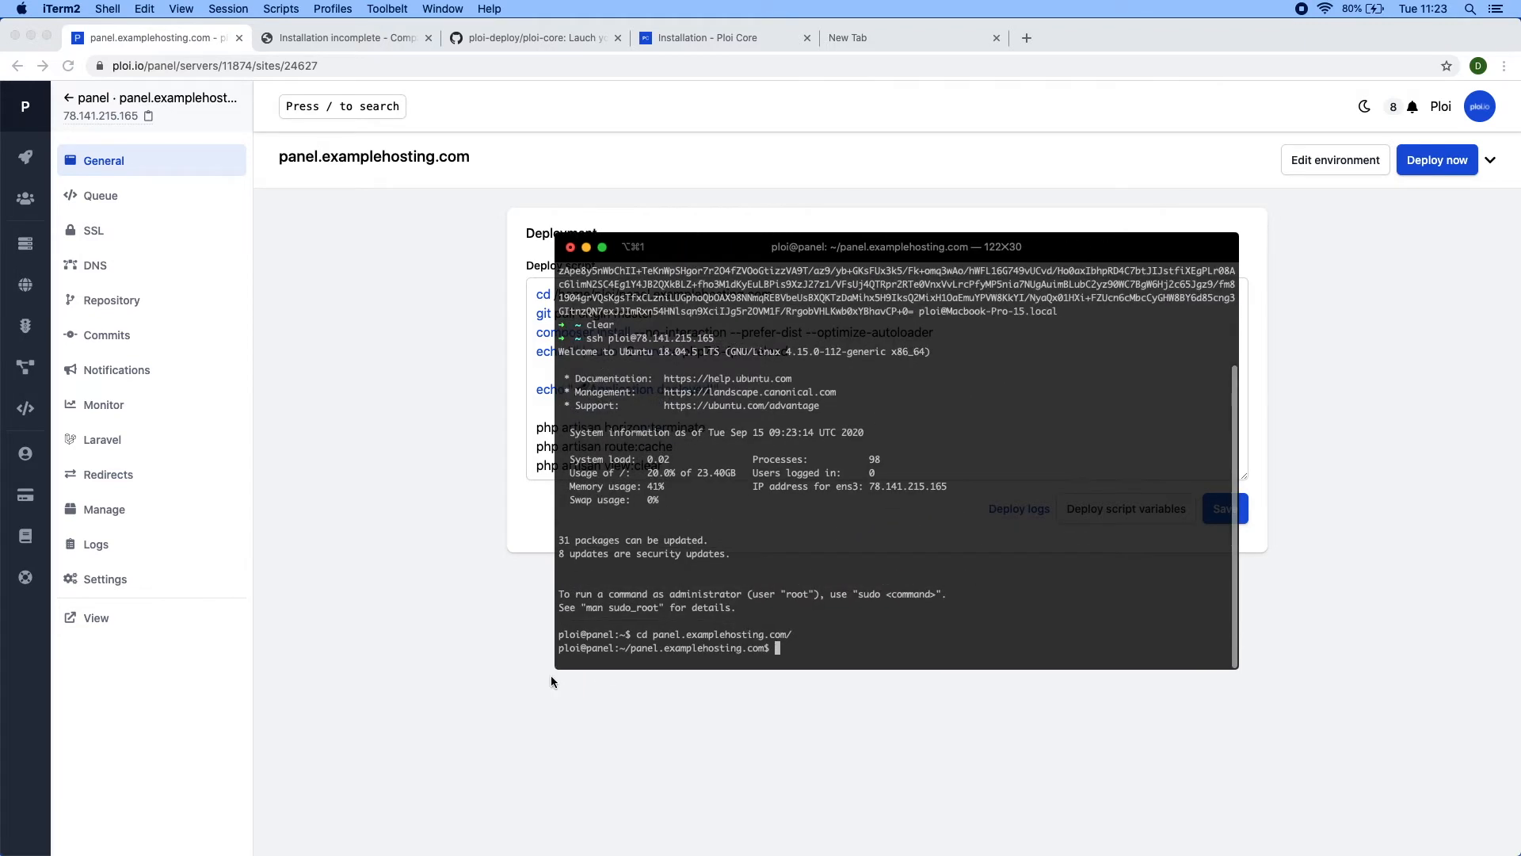
{"action": "type", "text": "php artisan core"}
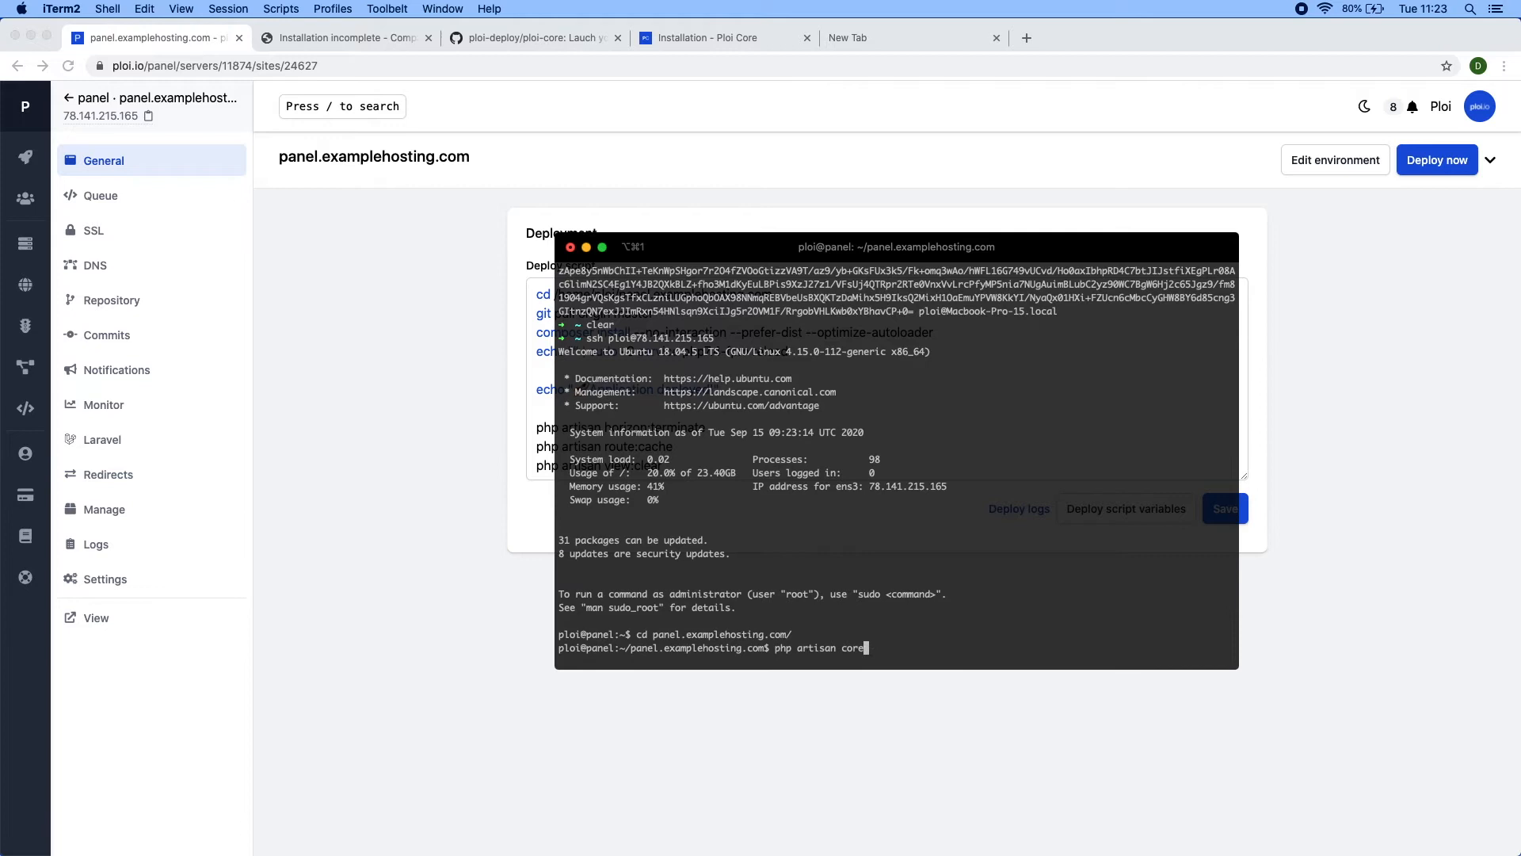
{"action": "key", "text": "enter"}
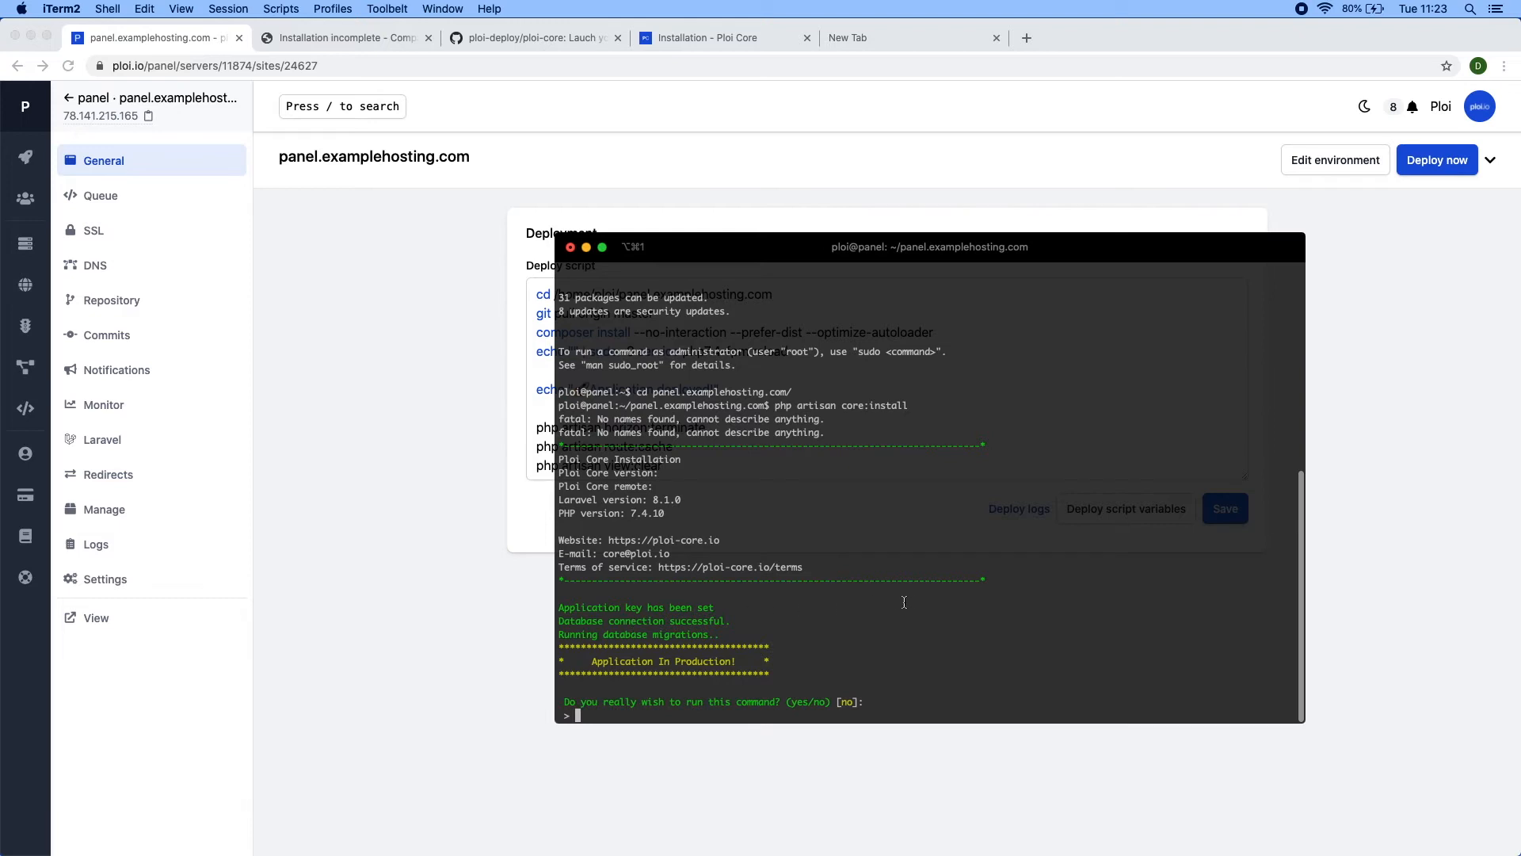
{"action": "type", "text": "yes"}
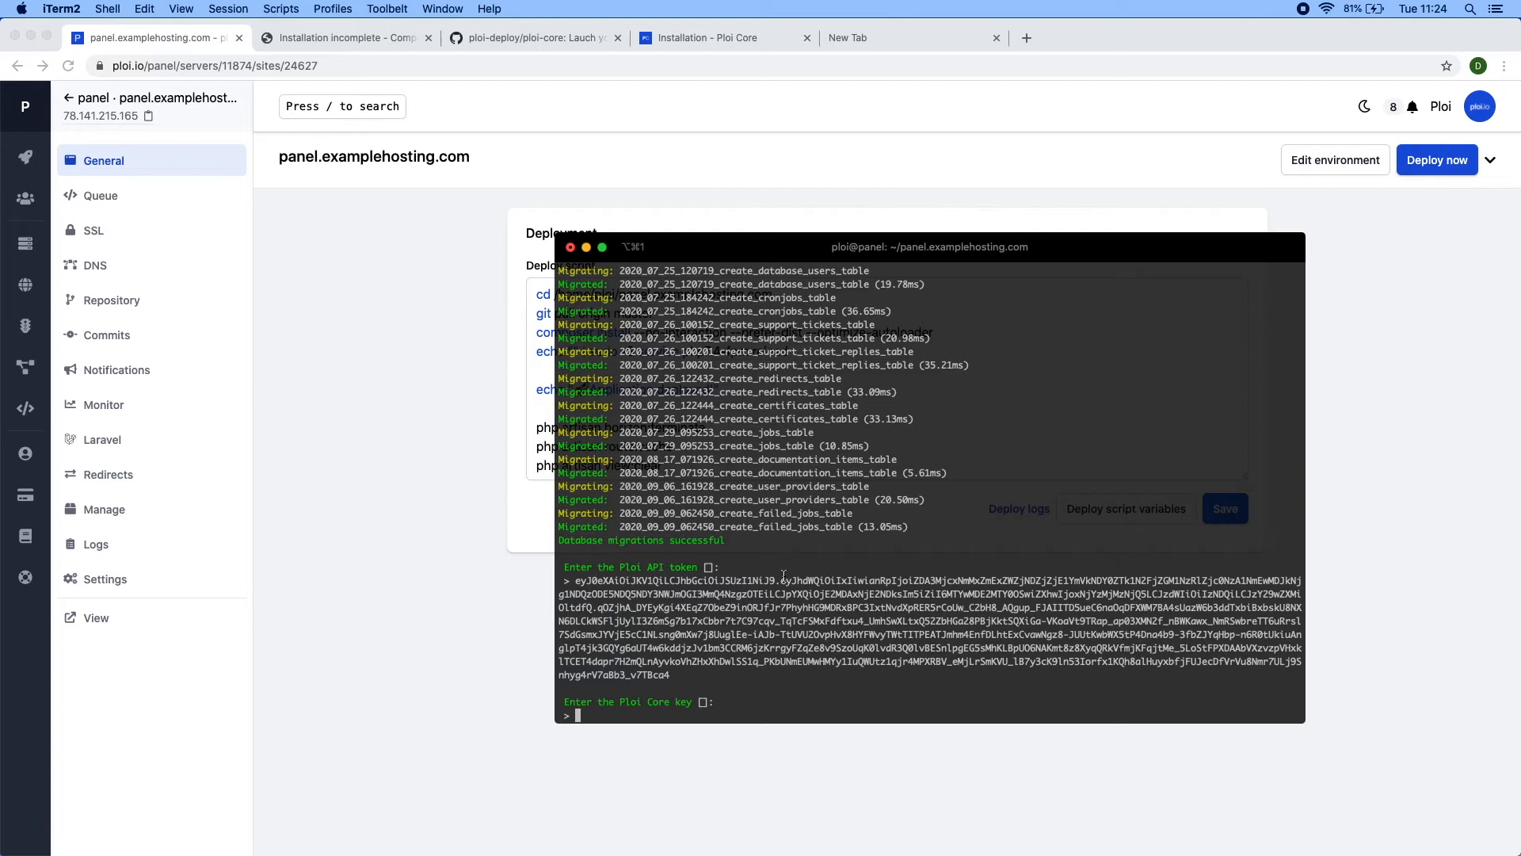
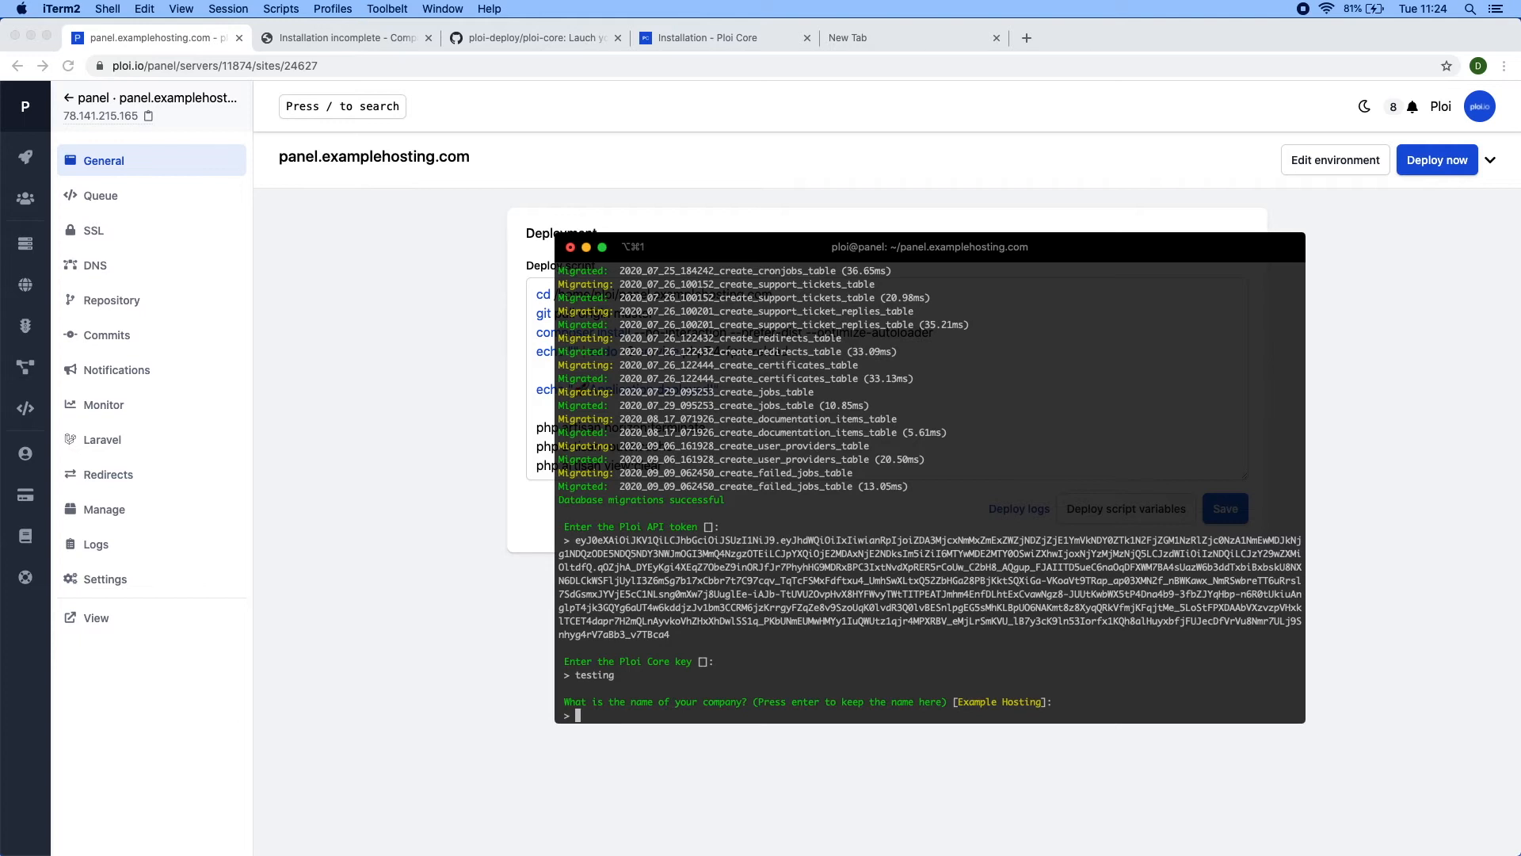
{"action": "key", "text": "enter"}
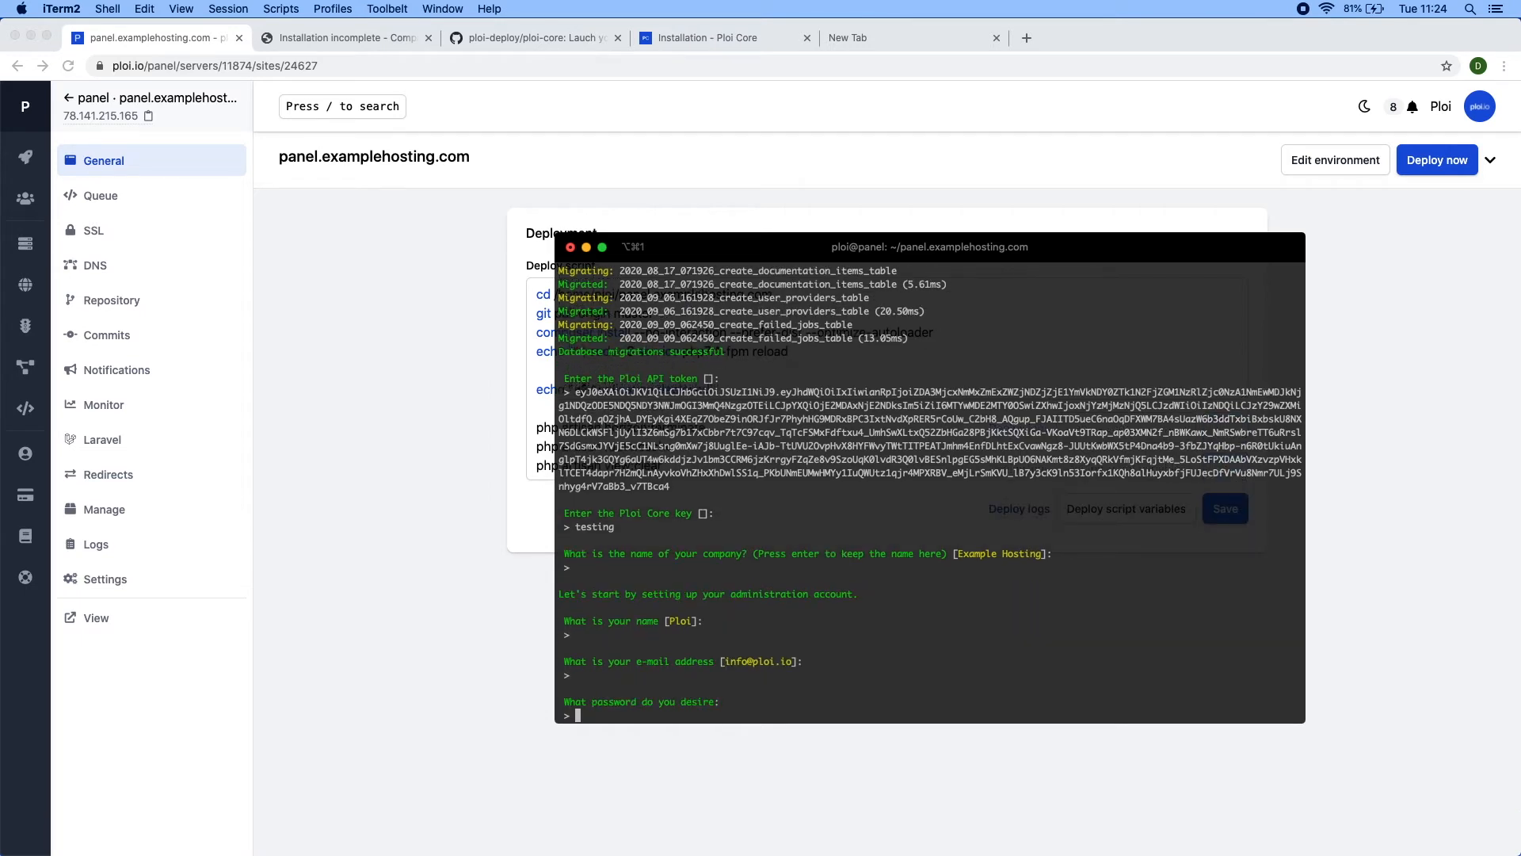
{"action": "key", "text": "enter"}
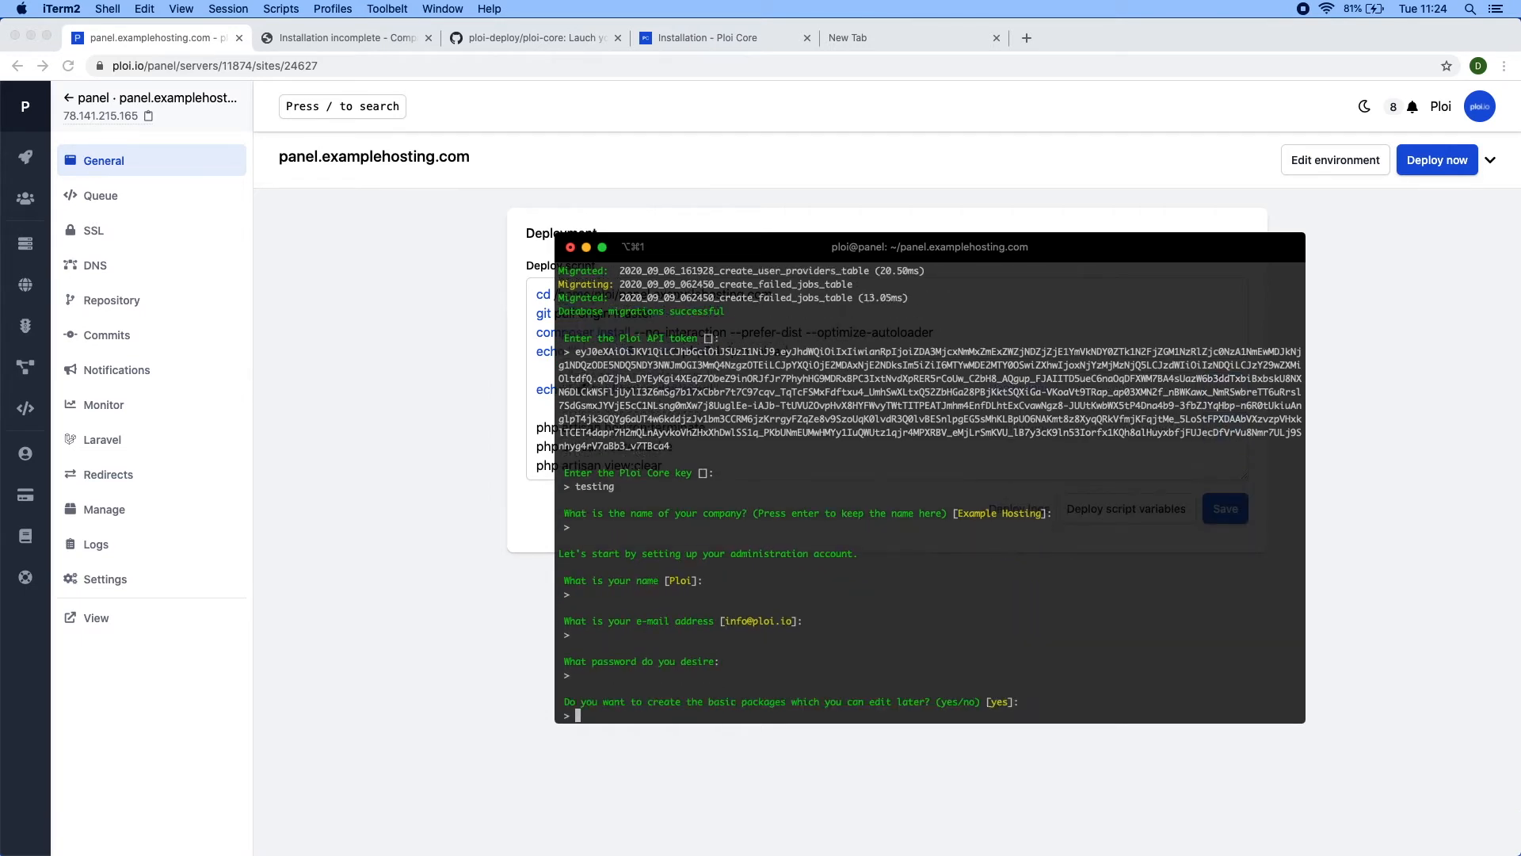
{"action": "key", "text": "enter"}
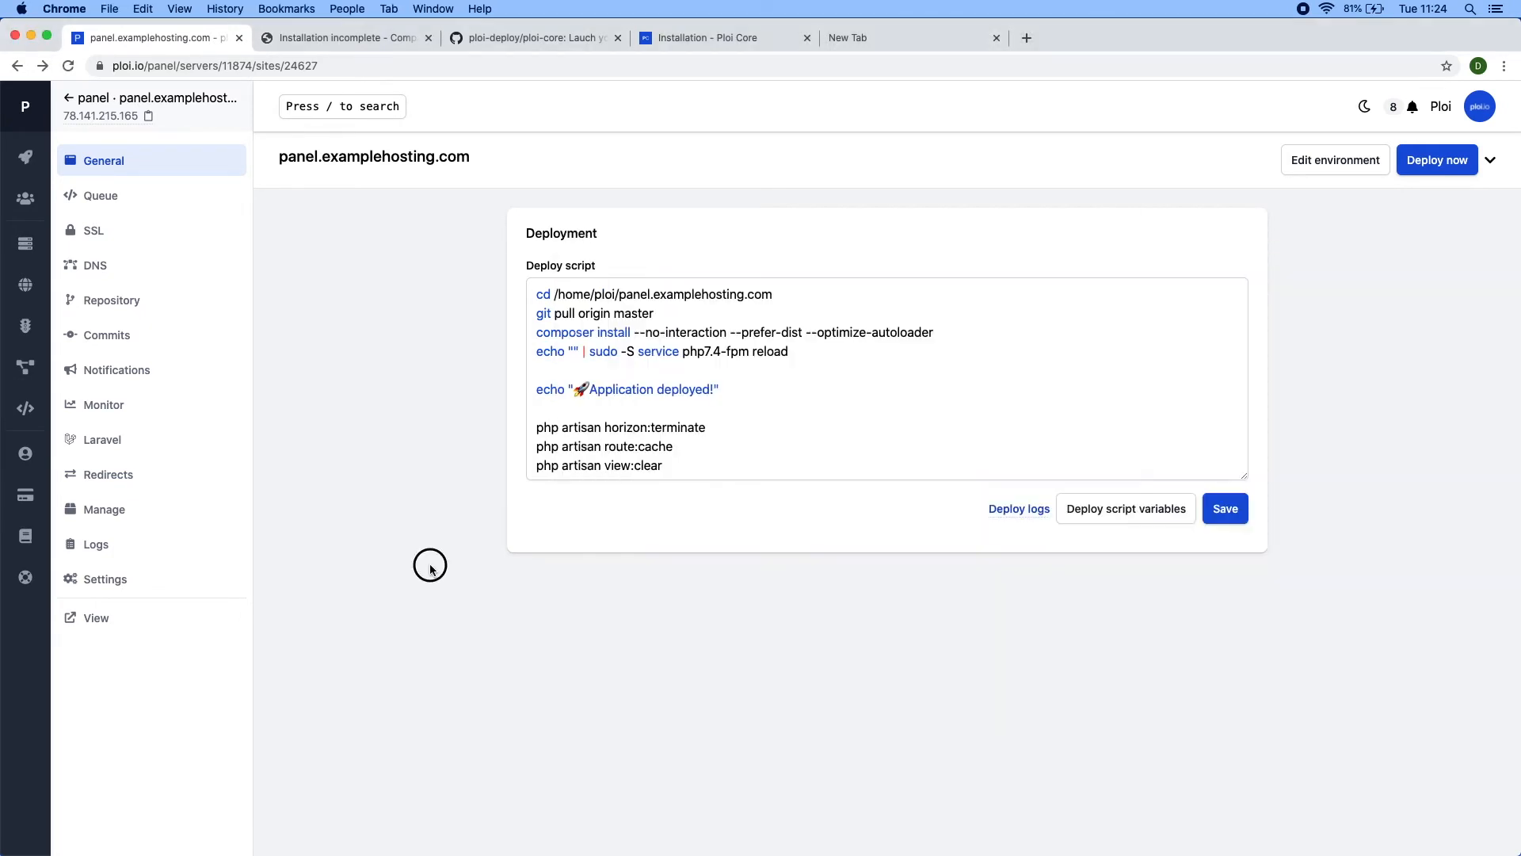
Step: Log in to the Example Hosting panel as the new admin and confirm the dashboard shows 0 sites and 0 servers
{"action": "left_click", "coordinate": [346, 38]}
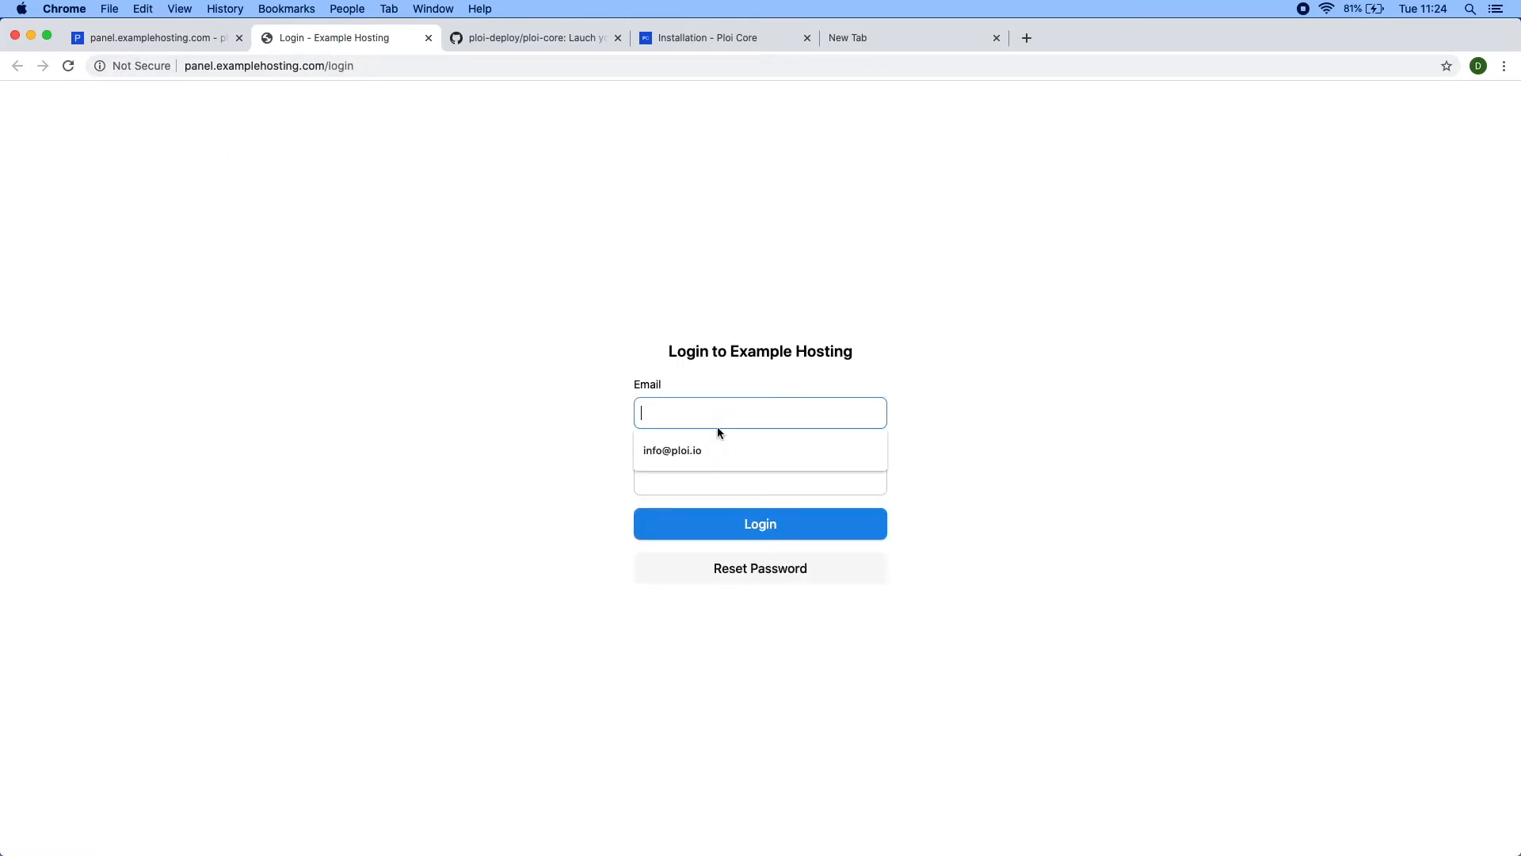
{"action": "left_click", "coordinate": [672, 450]}
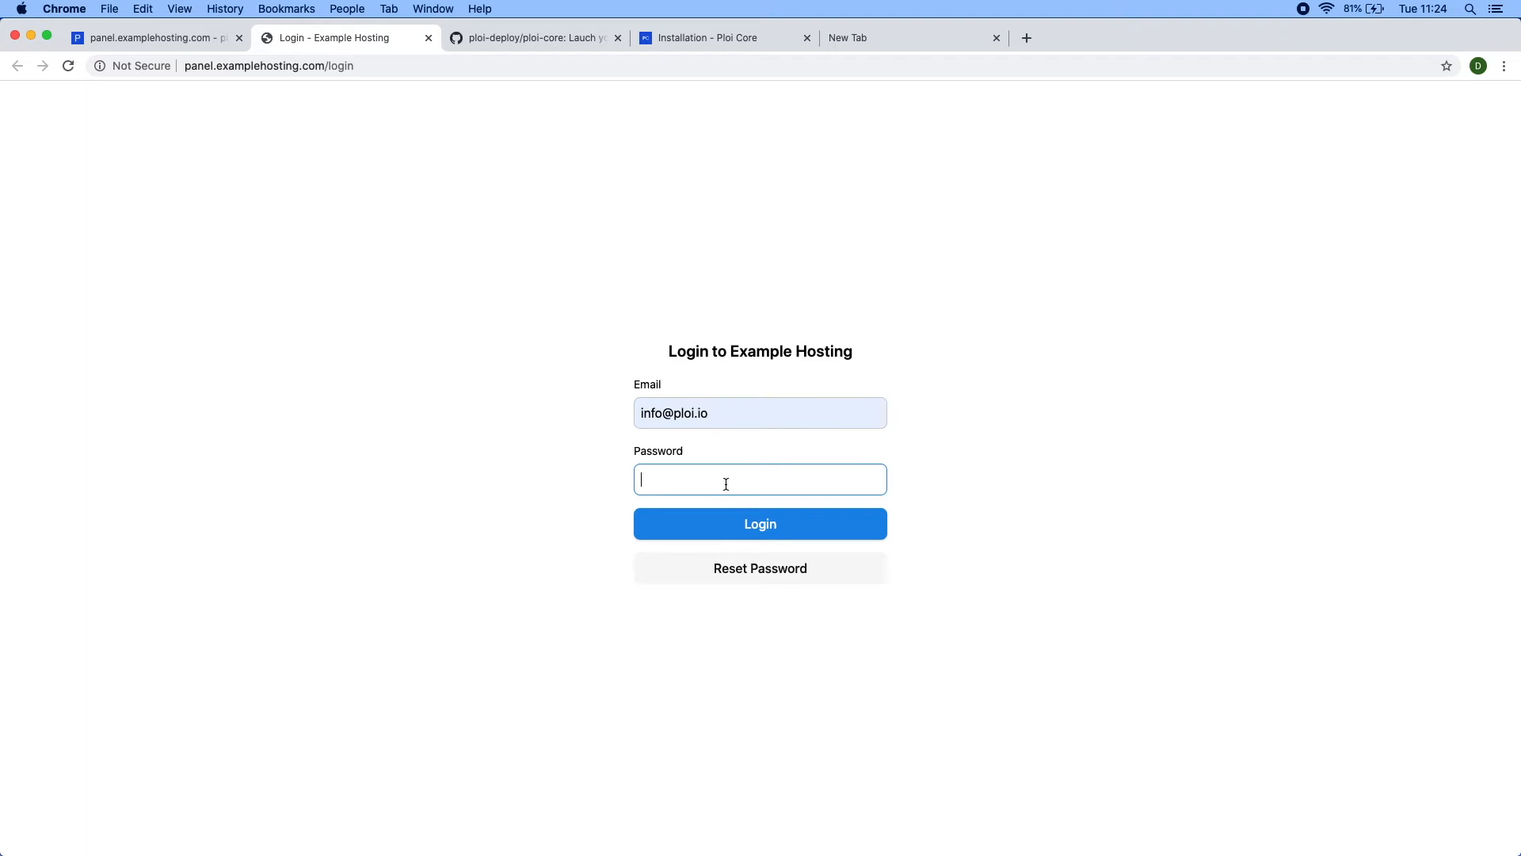
{"action": "left_click", "coordinate": [759, 523]}
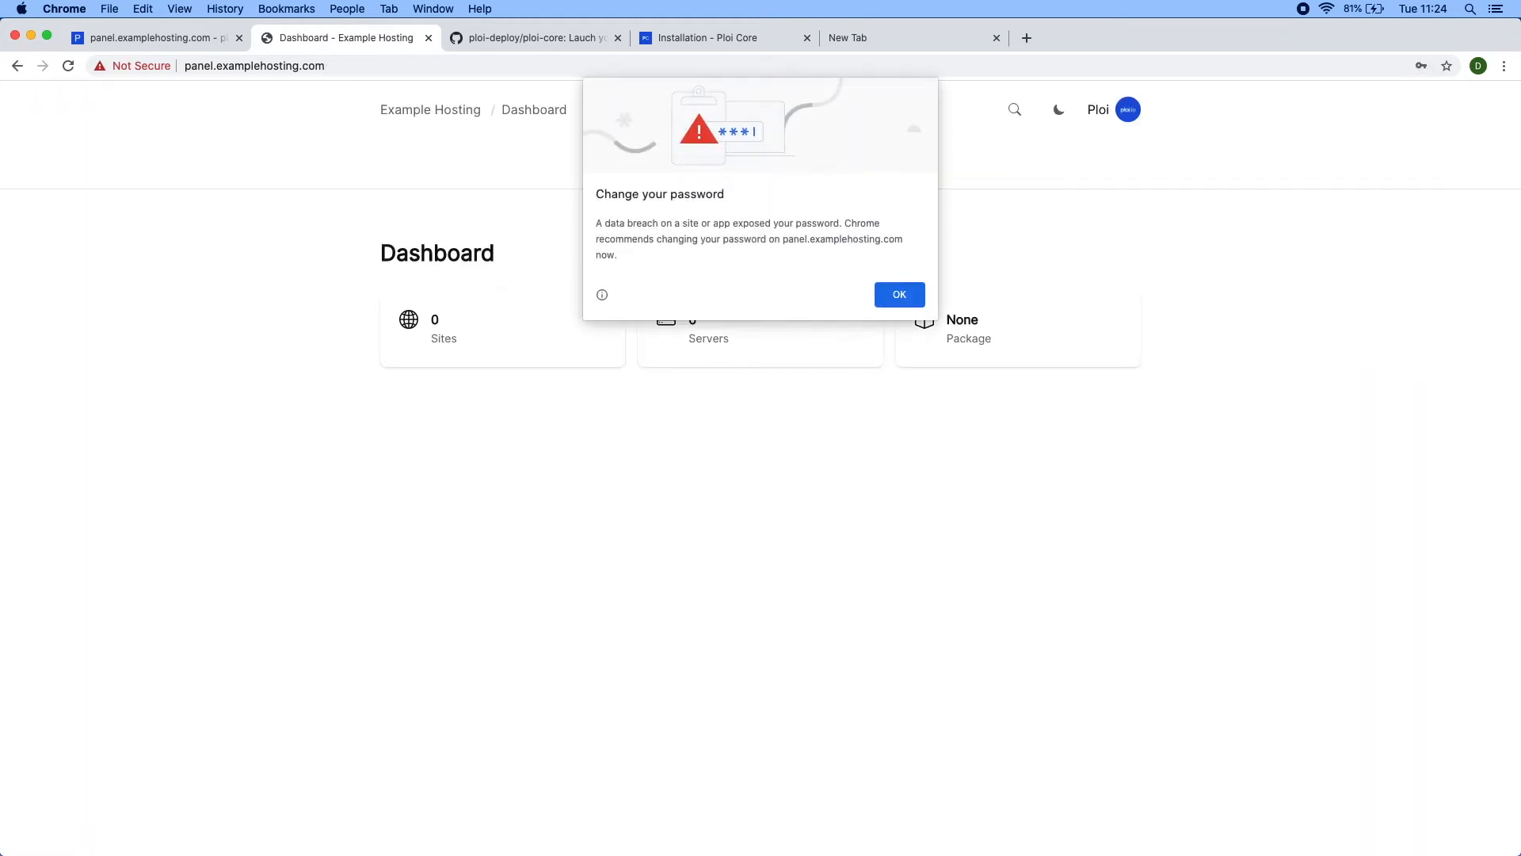
{"action": "left_click", "coordinate": [897, 294]}
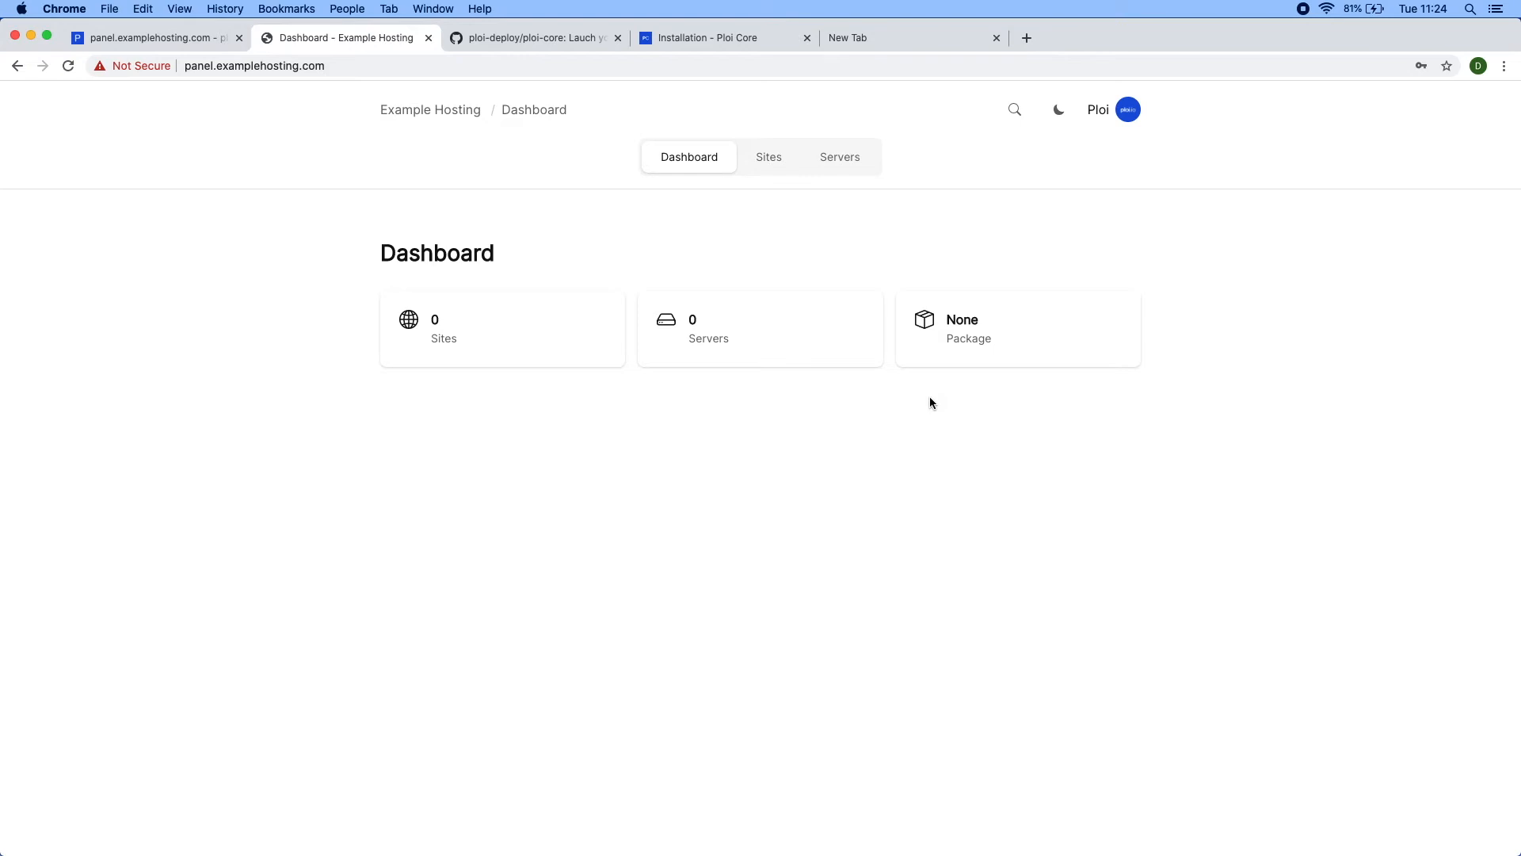
{"action": "mouse_move", "coordinate": [382, 148]}
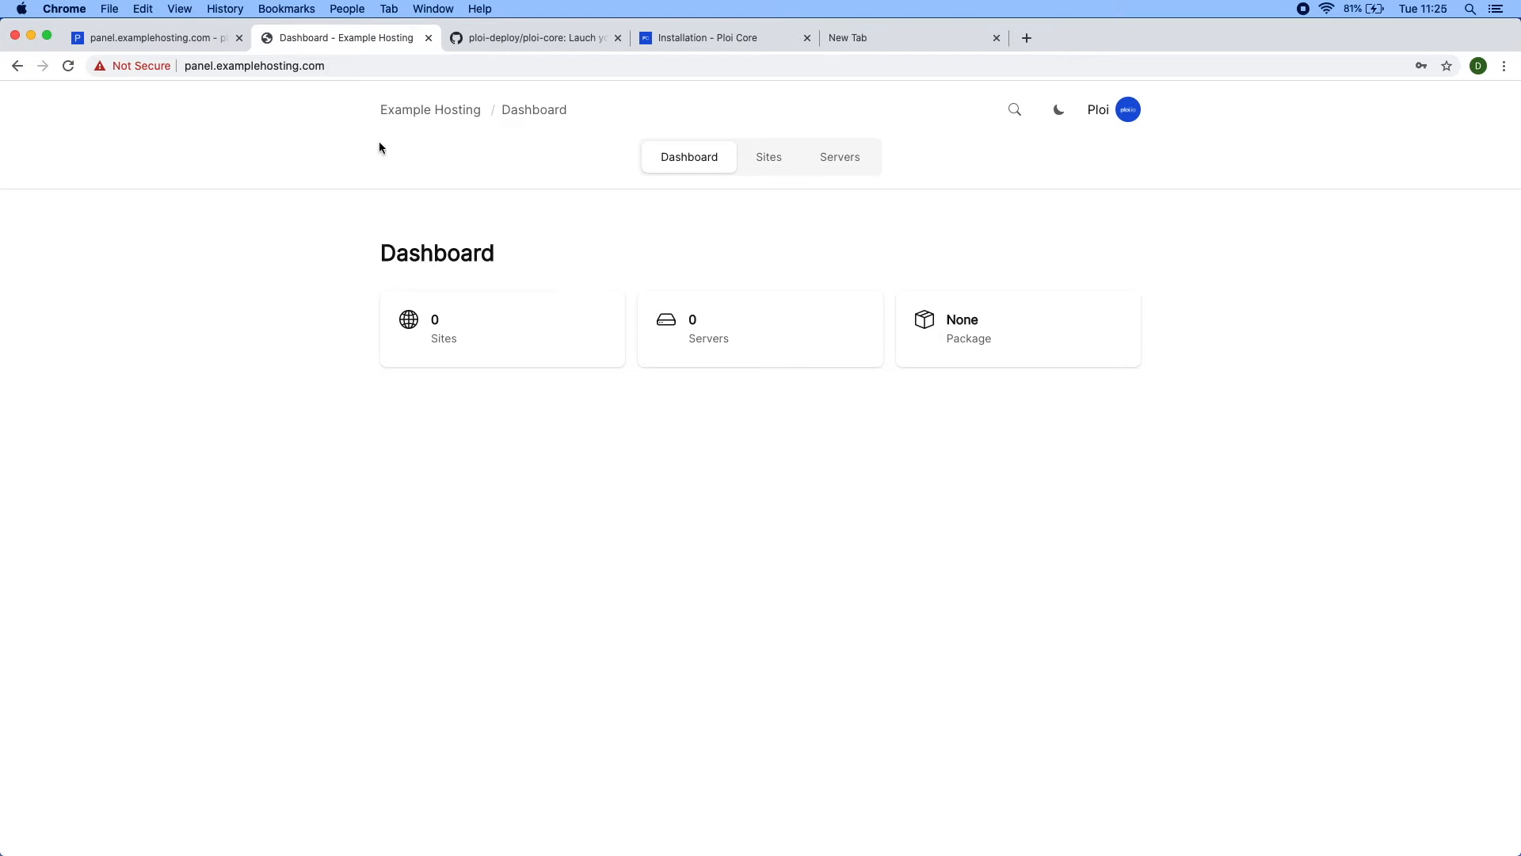
{"action": "left_click", "coordinate": [150, 38]}
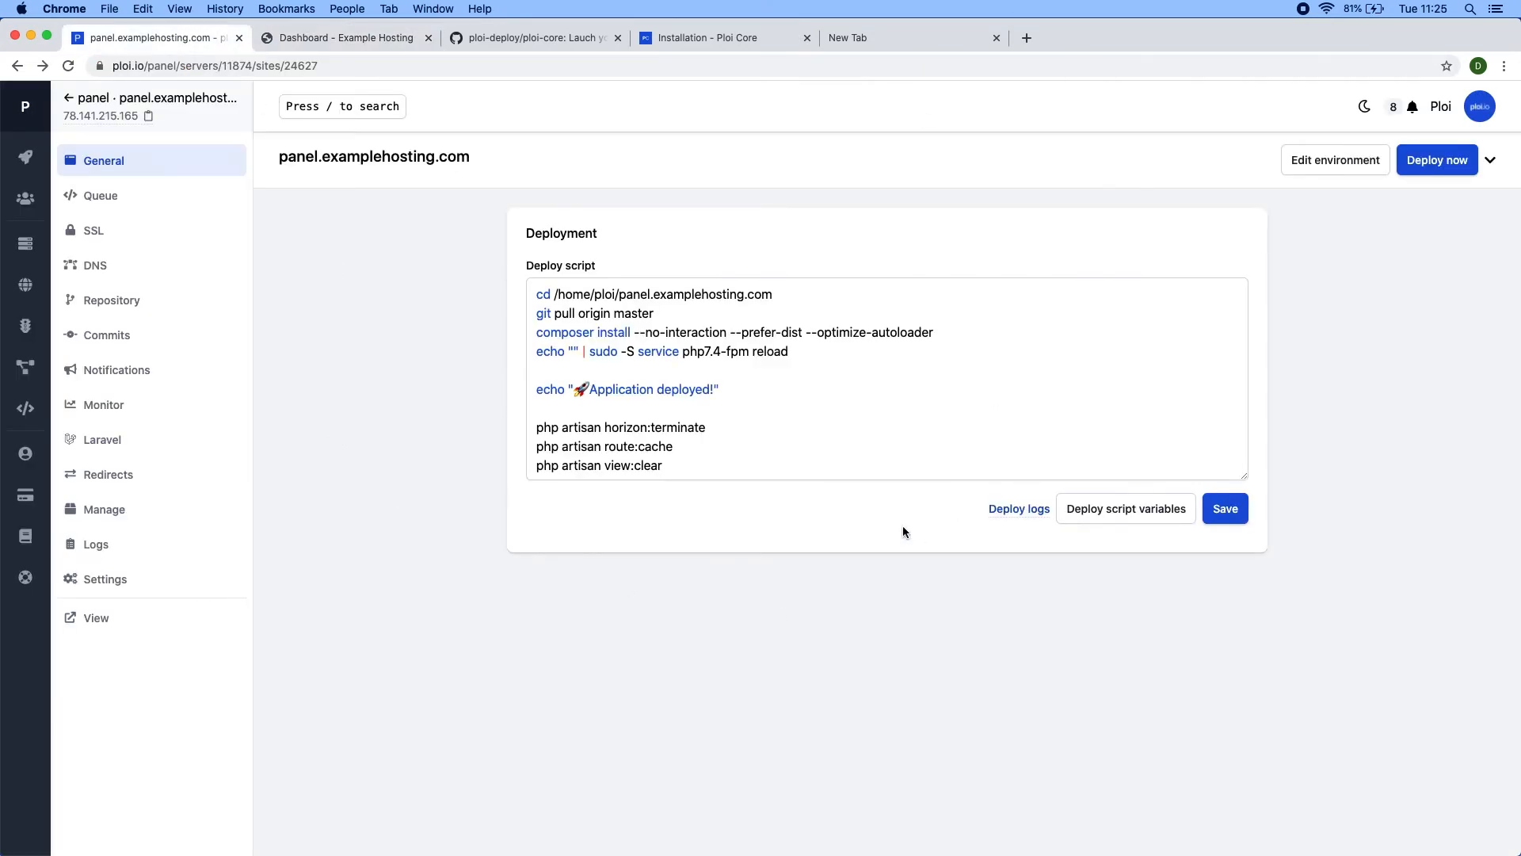
Step: Find the QUEUE_CONNECTION=redis line under 'Running the queue worker', then return to the Ploi site
{"action": "left_click", "coordinate": [718, 38]}
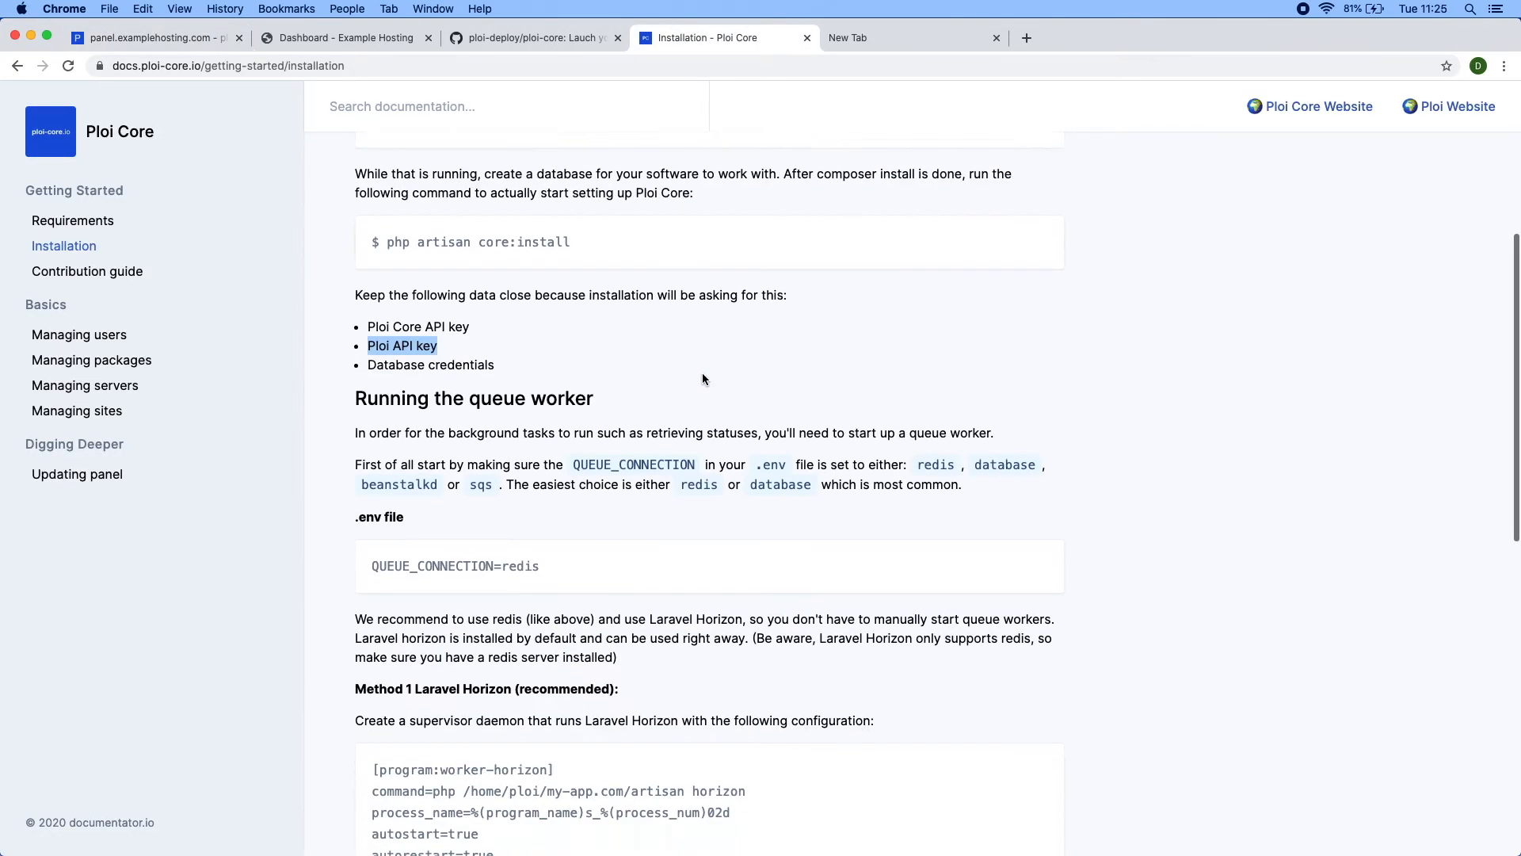
{"action": "scroll", "scroll_direction": "down", "scroll_amount": 3}
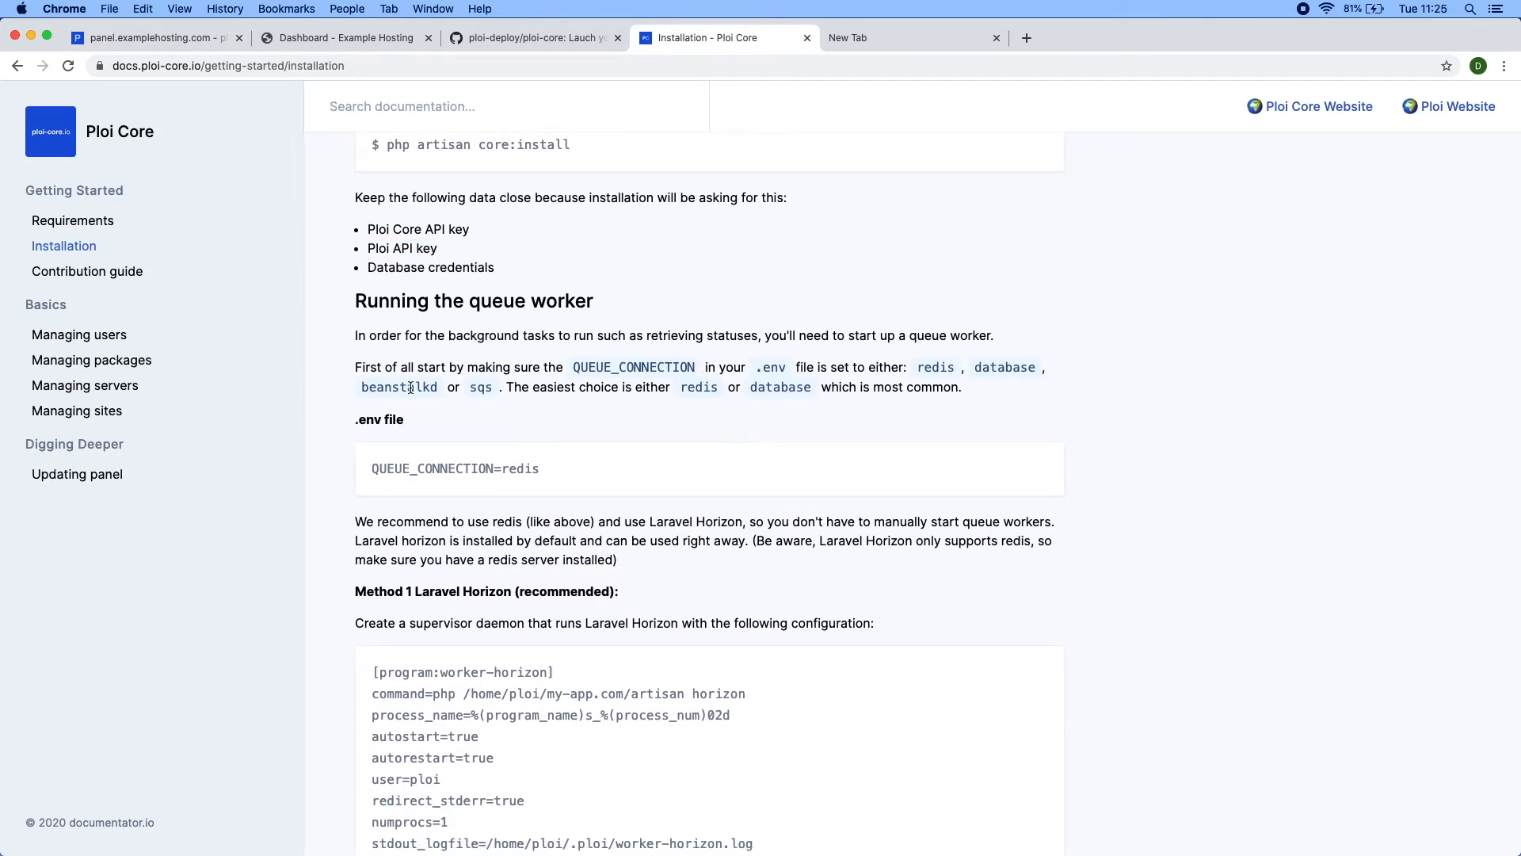
{"action": "mouse_move", "coordinate": [541, 438]}
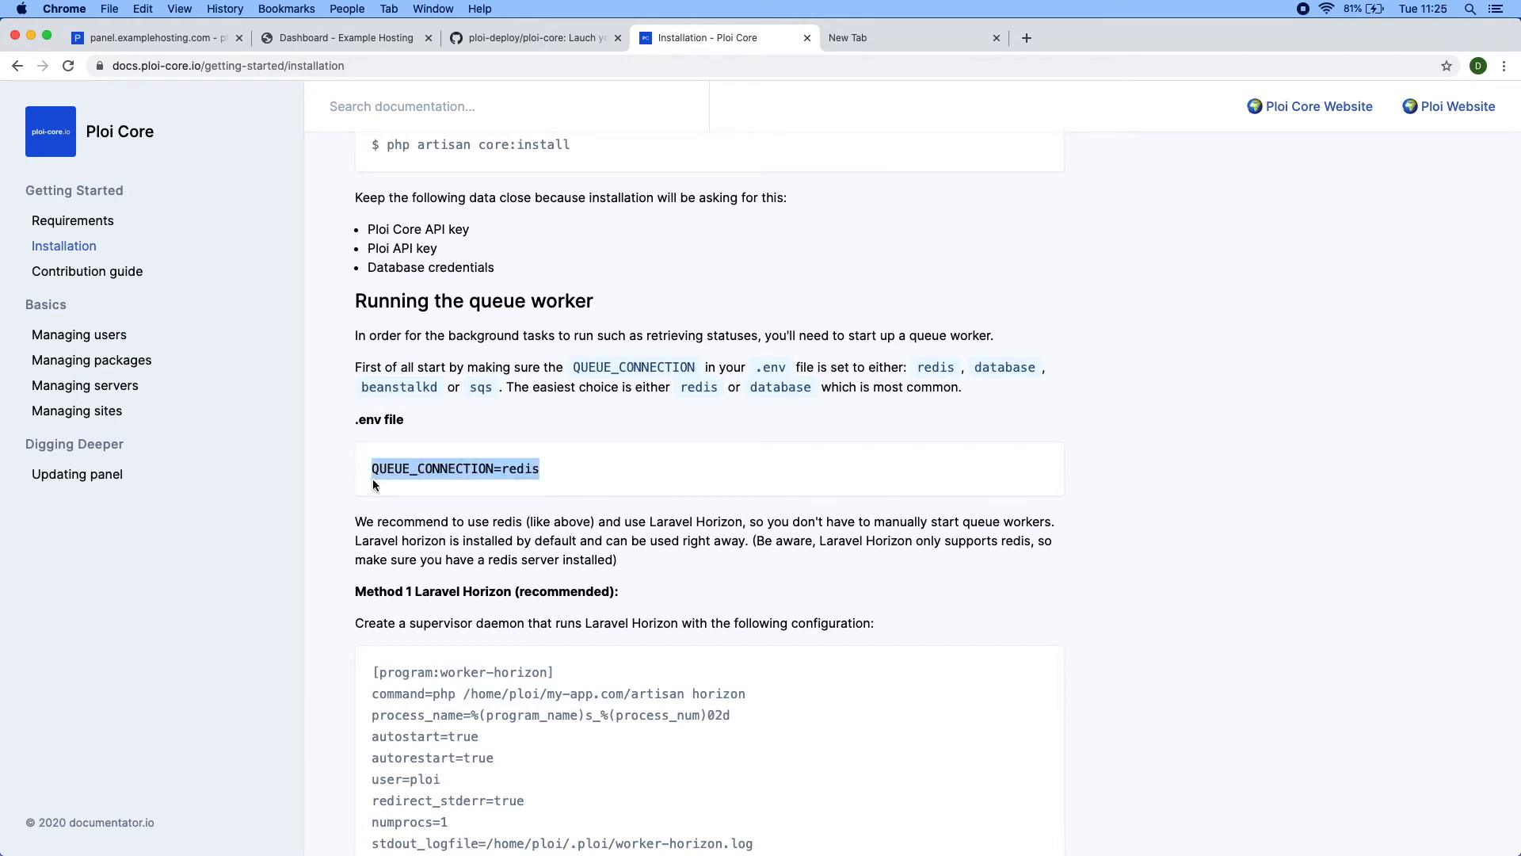
{"action": "mouse_move", "coordinate": [575, 502]}
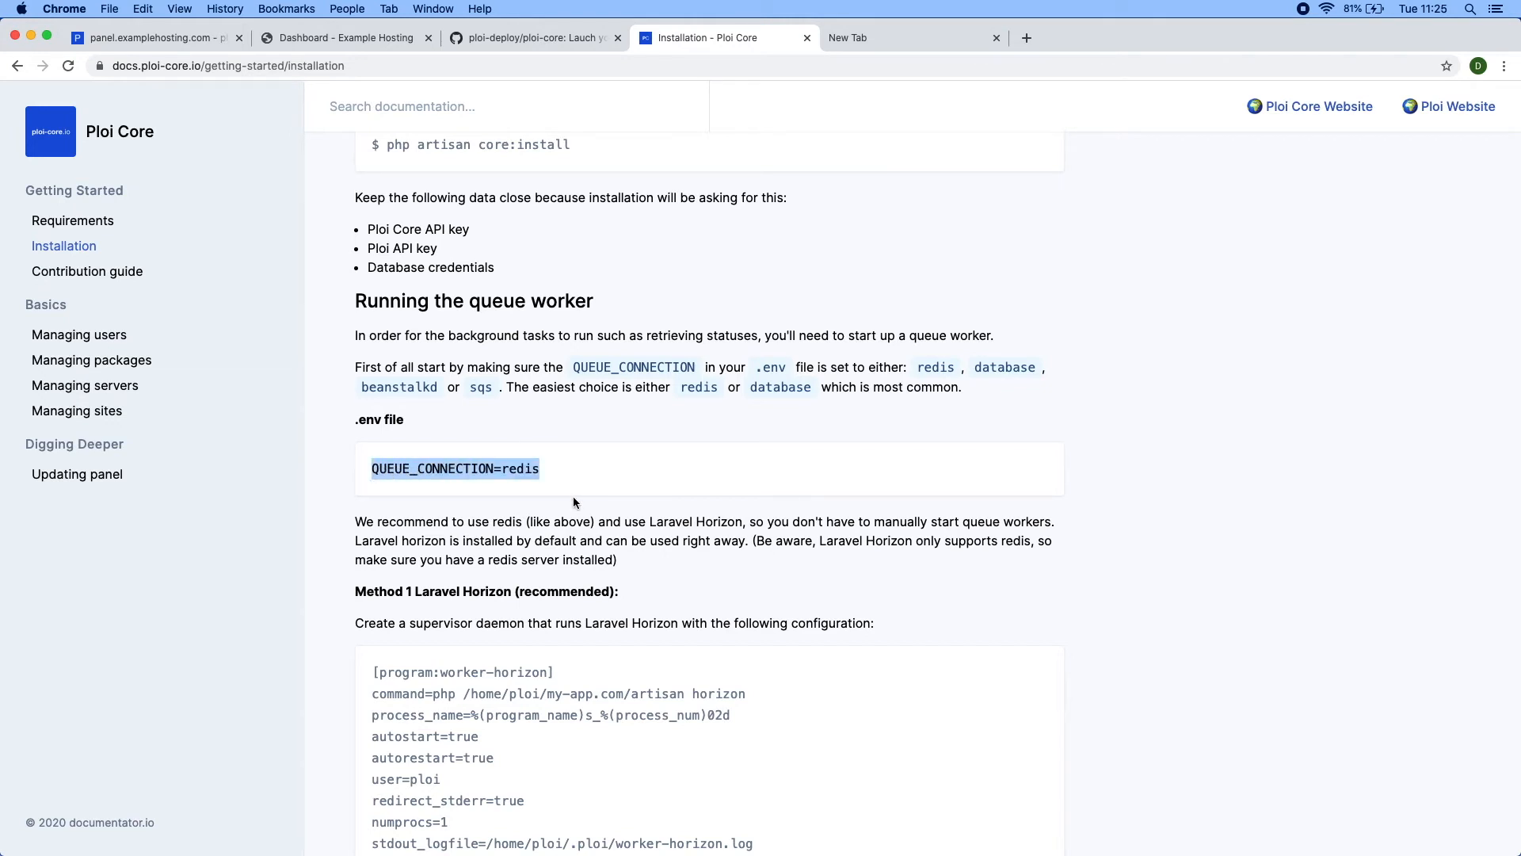
{"action": "scroll", "scroll_direction": "down", "scroll_amount": 3}
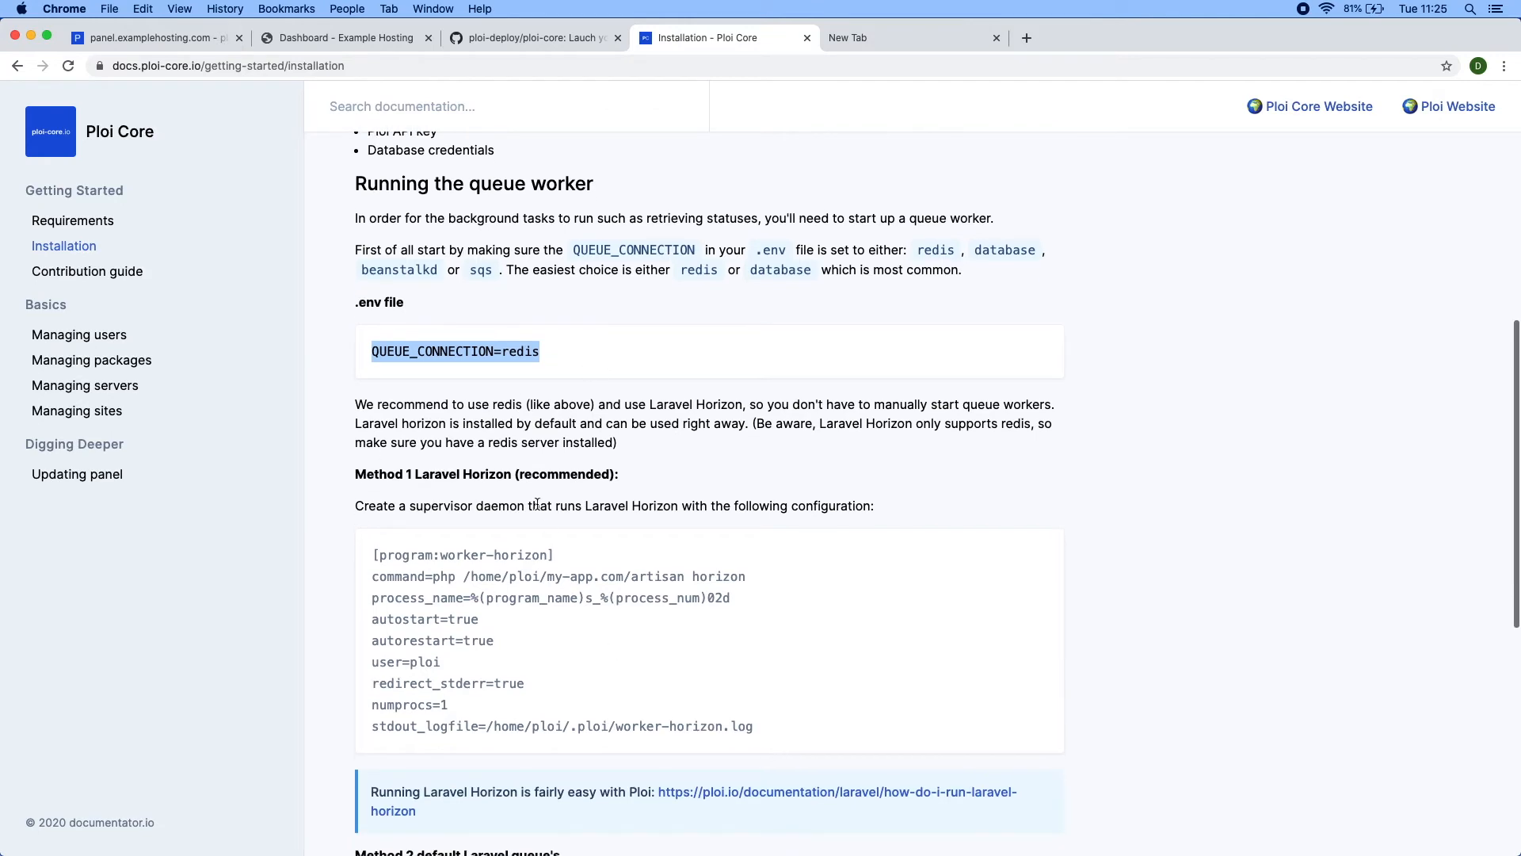
{"action": "left_click", "coordinate": [150, 37]}
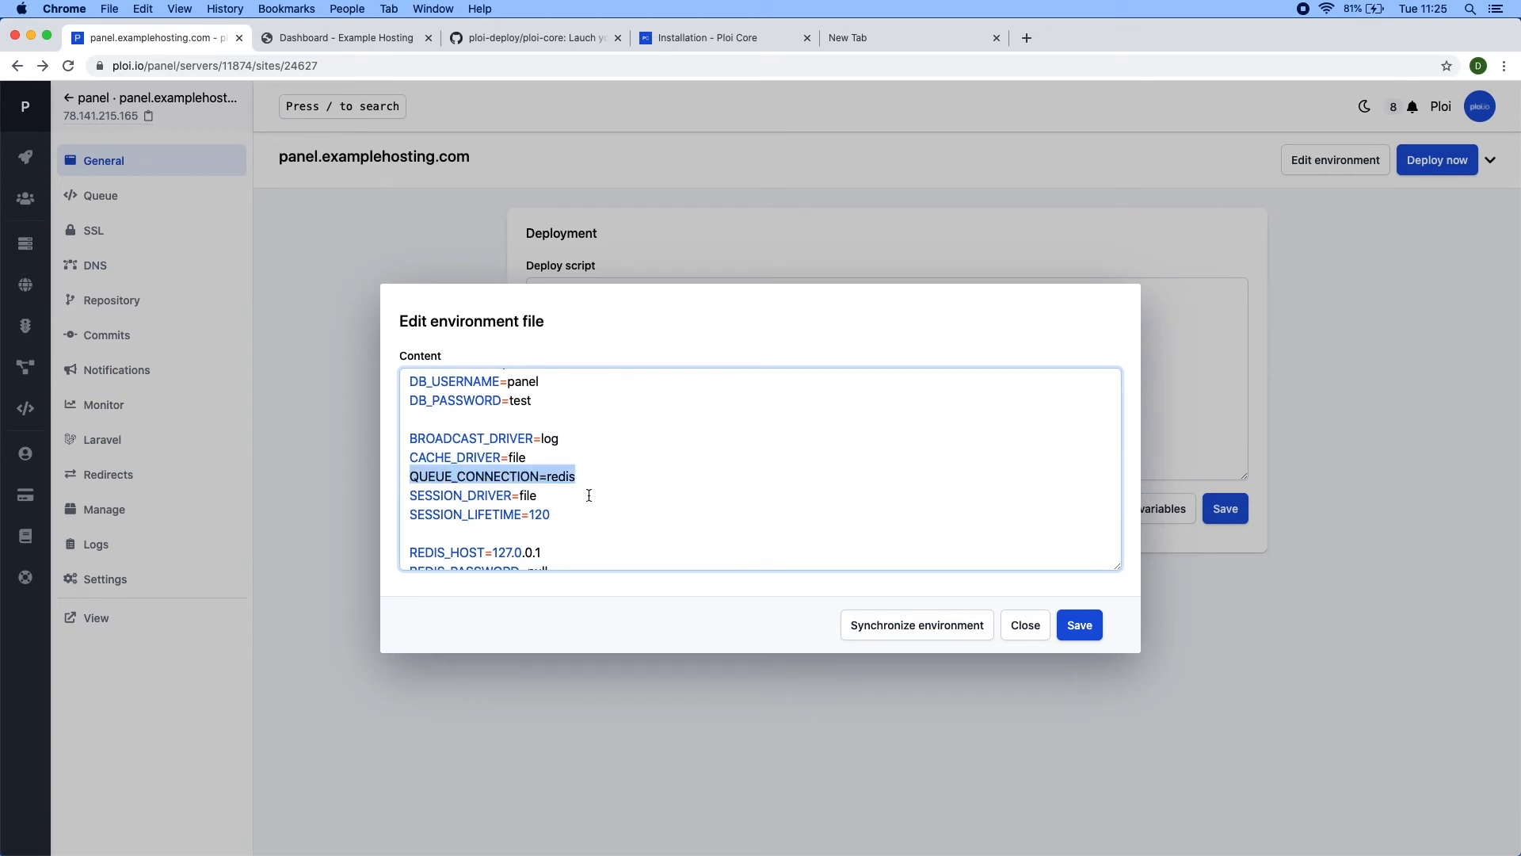
Step: Change MAIL_MAILER from smtp to log in the environment file, save it, and go back to Sites
{"action": "scroll", "scroll_direction": "down", "scroll_amount": 3}
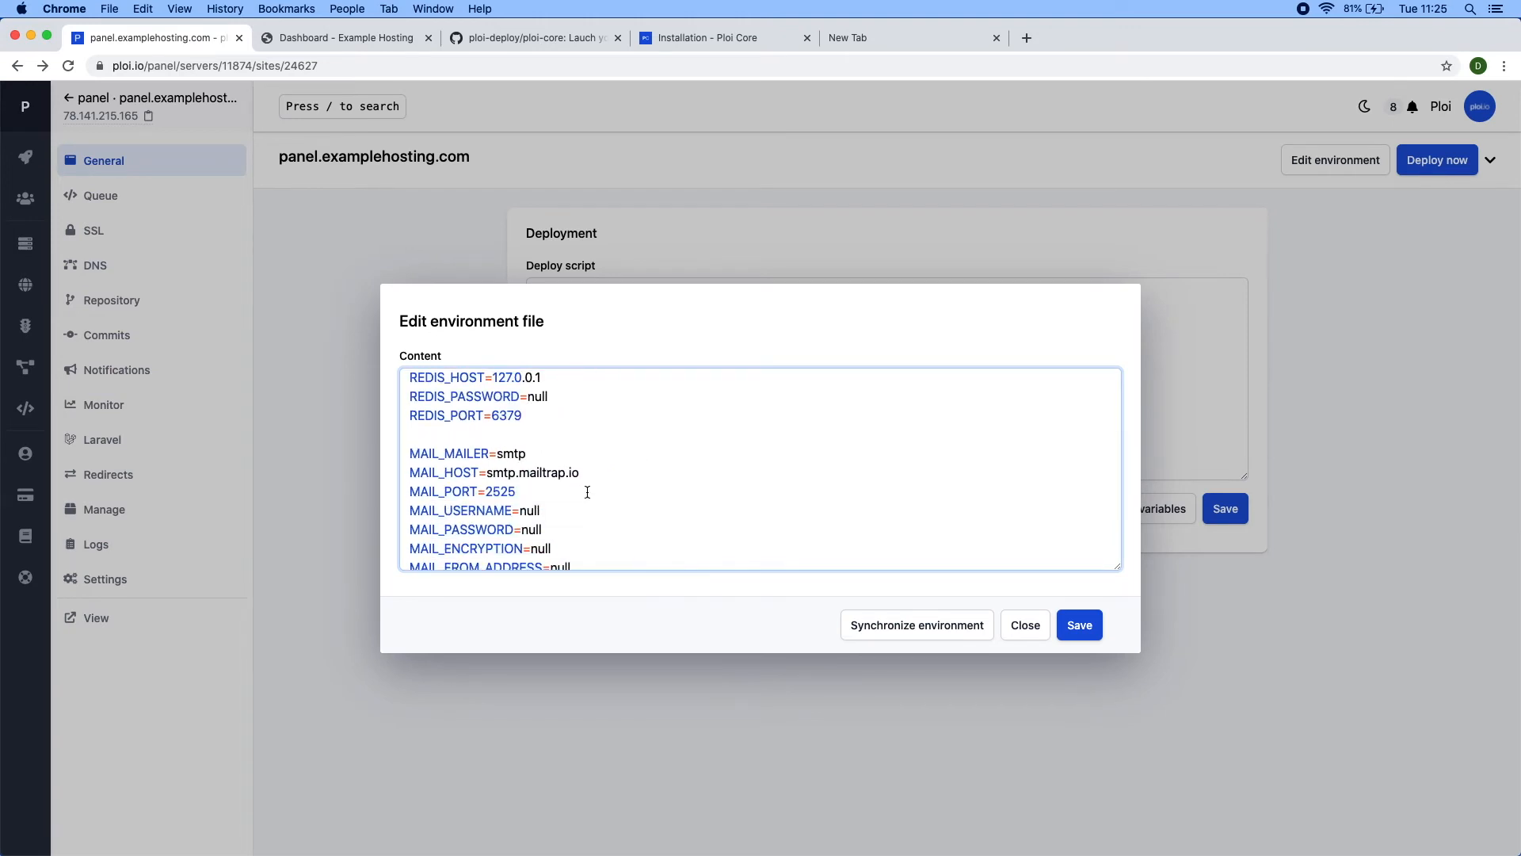
{"action": "scroll", "scroll_direction": "down", "scroll_amount": 3}
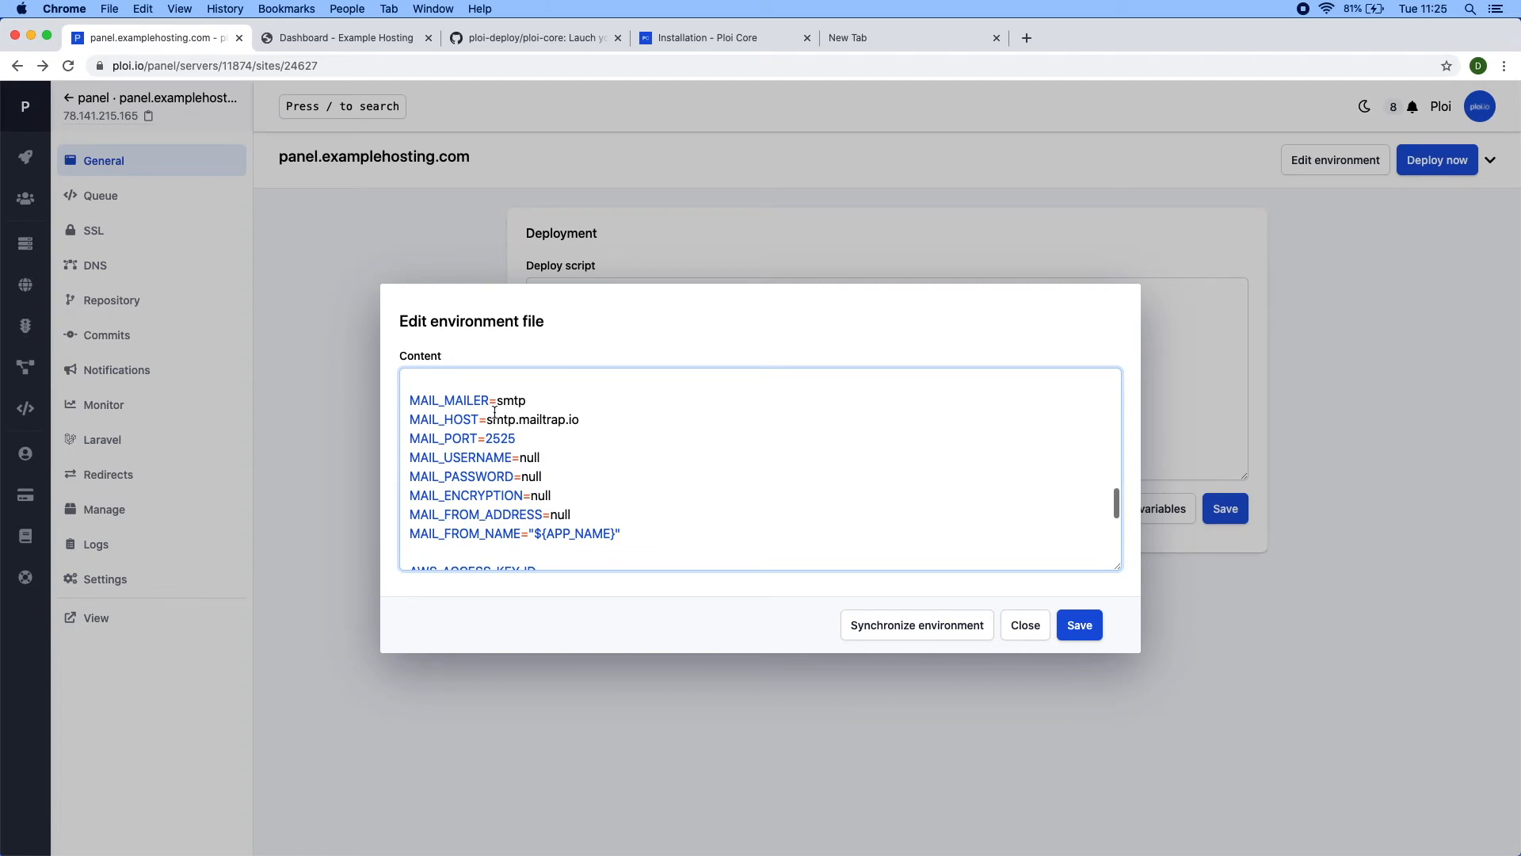
{"action": "left_click_drag", "start_coordinate": [411, 399], "coordinate": [570, 514]}
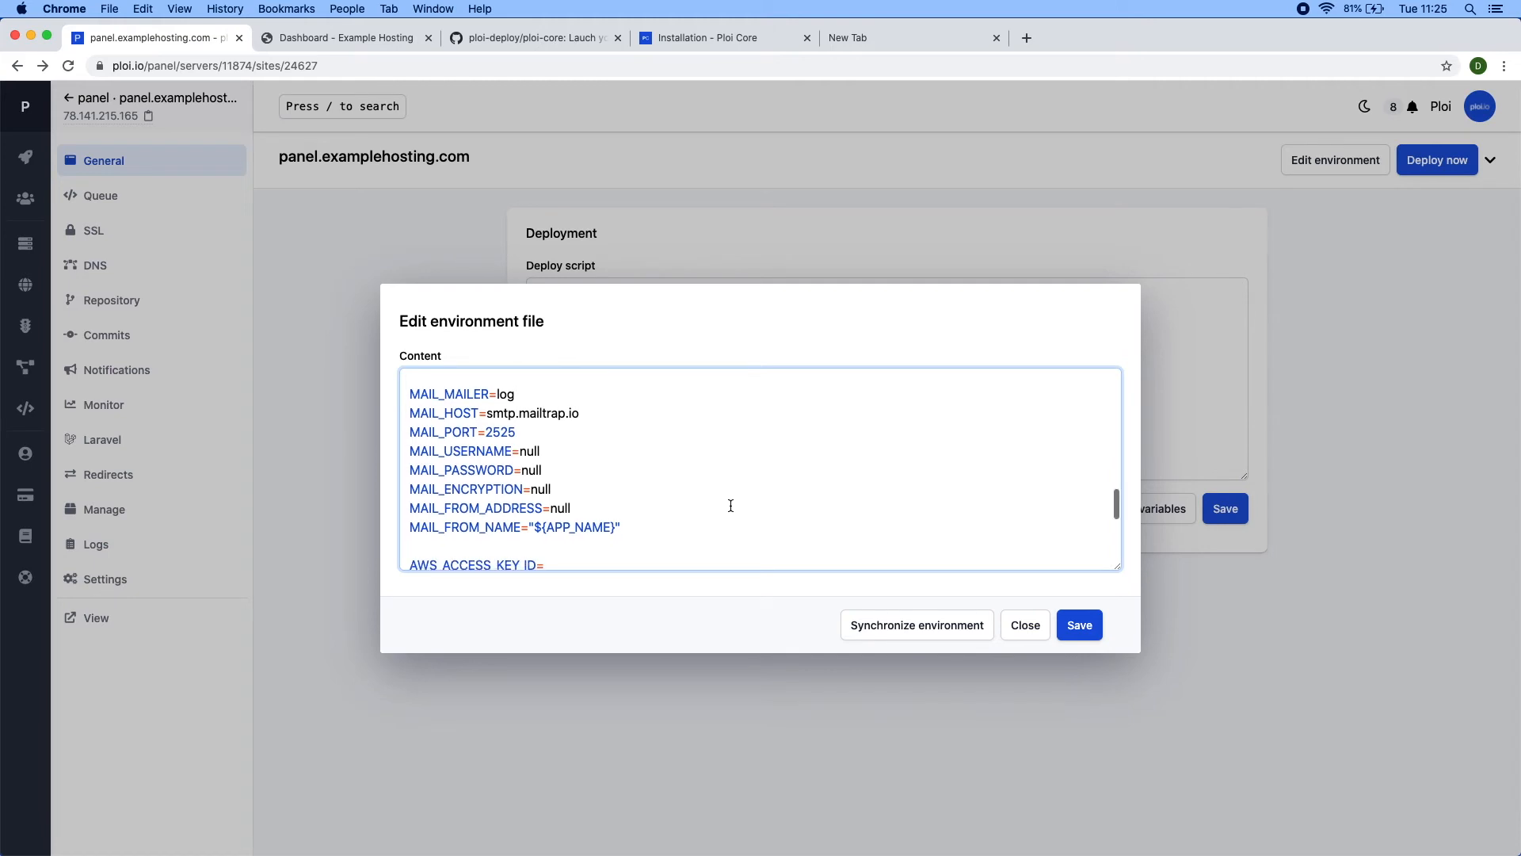
{"action": "left_click", "coordinate": [1078, 625]}
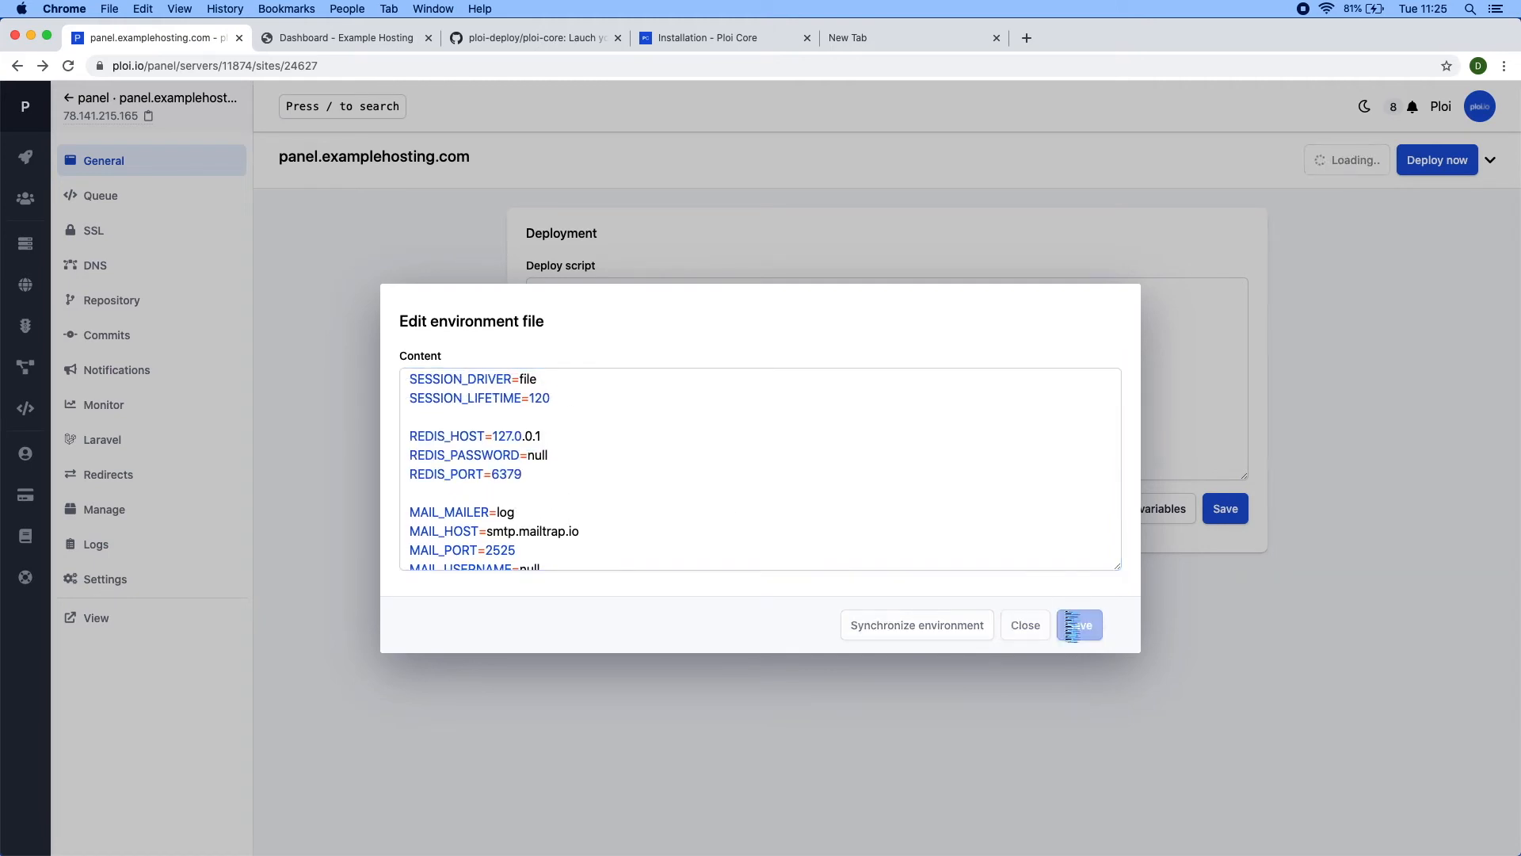
{"action": "left_click", "coordinate": [1079, 624]}
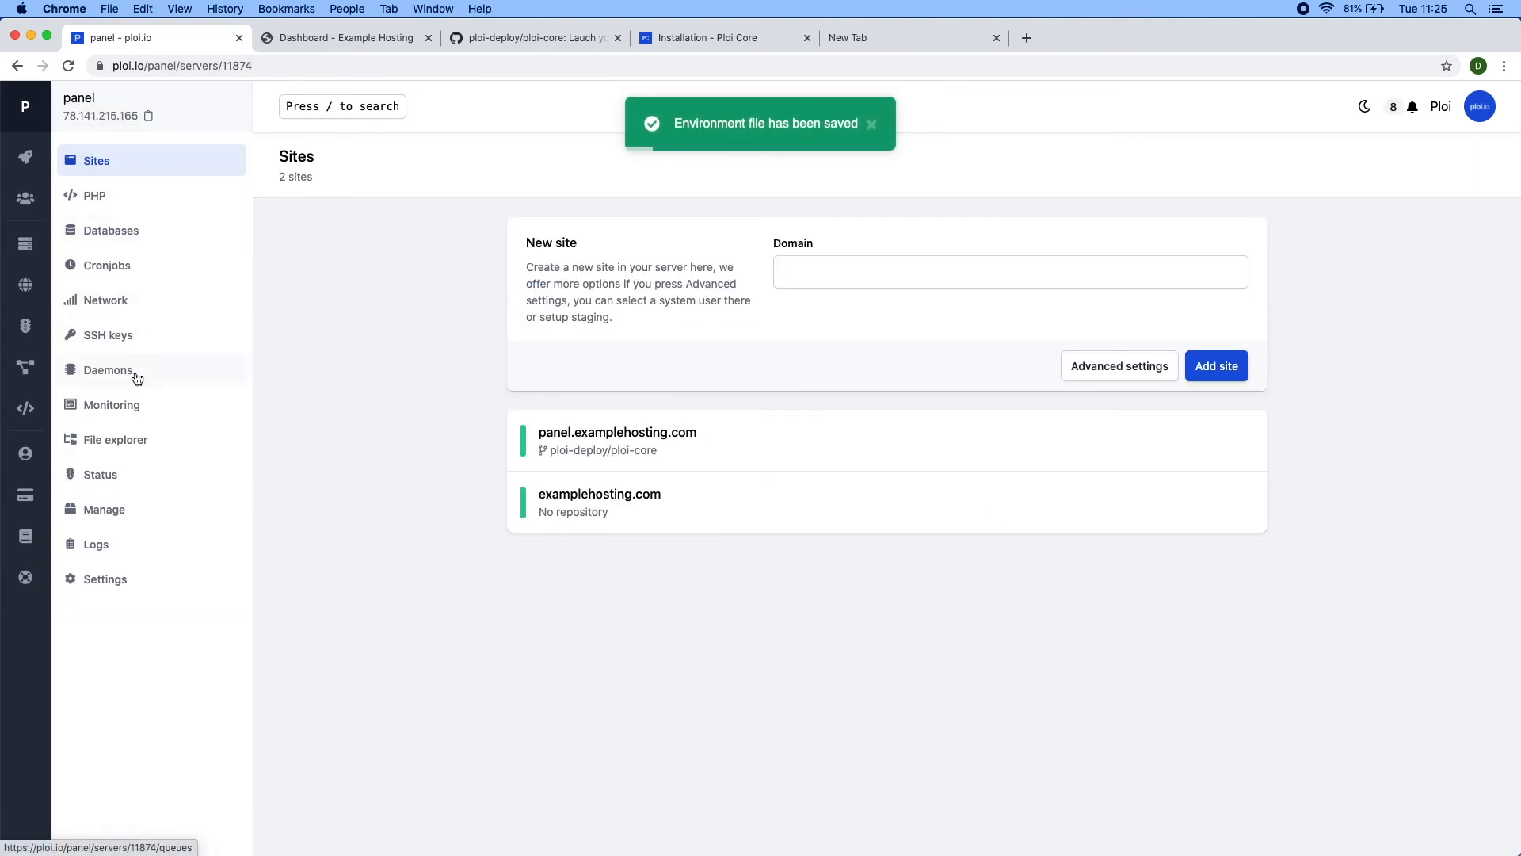
Step: Add a daemon running php /home/ploi/panel.examplehosting.com/artisan horizon and save it
{"action": "left_click", "coordinate": [108, 370]}
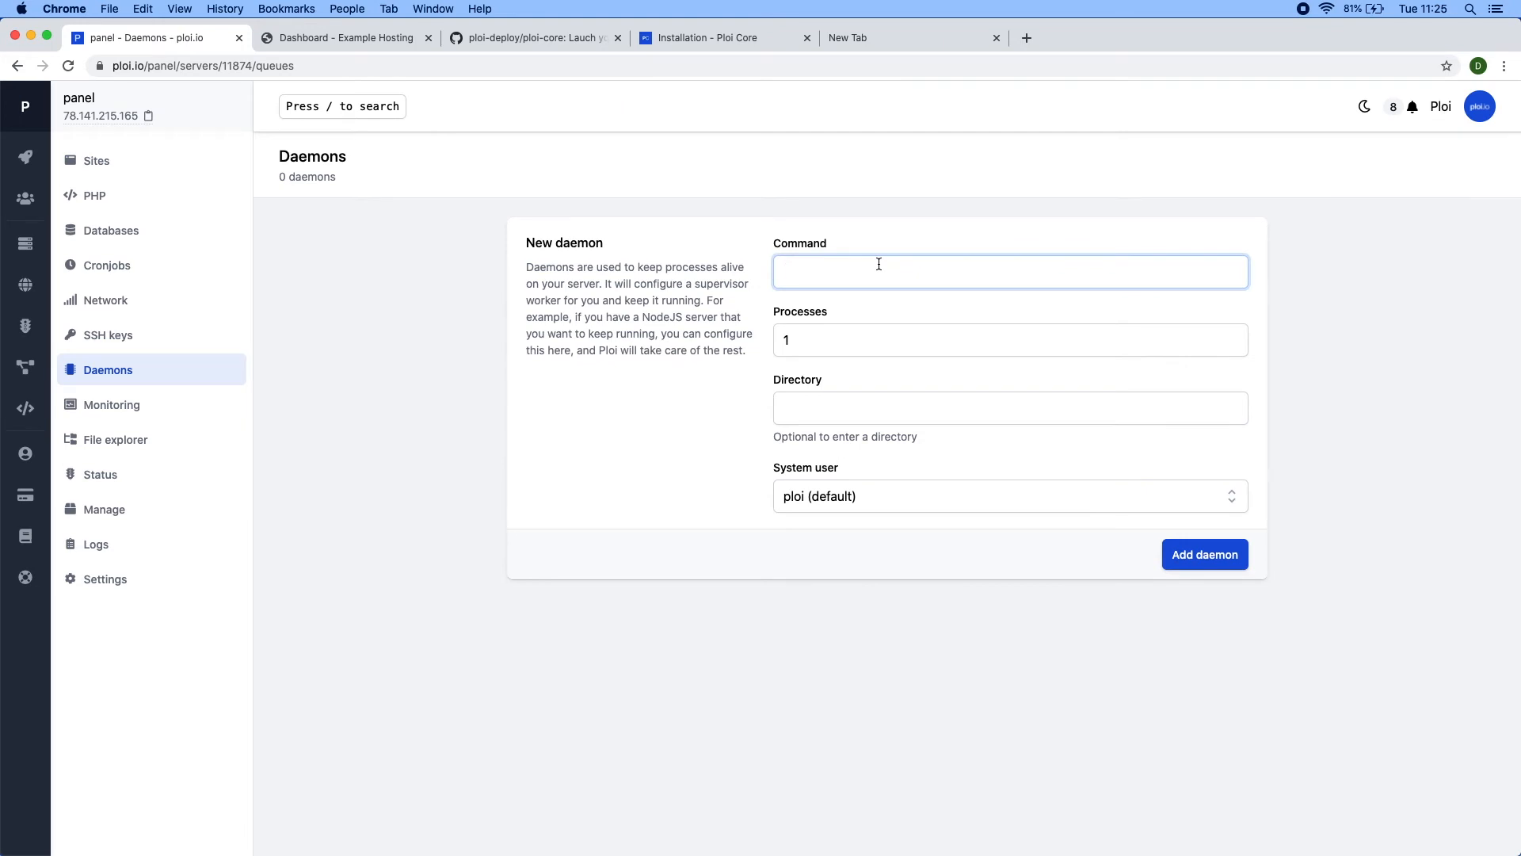
{"action": "type", "text": "php /home/ploi/"}
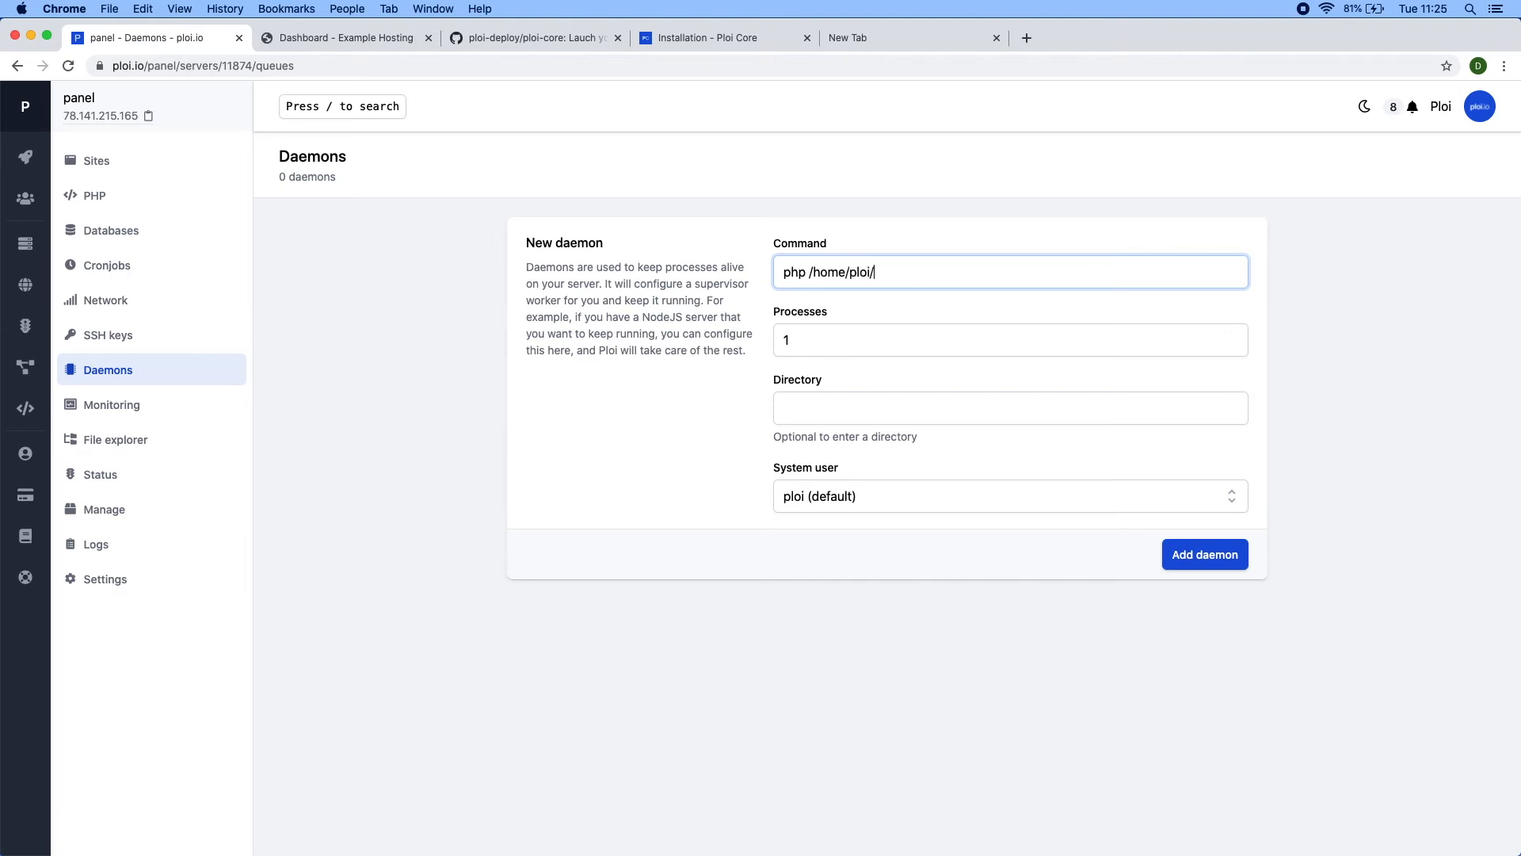
{"action": "type", "text": "panel.examplehost"}
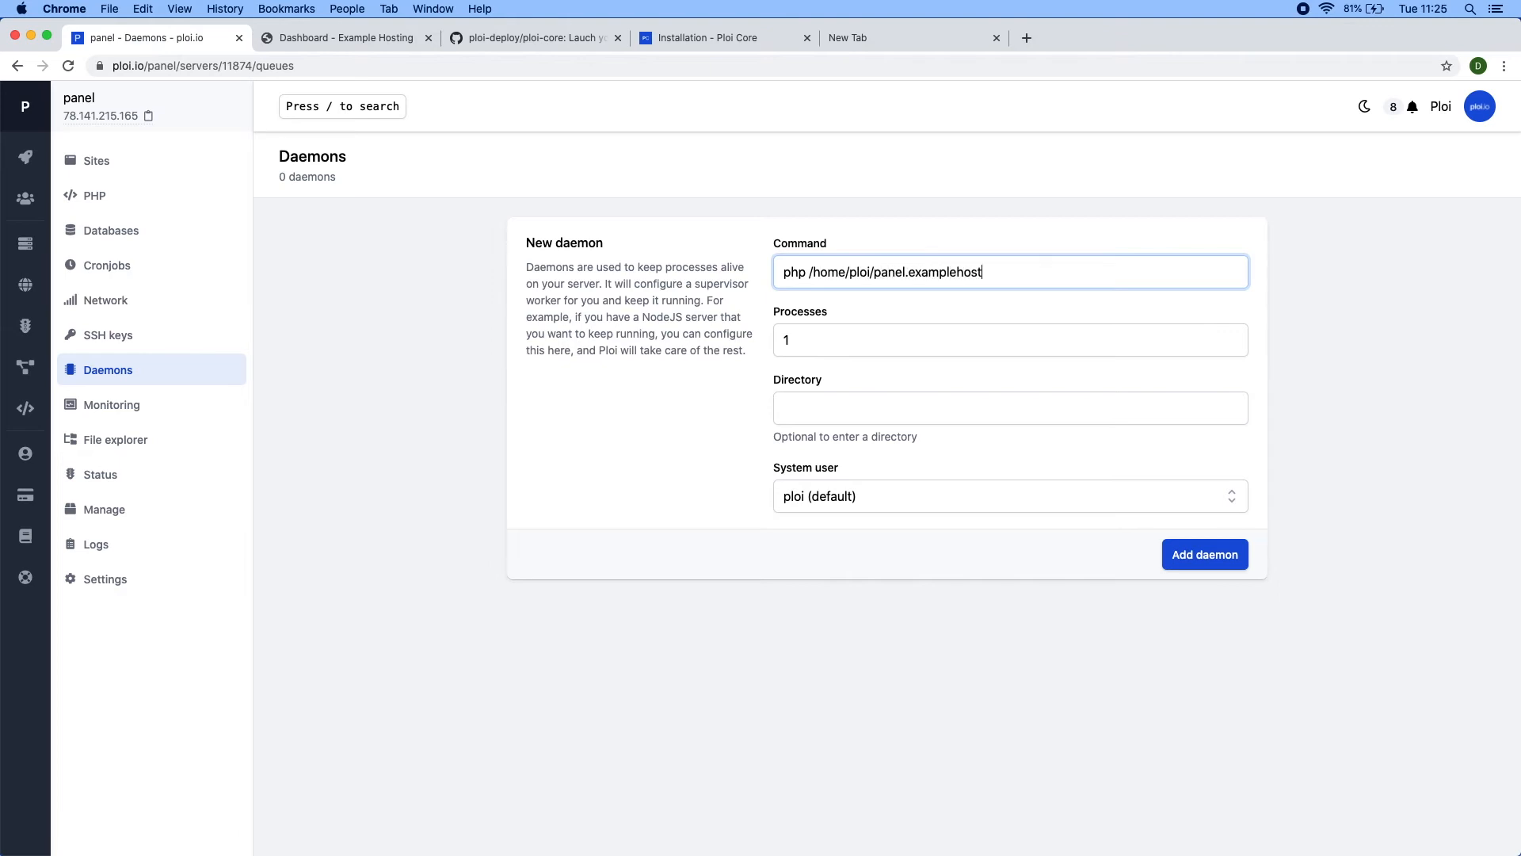
{"action": "type", "text": "ing.com/artisa"}
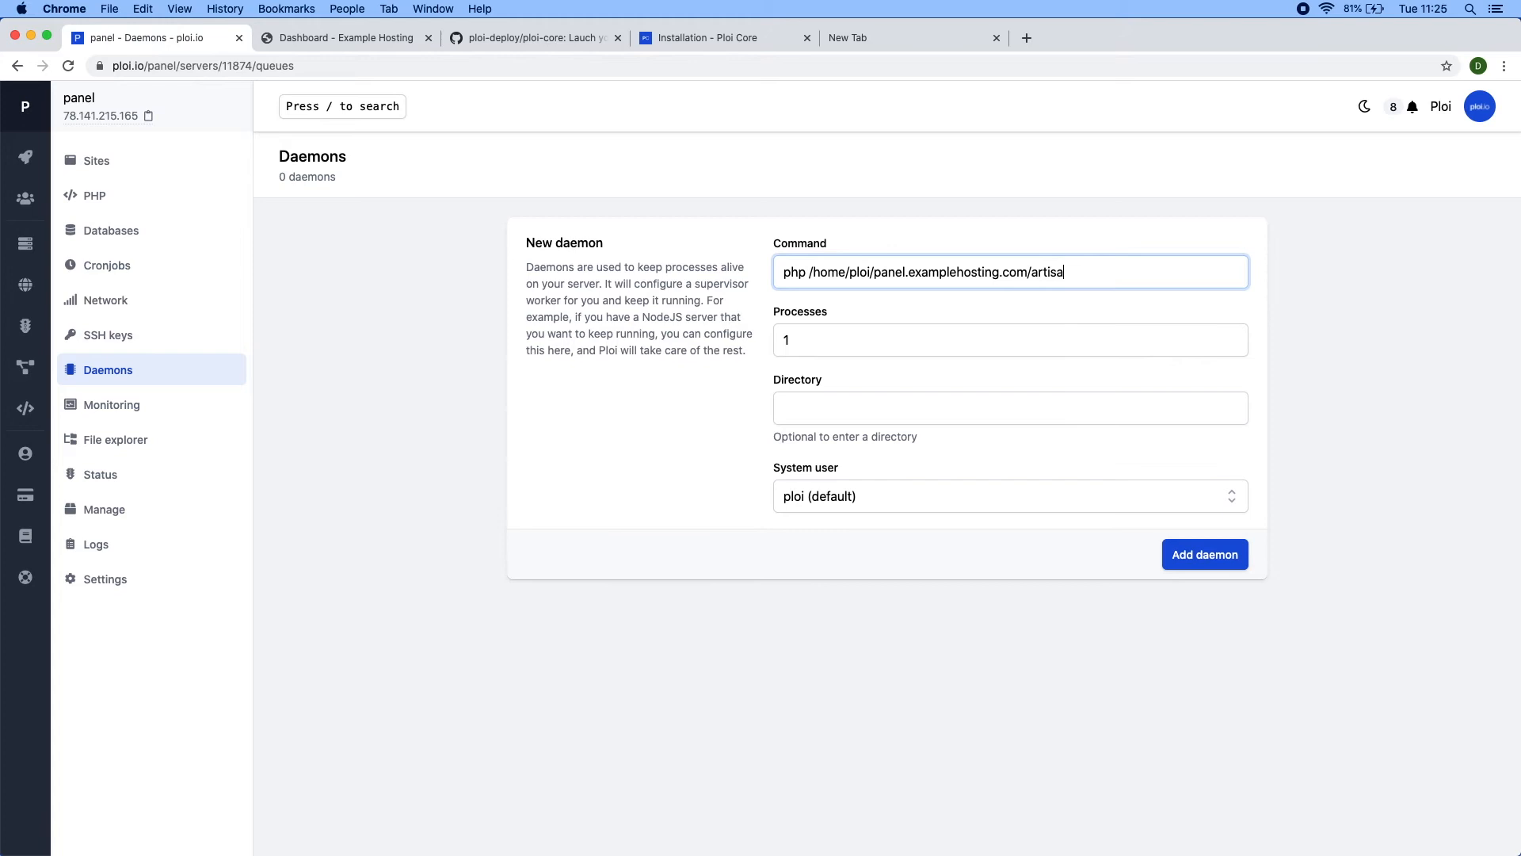
{"action": "type", "text": "n horizon"}
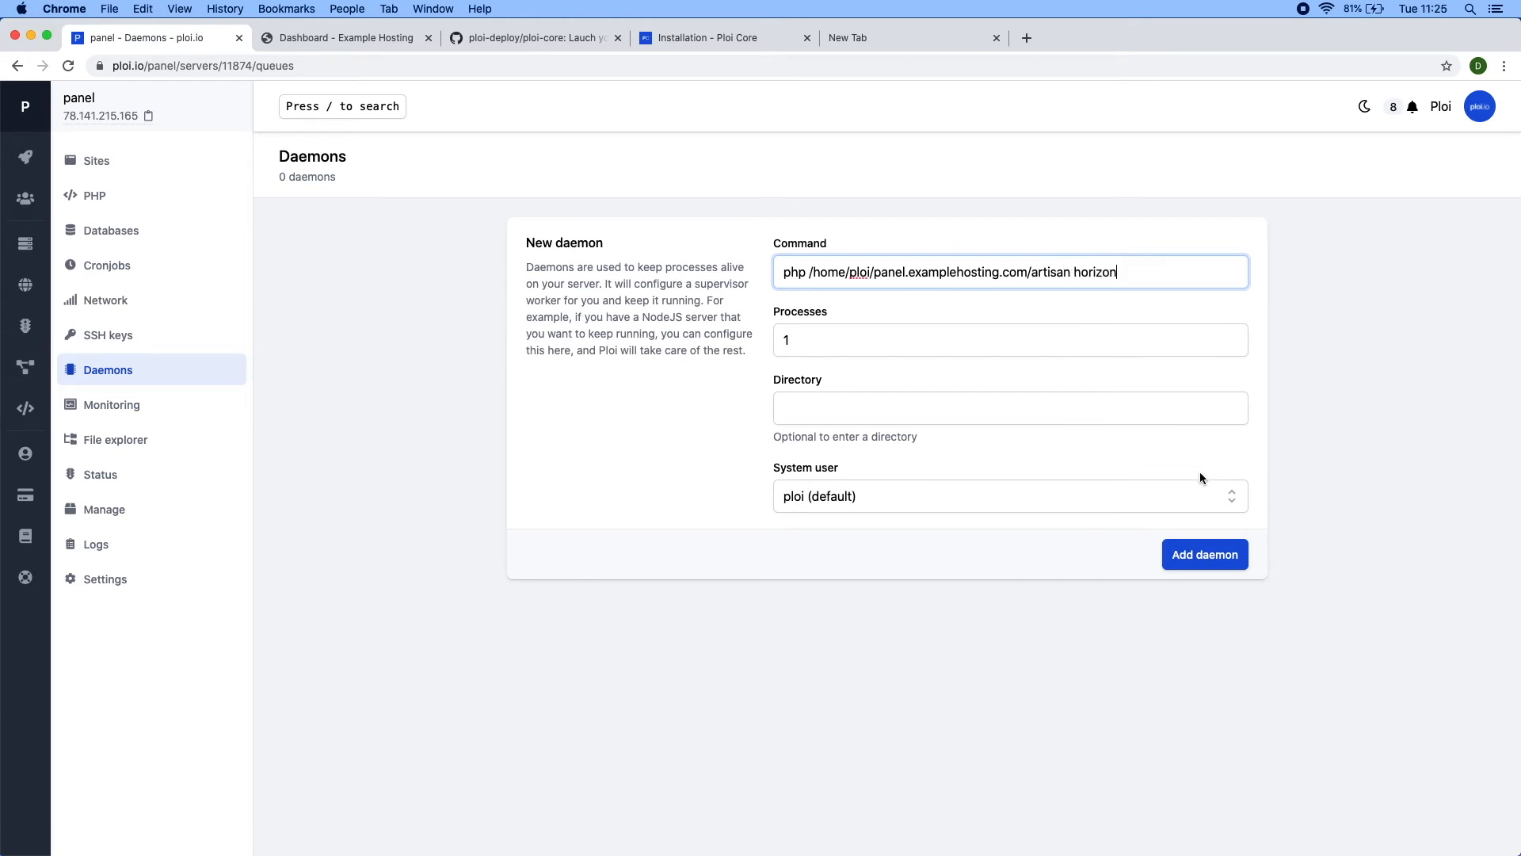
{"action": "left_click", "coordinate": [1204, 554]}
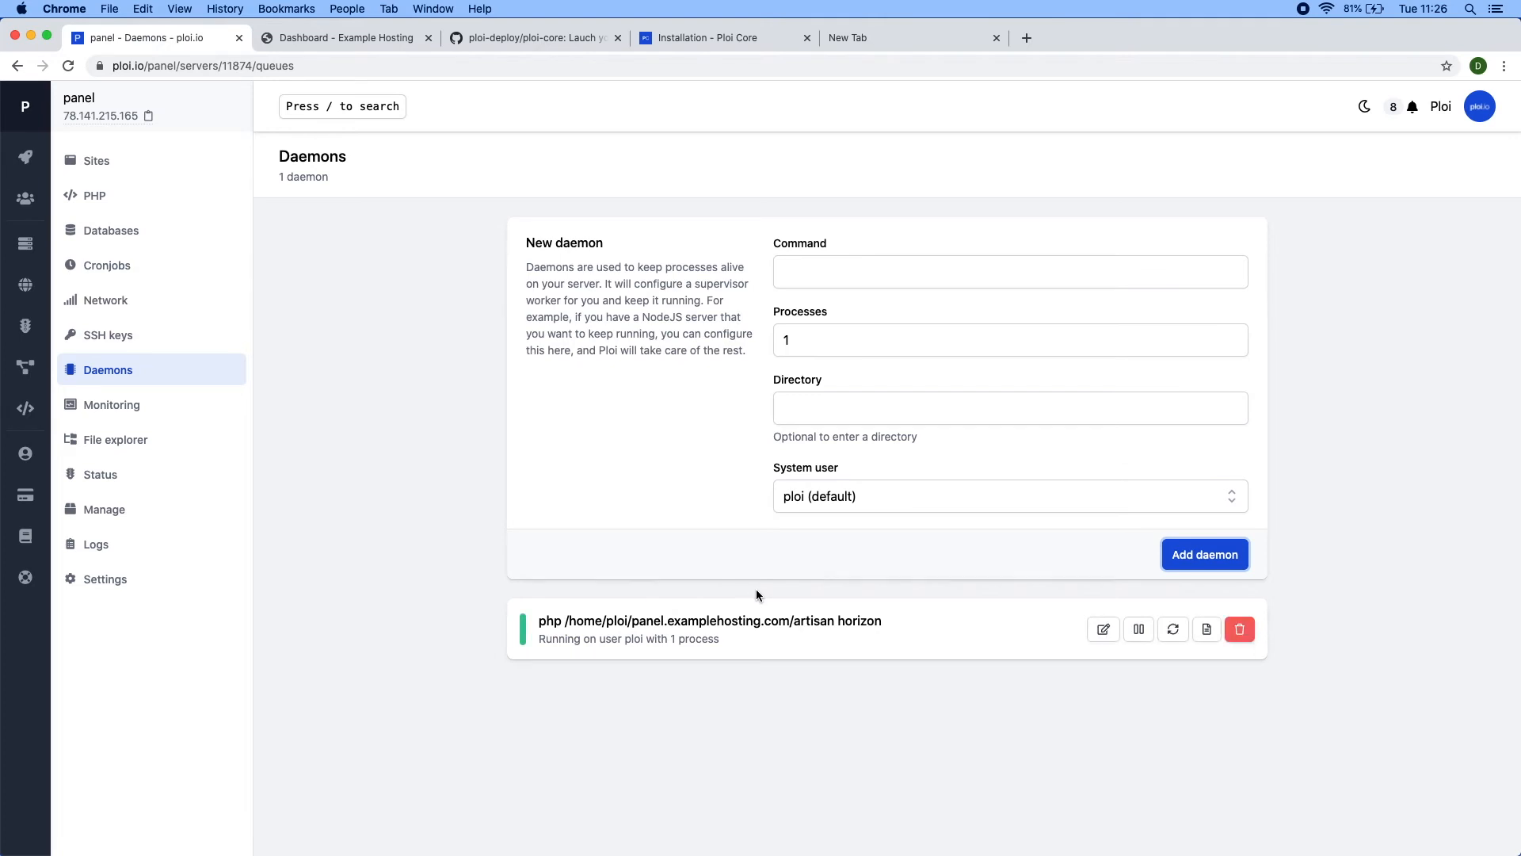
{"action": "mouse_move", "coordinate": [767, 542]}
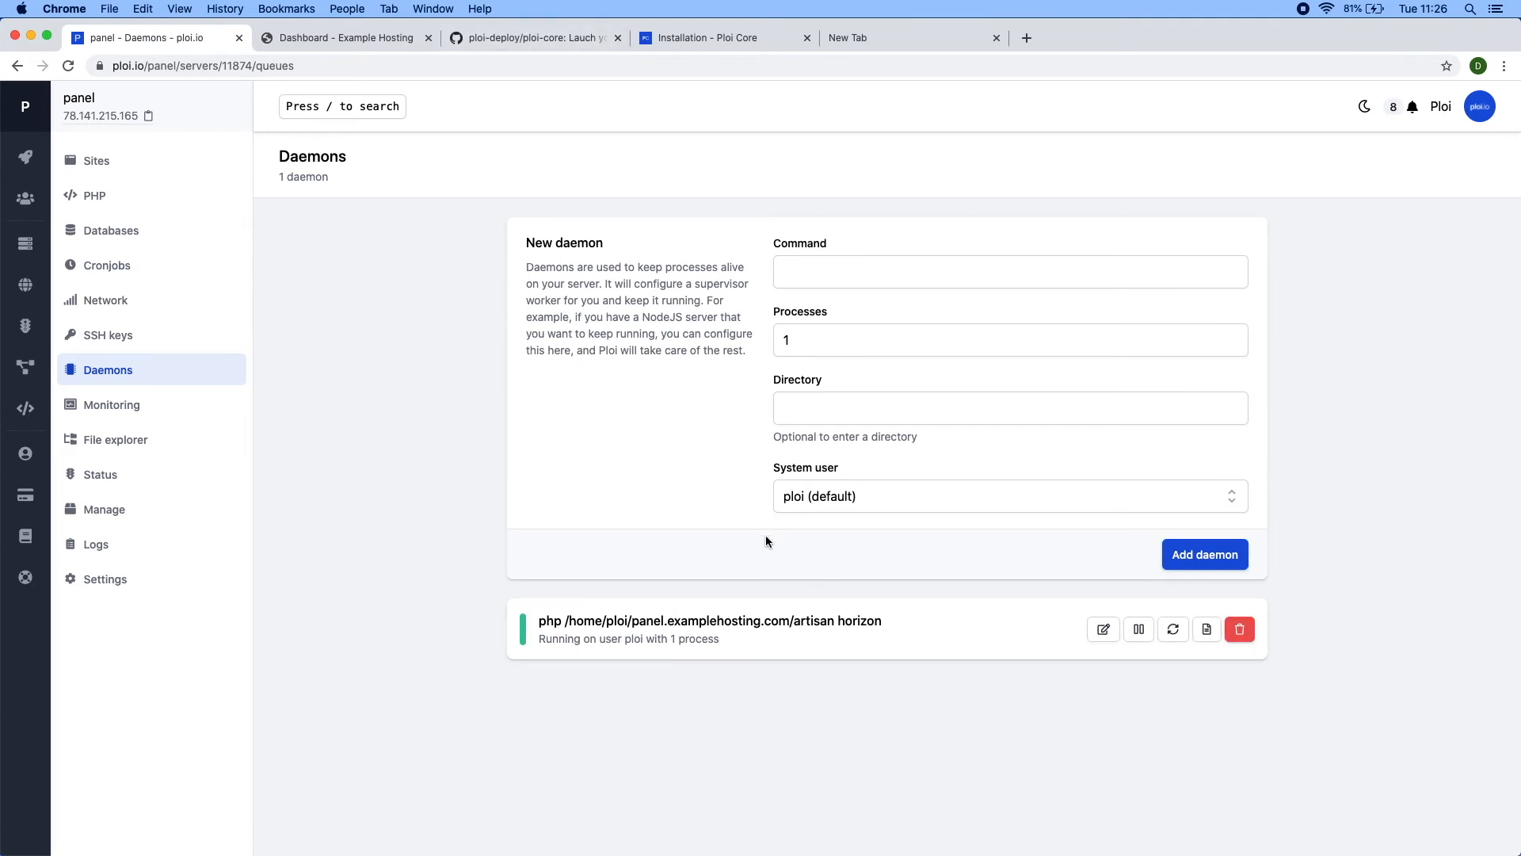
{"action": "mouse_move", "coordinate": [97, 162]}
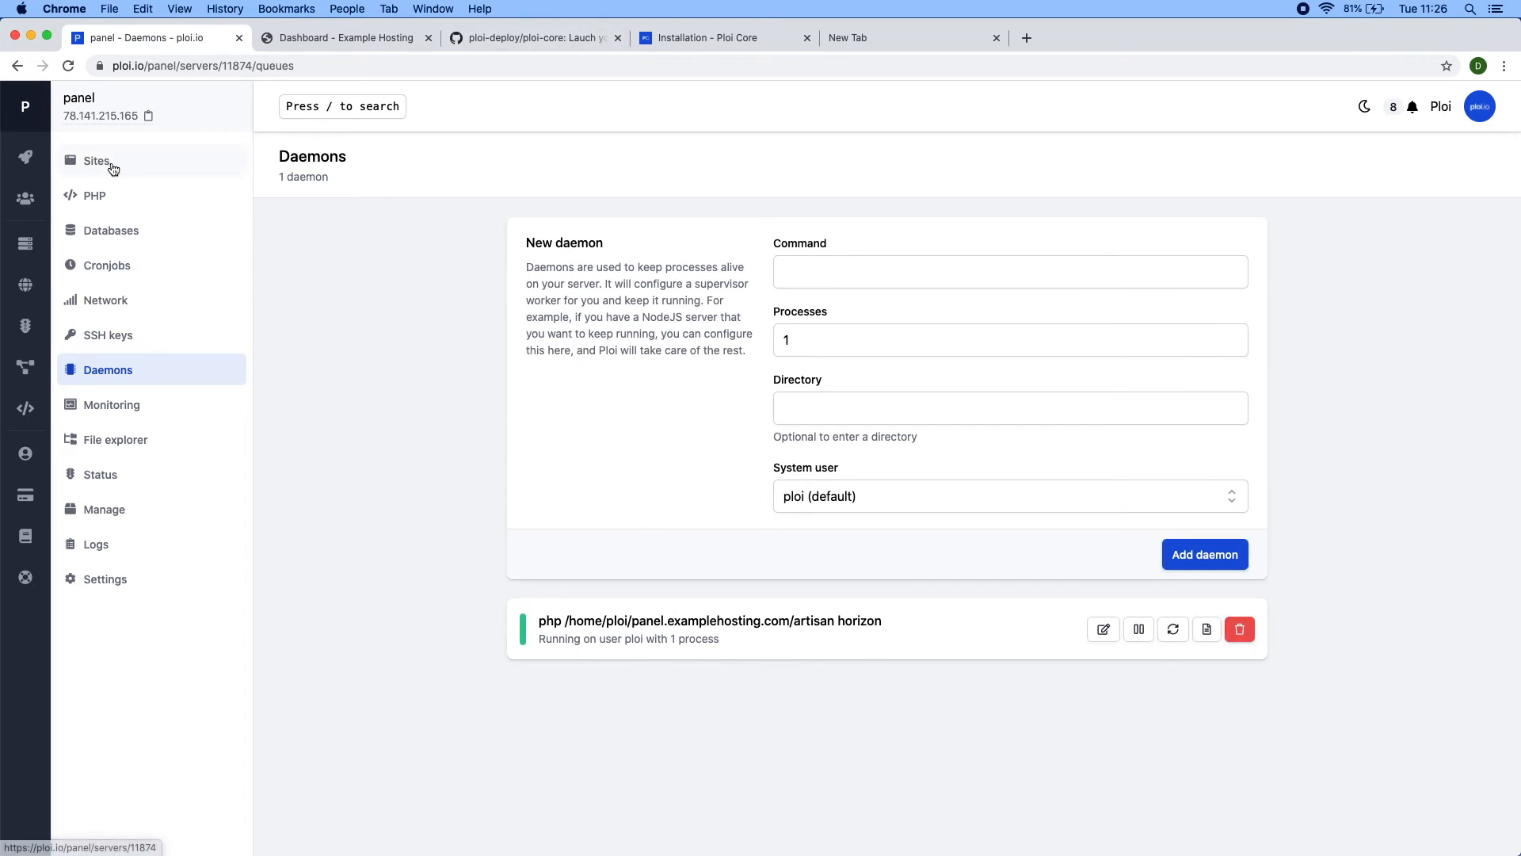
{"action": "left_click", "coordinate": [344, 38]}
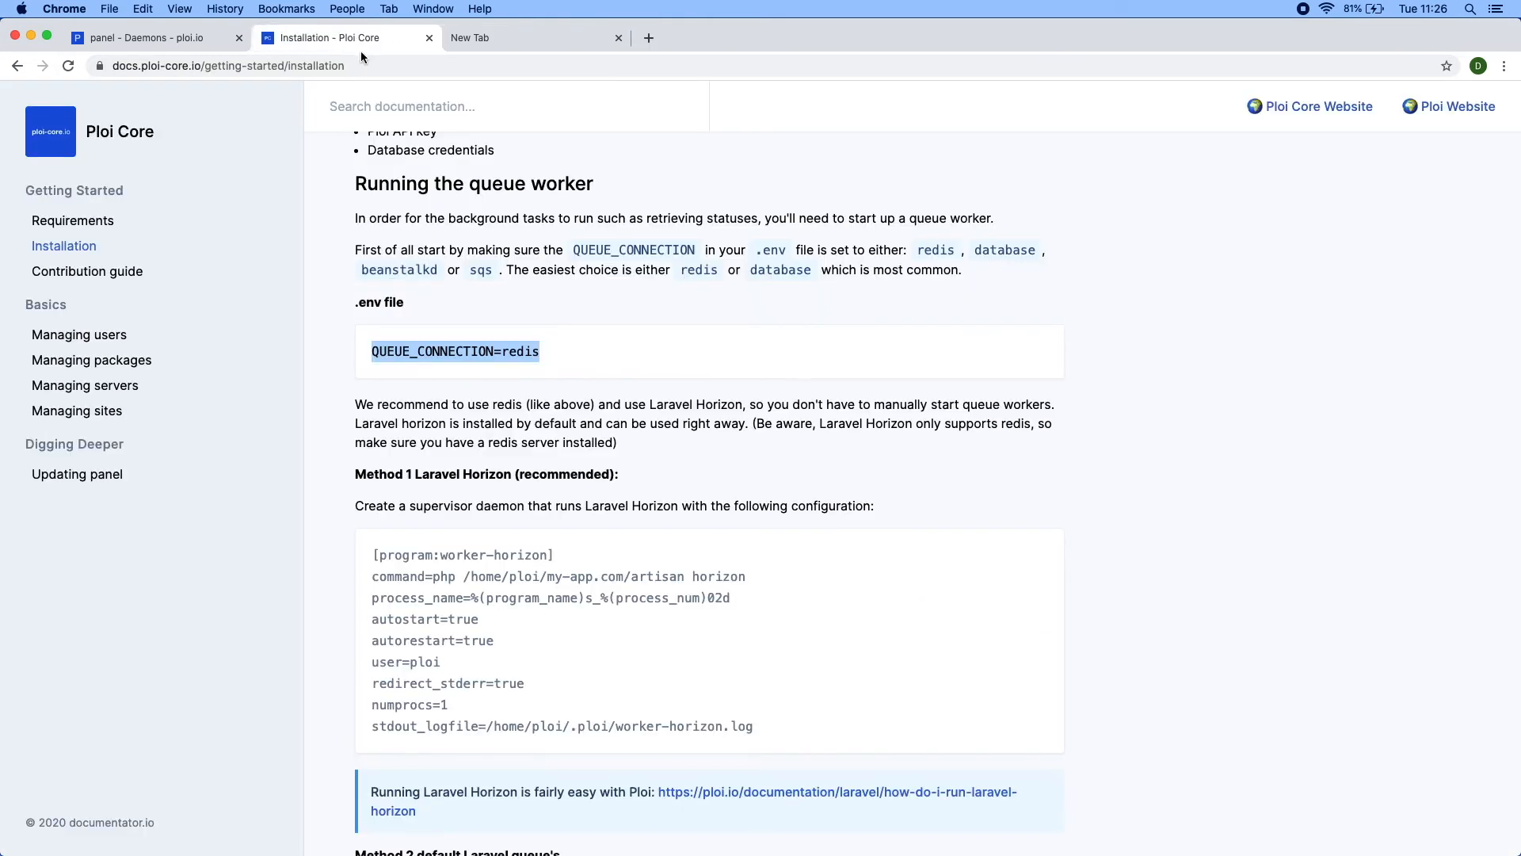
Step: Navigate the docs tab to panel.examplehosting.com to load the panel dashboard
{"action": "left_click", "coordinate": [228, 67]}
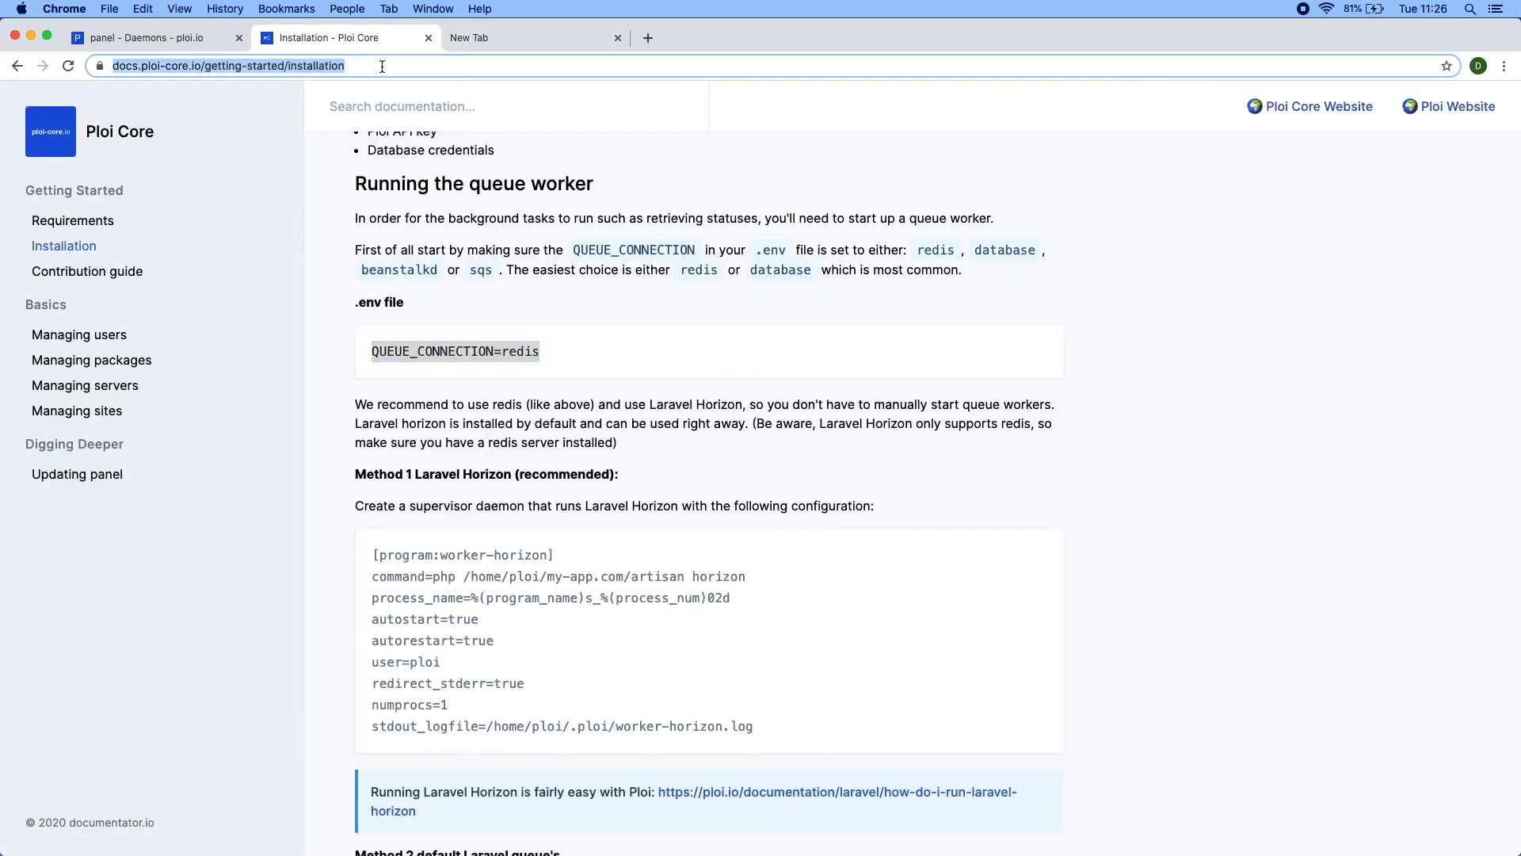
{"action": "type", "text": "panel.examplehosting.com"}
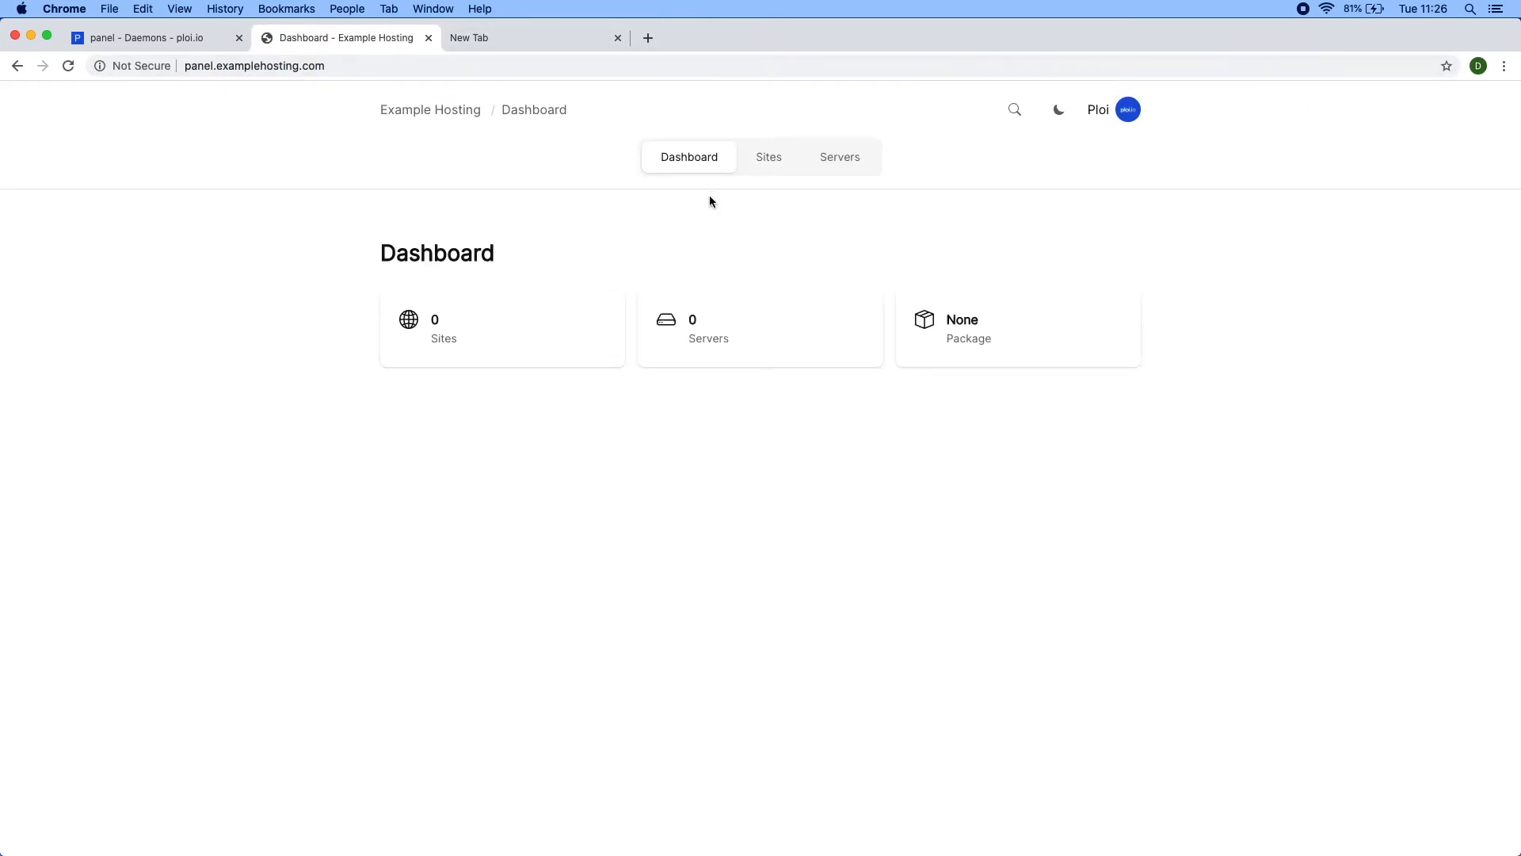
{"action": "mouse_move", "coordinate": [1017, 211]}
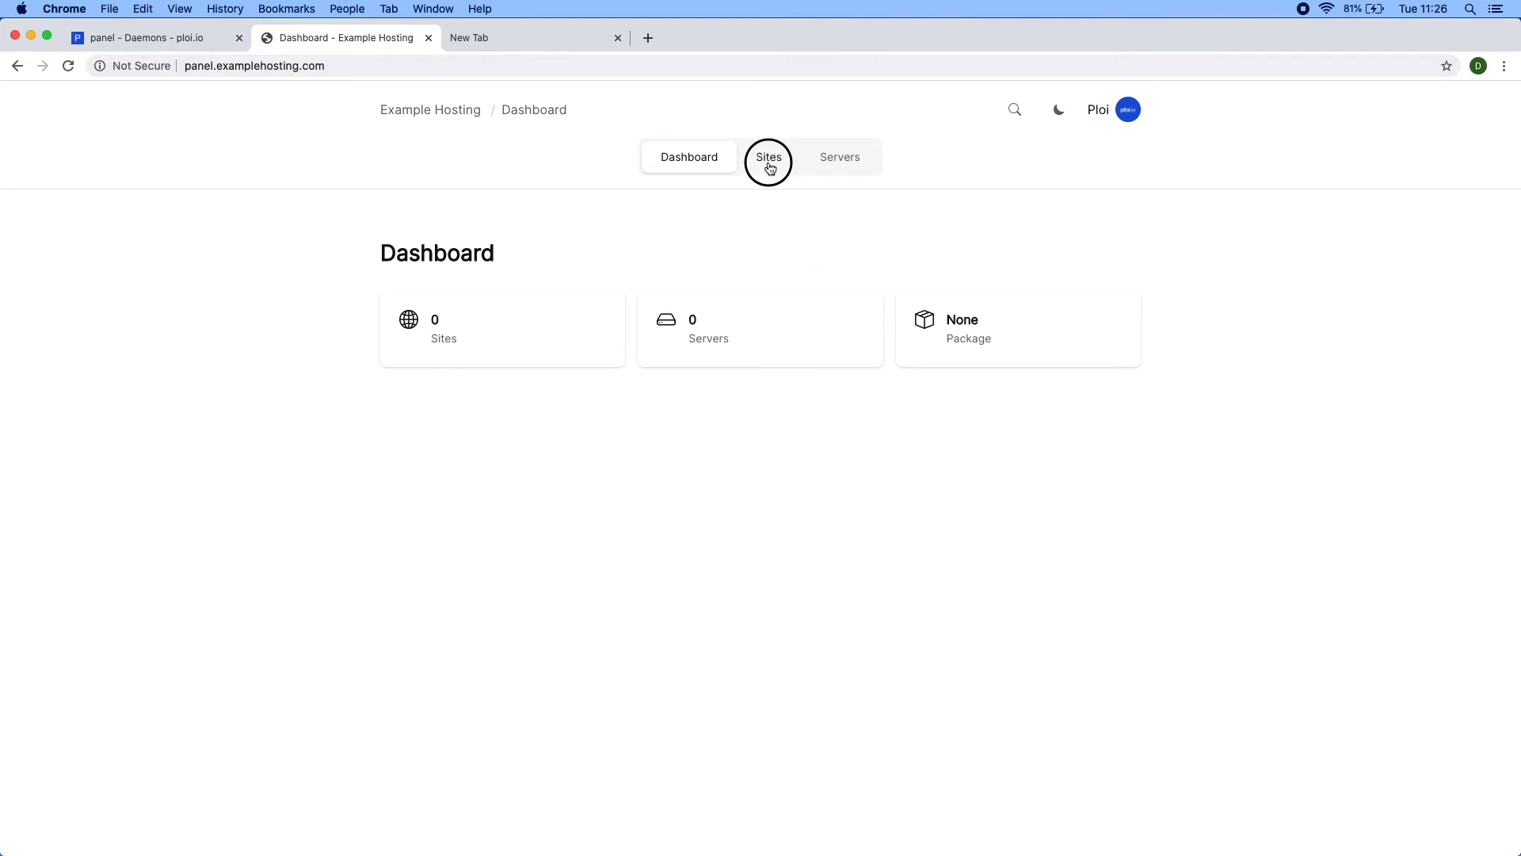
Step: Attempt to create the site example.com, which fails for lack of free server room
{"action": "left_click", "coordinate": [767, 157]}
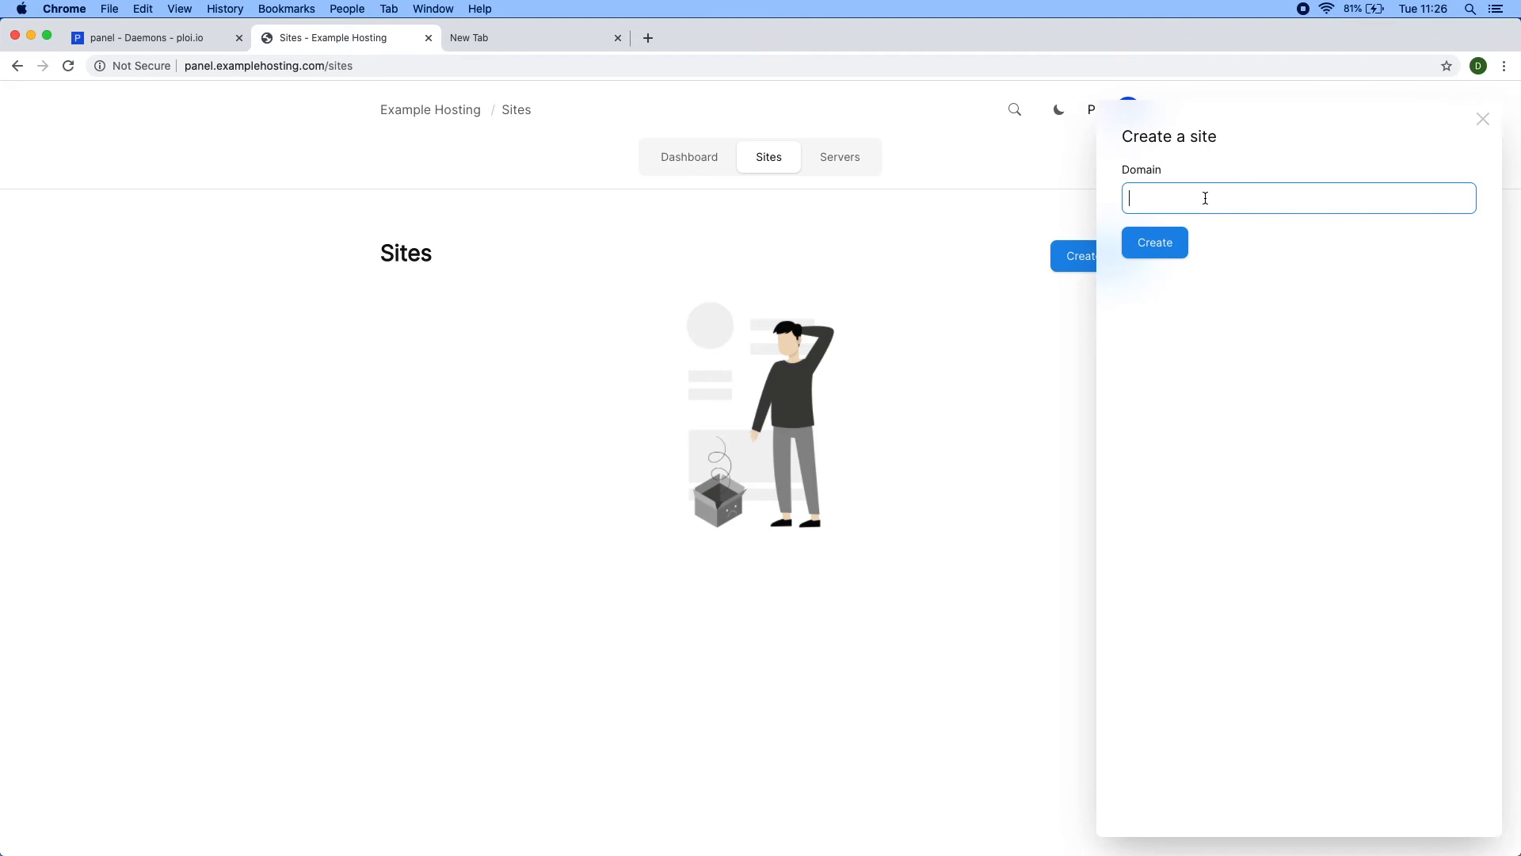
{"action": "type", "text": "example.com"}
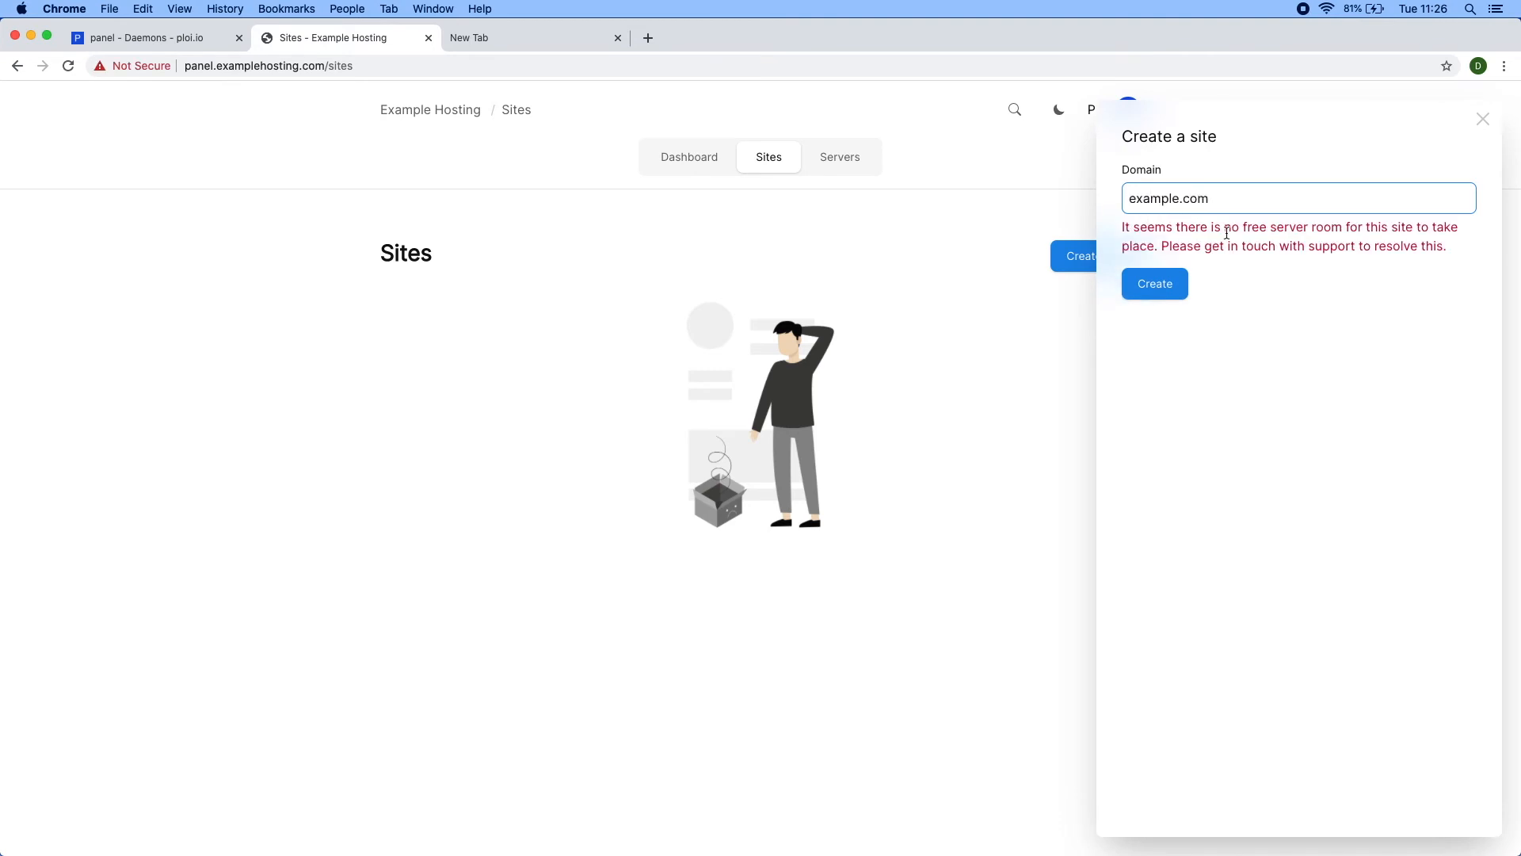
{"action": "mouse_move", "coordinate": [1350, 343]}
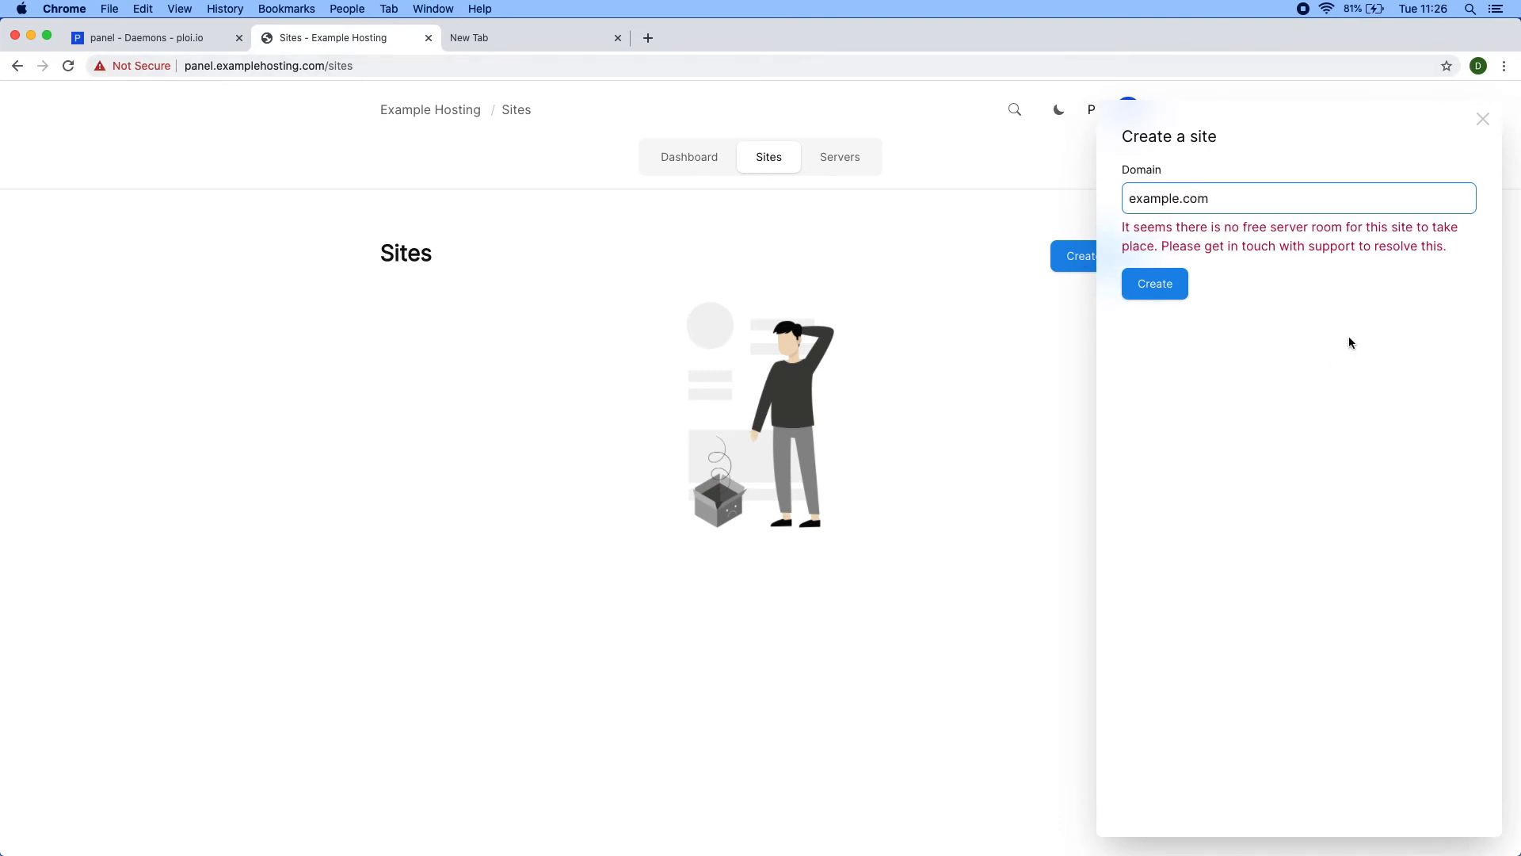
Step: Go to Administration via the user menu and view the Services overview
{"action": "left_click", "coordinate": [1112, 109]}
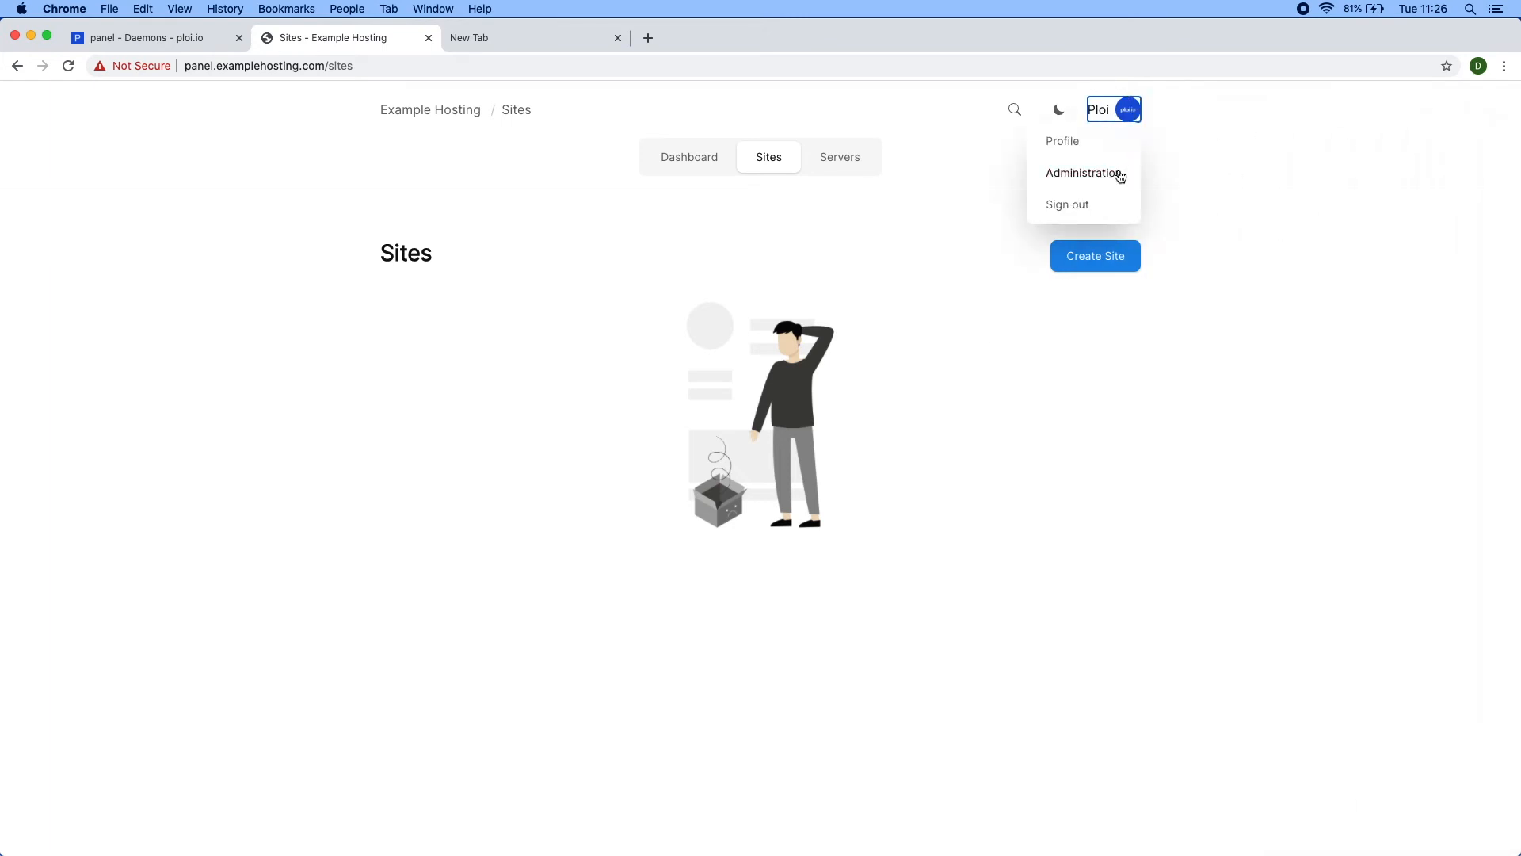
{"action": "left_click", "coordinate": [1082, 173]}
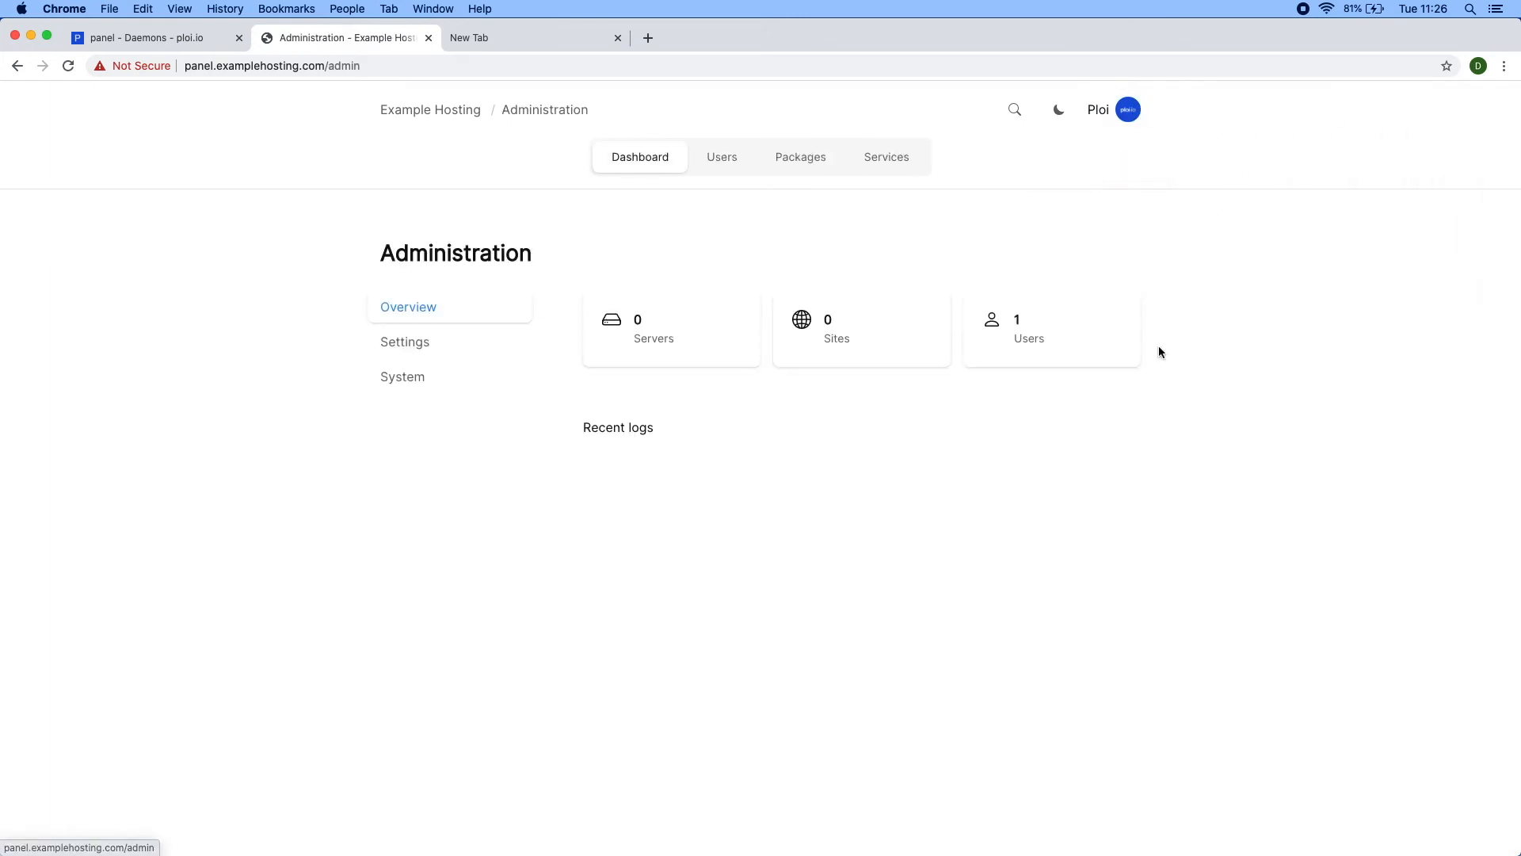
{"action": "mouse_move", "coordinate": [774, 356]}
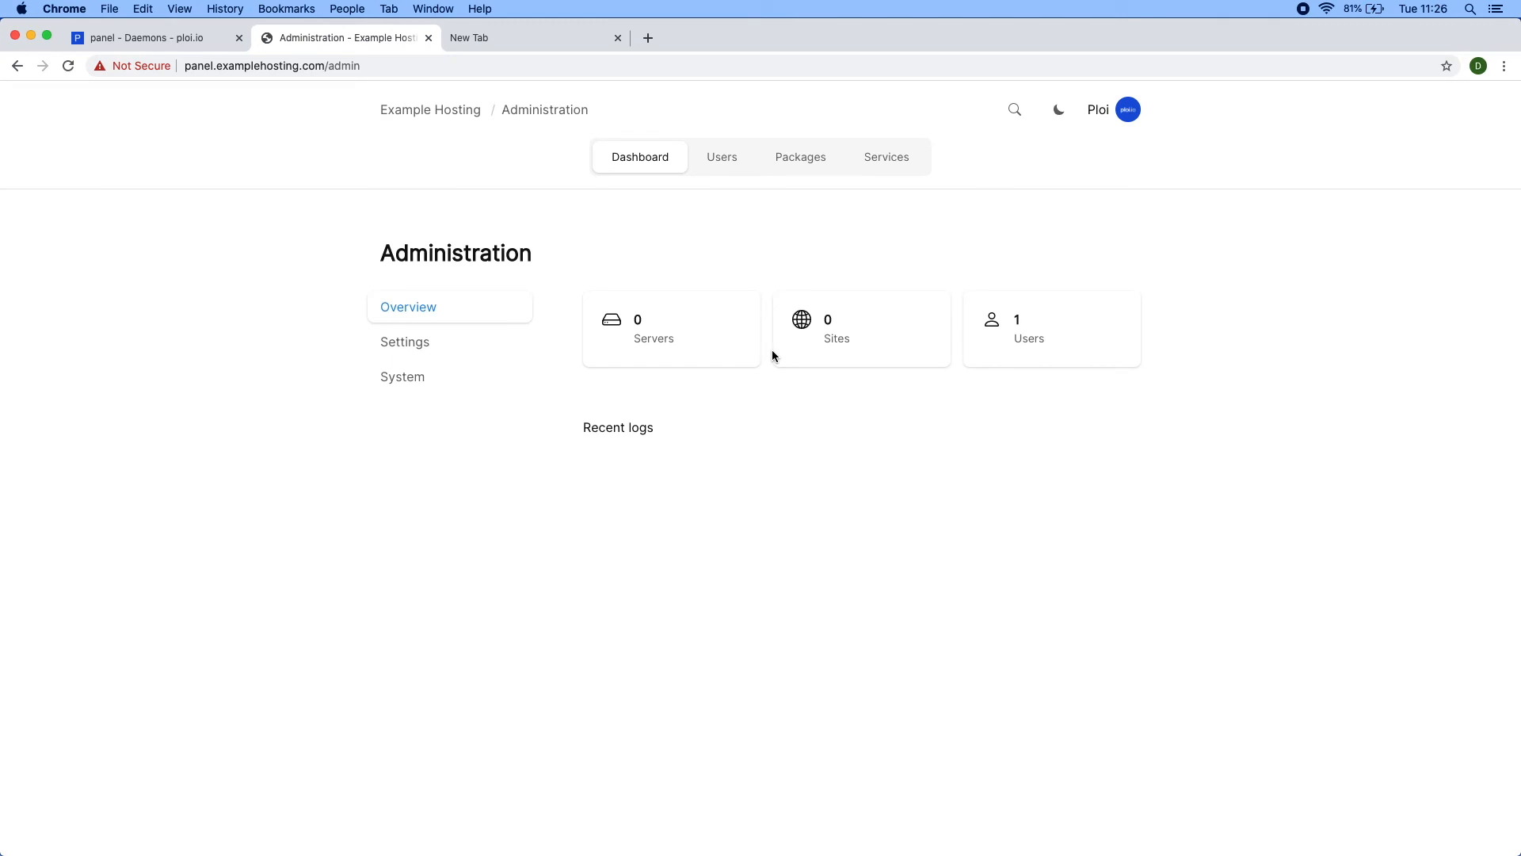
{"action": "mouse_move", "coordinate": [881, 169]}
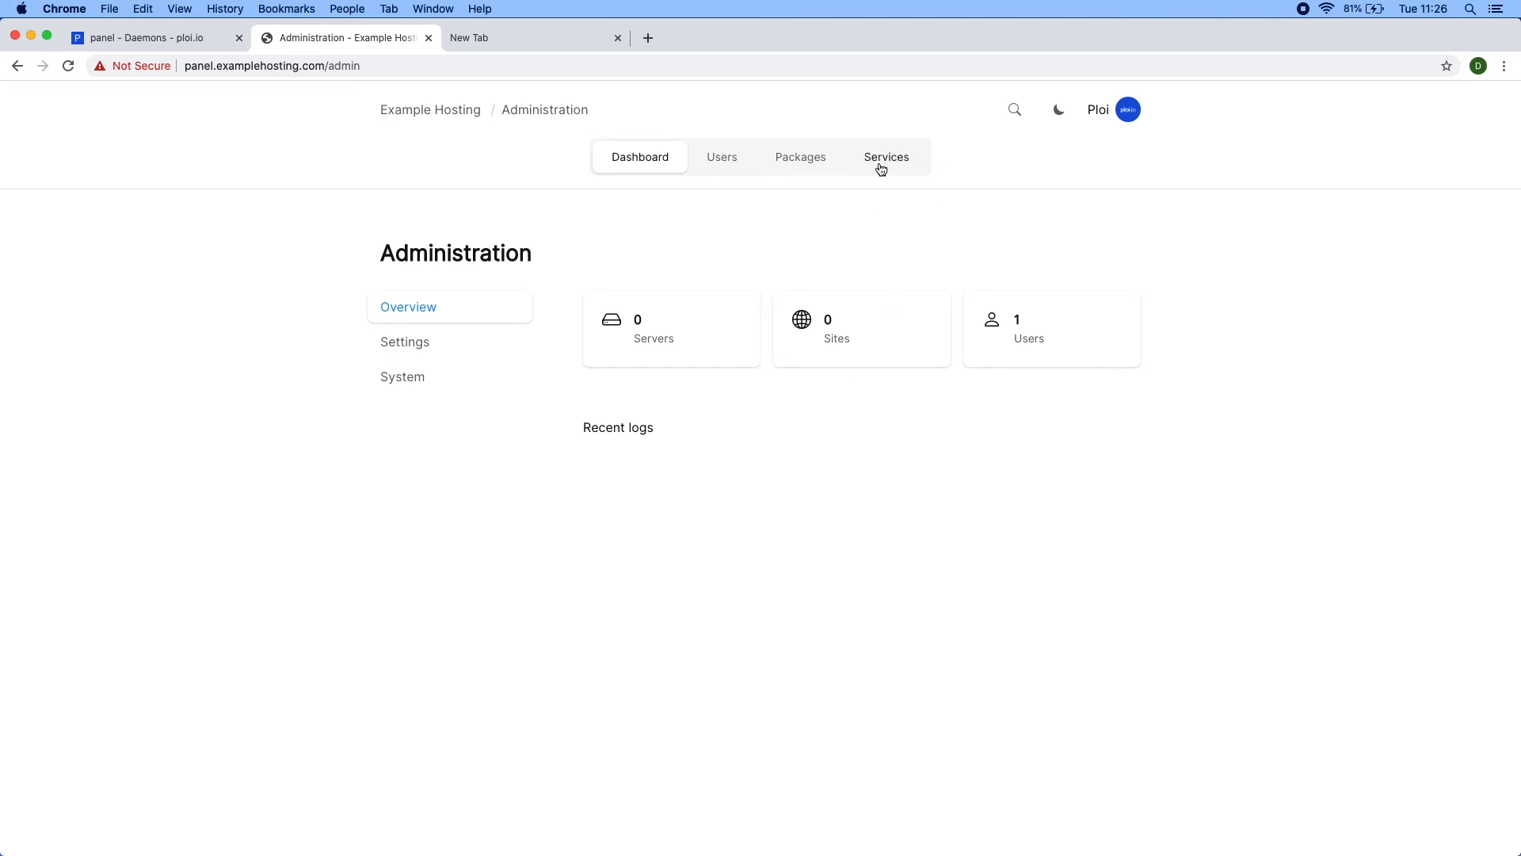
{"action": "left_click", "coordinate": [886, 157]}
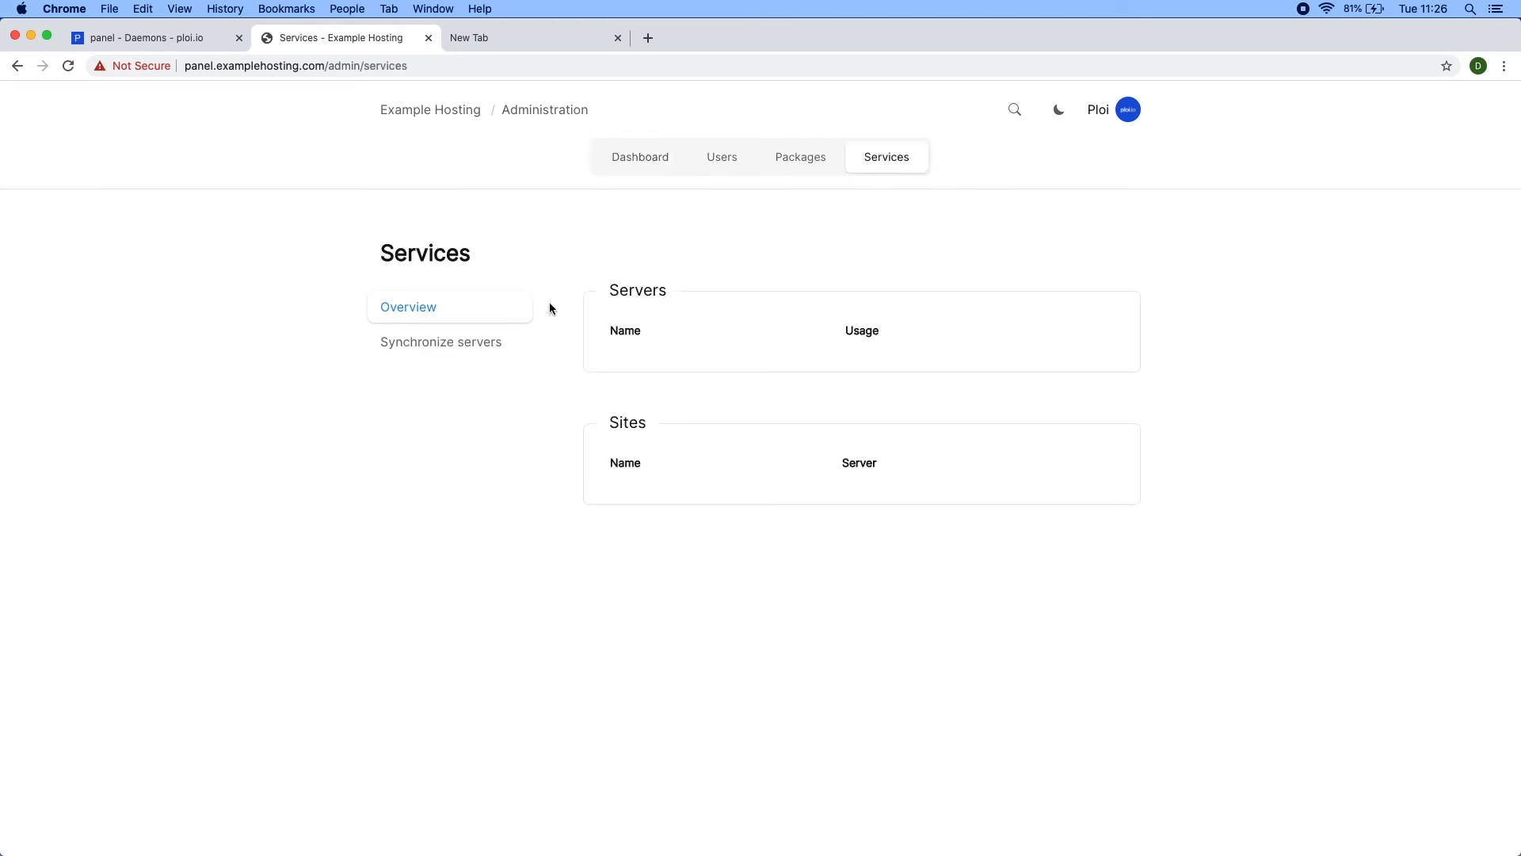
{"action": "mouse_move", "coordinate": [1173, 482]}
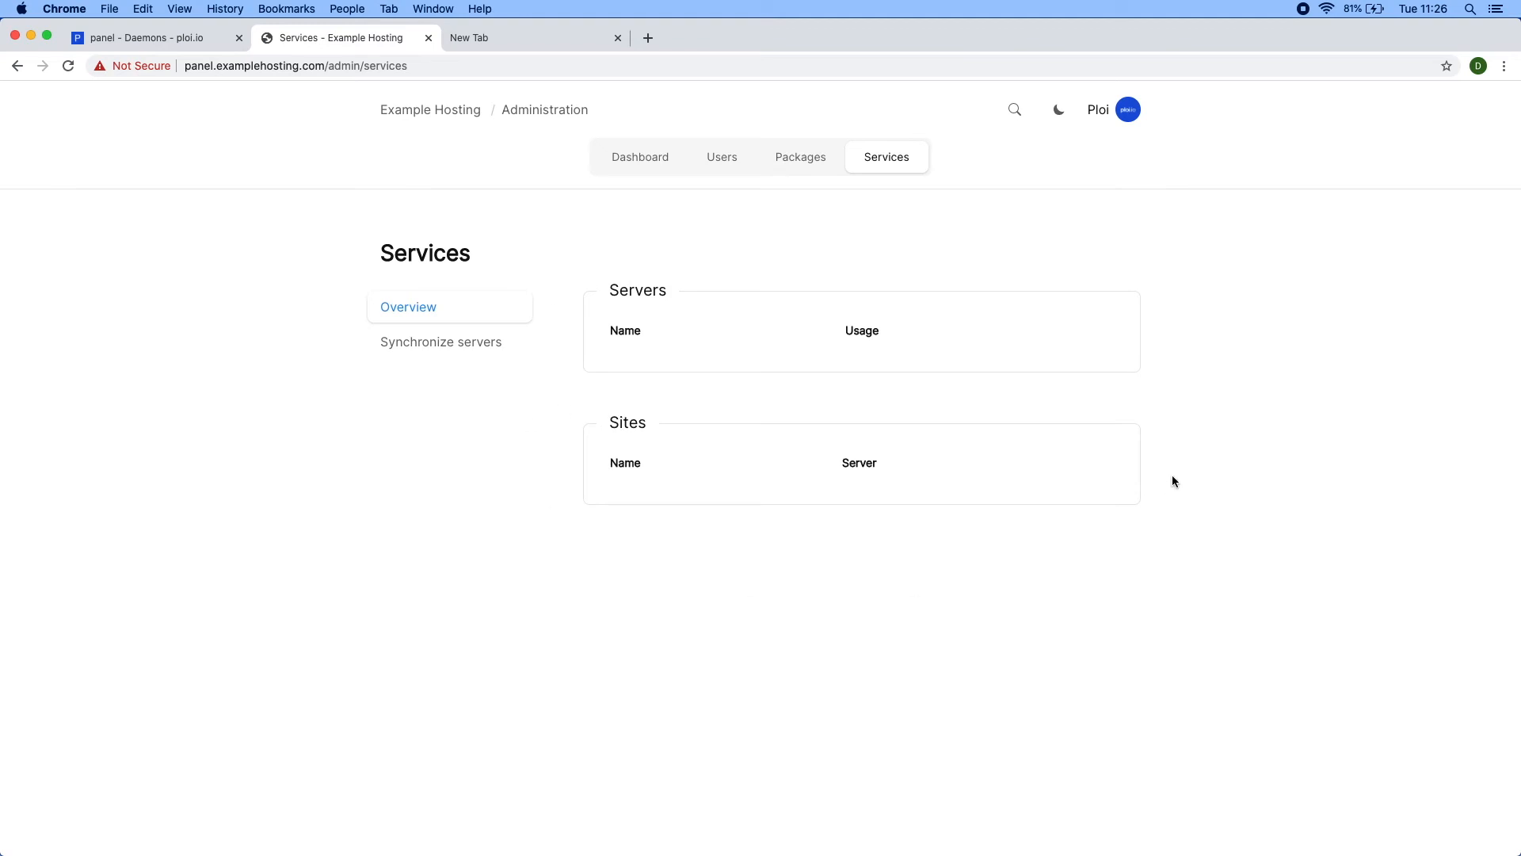
{"action": "mouse_move", "coordinate": [677, 494]}
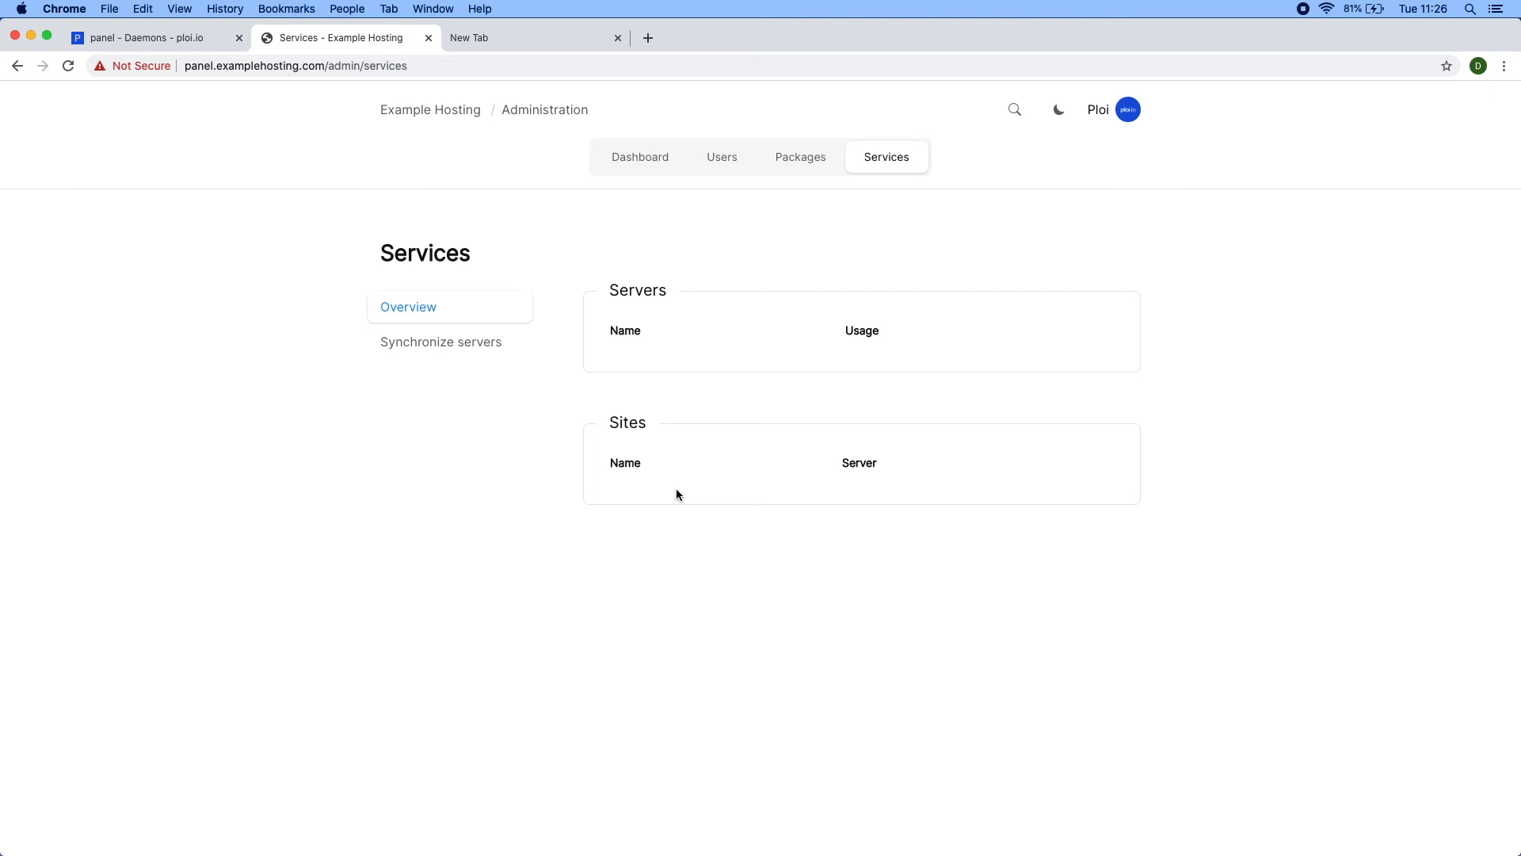
{"action": "mouse_move", "coordinate": [440, 343]}
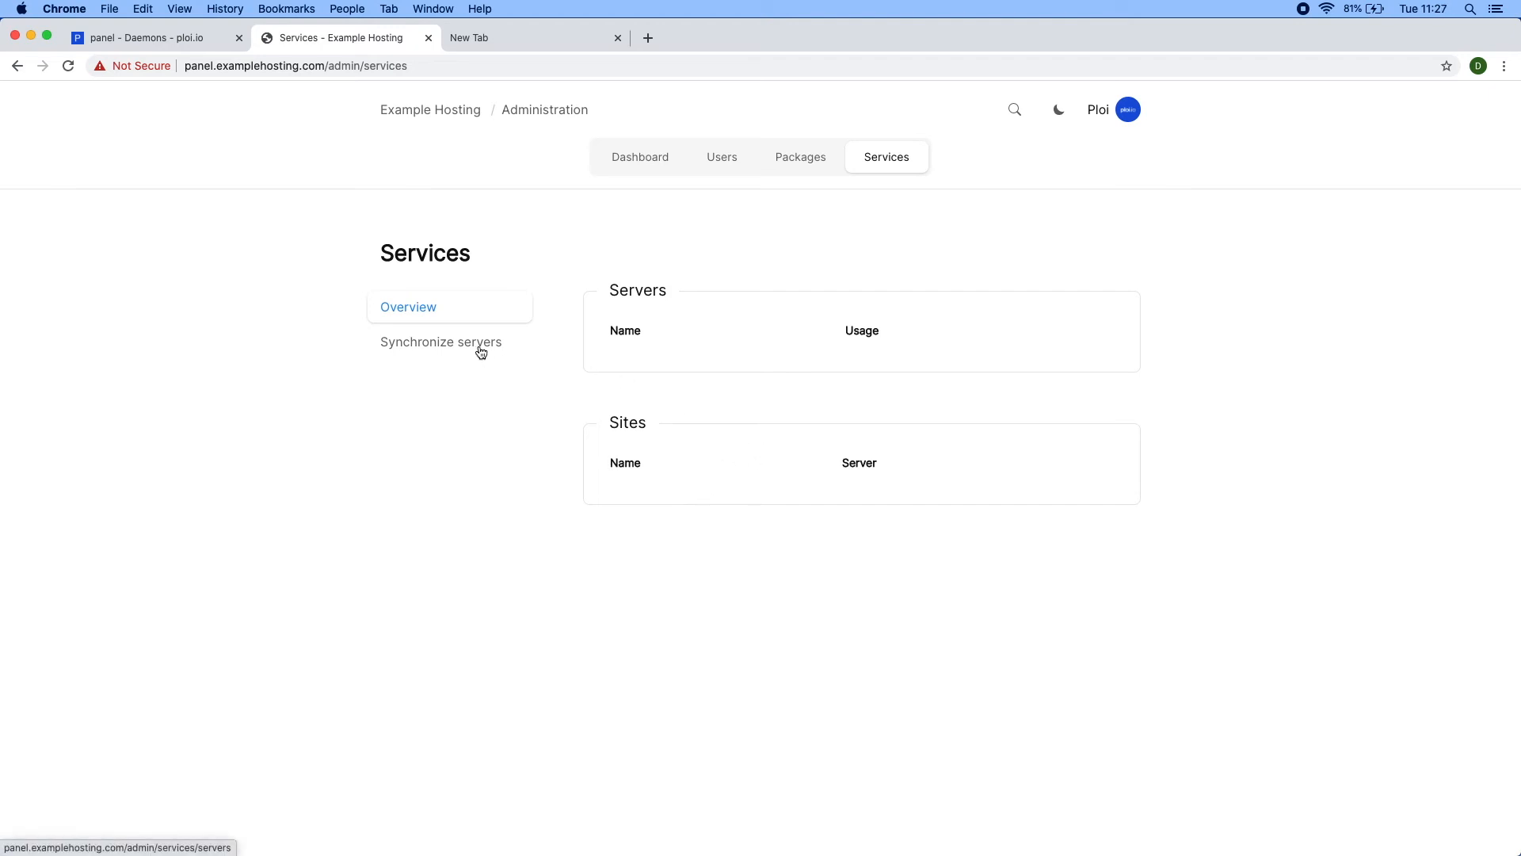
Step: Compare the Ploi.io servers list with the synchronization list and synchronize the servers into the panel
{"action": "left_click", "coordinate": [441, 343]}
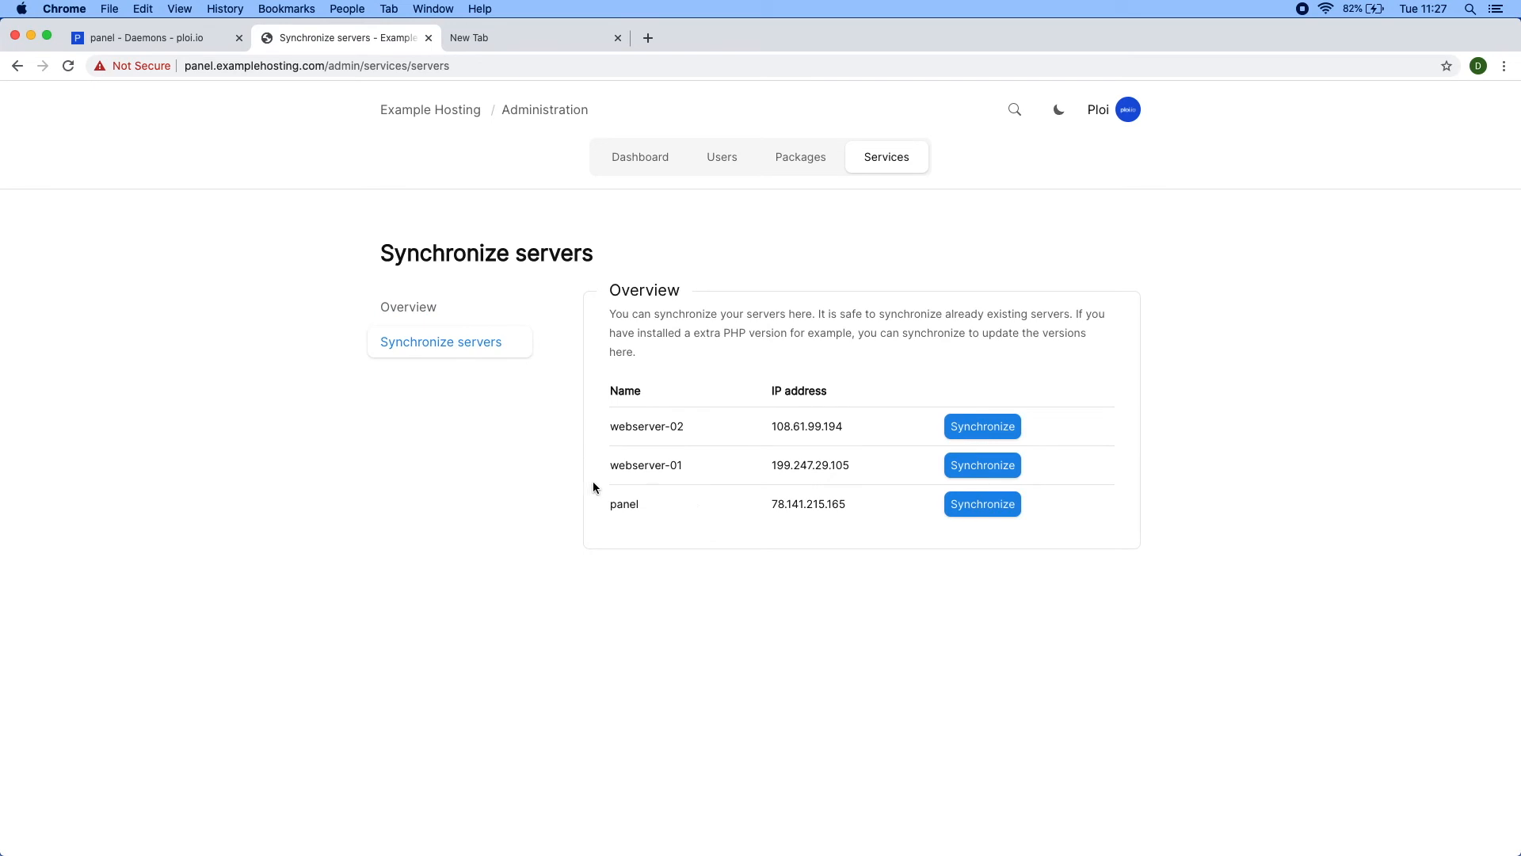
{"action": "mouse_move", "coordinate": [1098, 350]}
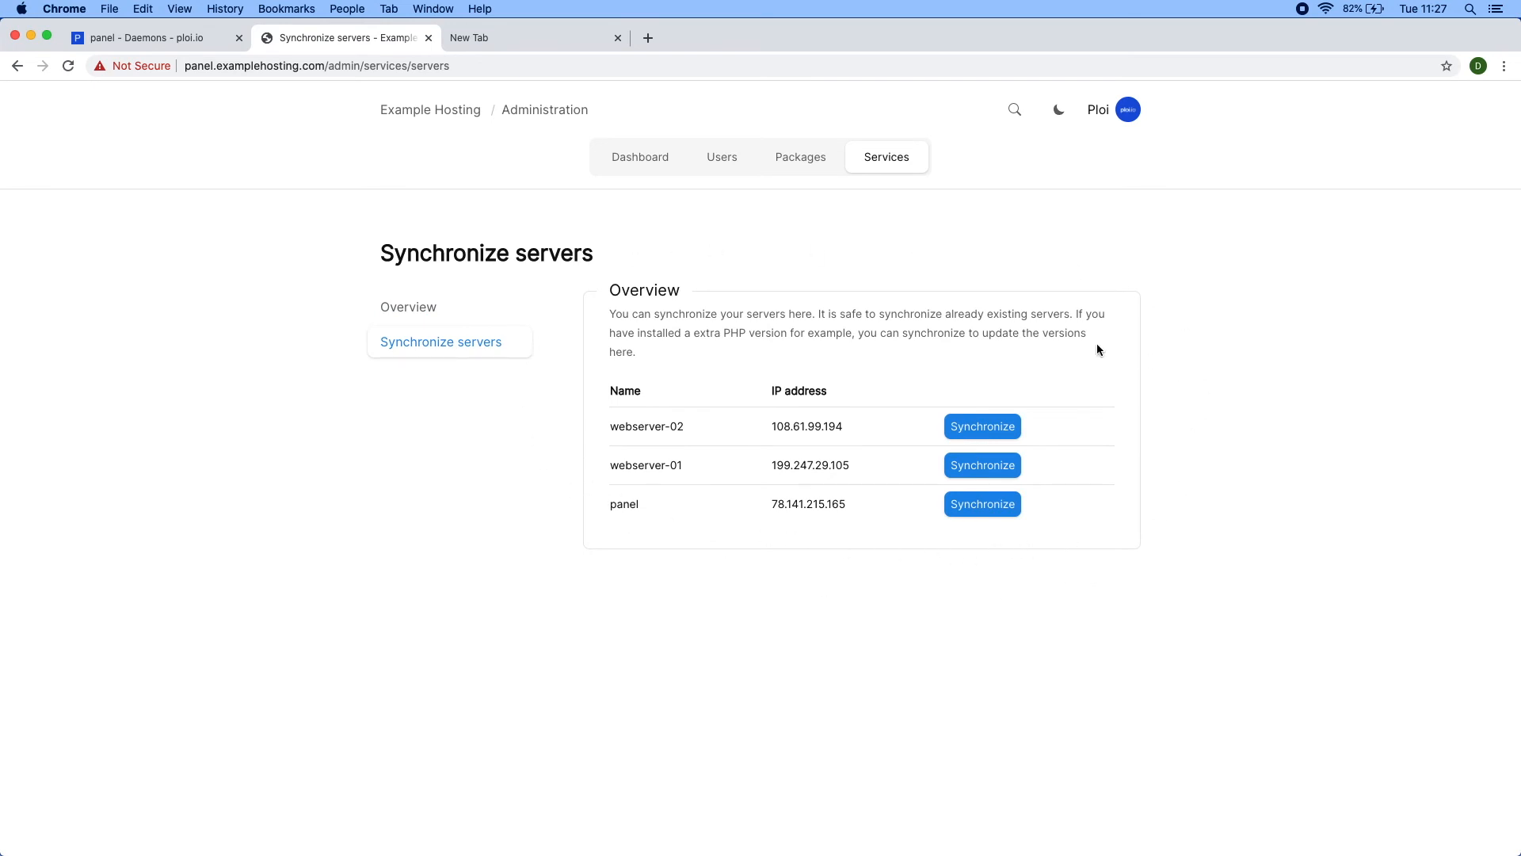
{"action": "left_click", "coordinate": [146, 36]}
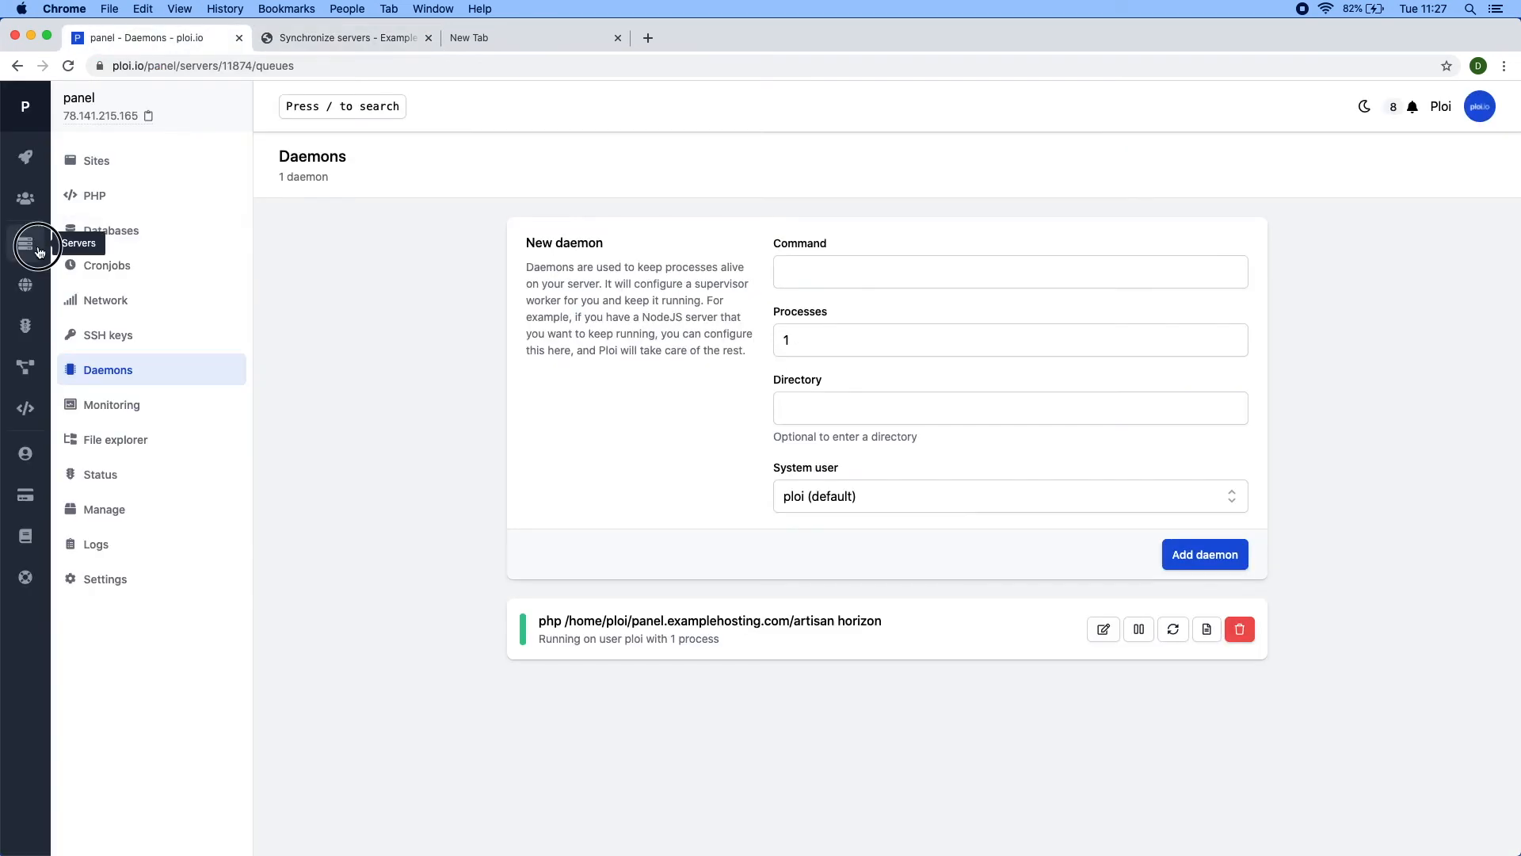
{"action": "left_click", "coordinate": [27, 242]}
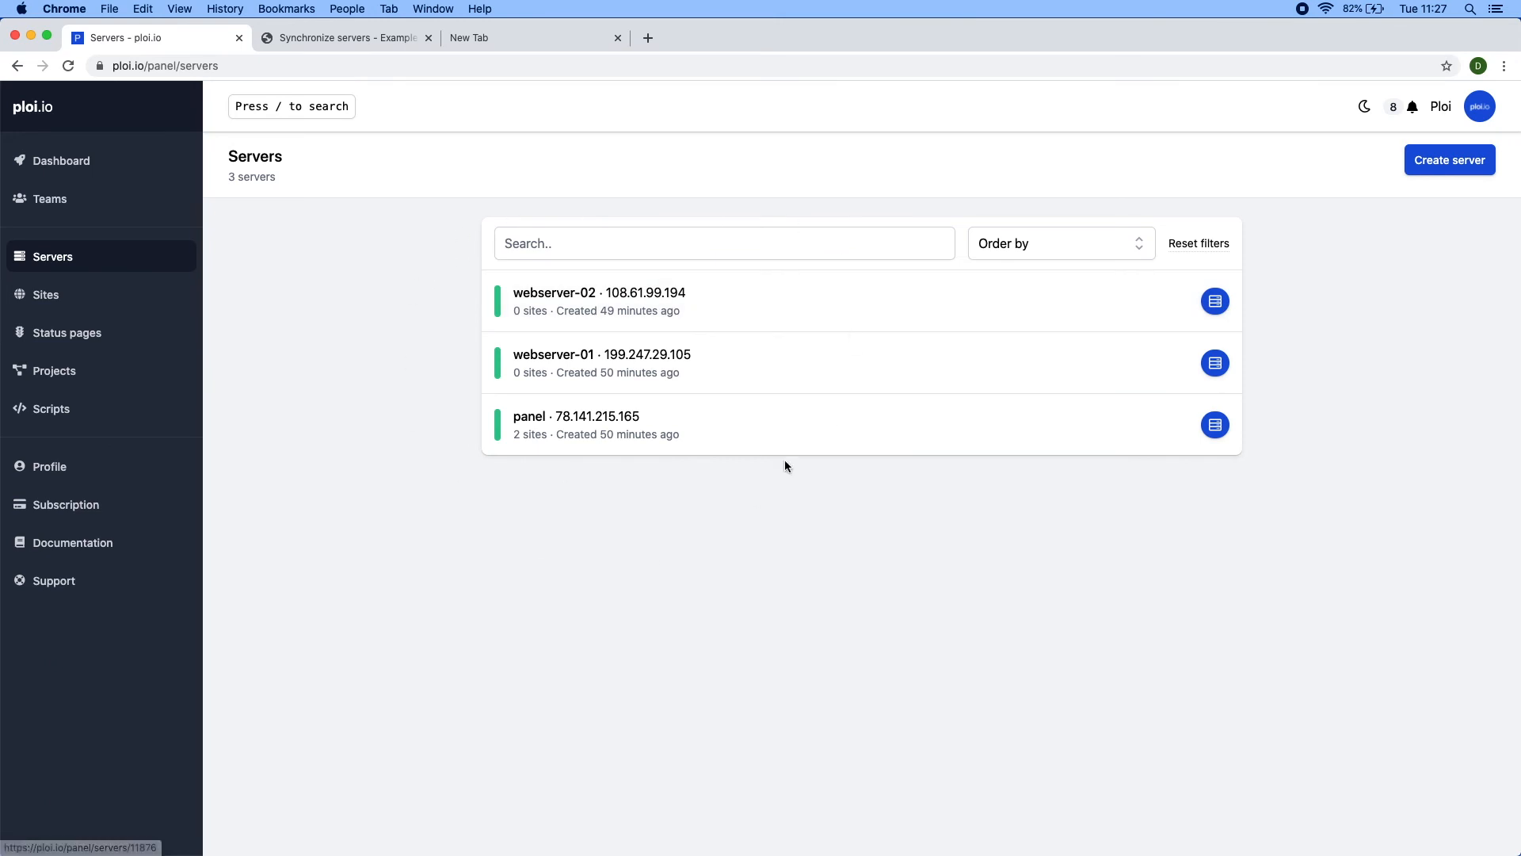
{"action": "left_click", "coordinate": [339, 38]}
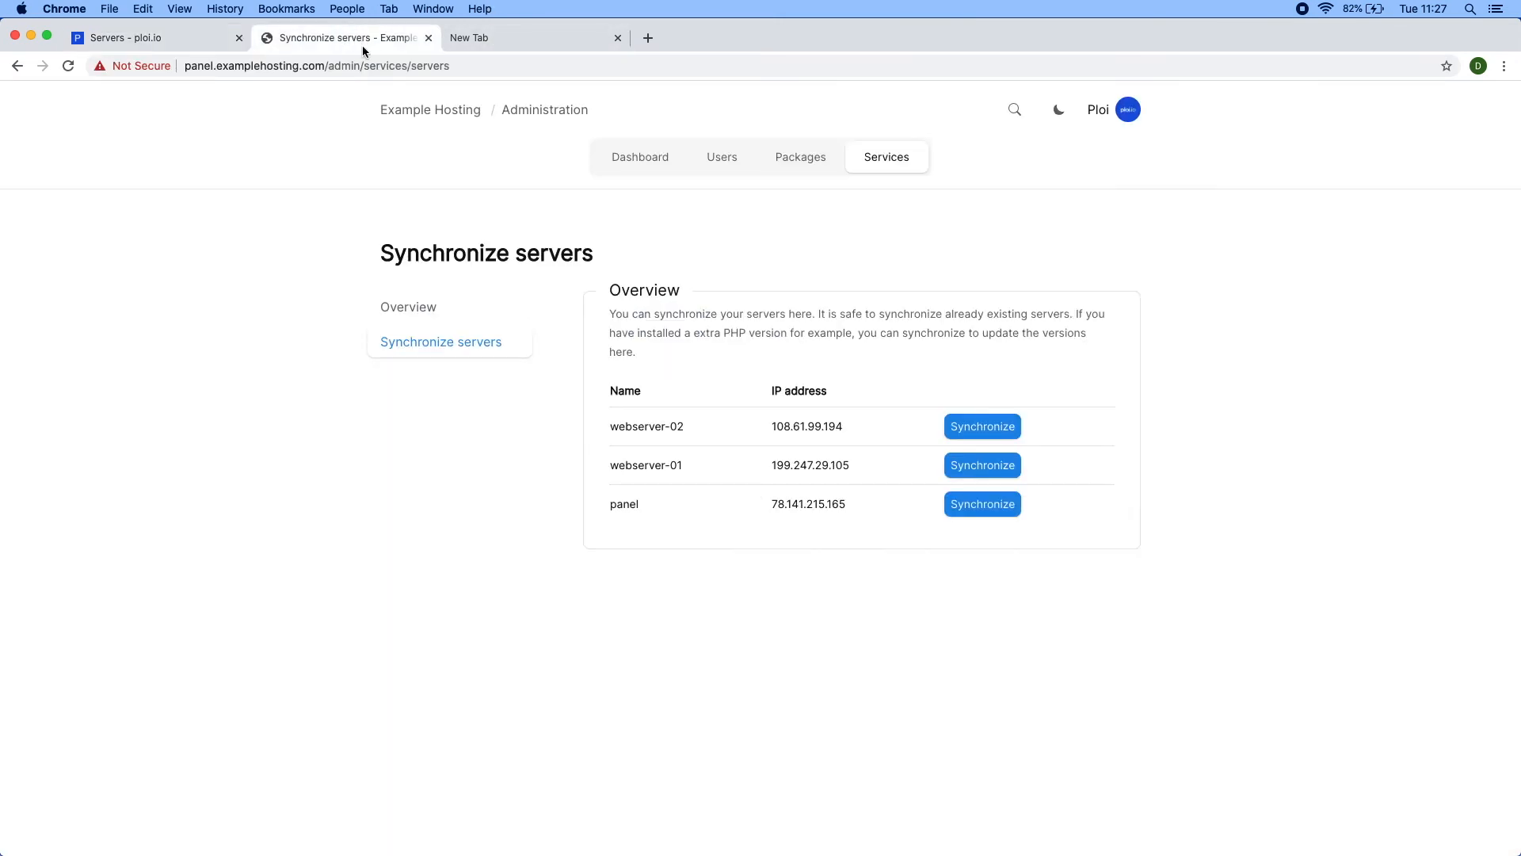
{"action": "mouse_move", "coordinate": [647, 439]}
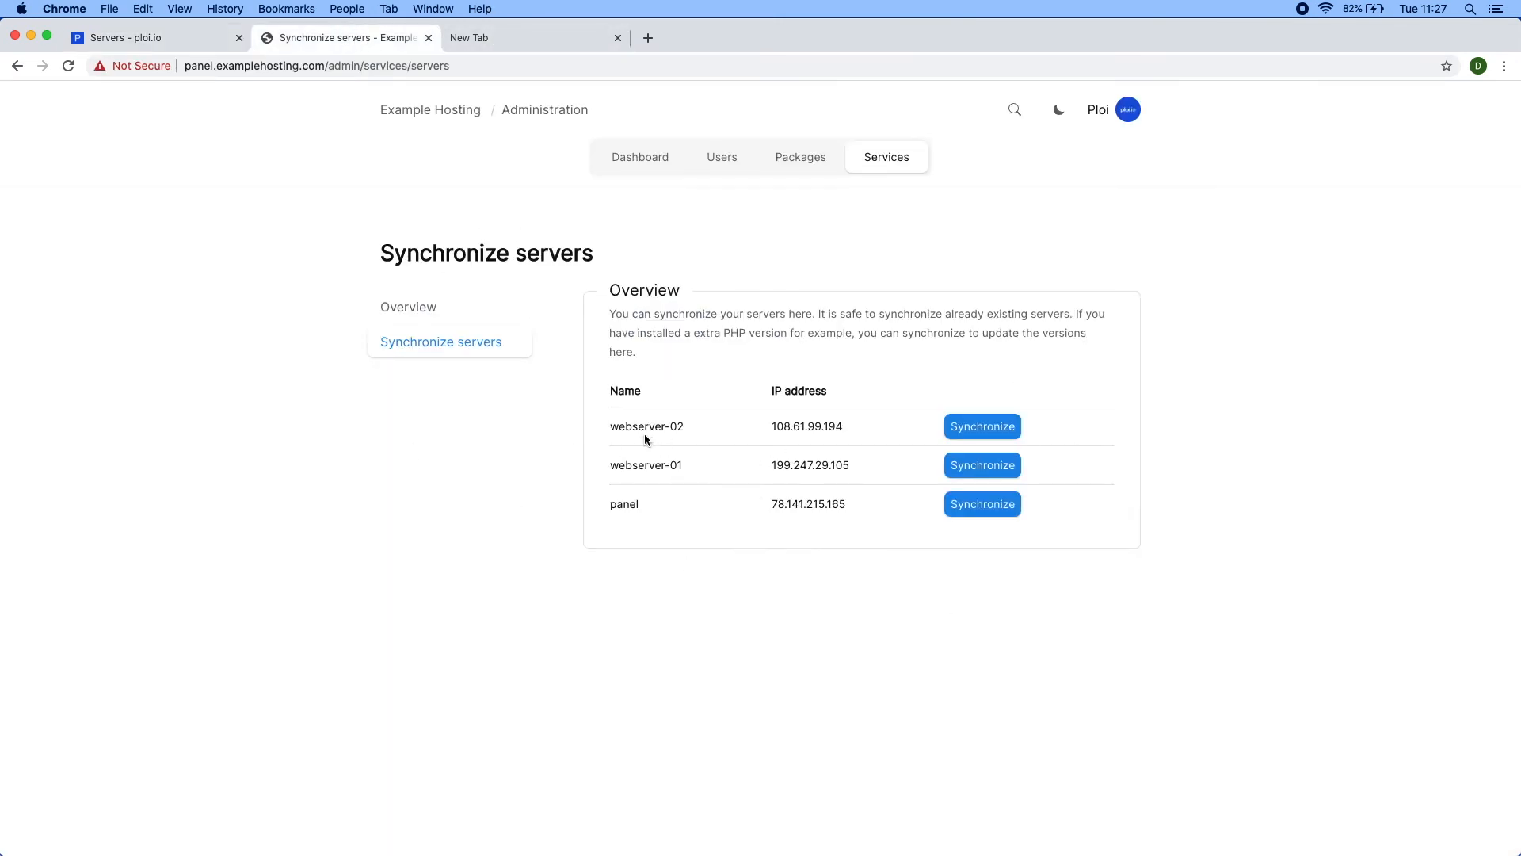
{"action": "left_click", "coordinate": [980, 464]}
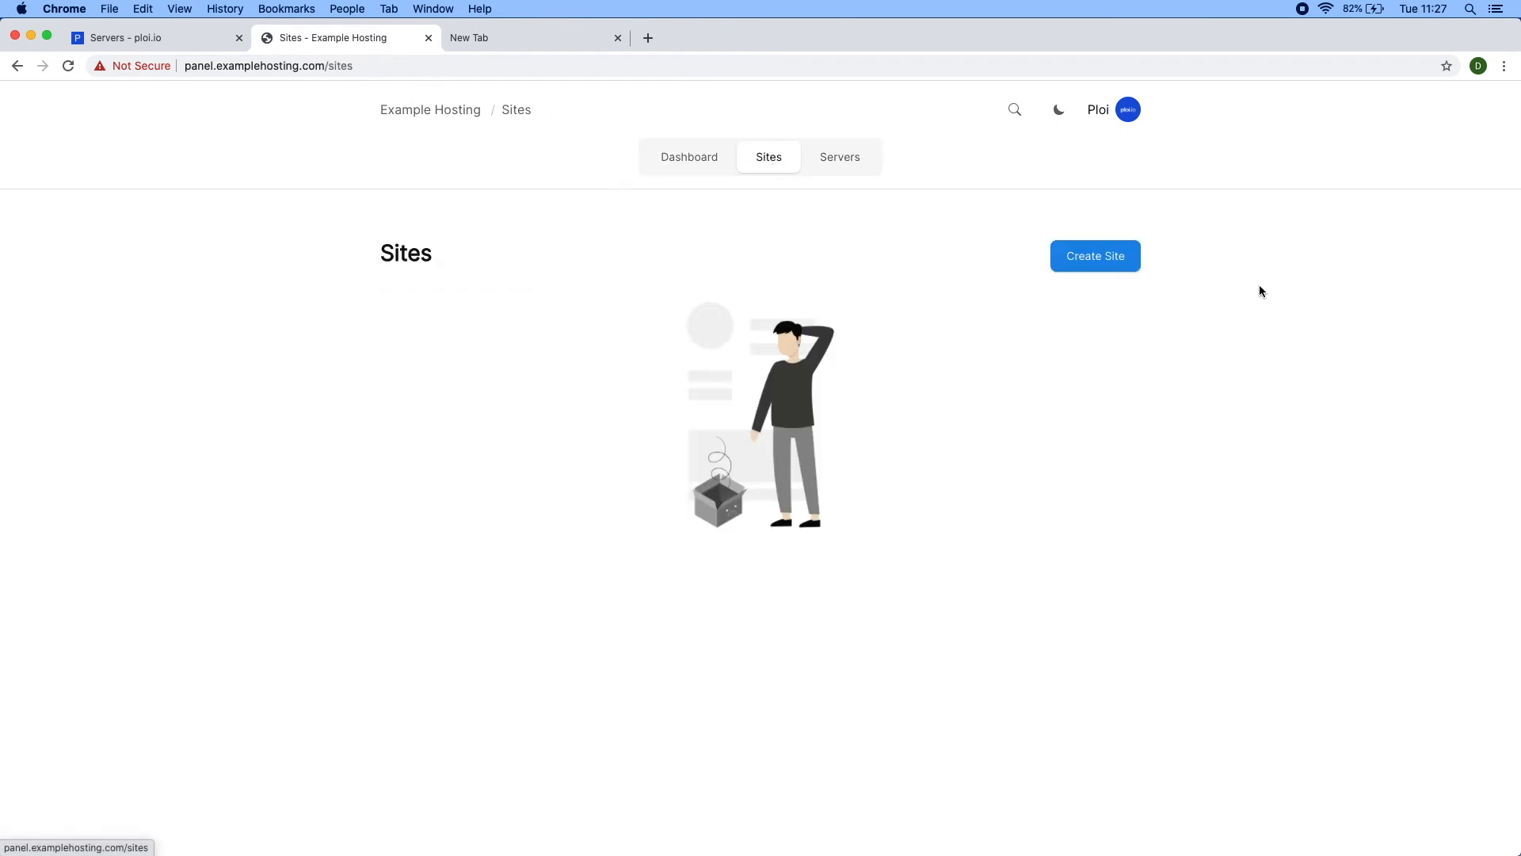
Step: Create the site example.com, then check Ploi.io's servers overview for webserver-02's site count
{"action": "type", "text": "e"}
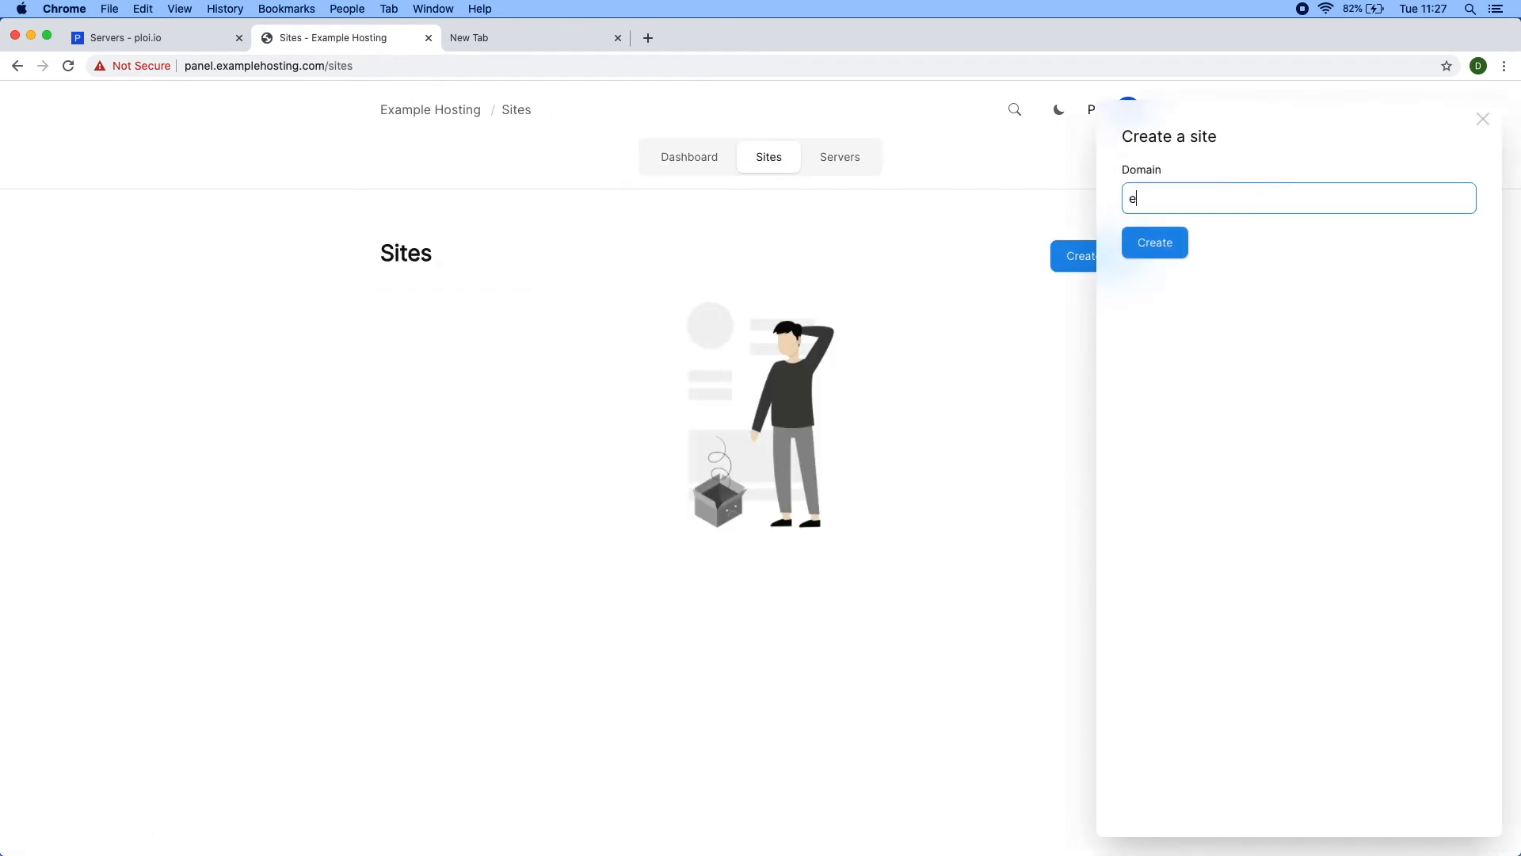
{"action": "left_click", "coordinate": [1153, 242]}
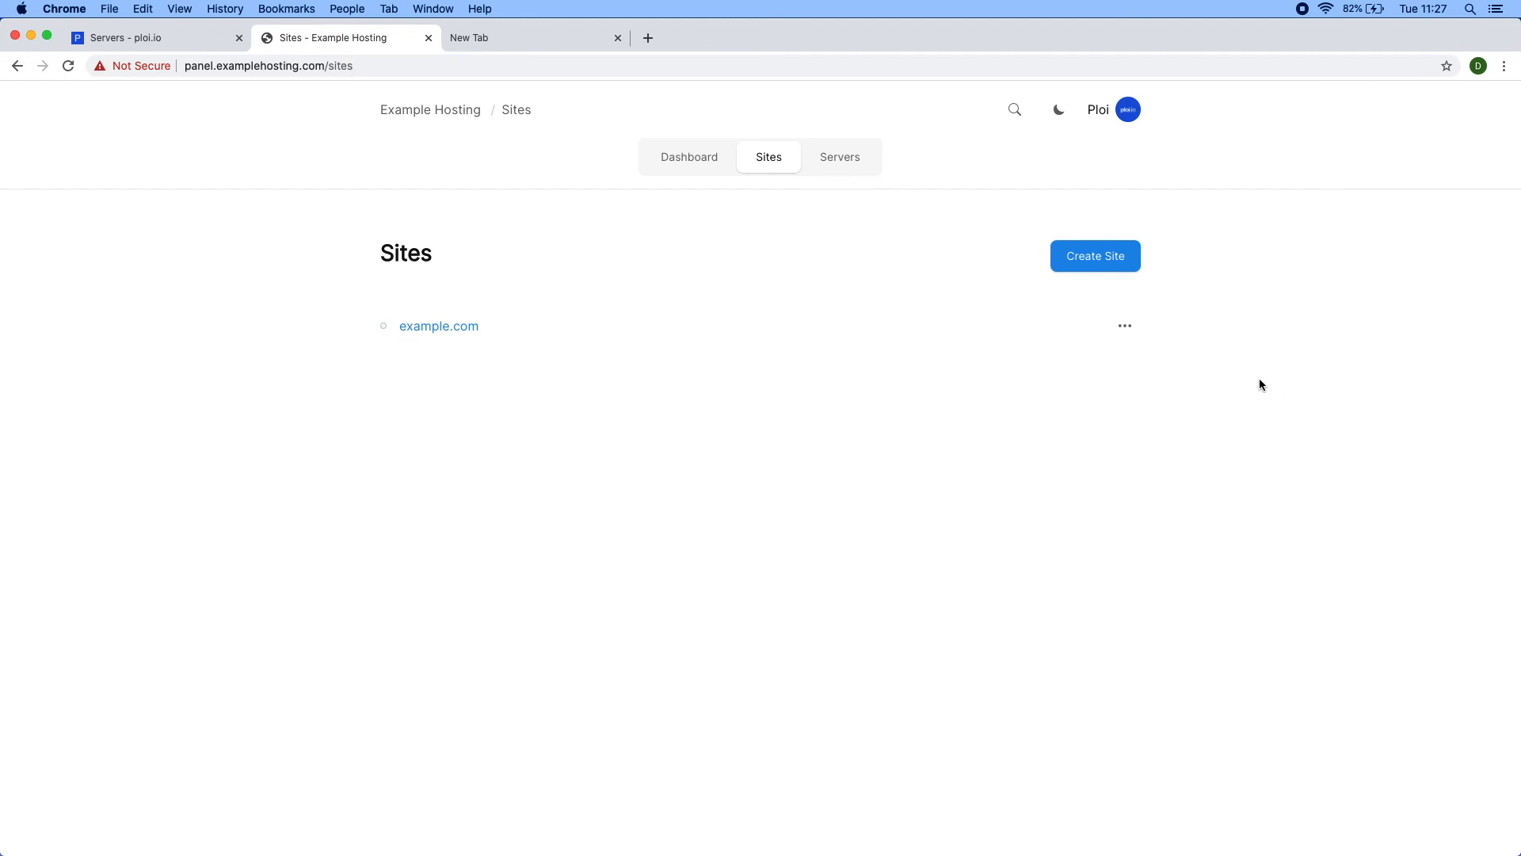
{"action": "mouse_move", "coordinate": [439, 326]}
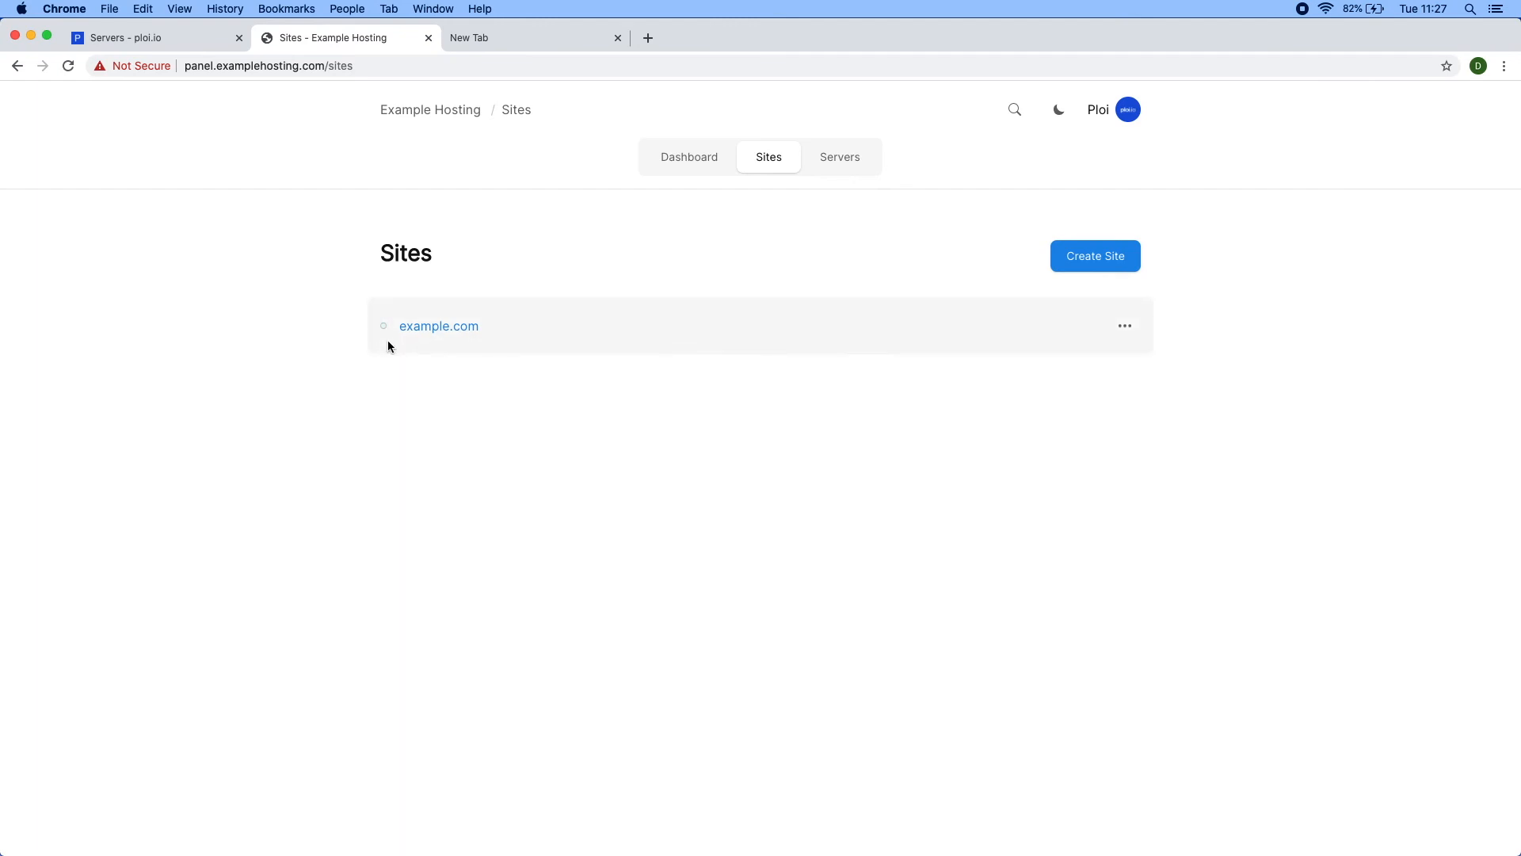
{"action": "mouse_move", "coordinate": [384, 326]}
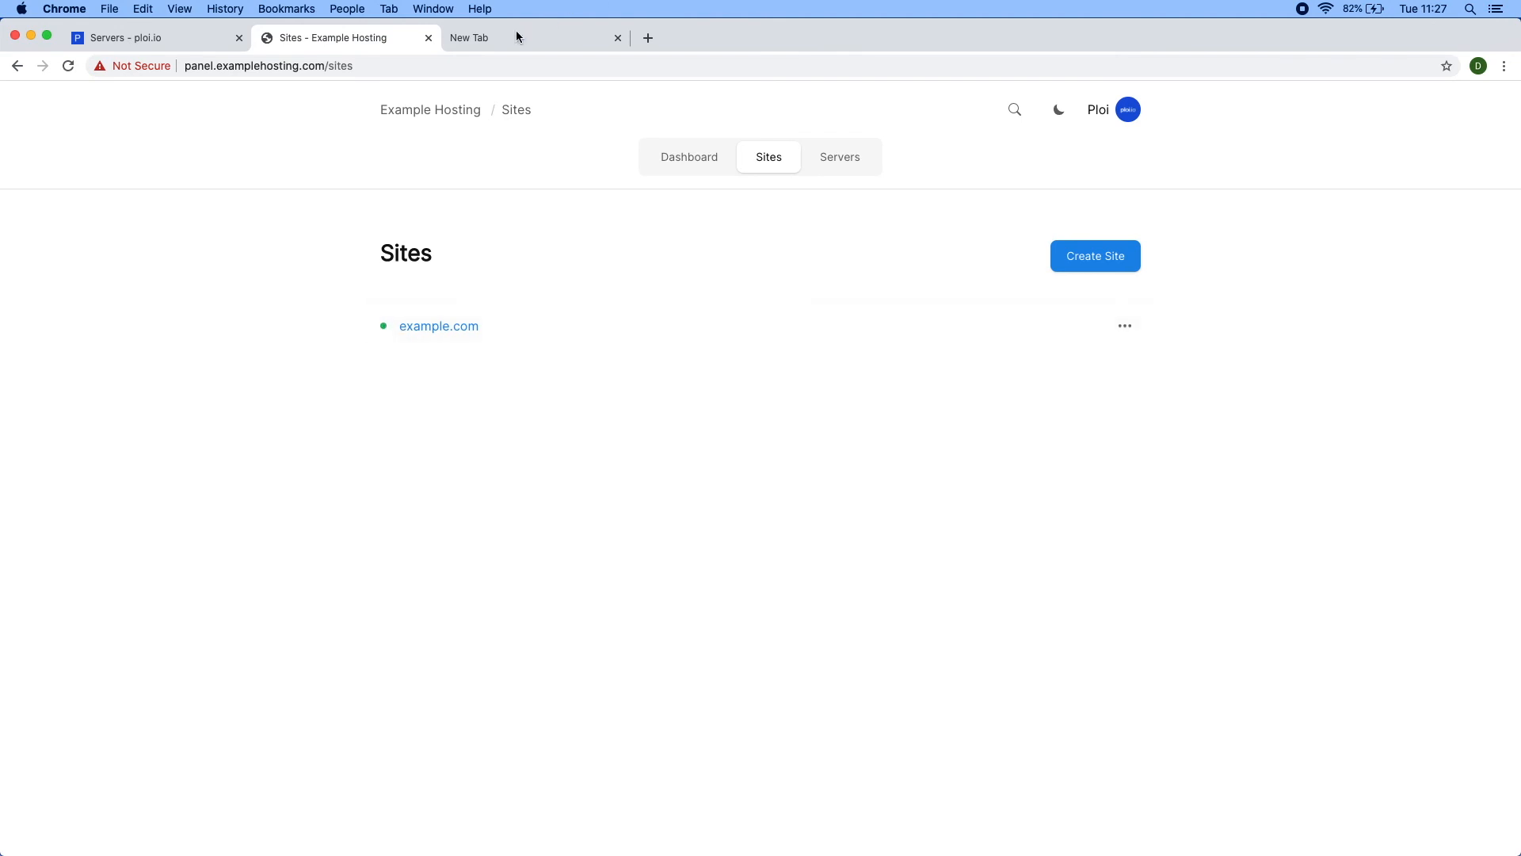
{"action": "left_click", "coordinate": [146, 38]}
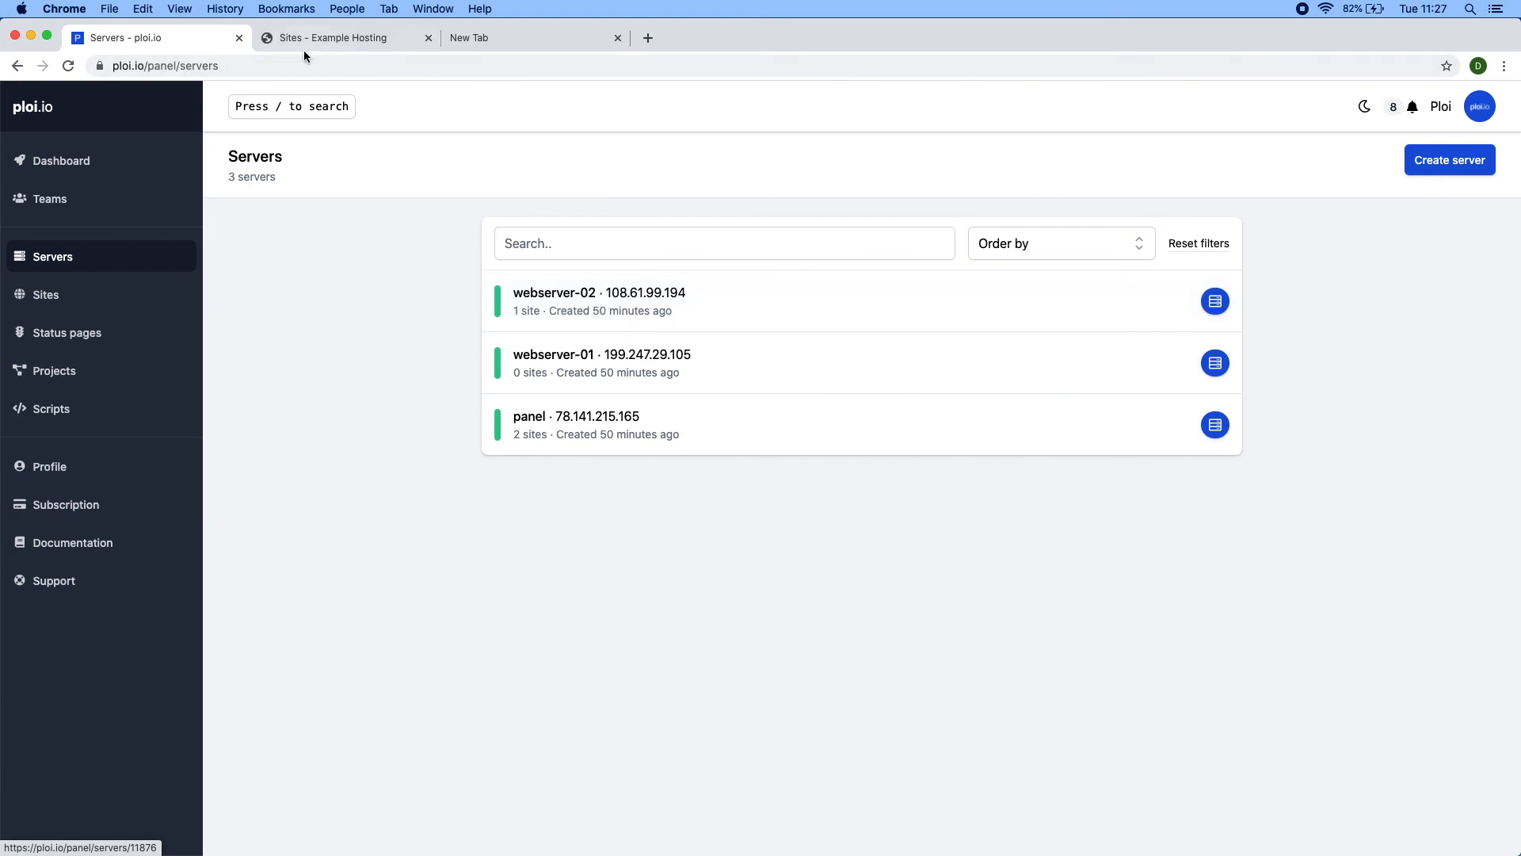
Step: Review example.com's details, then create a second site another.com
{"action": "left_click", "coordinate": [329, 38]}
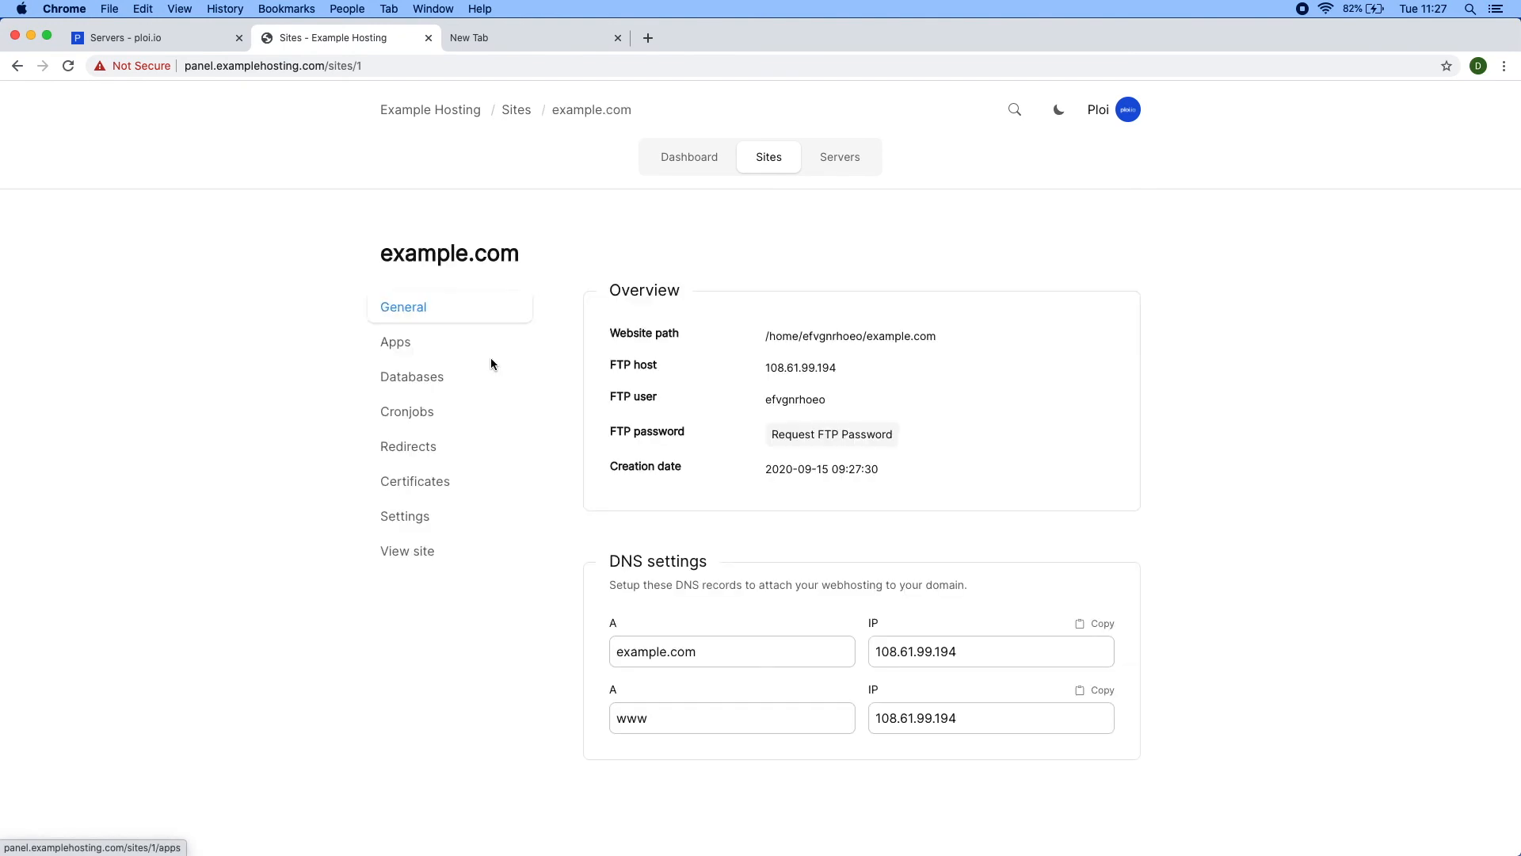
{"action": "left_click", "coordinate": [146, 38]}
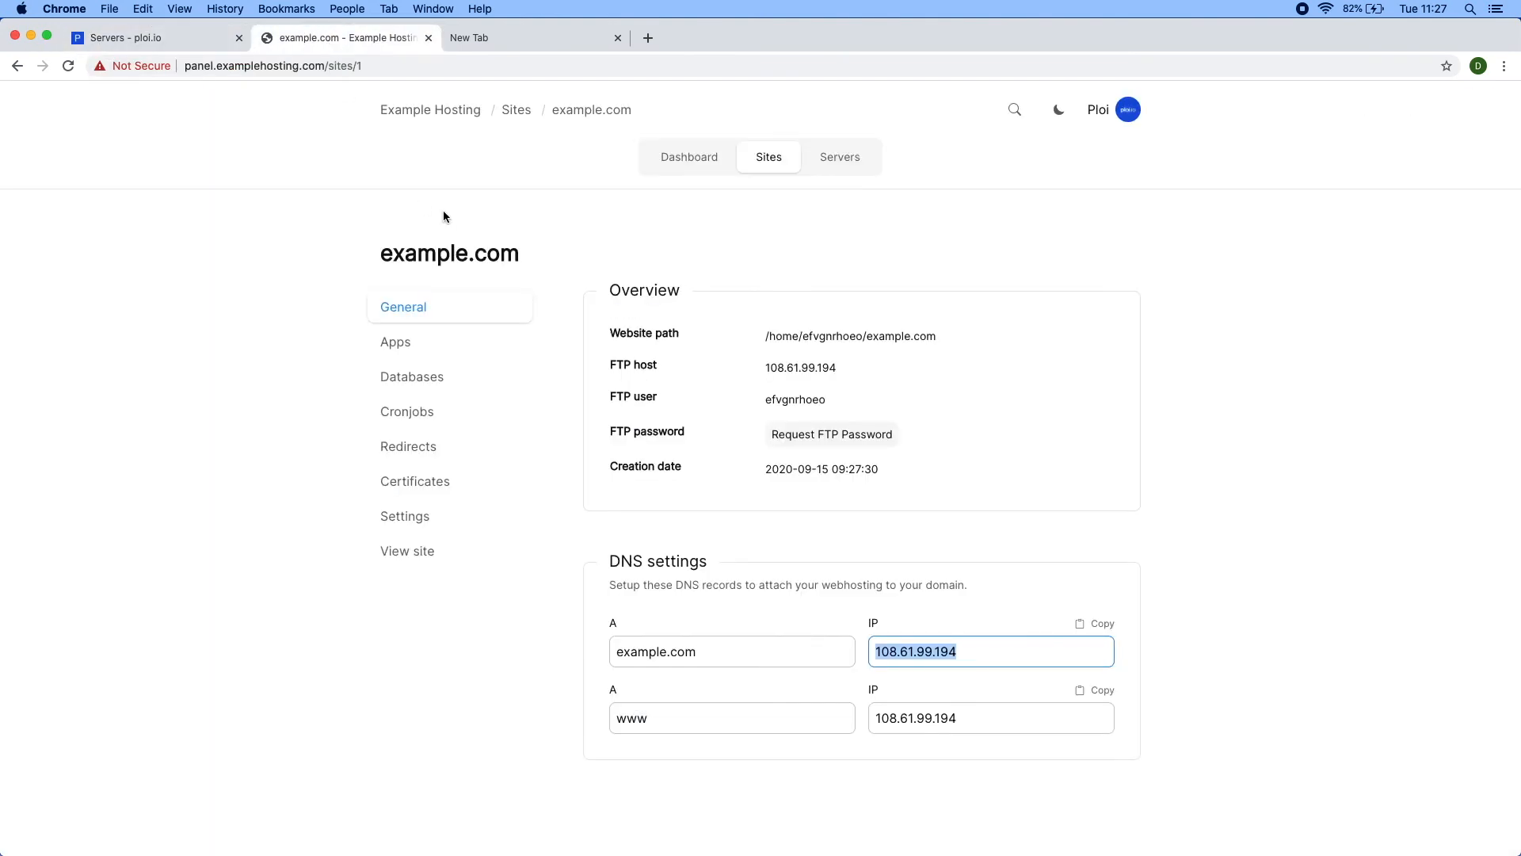
{"action": "left_click", "coordinate": [1079, 255]}
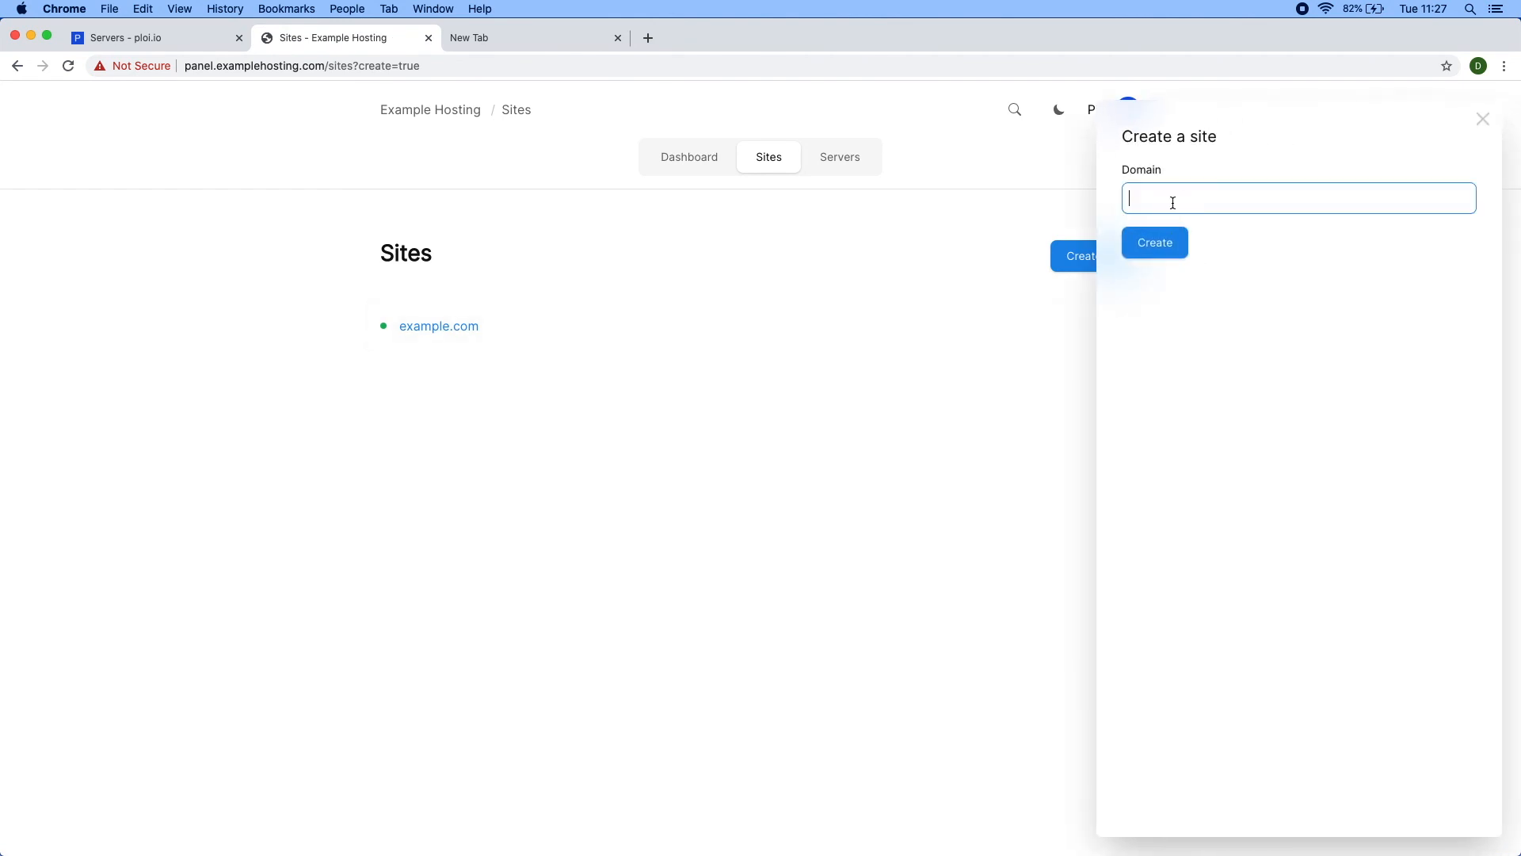
{"action": "type", "text": "another.com"}
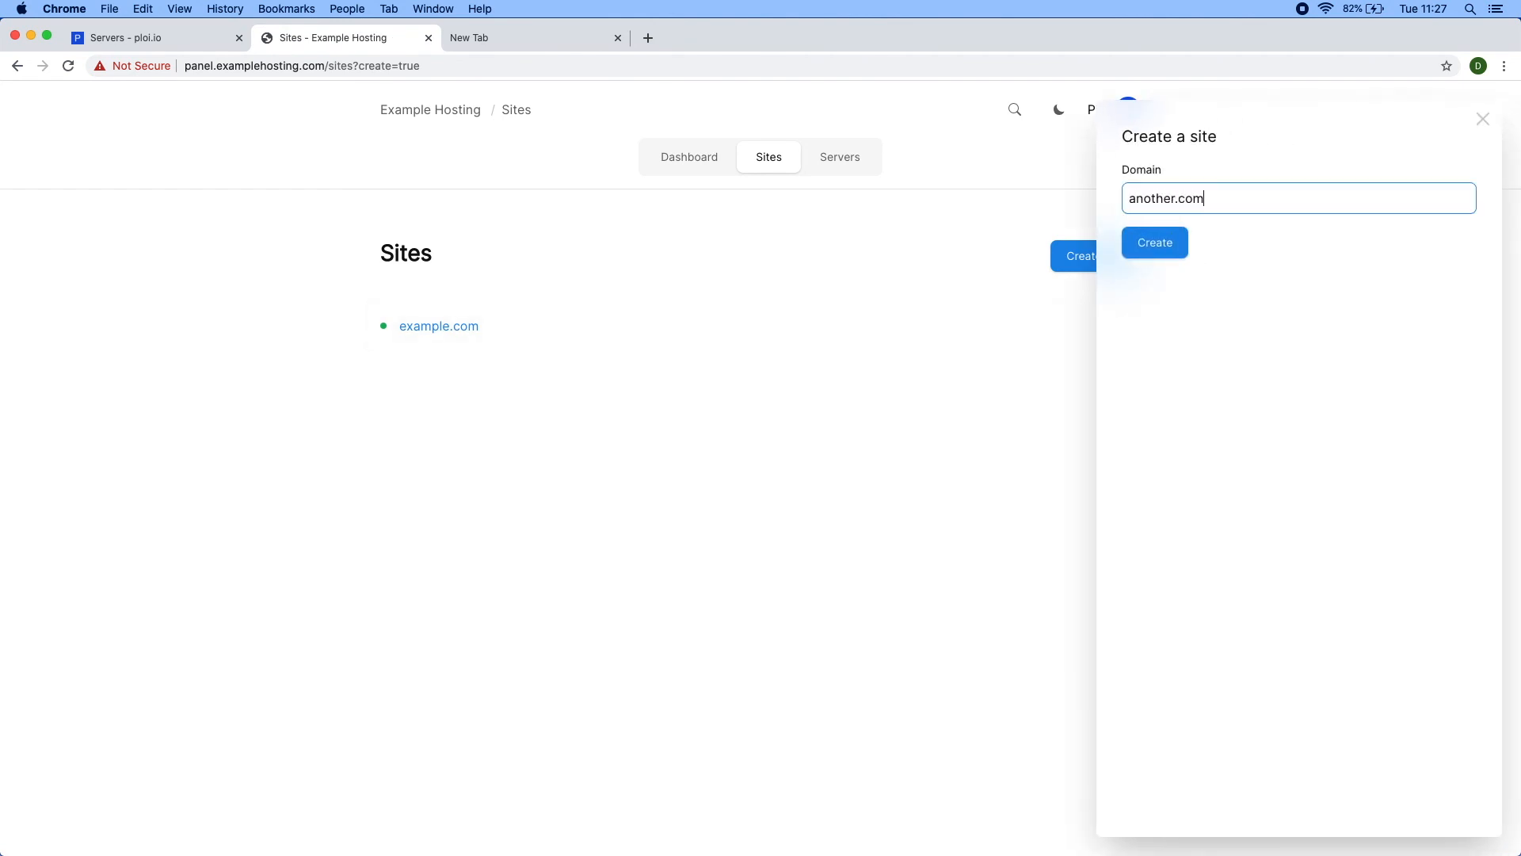
{"action": "left_click", "coordinate": [1154, 243]}
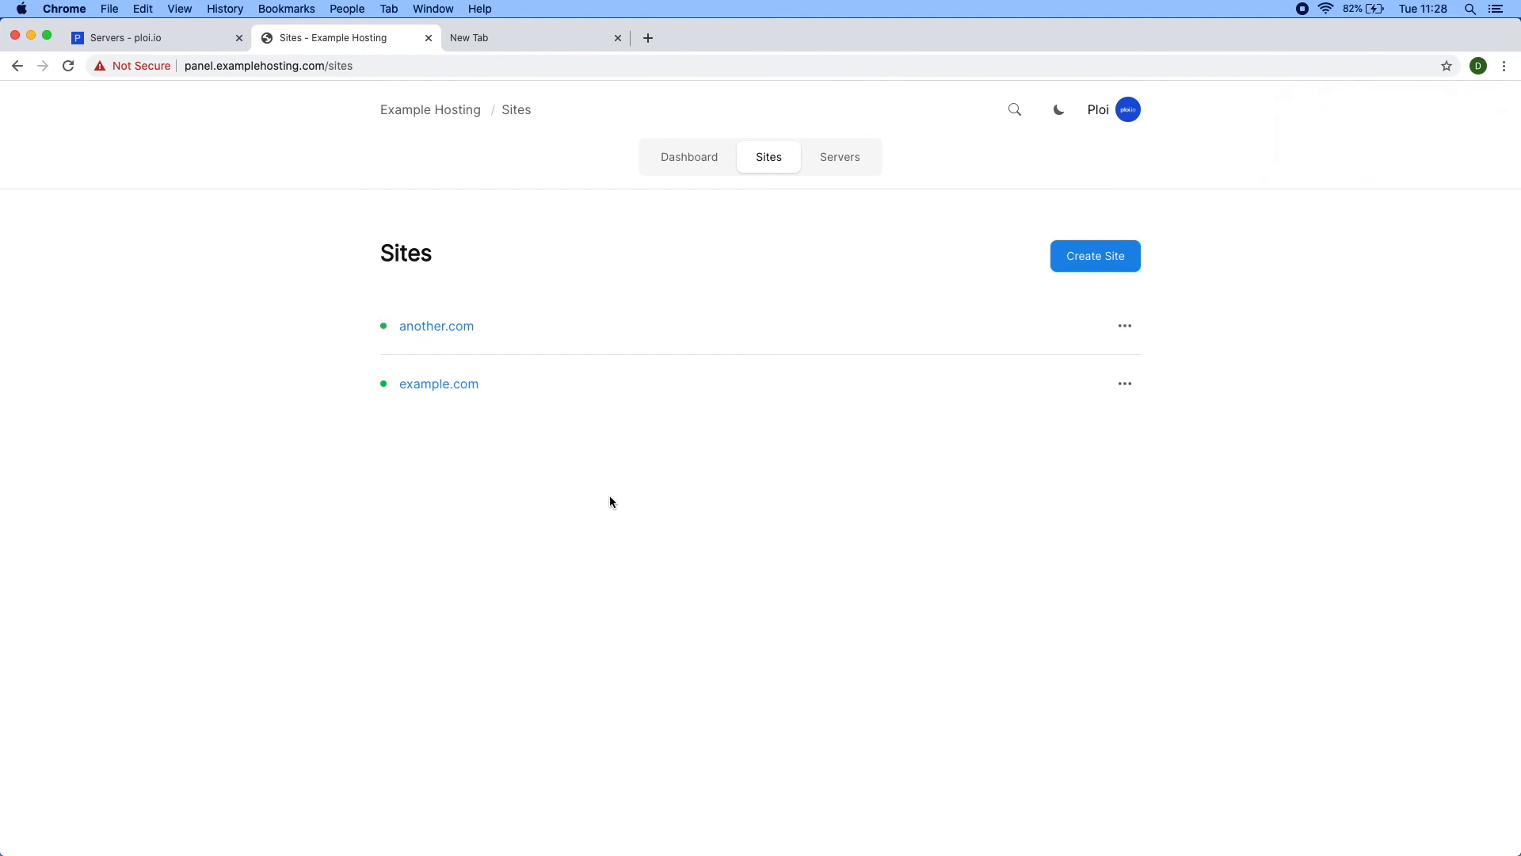
Step: Check that webserver-01 and webserver-02 each host one site in Ploi.io, then return to Ploi Core
{"action": "left_click", "coordinate": [145, 38]}
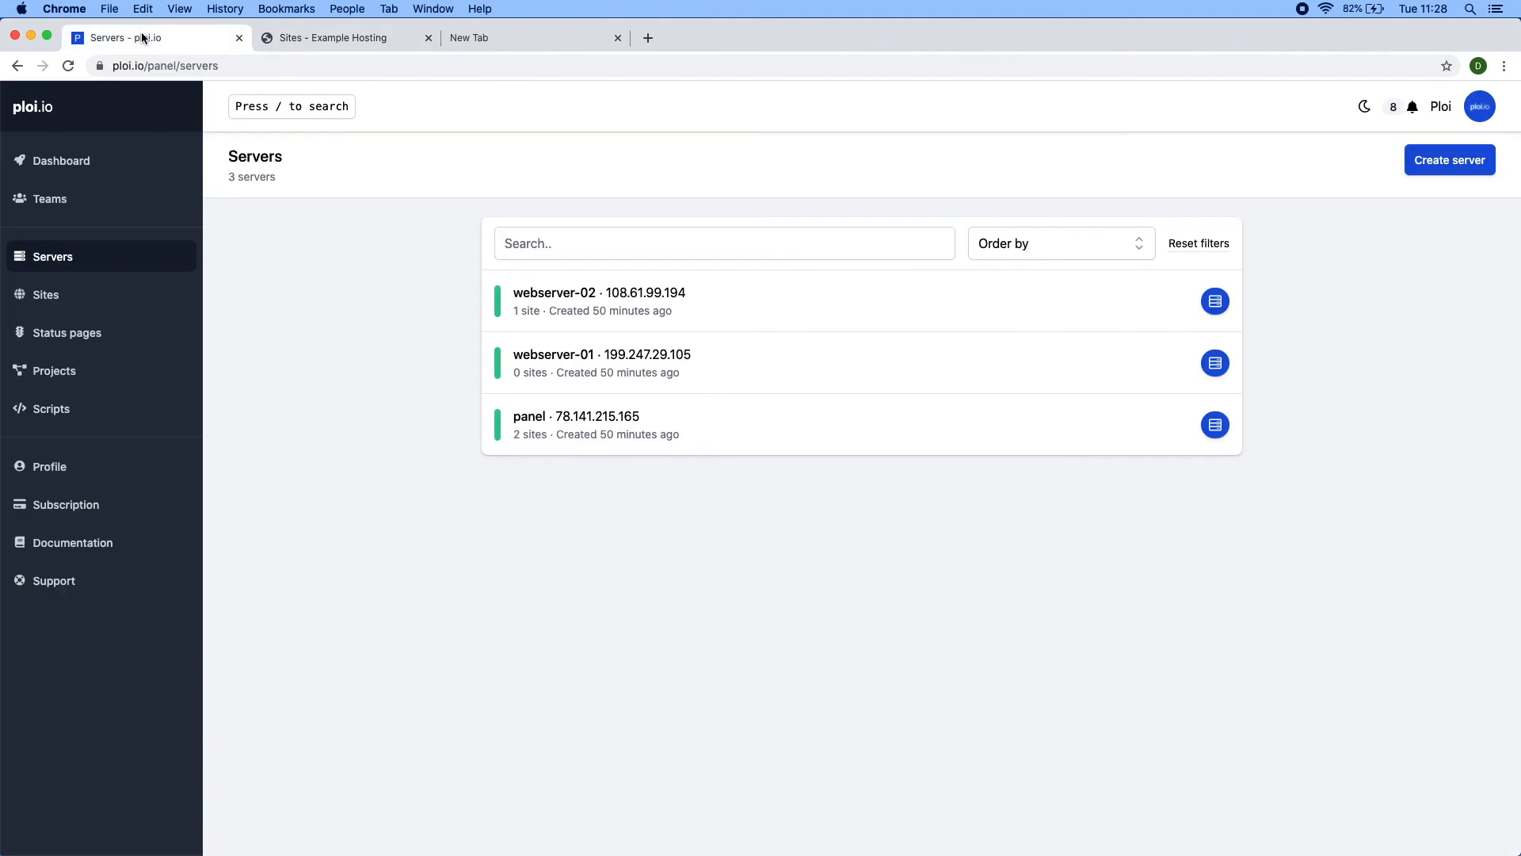
{"action": "mouse_move", "coordinate": [603, 363]}
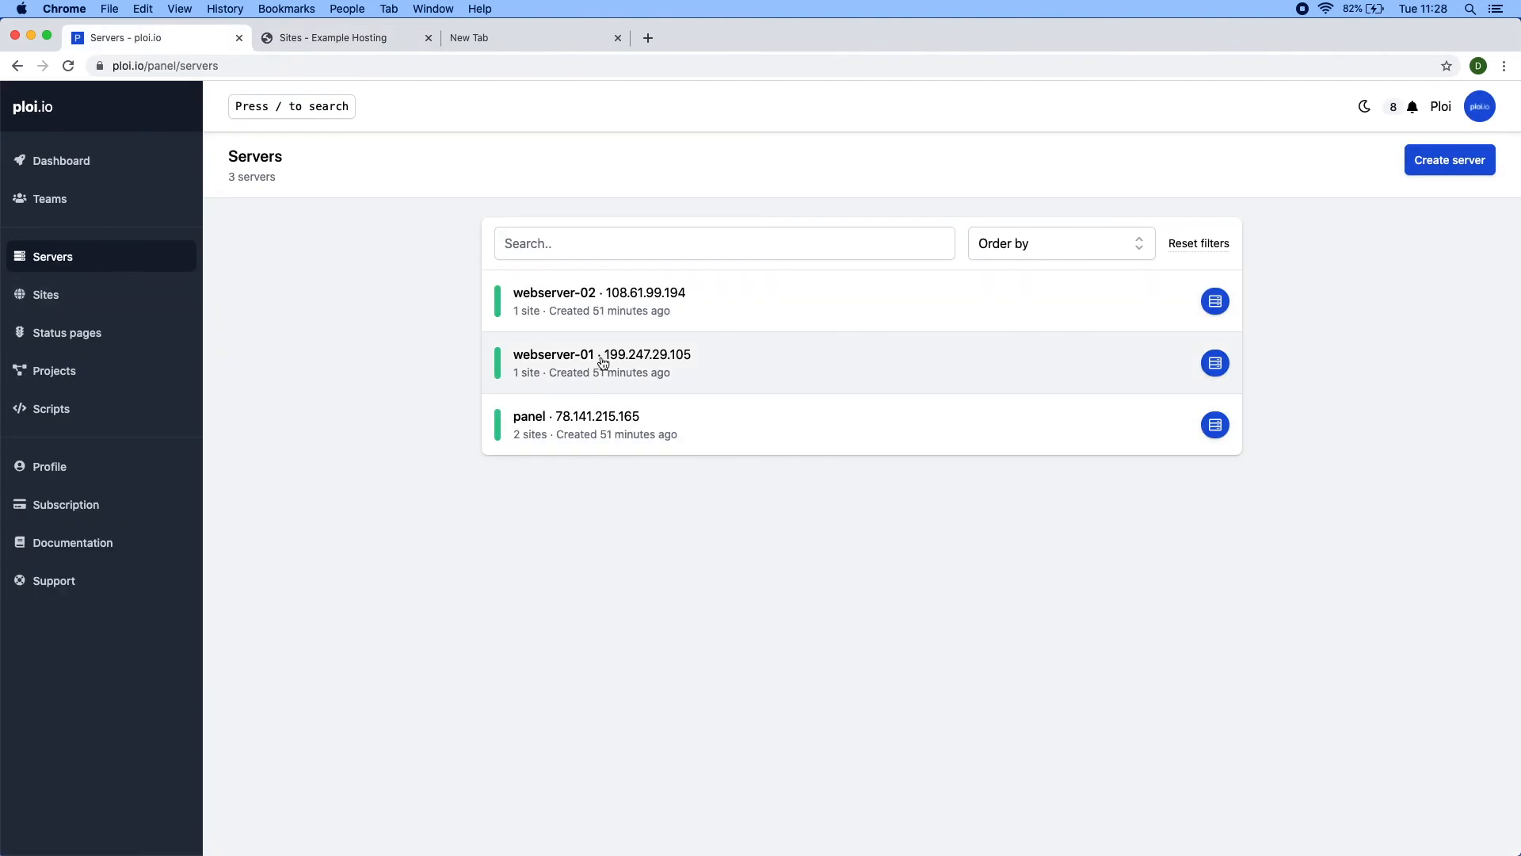
{"action": "mouse_move", "coordinate": [586, 317]}
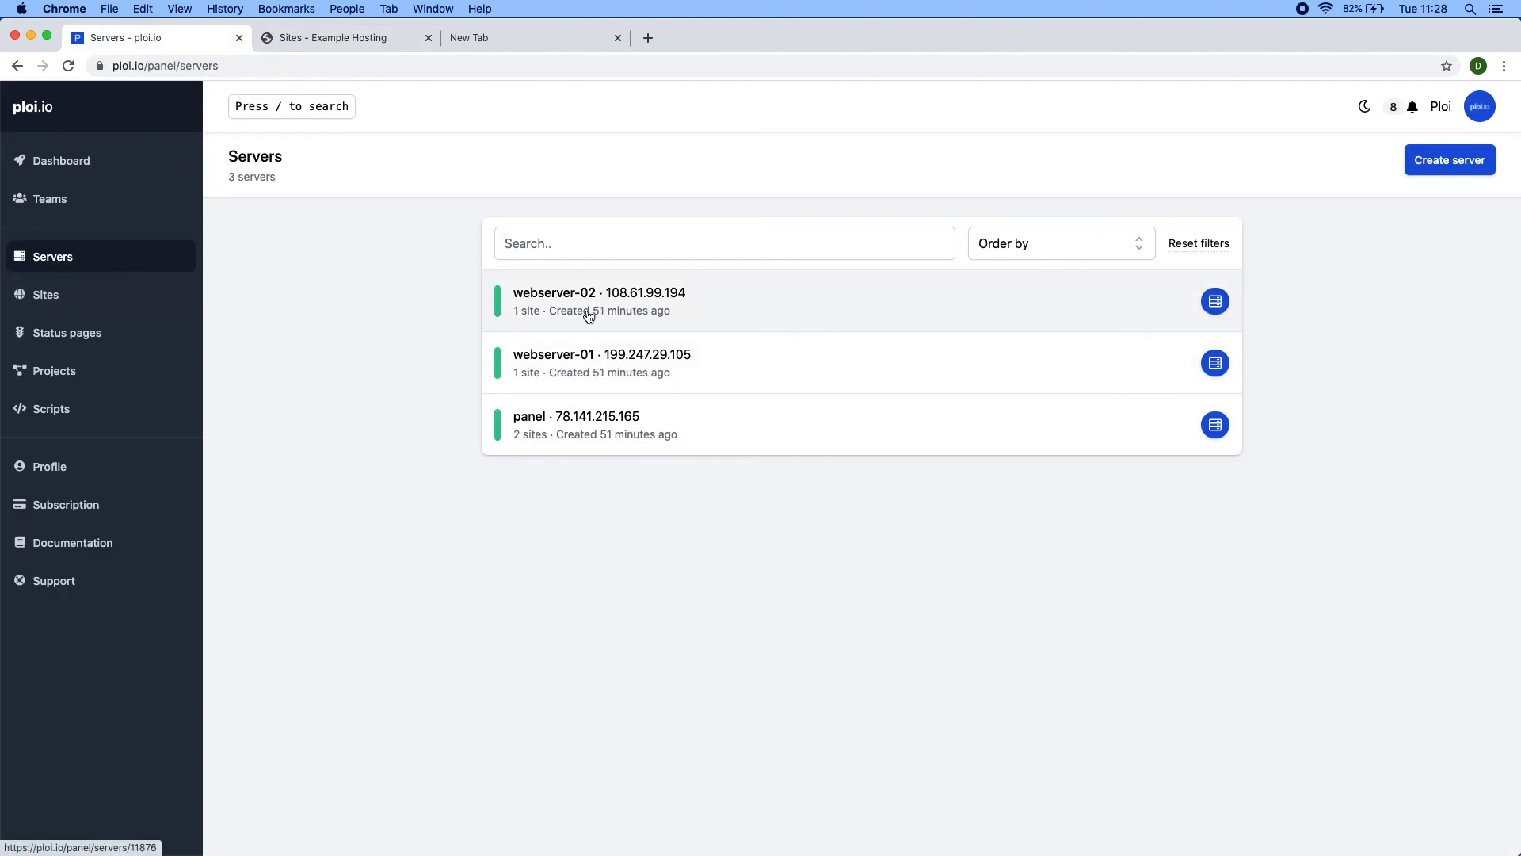
{"action": "left_click", "coordinate": [344, 38]}
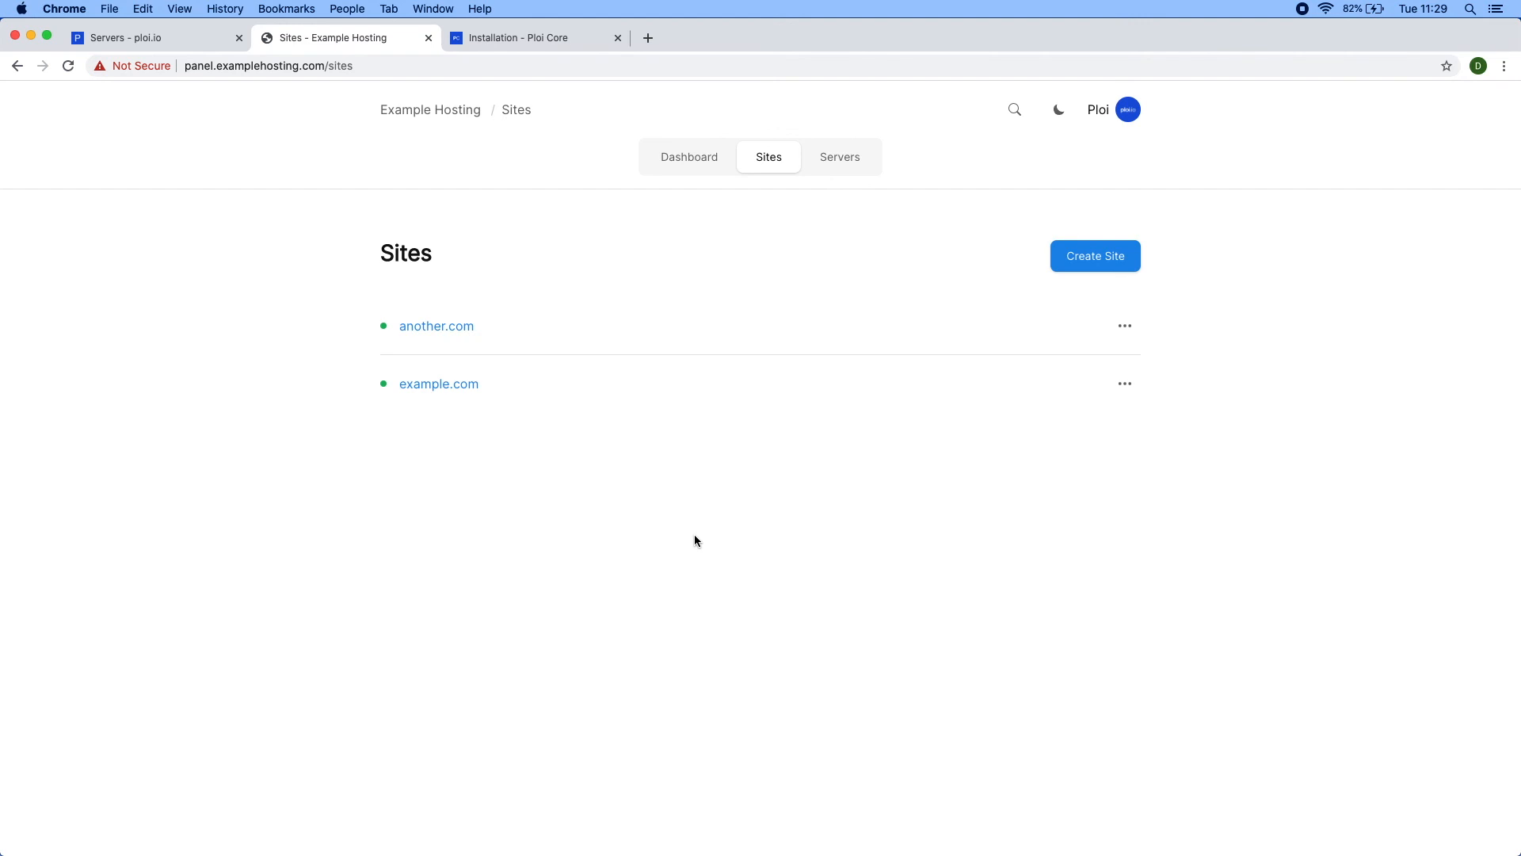
Step: Locate the php /home/ploi/domain.com/artisan schedule:run cron command in the docs' Cron section
{"action": "left_click", "coordinate": [529, 38]}
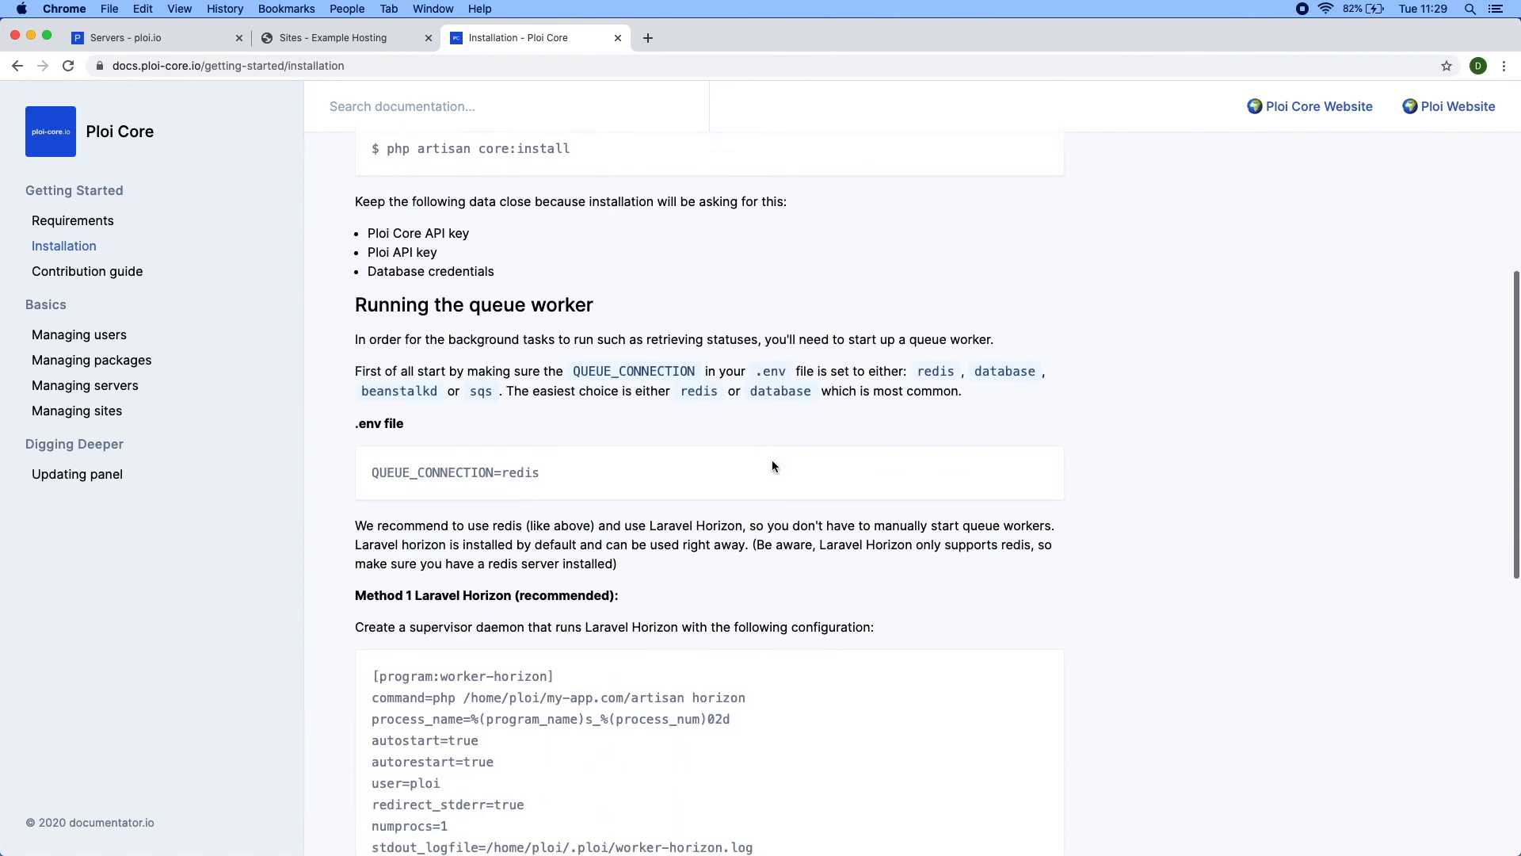
{"action": "scroll", "scroll_direction": "down", "scroll_amount": 3}
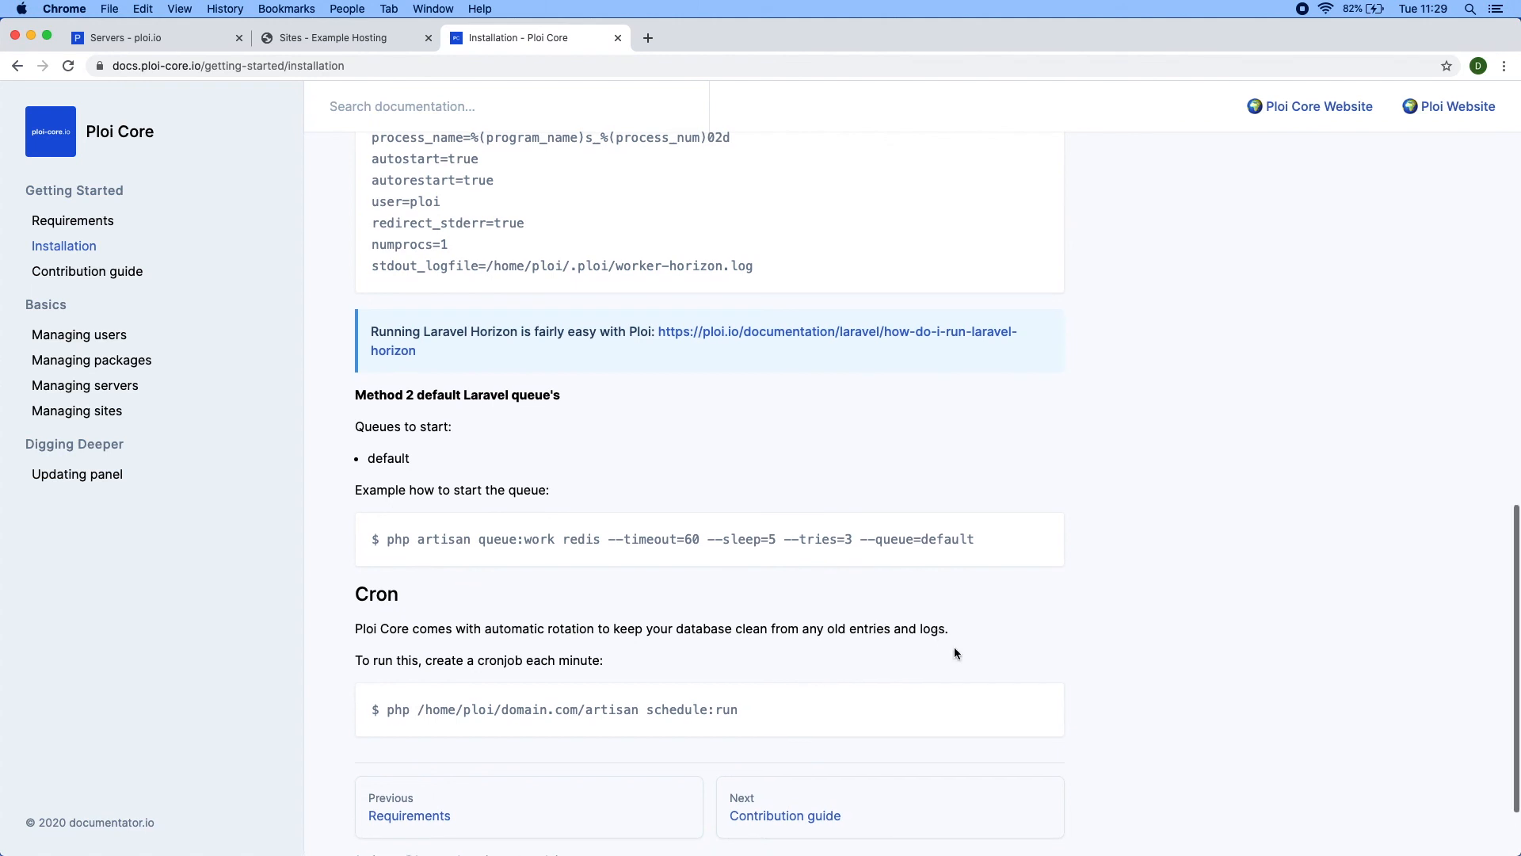
{"action": "mouse_move", "coordinate": [748, 726]}
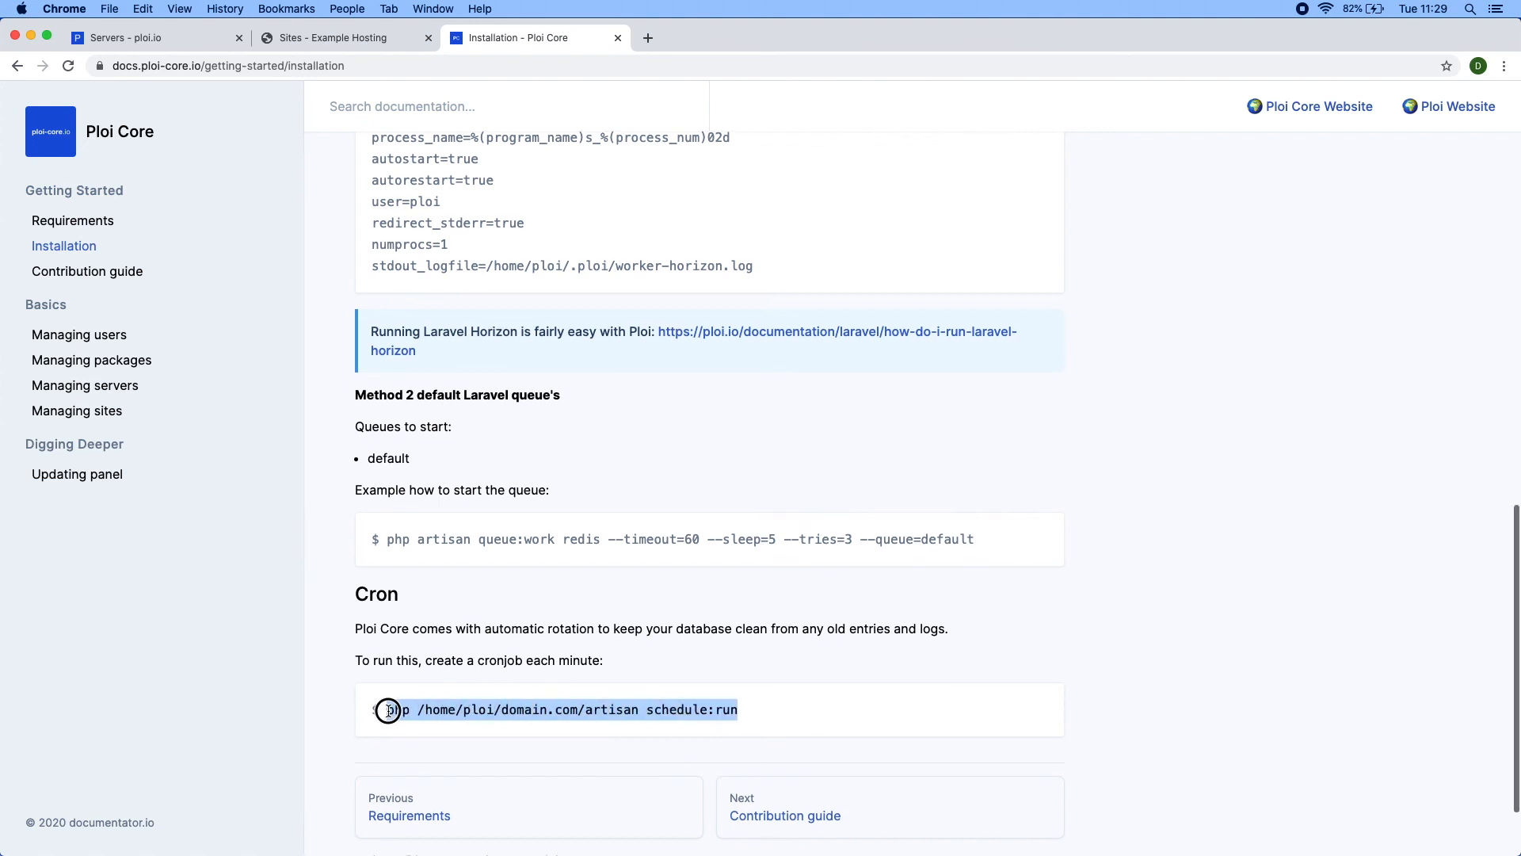
{"action": "left_click", "coordinate": [150, 38]}
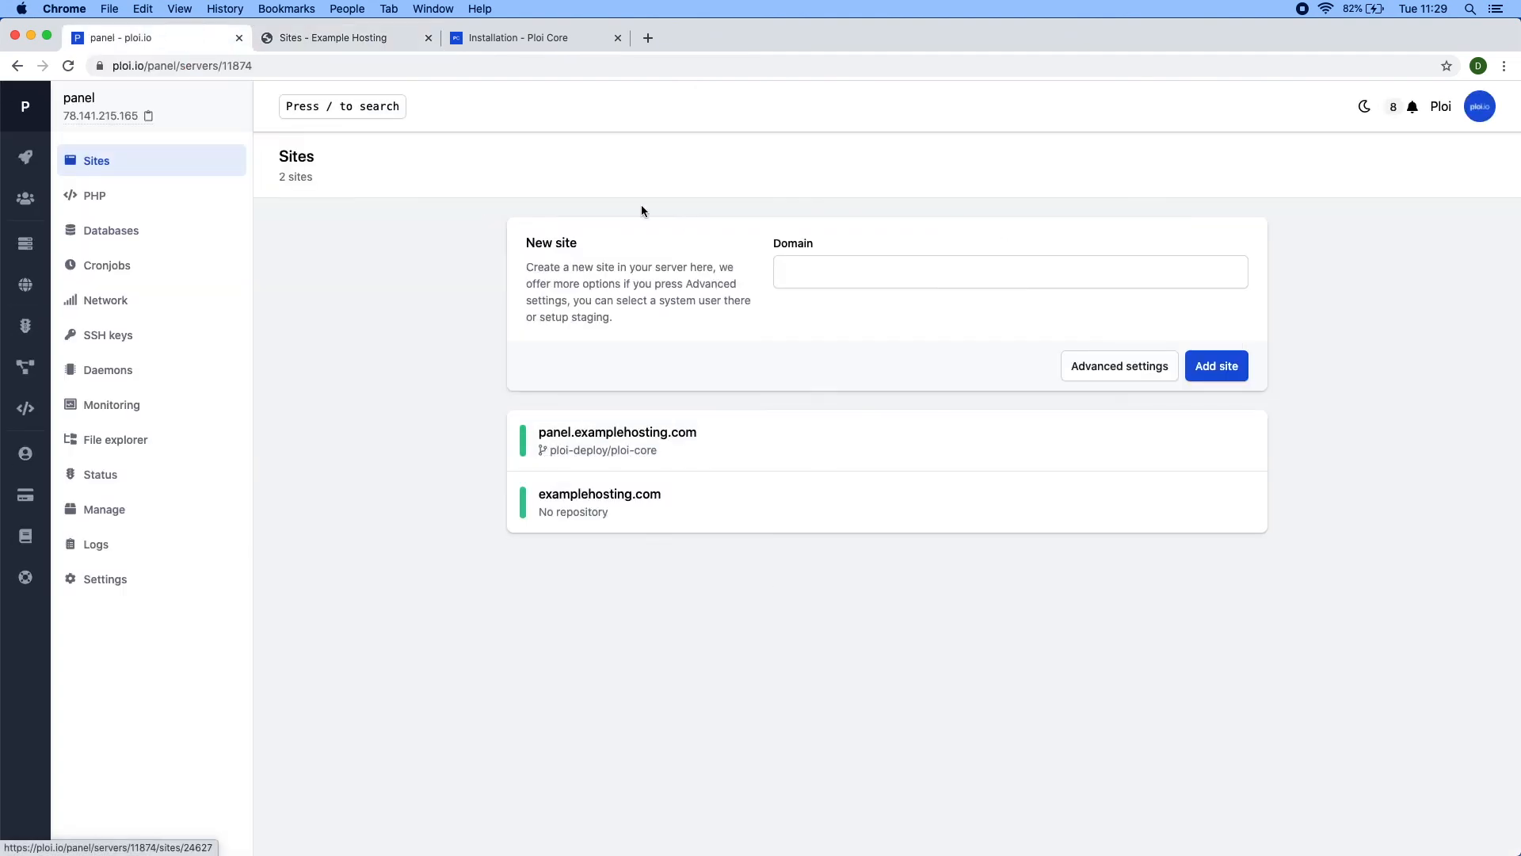
Step: Add cronjob php /home/ploi/panel.examplehosting.com/artisan schedule:run every minute as user ploi
{"action": "left_click", "coordinate": [106, 265]}
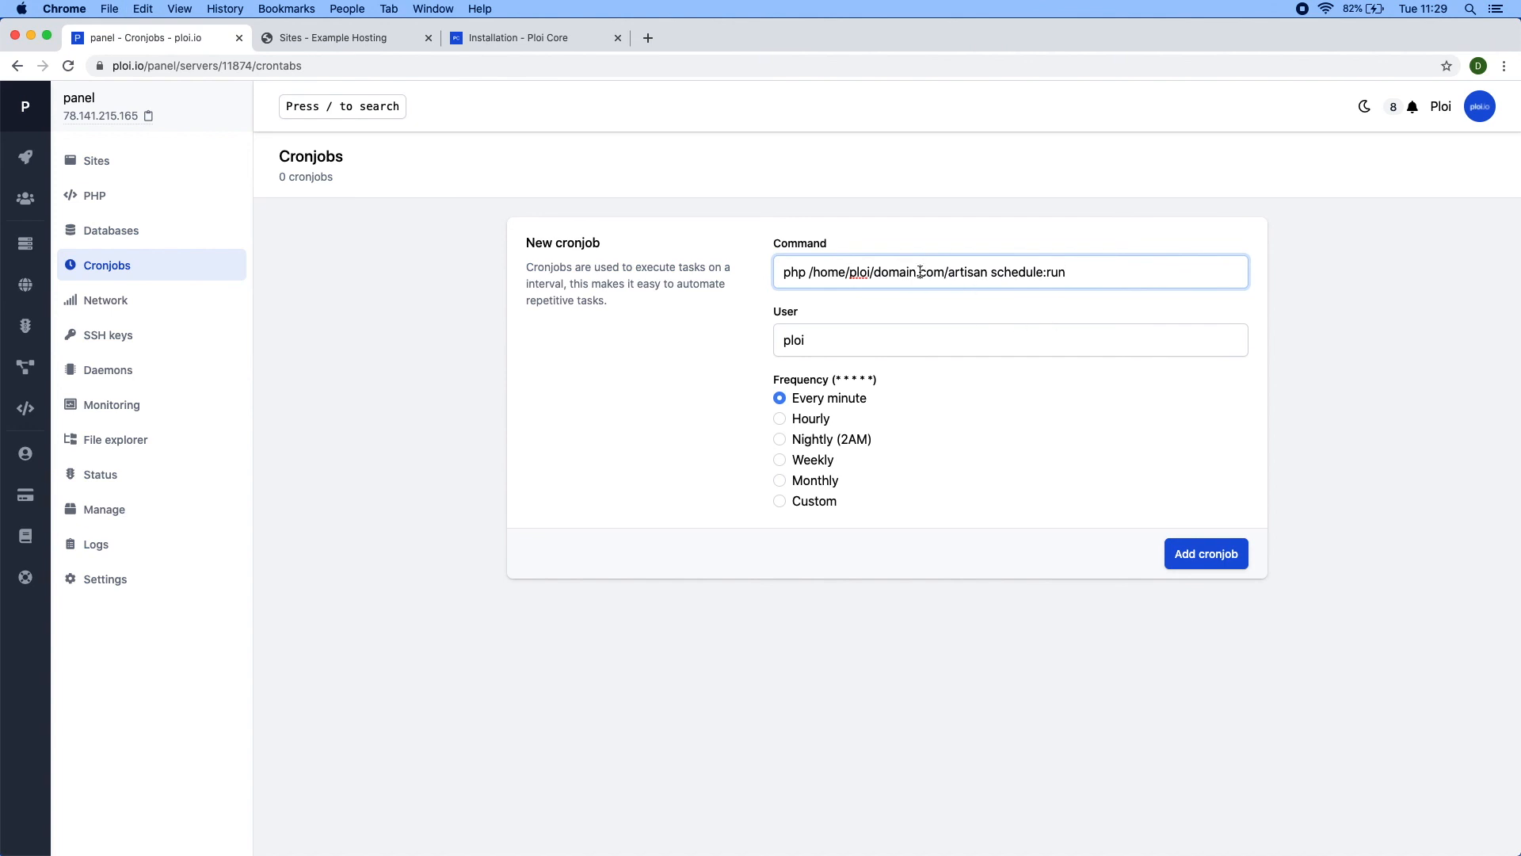
{"action": "type", "text": "panel.exa.com"}
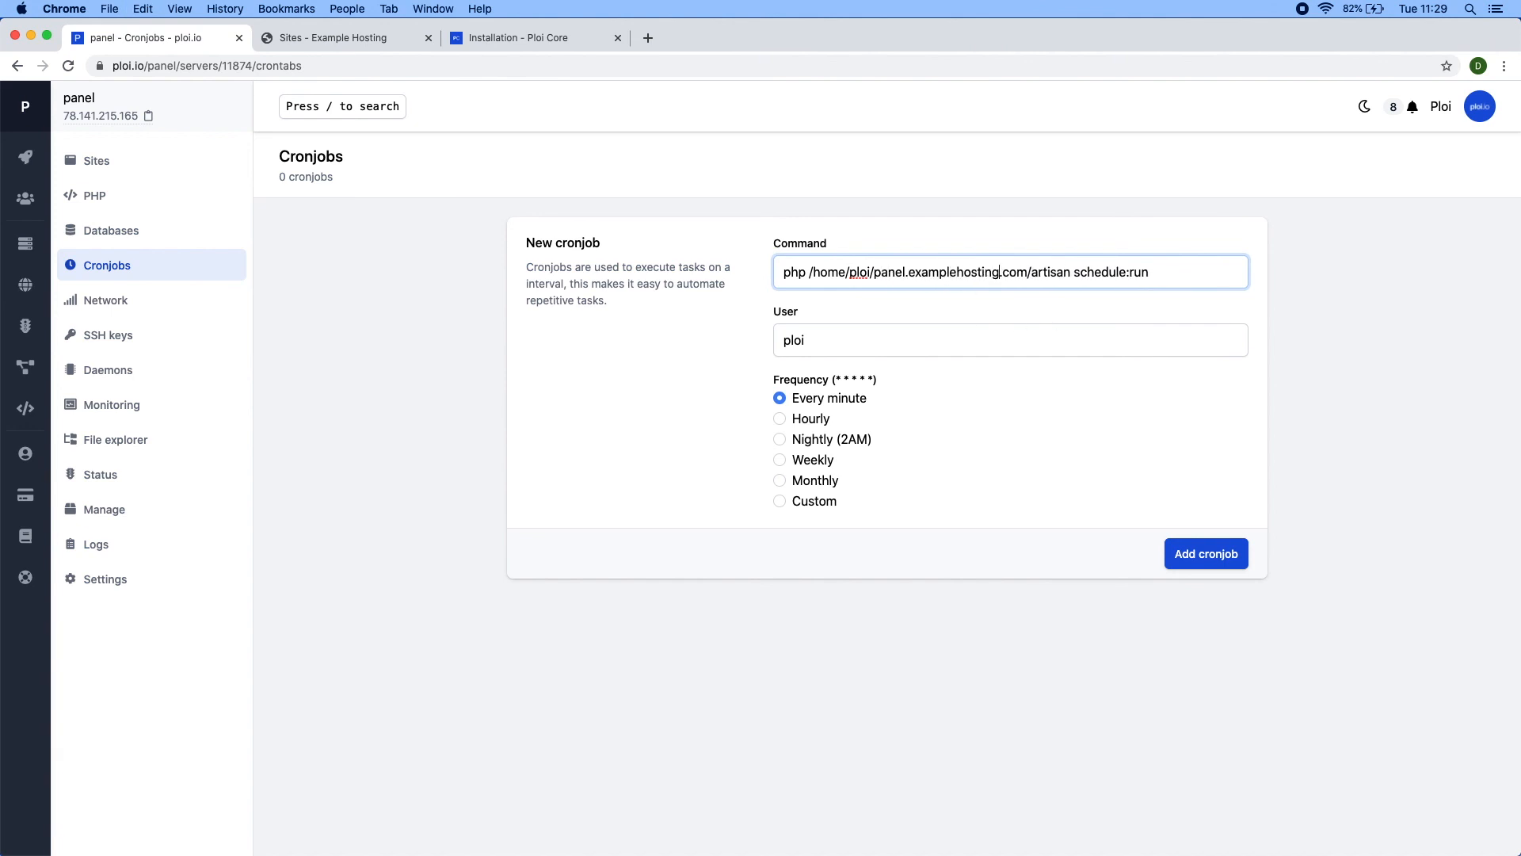
{"action": "left_click", "coordinate": [1204, 553]}
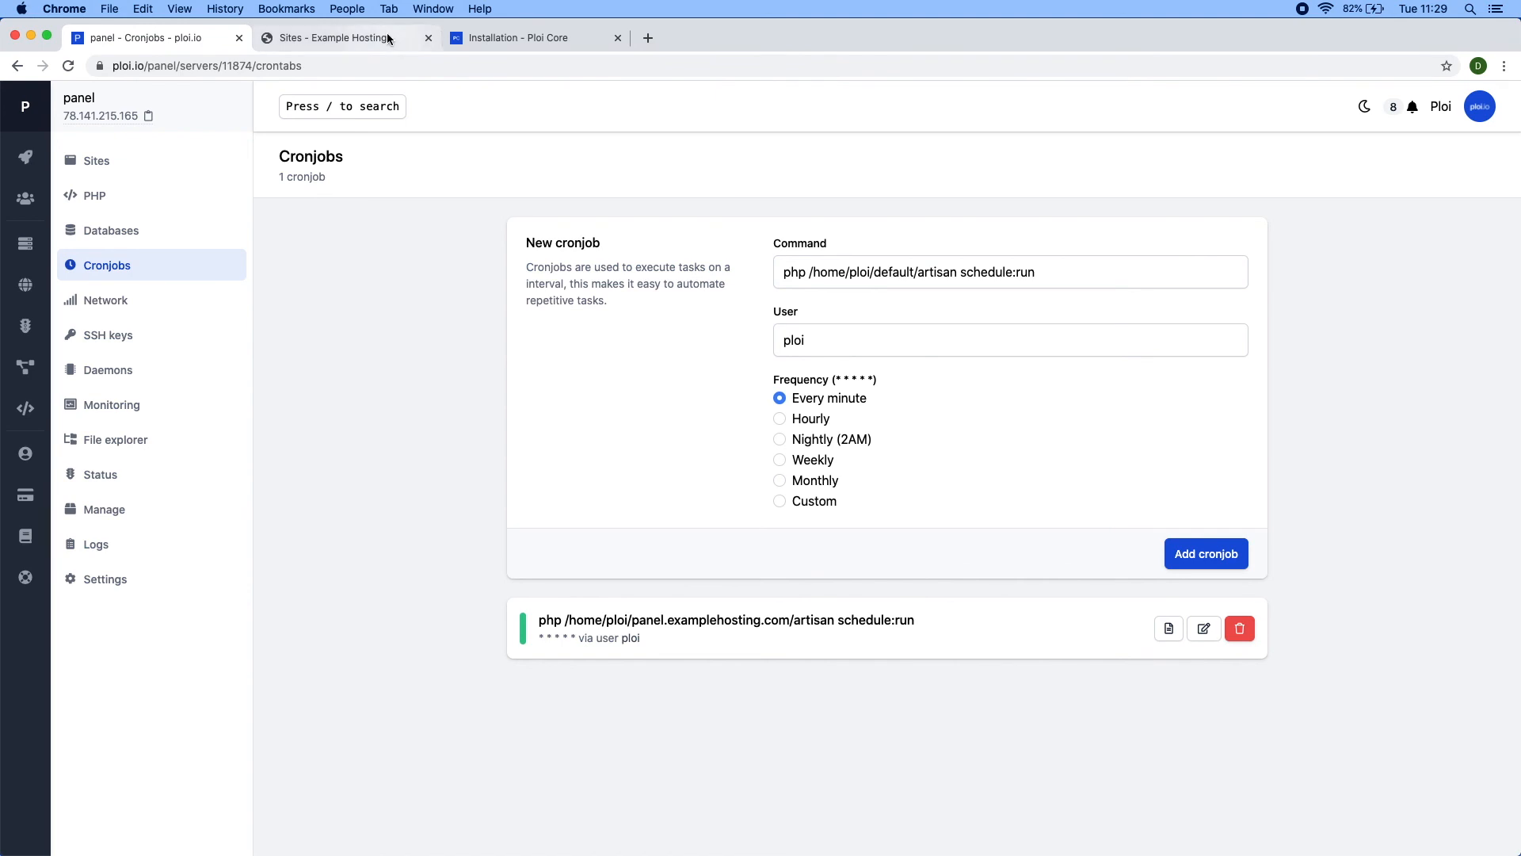
Step: Review the Installation guide, then land on the Sites page listing another.com and example.com active
{"action": "left_click", "coordinate": [339, 36]}
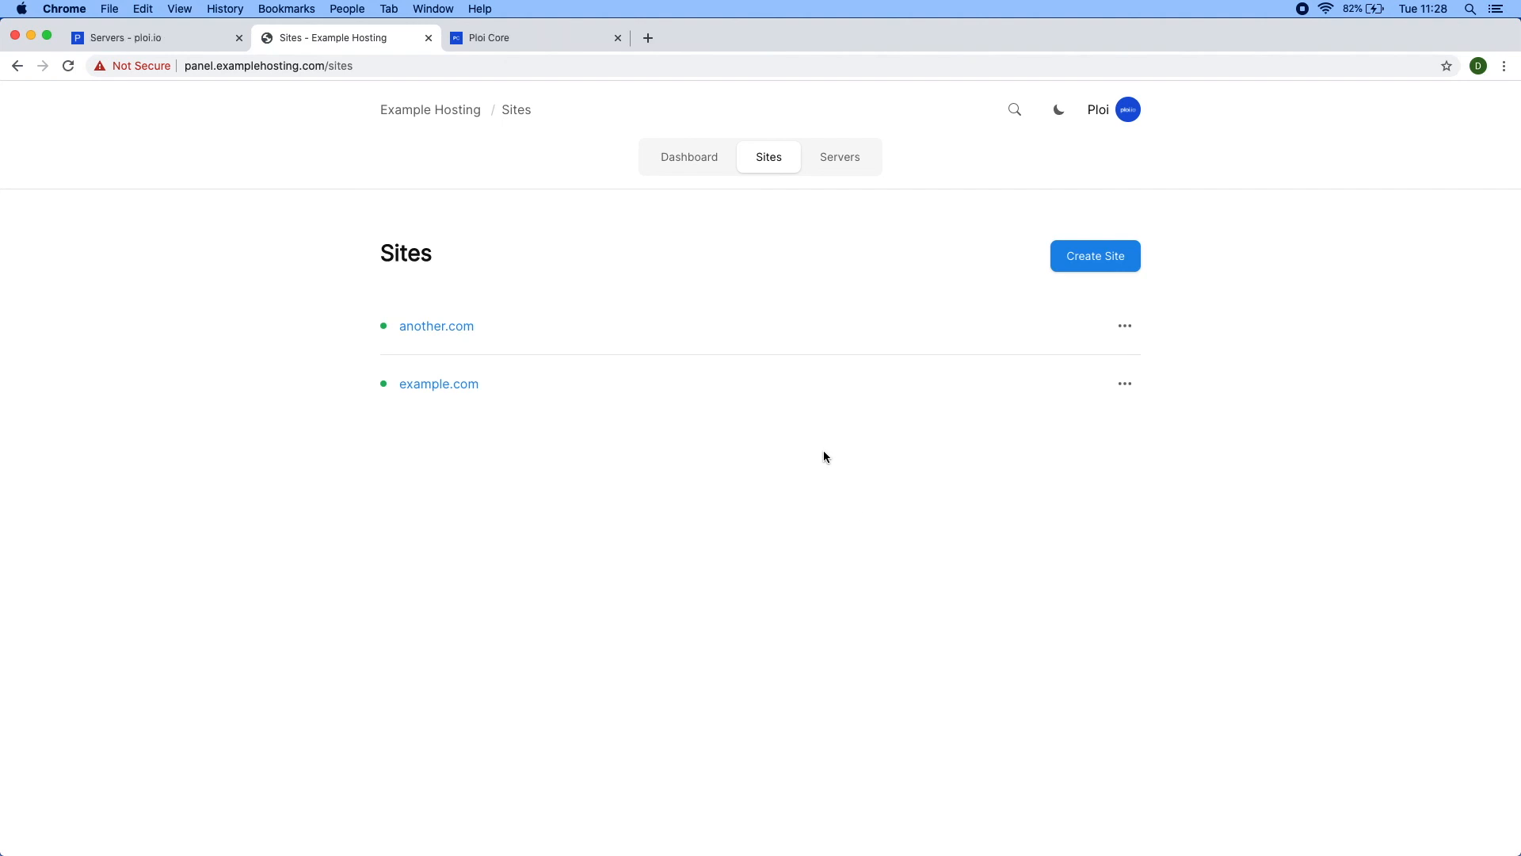
{"action": "left_click", "coordinate": [534, 38]}
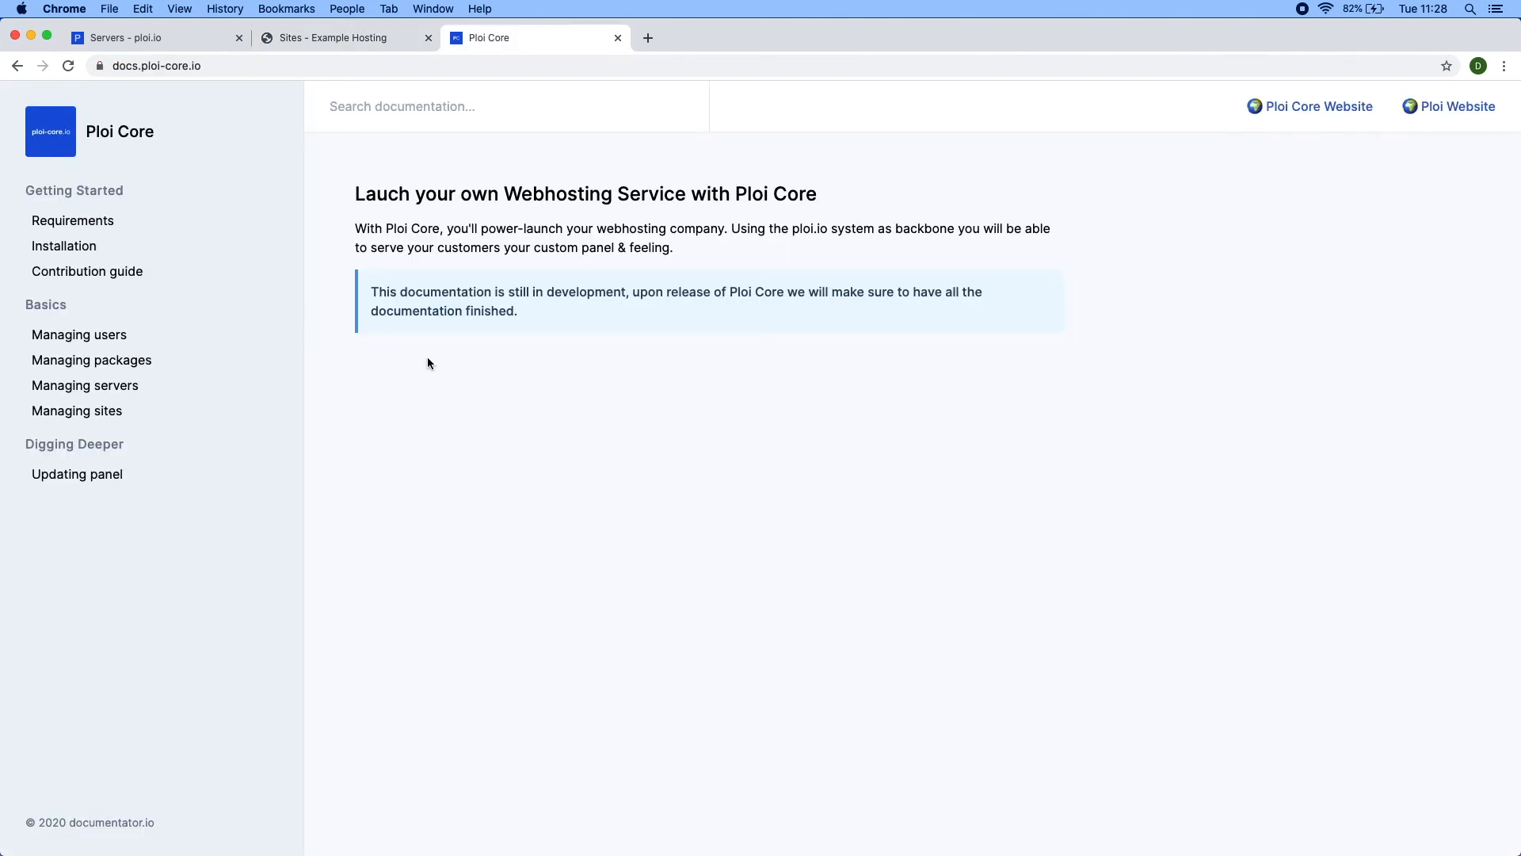
{"action": "left_click", "coordinate": [63, 246]}
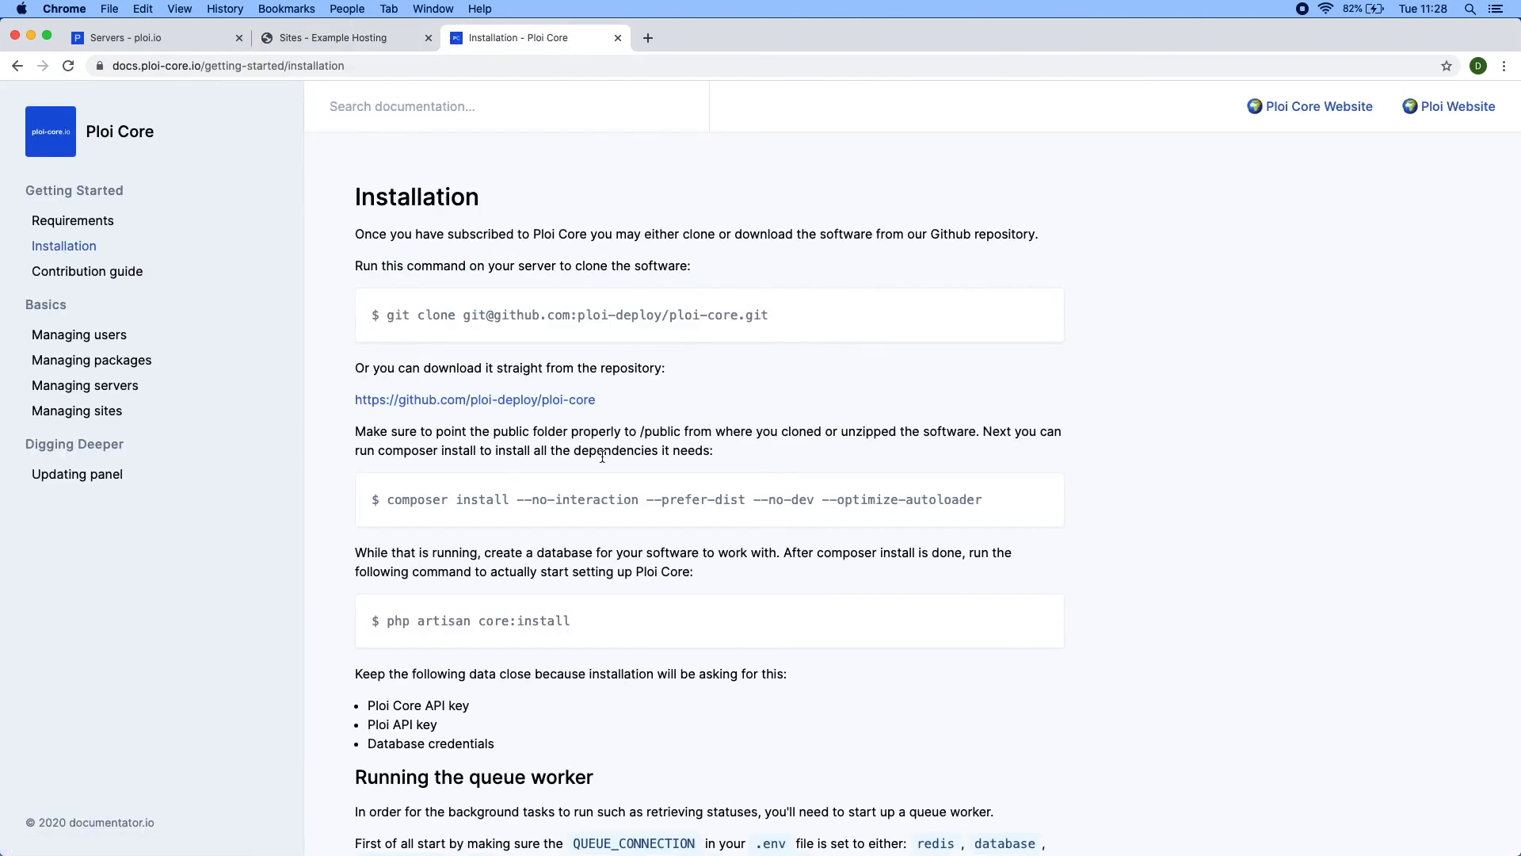
{"action": "left_click", "coordinate": [344, 38]}
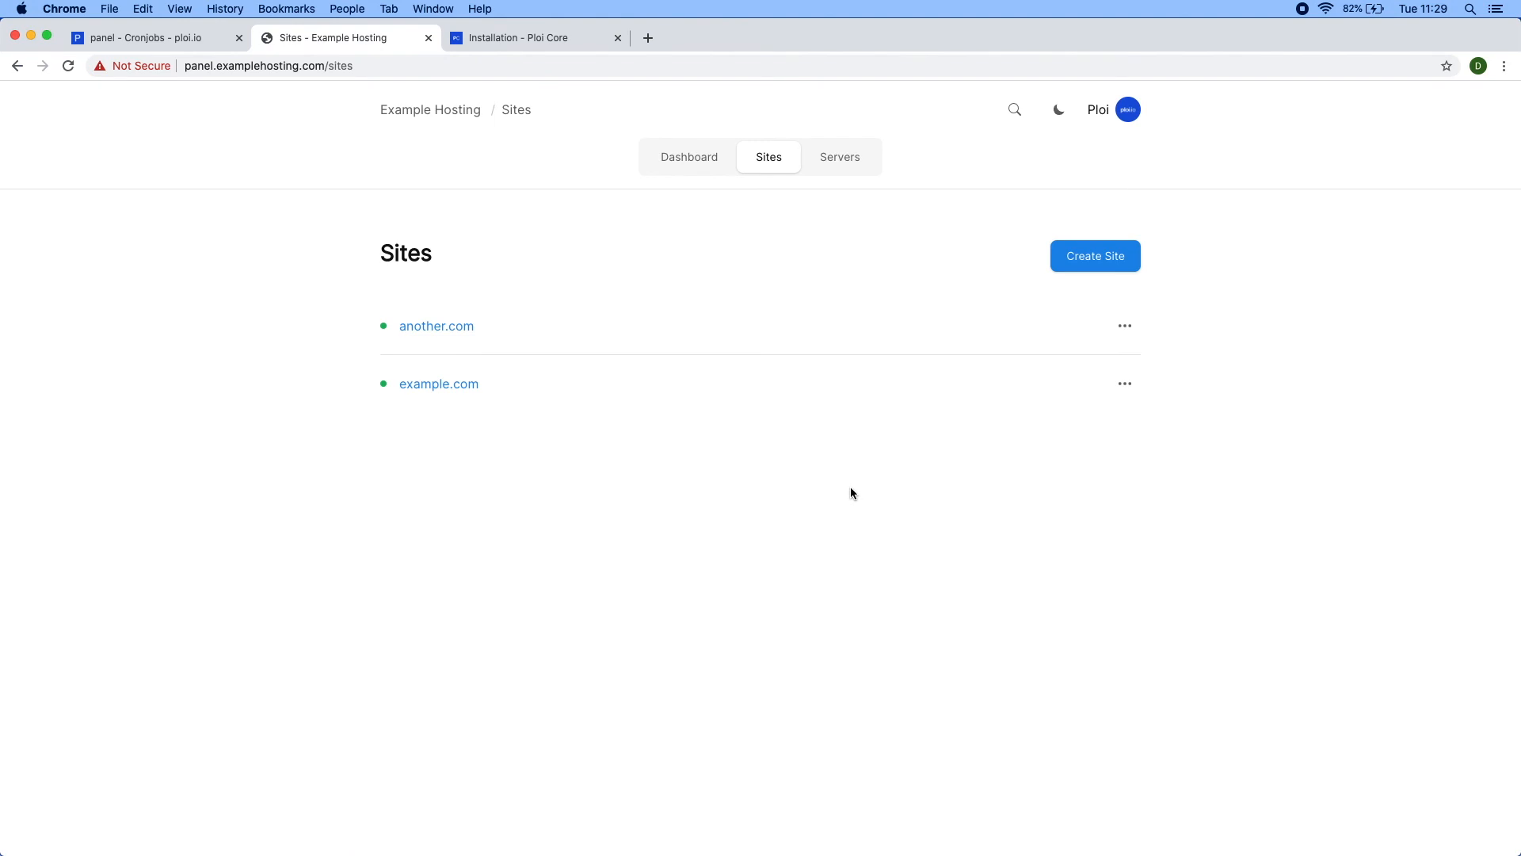